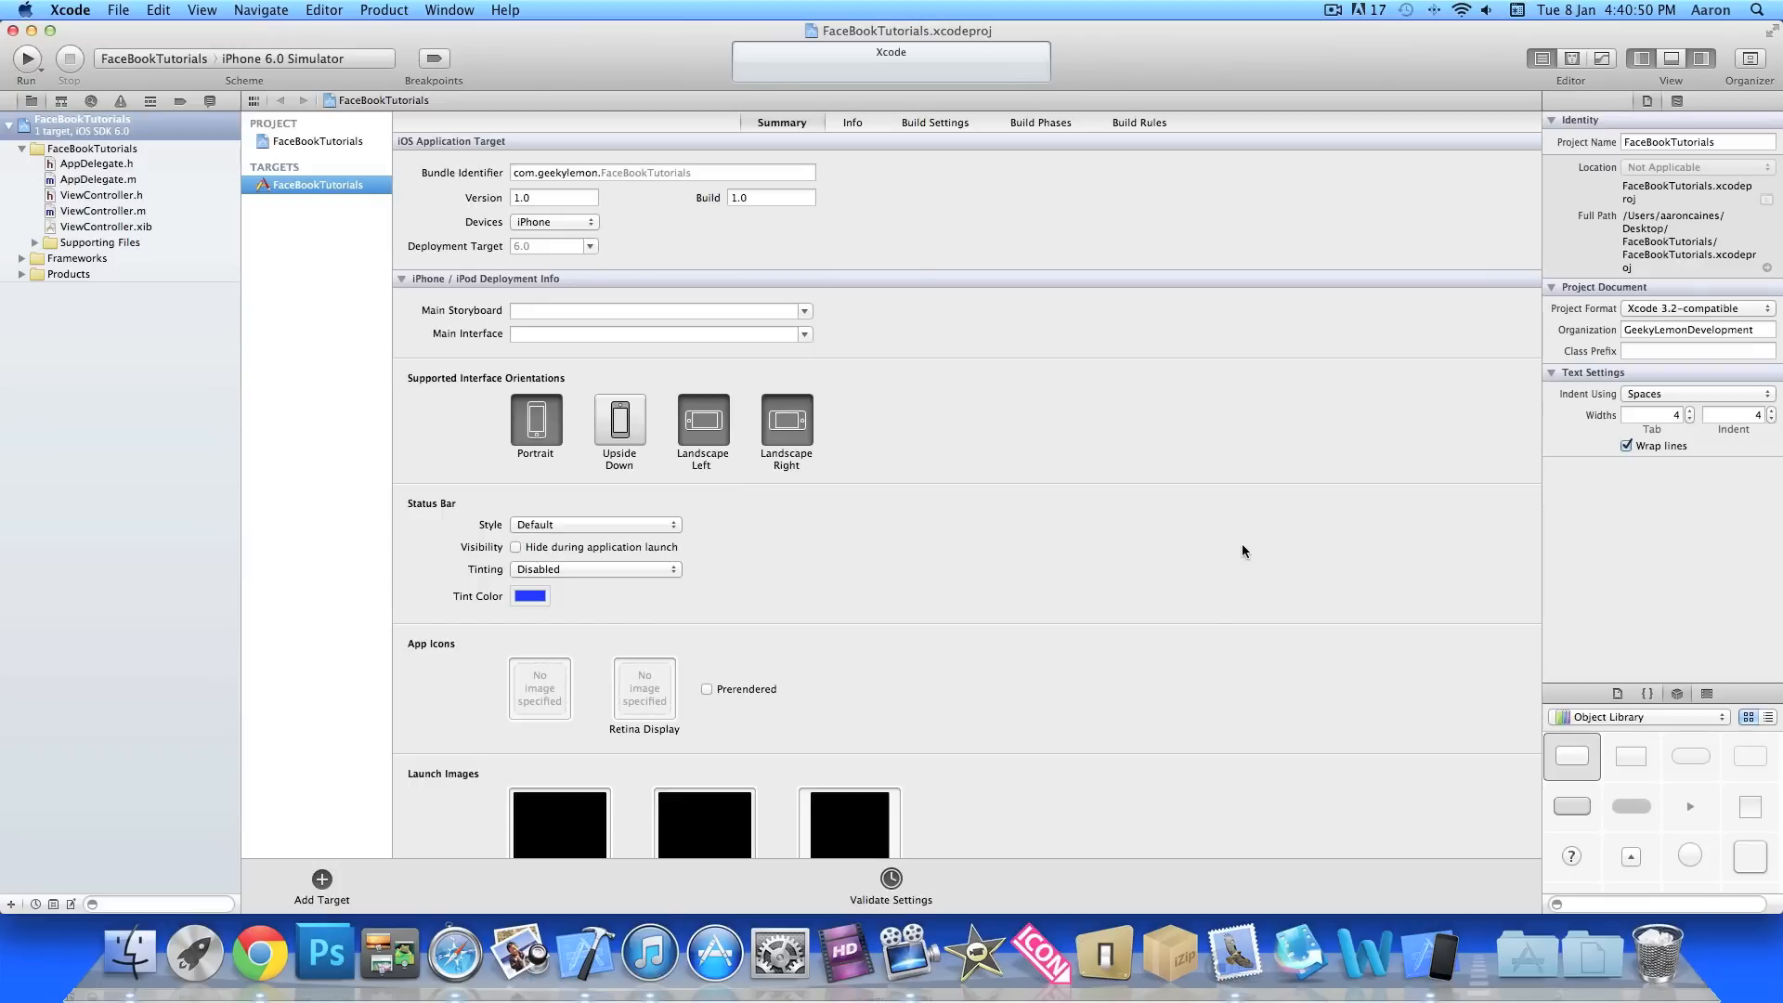
{"action": "mouse_move", "coordinate": [971, 349]}
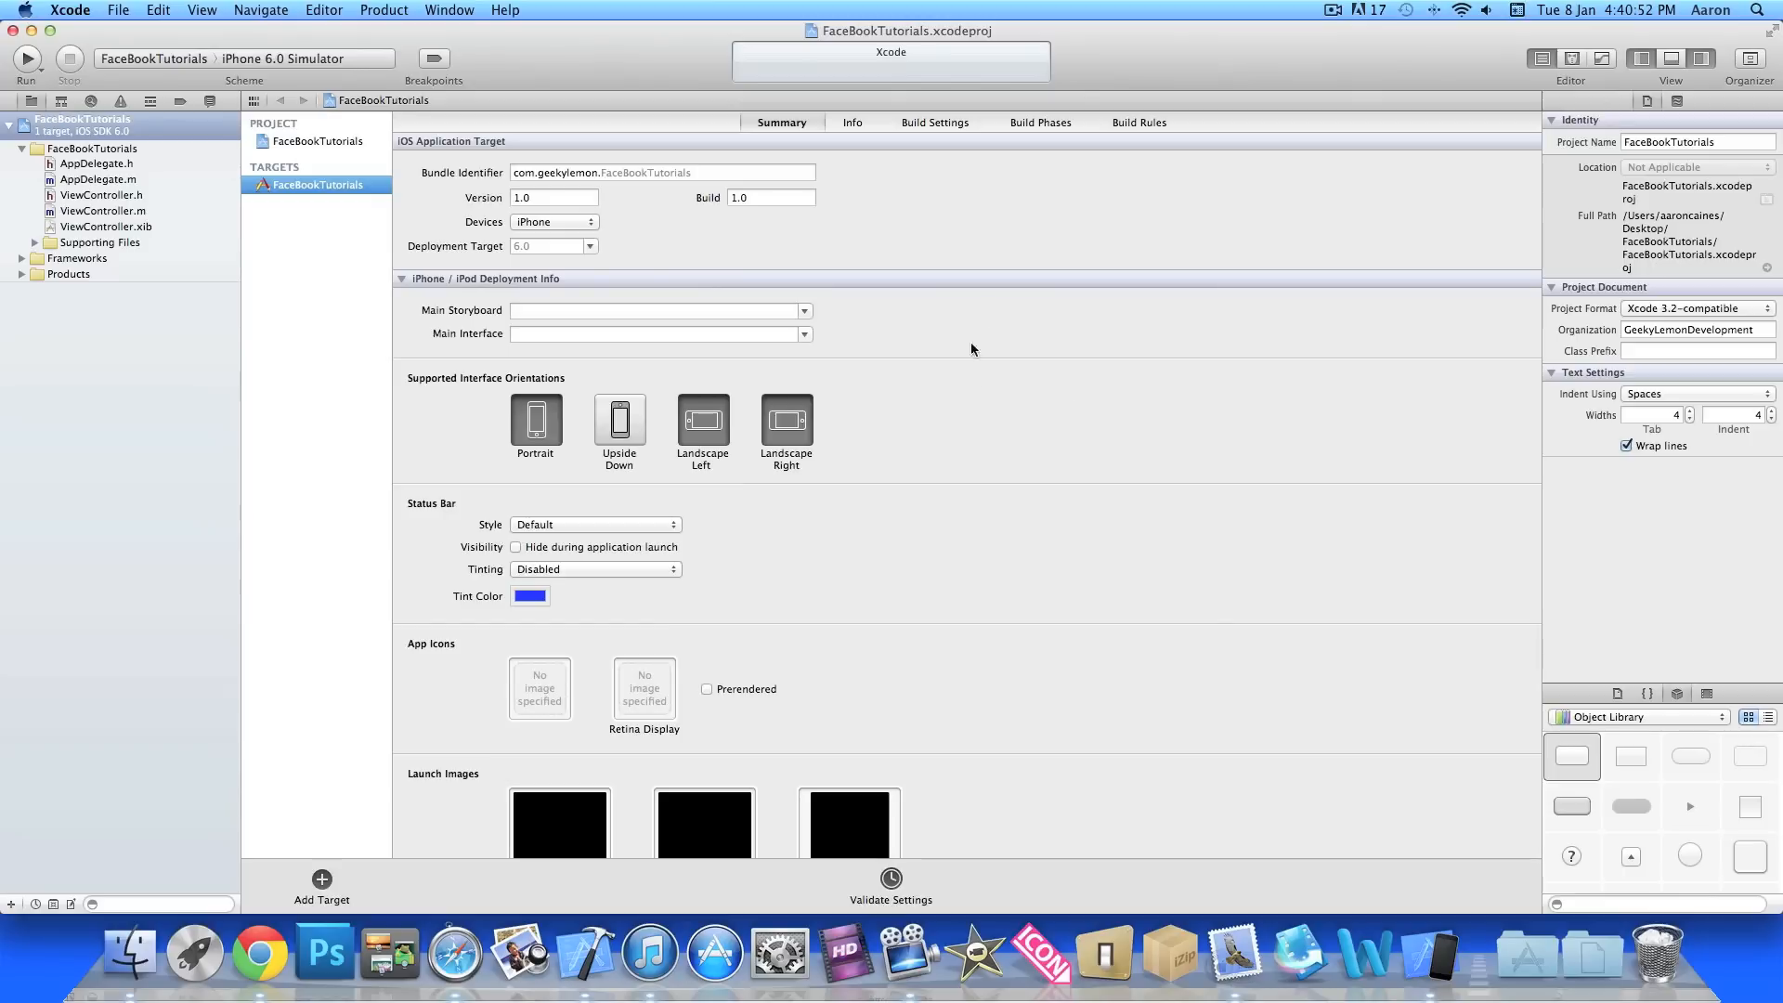
{"action": "mouse_move", "coordinate": [1031, 131]}
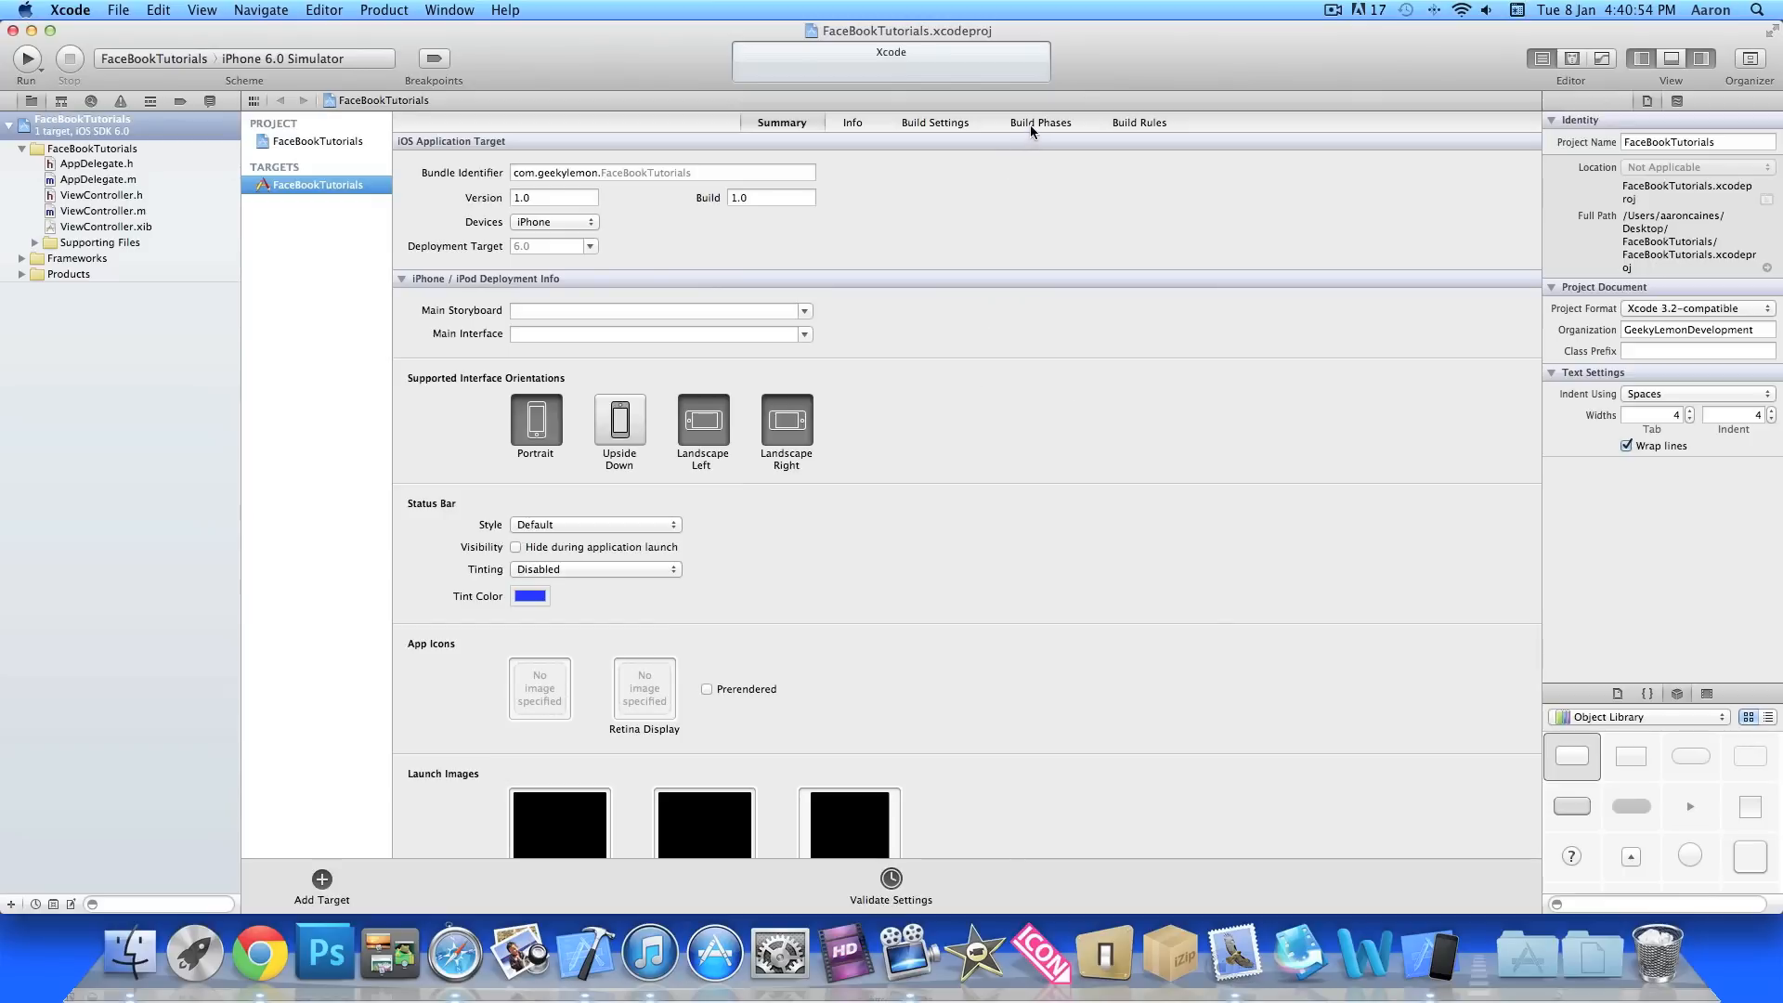
- Add Social.framework to the target's Link Binary With Libraries build phase
{"action": "left_click", "coordinate": [1039, 122]}
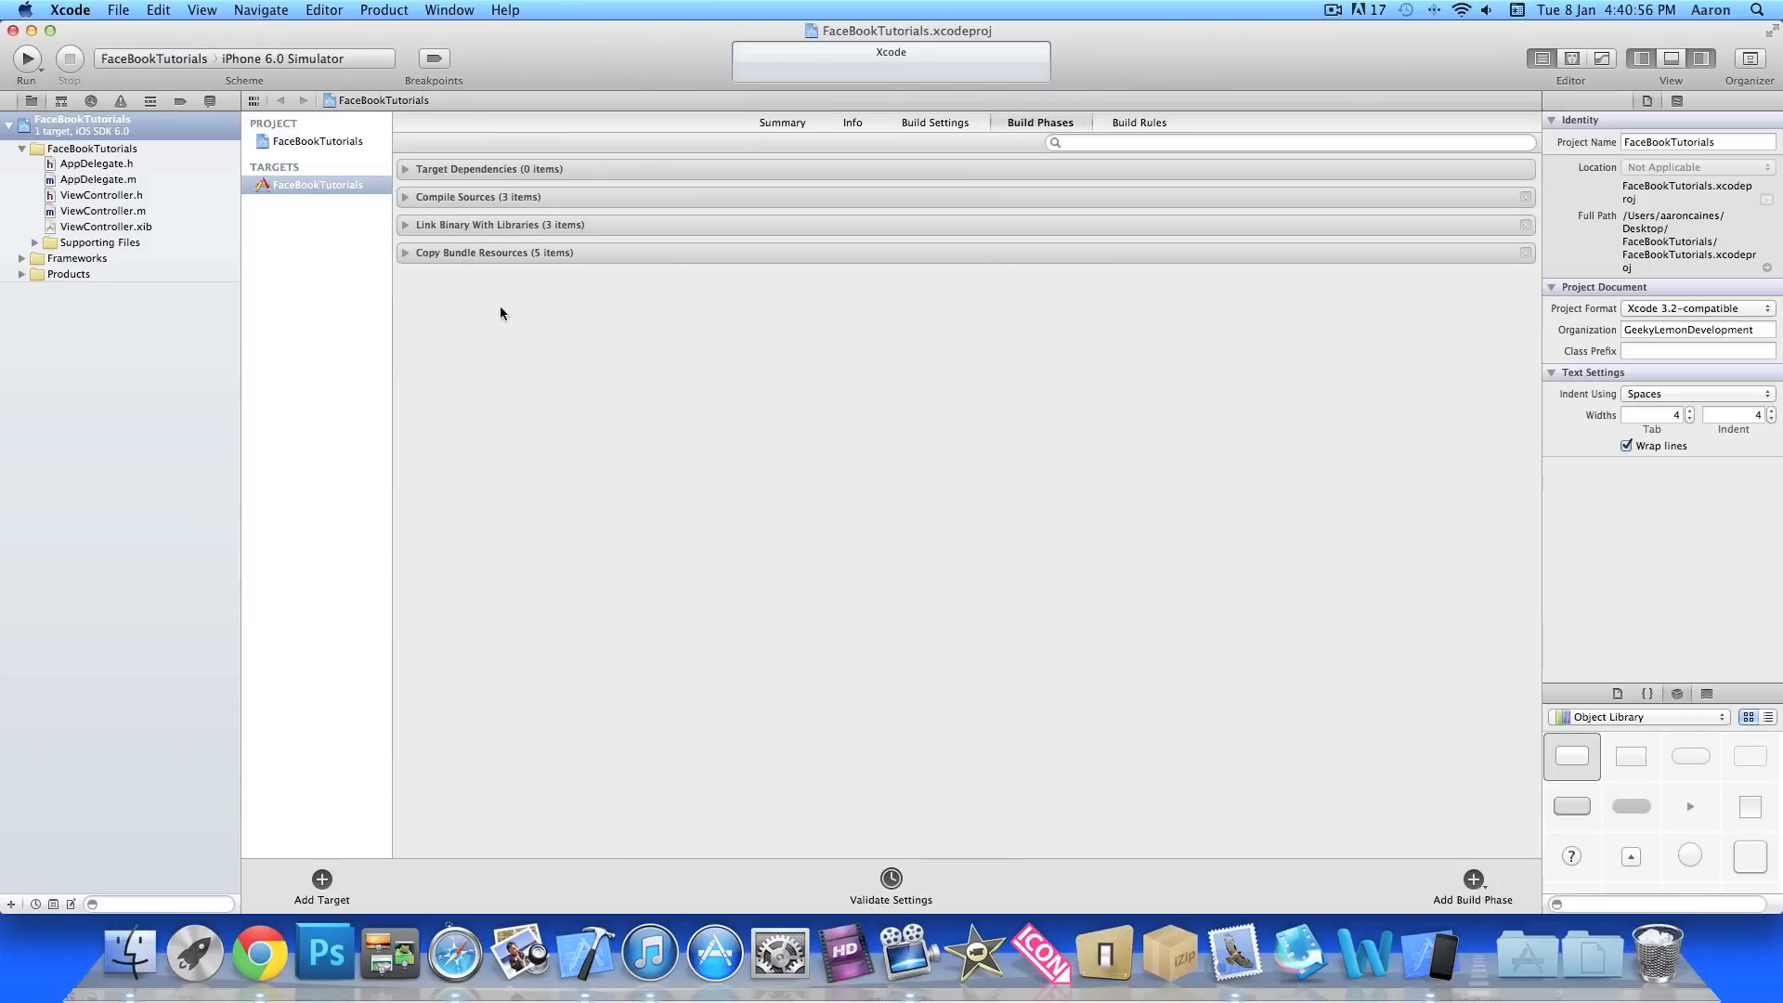
{"action": "left_click", "coordinate": [406, 224]}
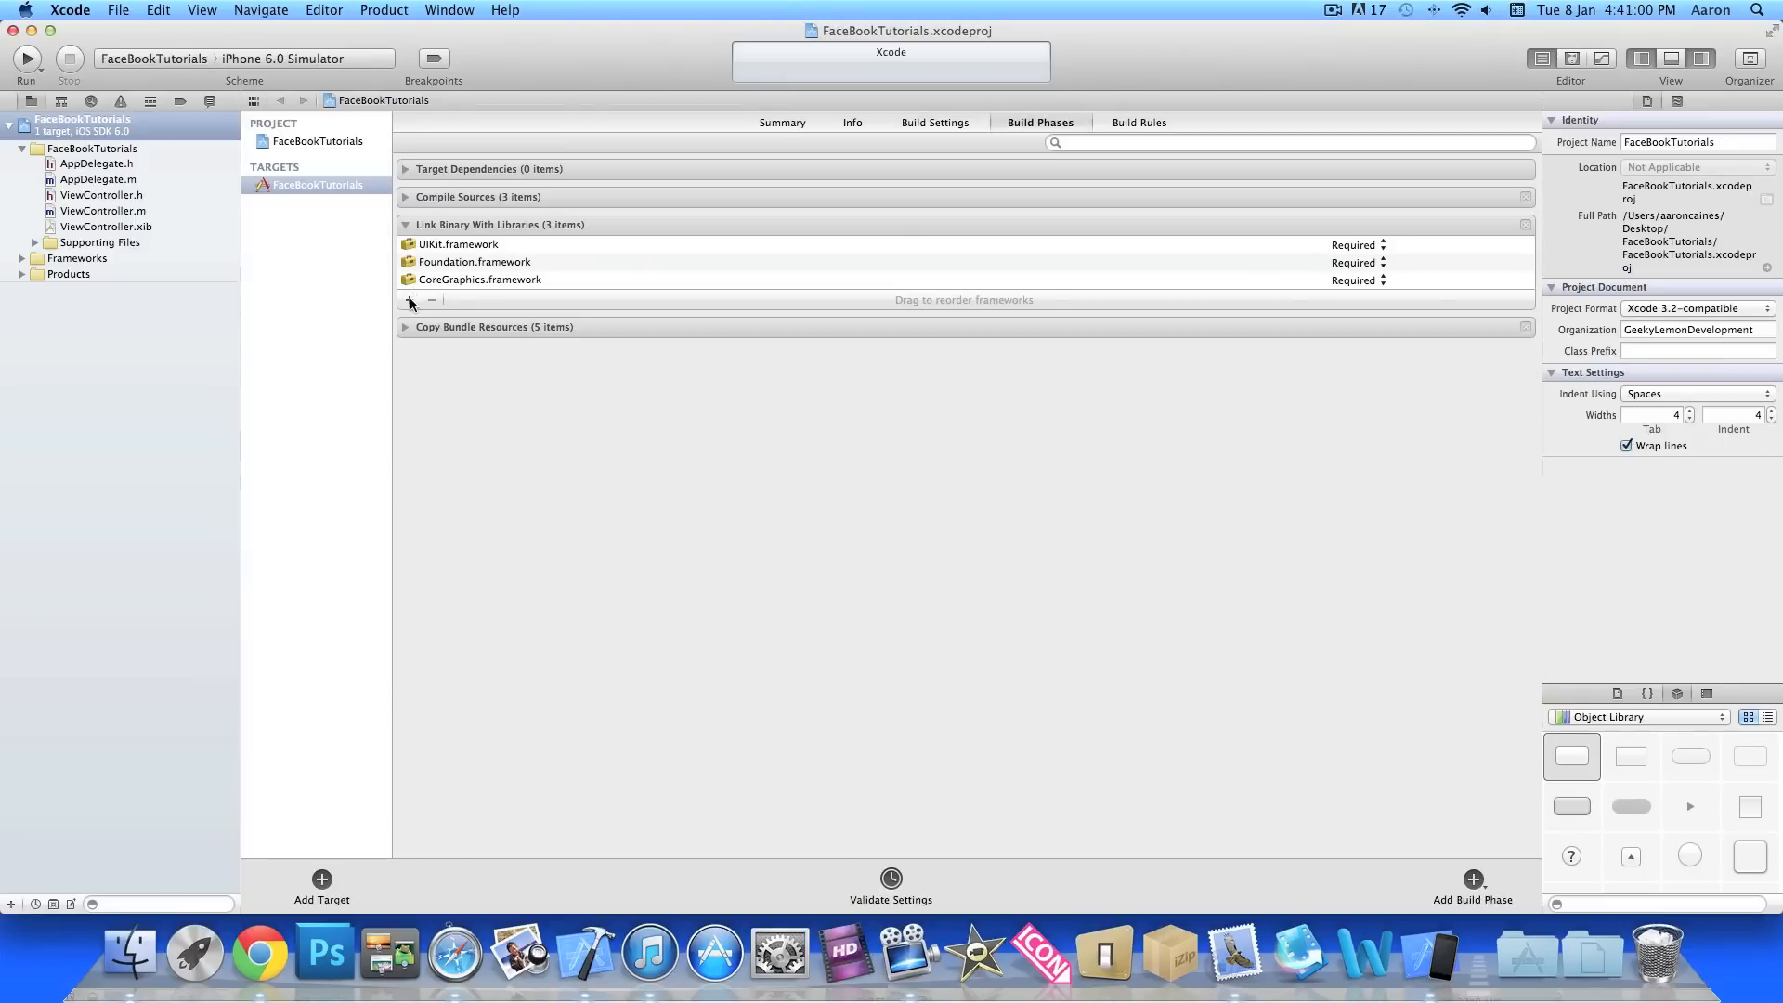
{"action": "left_click", "coordinate": [408, 300]}
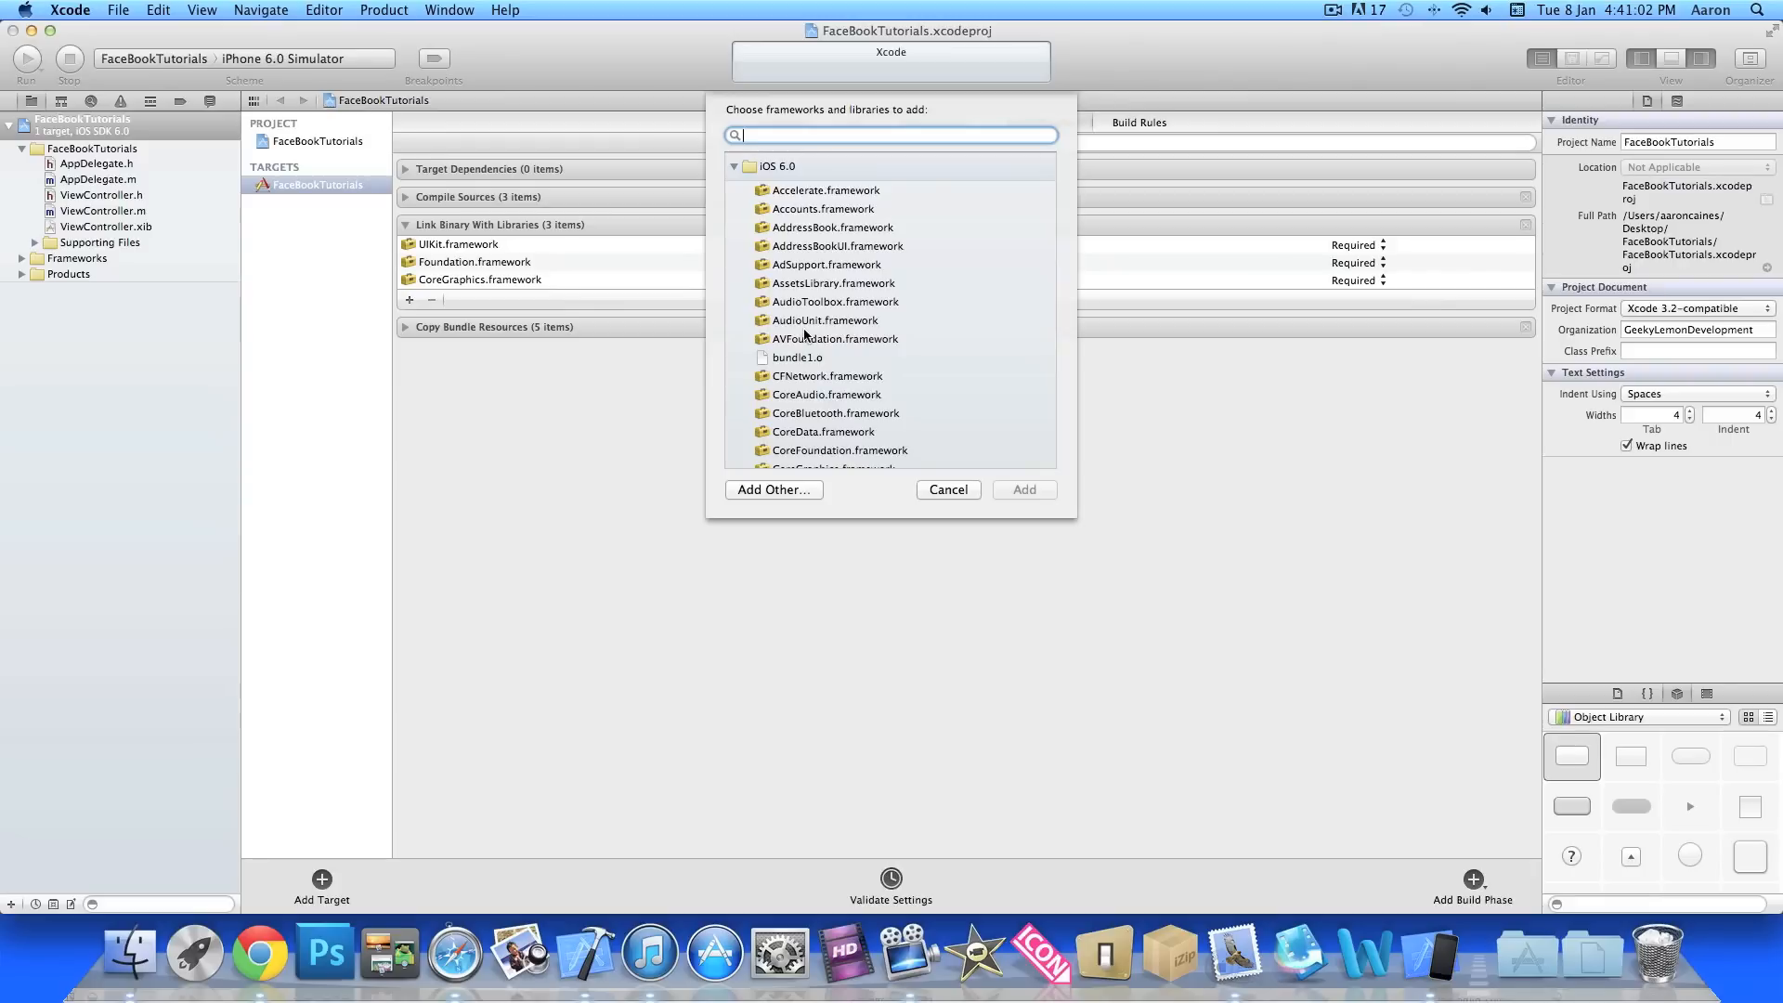
{"action": "type", "text": "soci"}
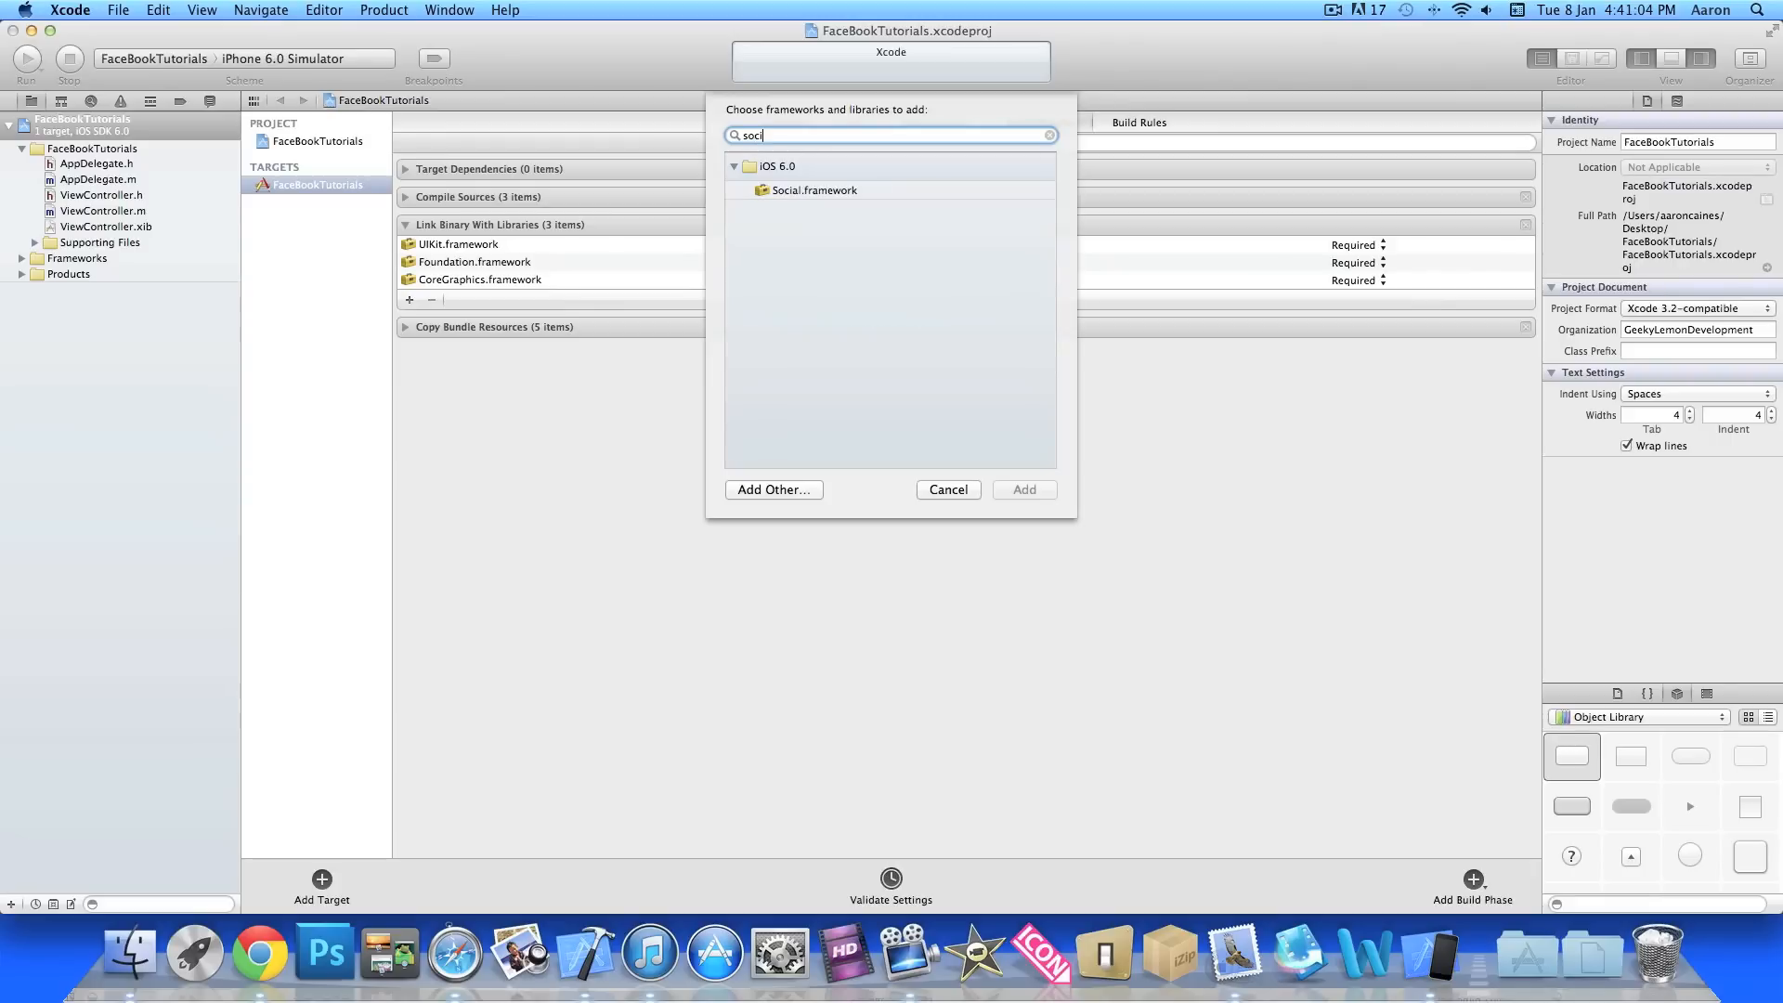
{"action": "left_click", "coordinate": [813, 190]}
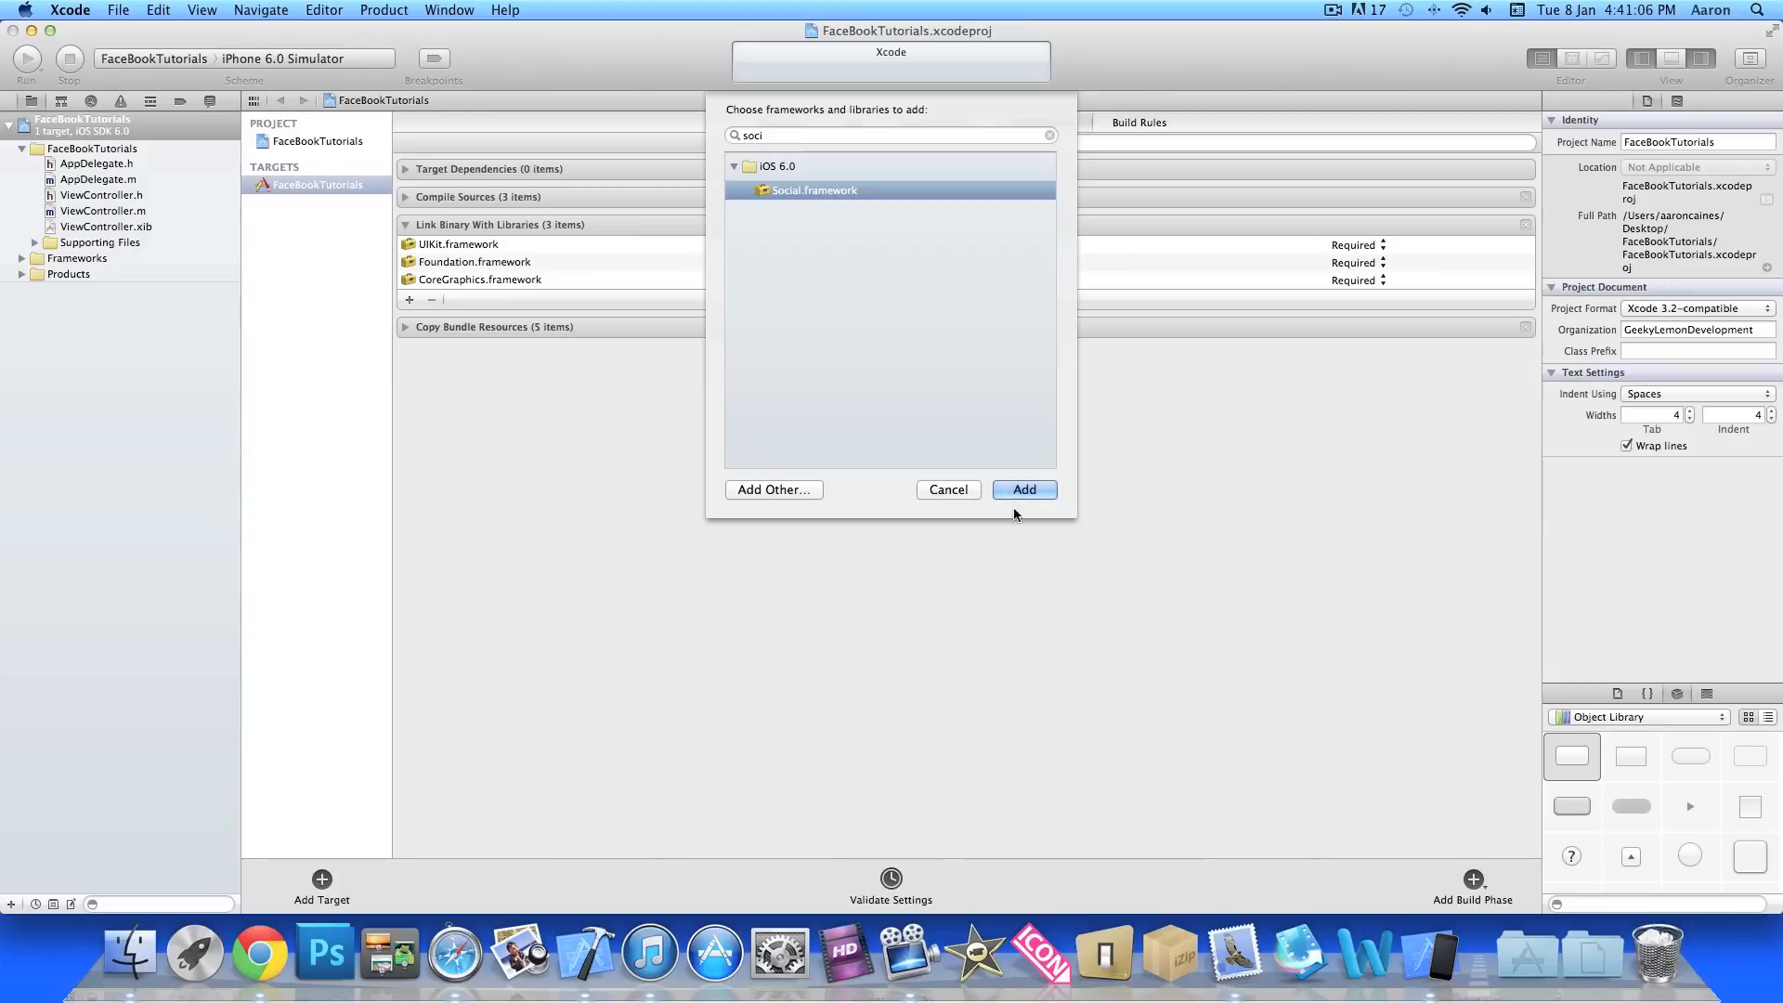
{"action": "left_click", "coordinate": [1022, 490]}
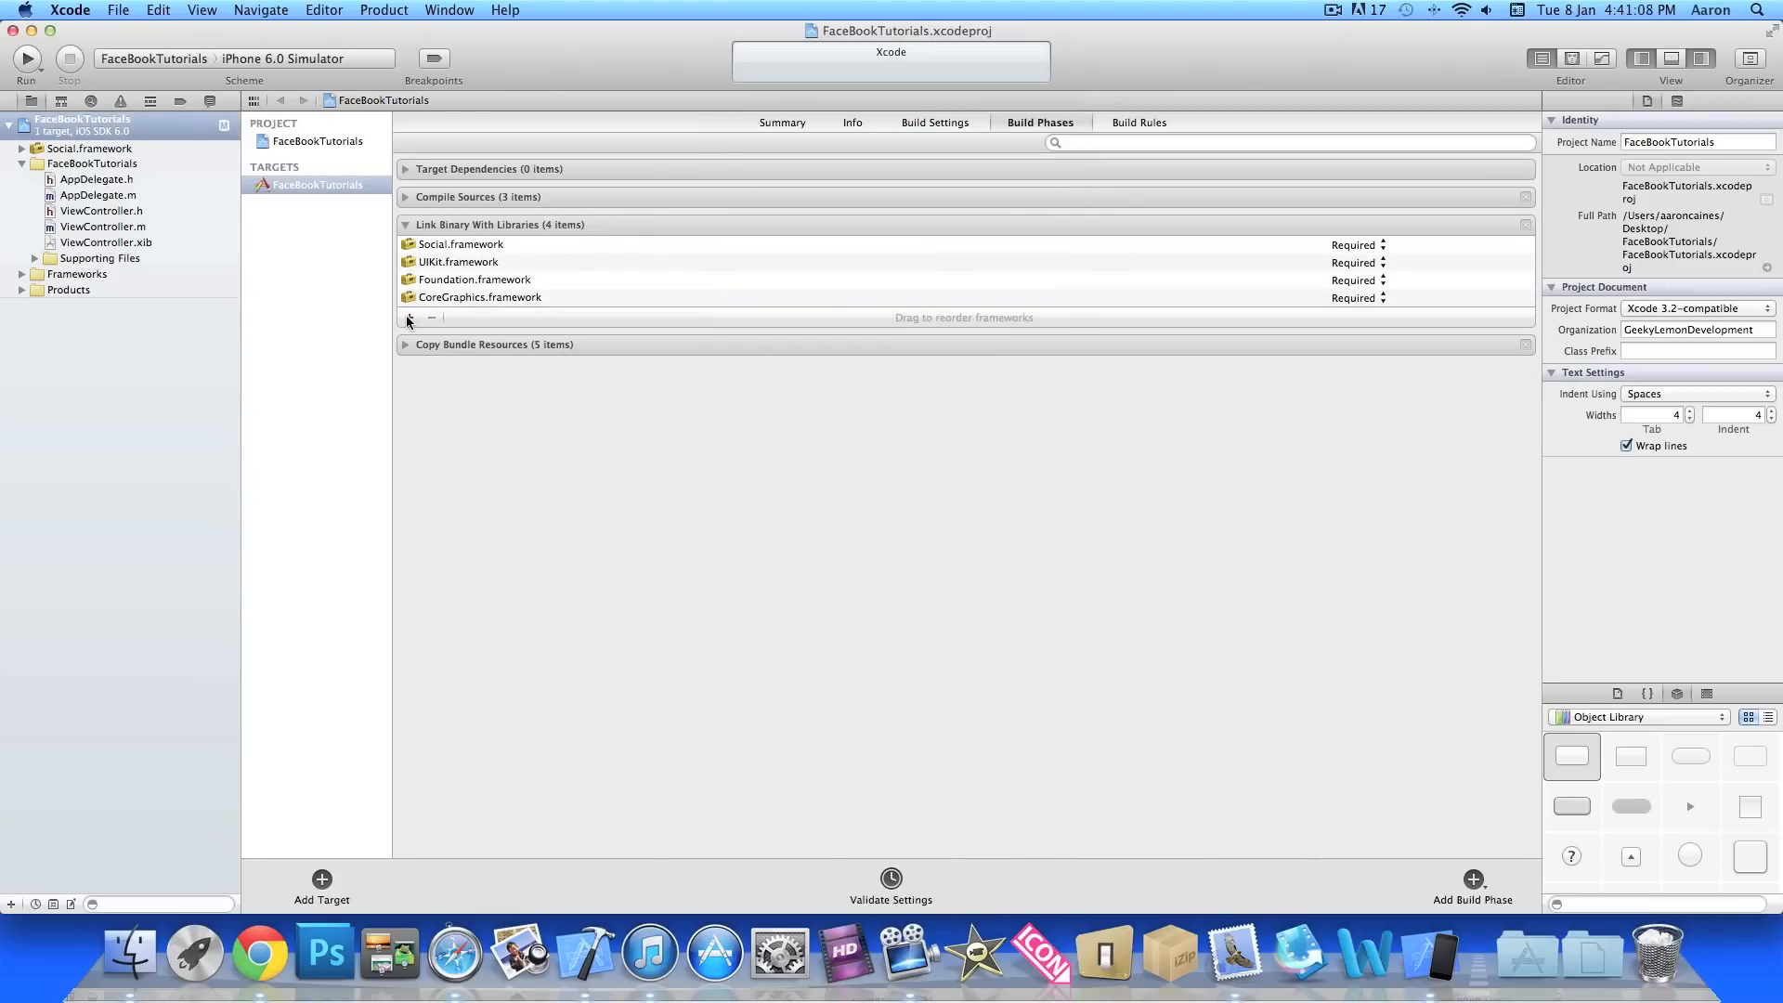
- Add Accounts.framework to the target's linked libraries as well
{"action": "left_click", "coordinate": [409, 318]}
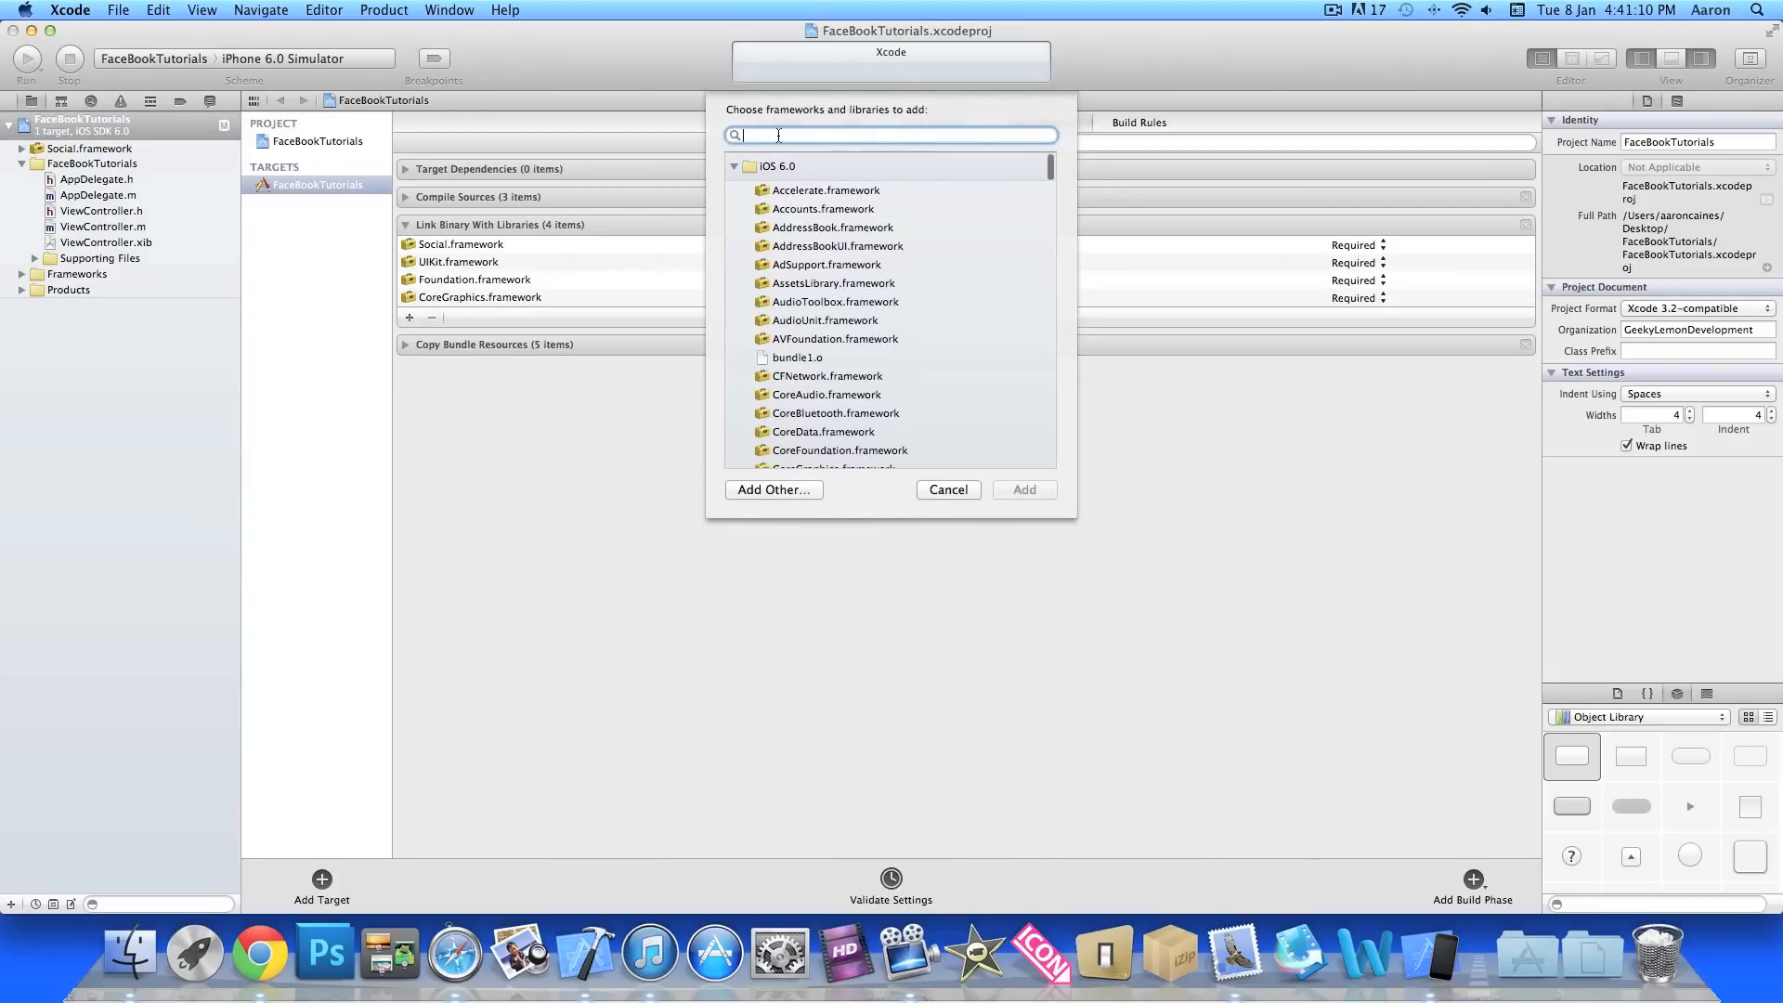
{"action": "type", "text": "acc"}
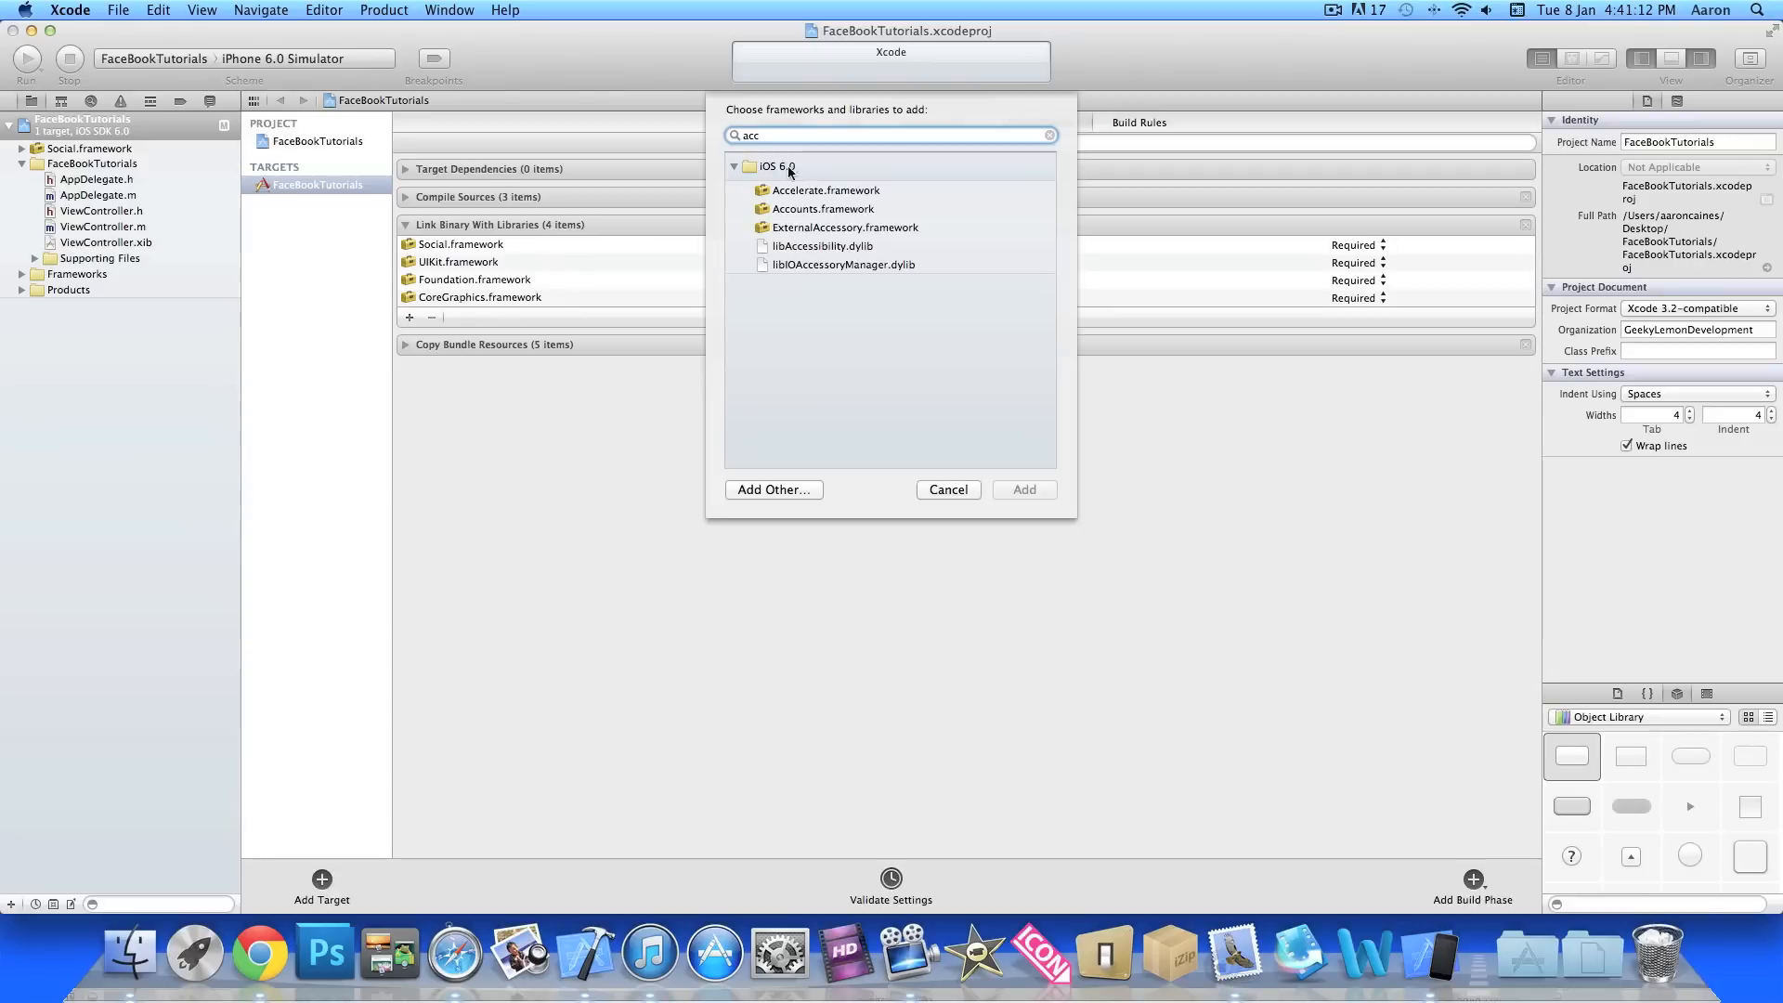
{"action": "left_click", "coordinate": [947, 489]}
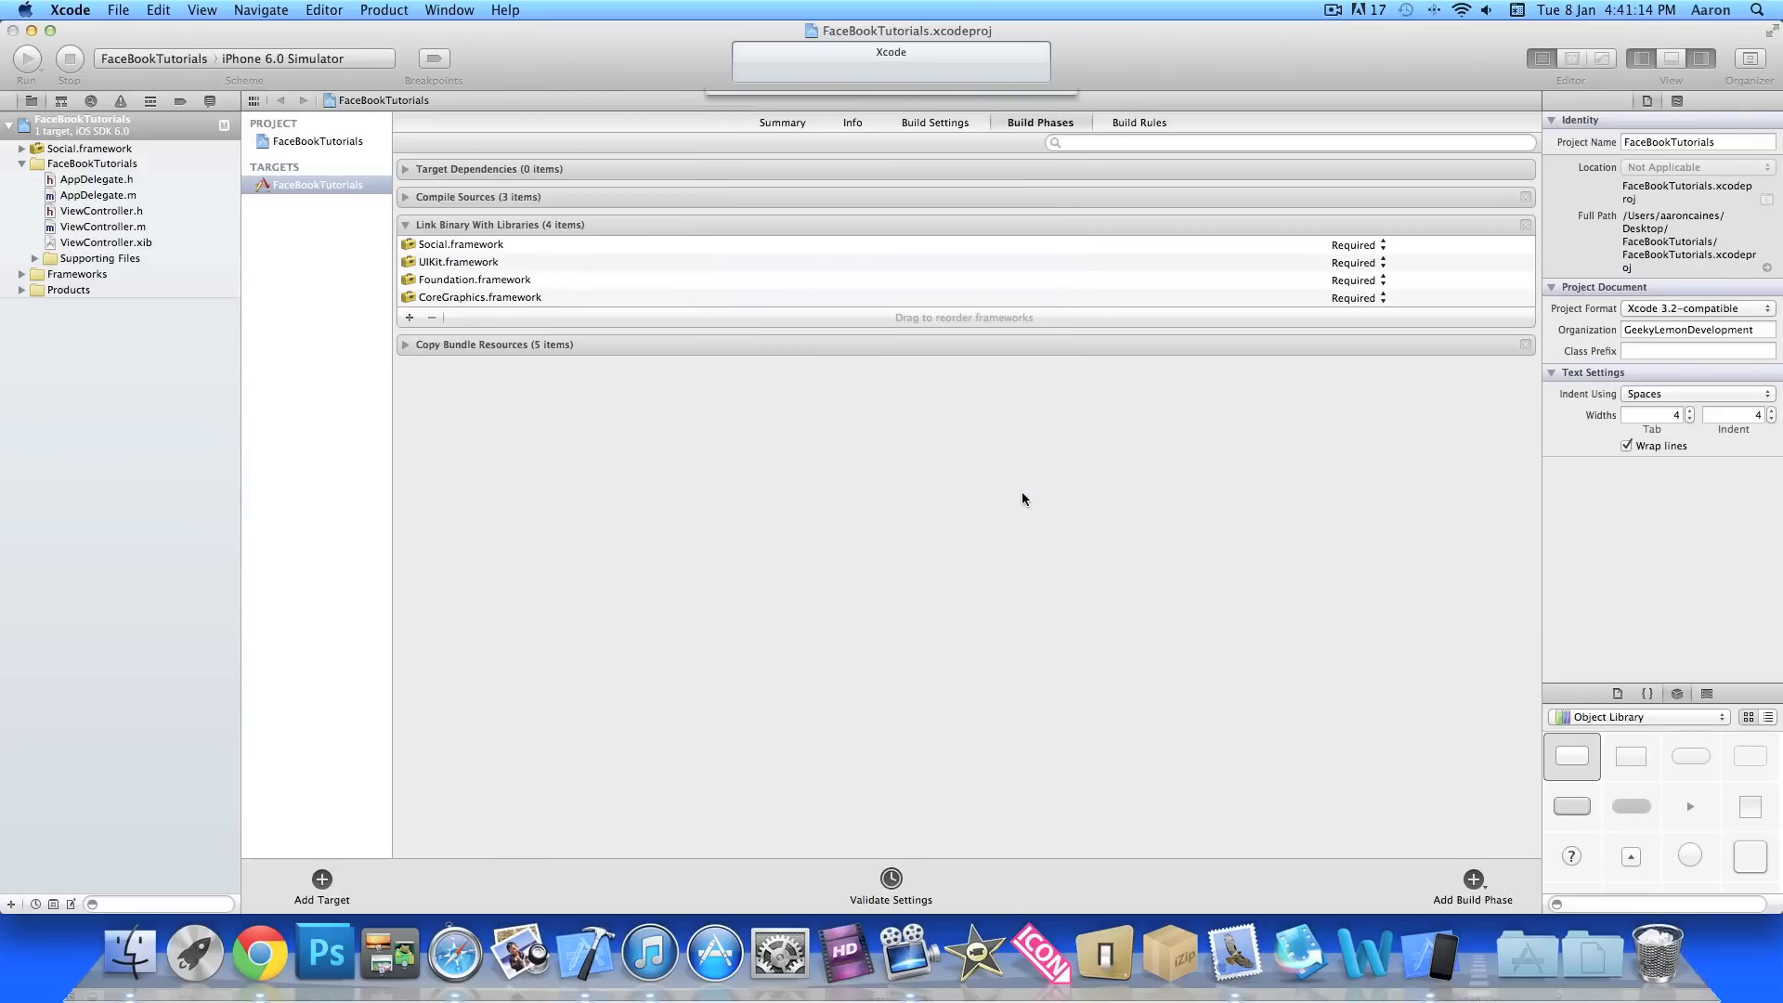
{"action": "left_click", "coordinate": [409, 316]}
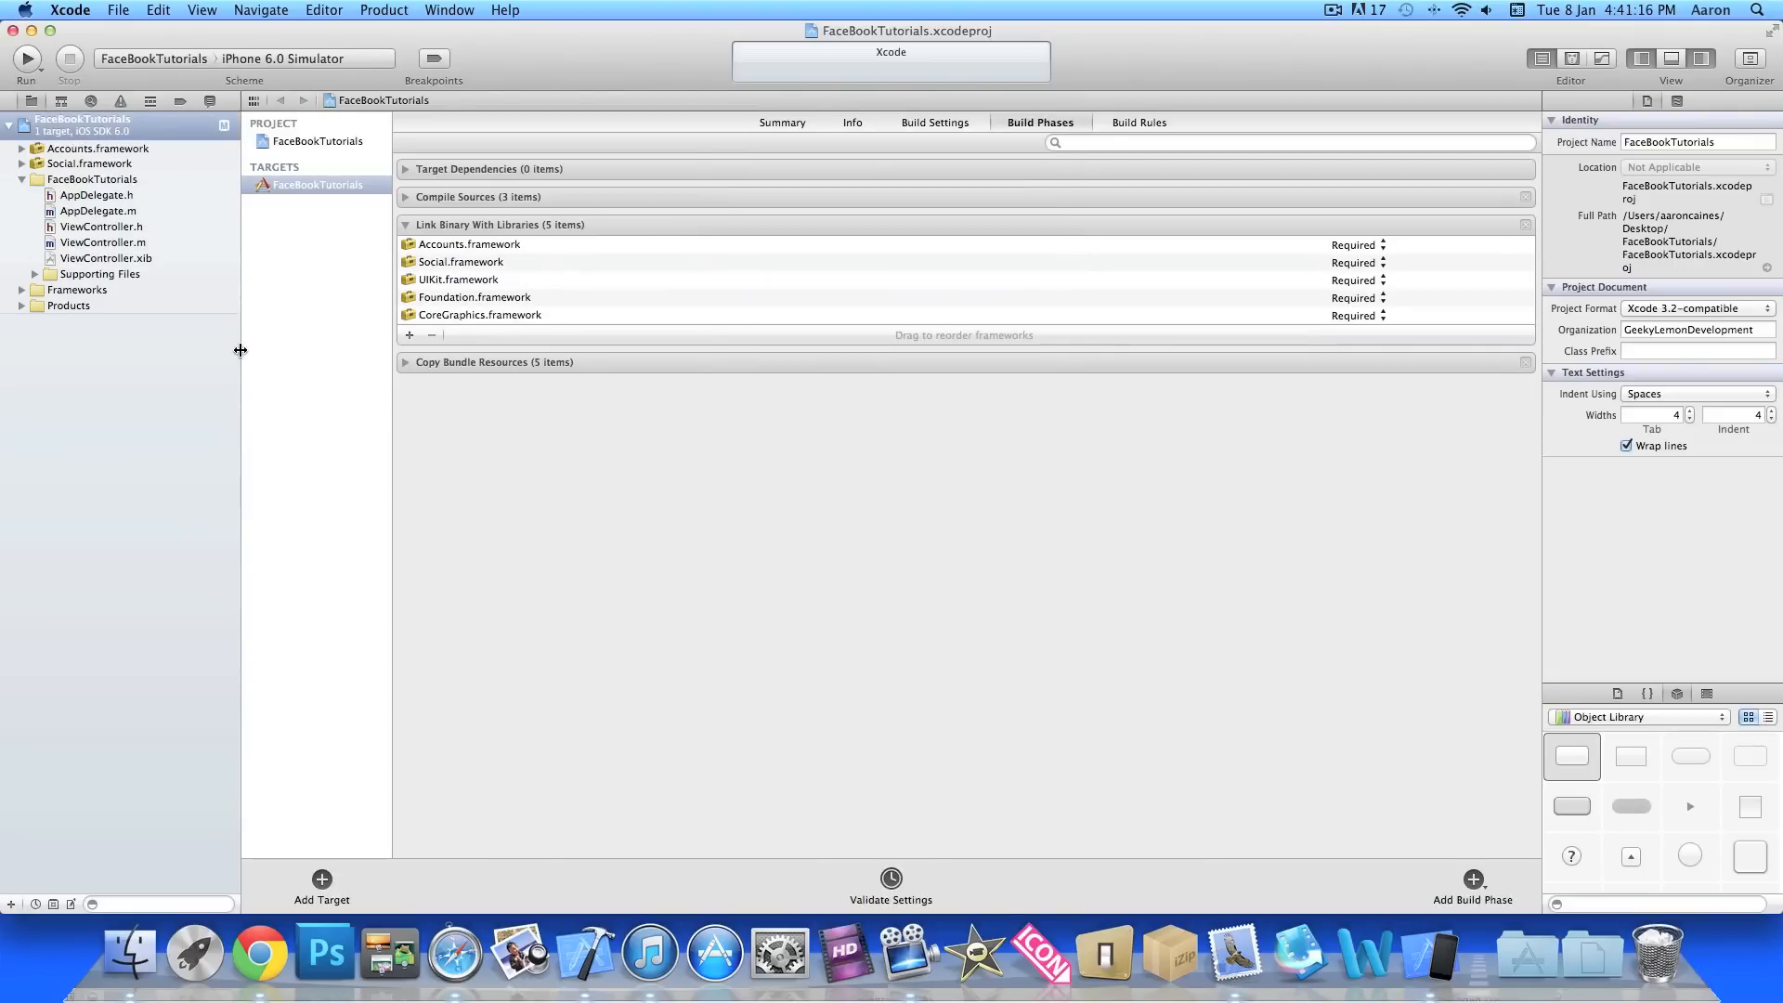
{"action": "mouse_move", "coordinate": [148, 227]}
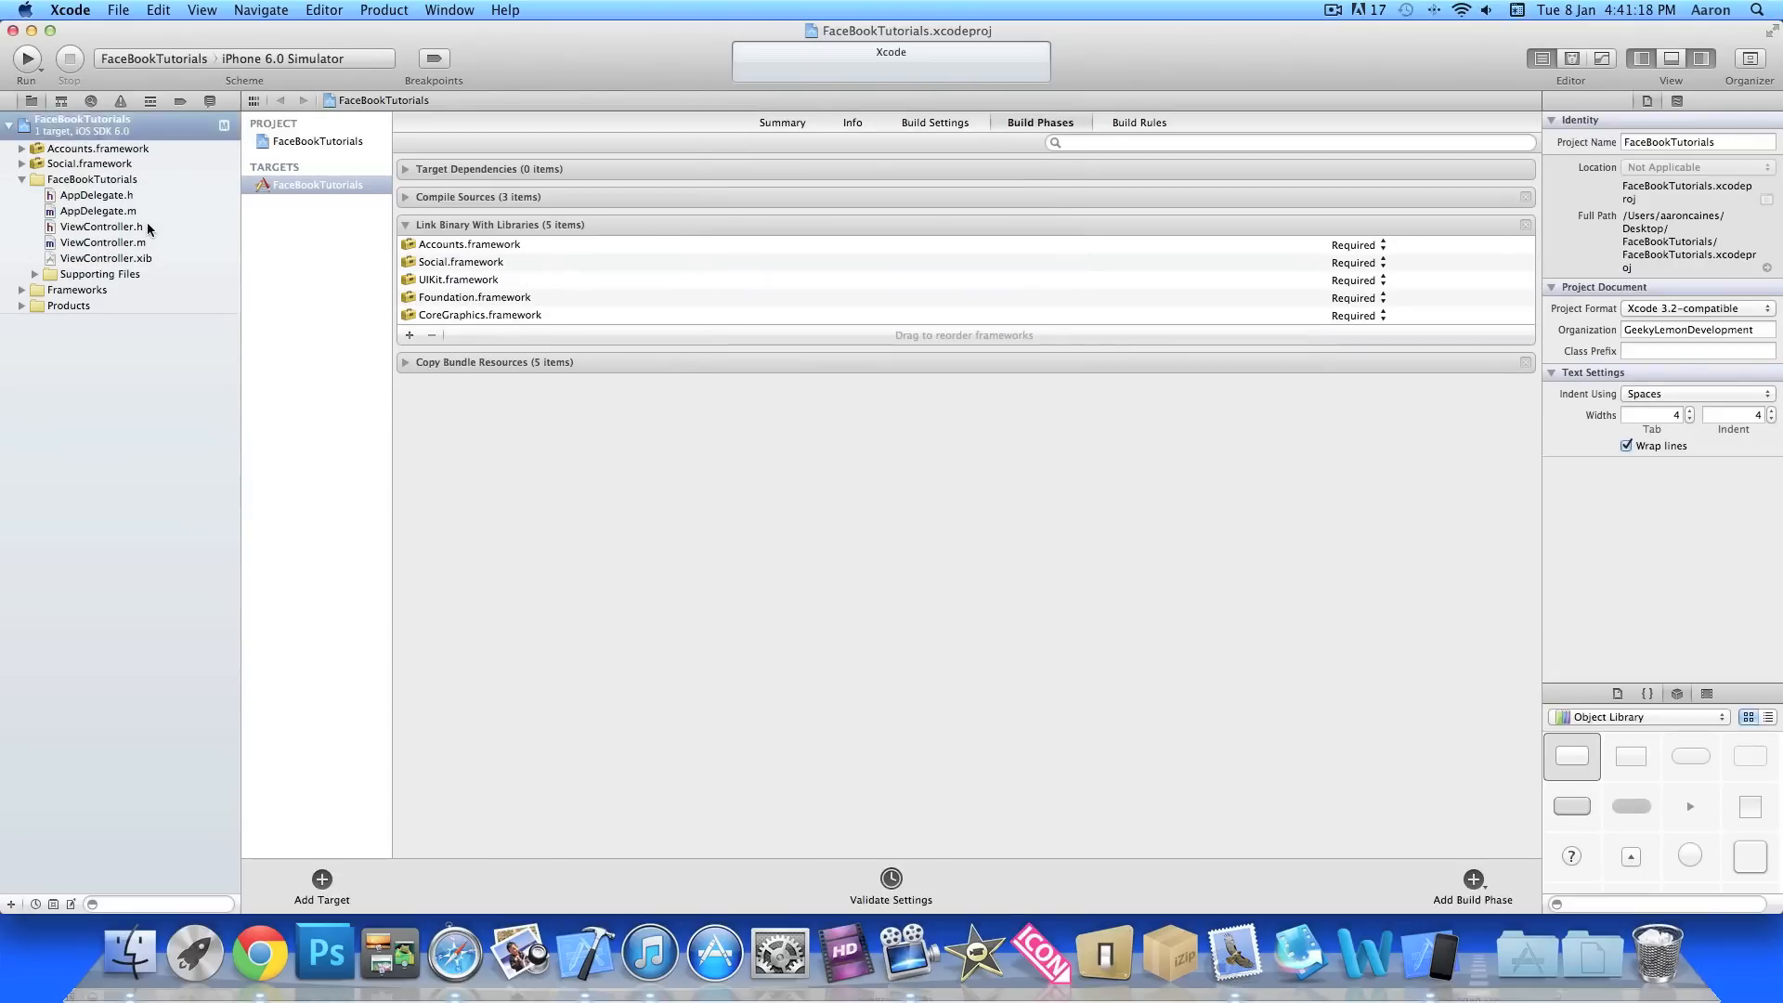
{"action": "left_click", "coordinate": [102, 227]}
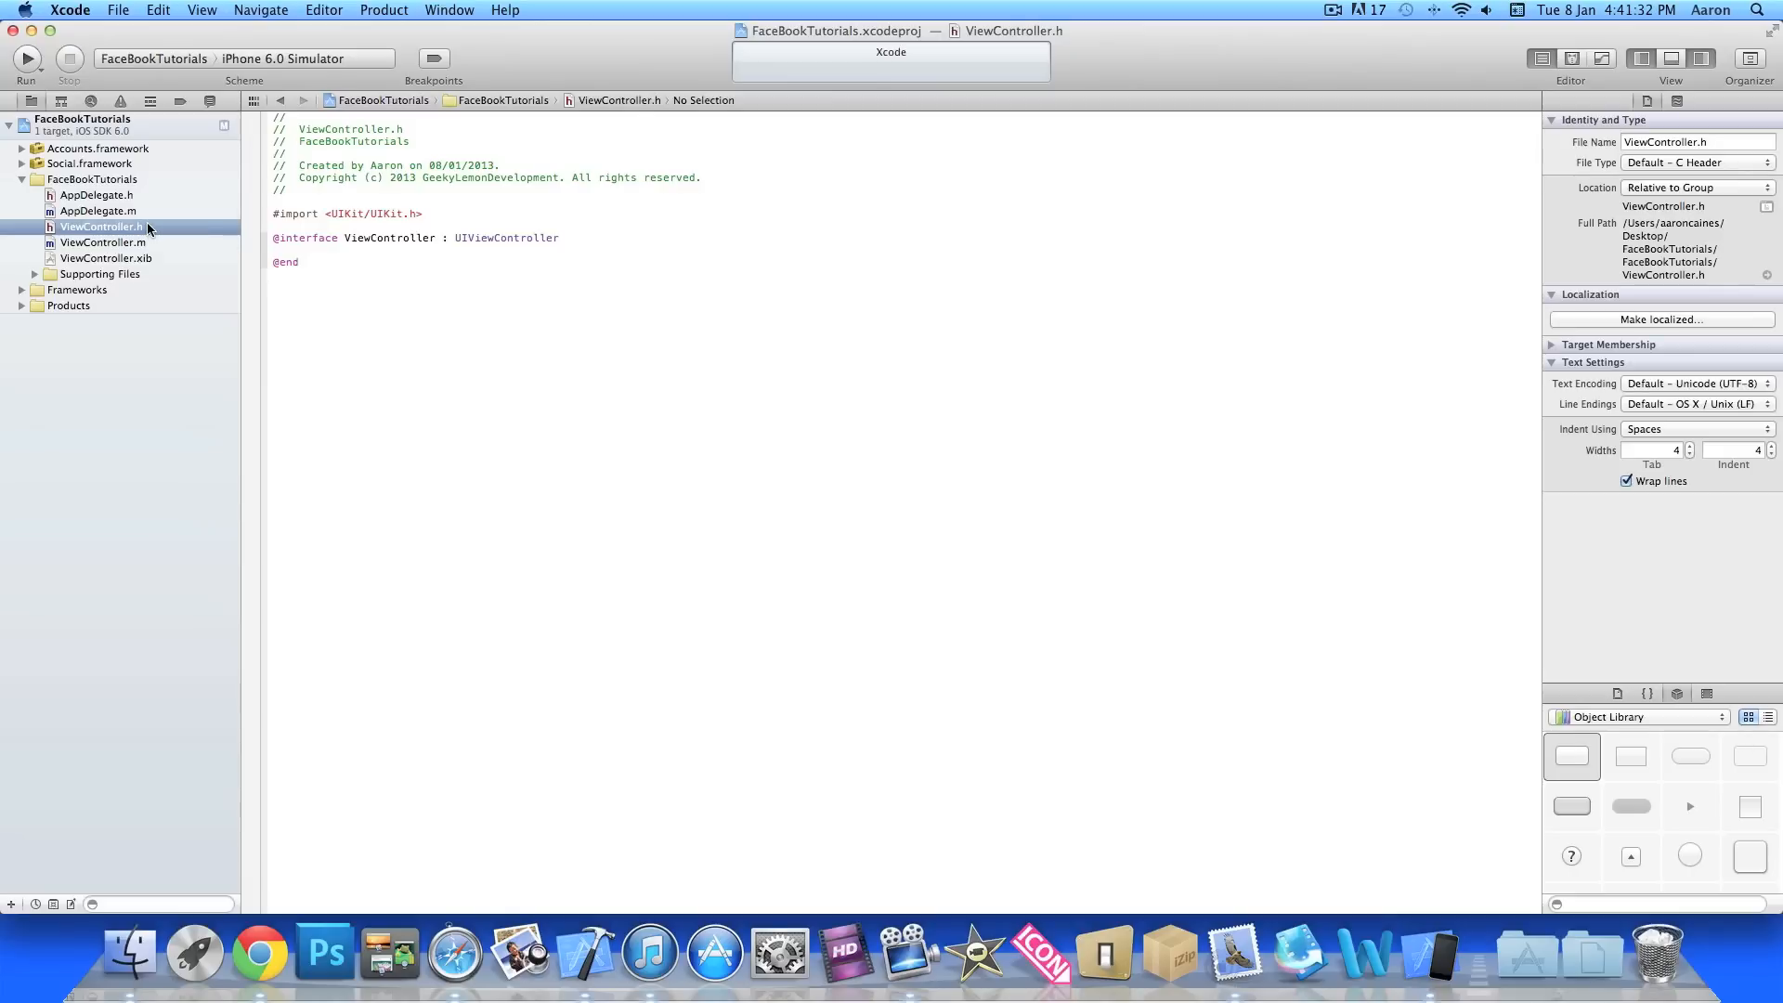
{"action": "mouse_move", "coordinate": [643, 233]}
{"action": "type", "text": " {"}
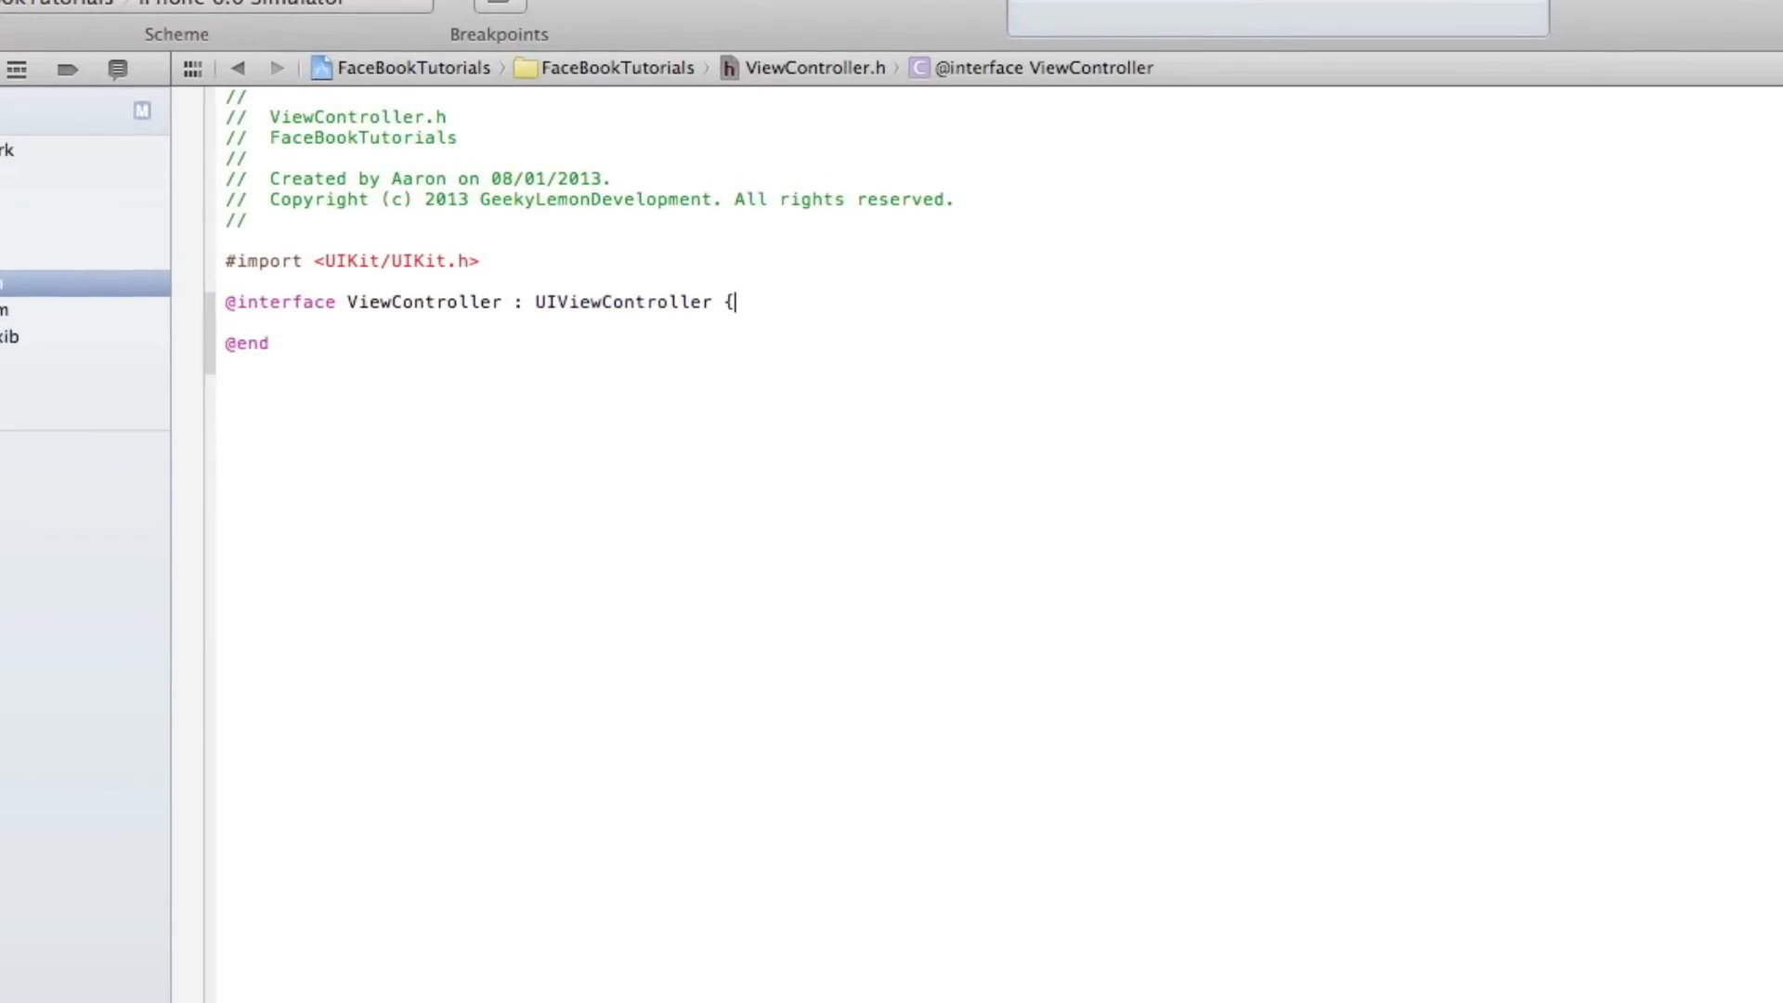
{"action": "key", "text": "Return"}
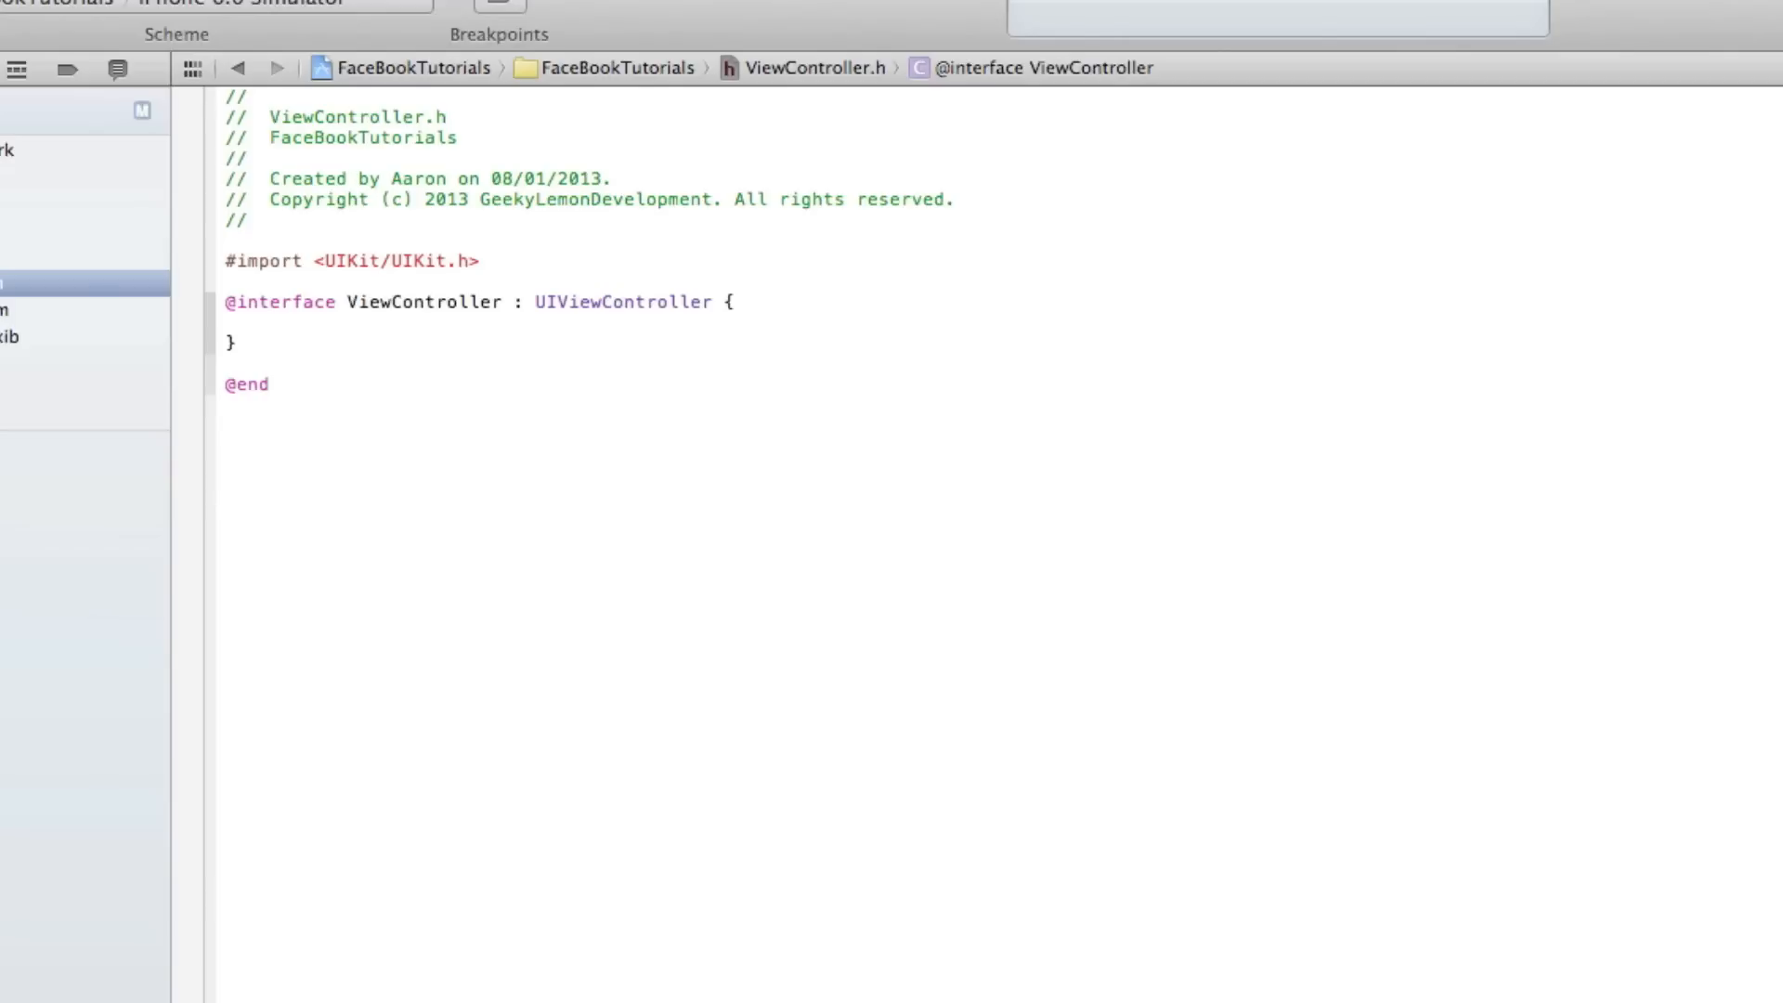
{"action": "key", "text": "Return"}
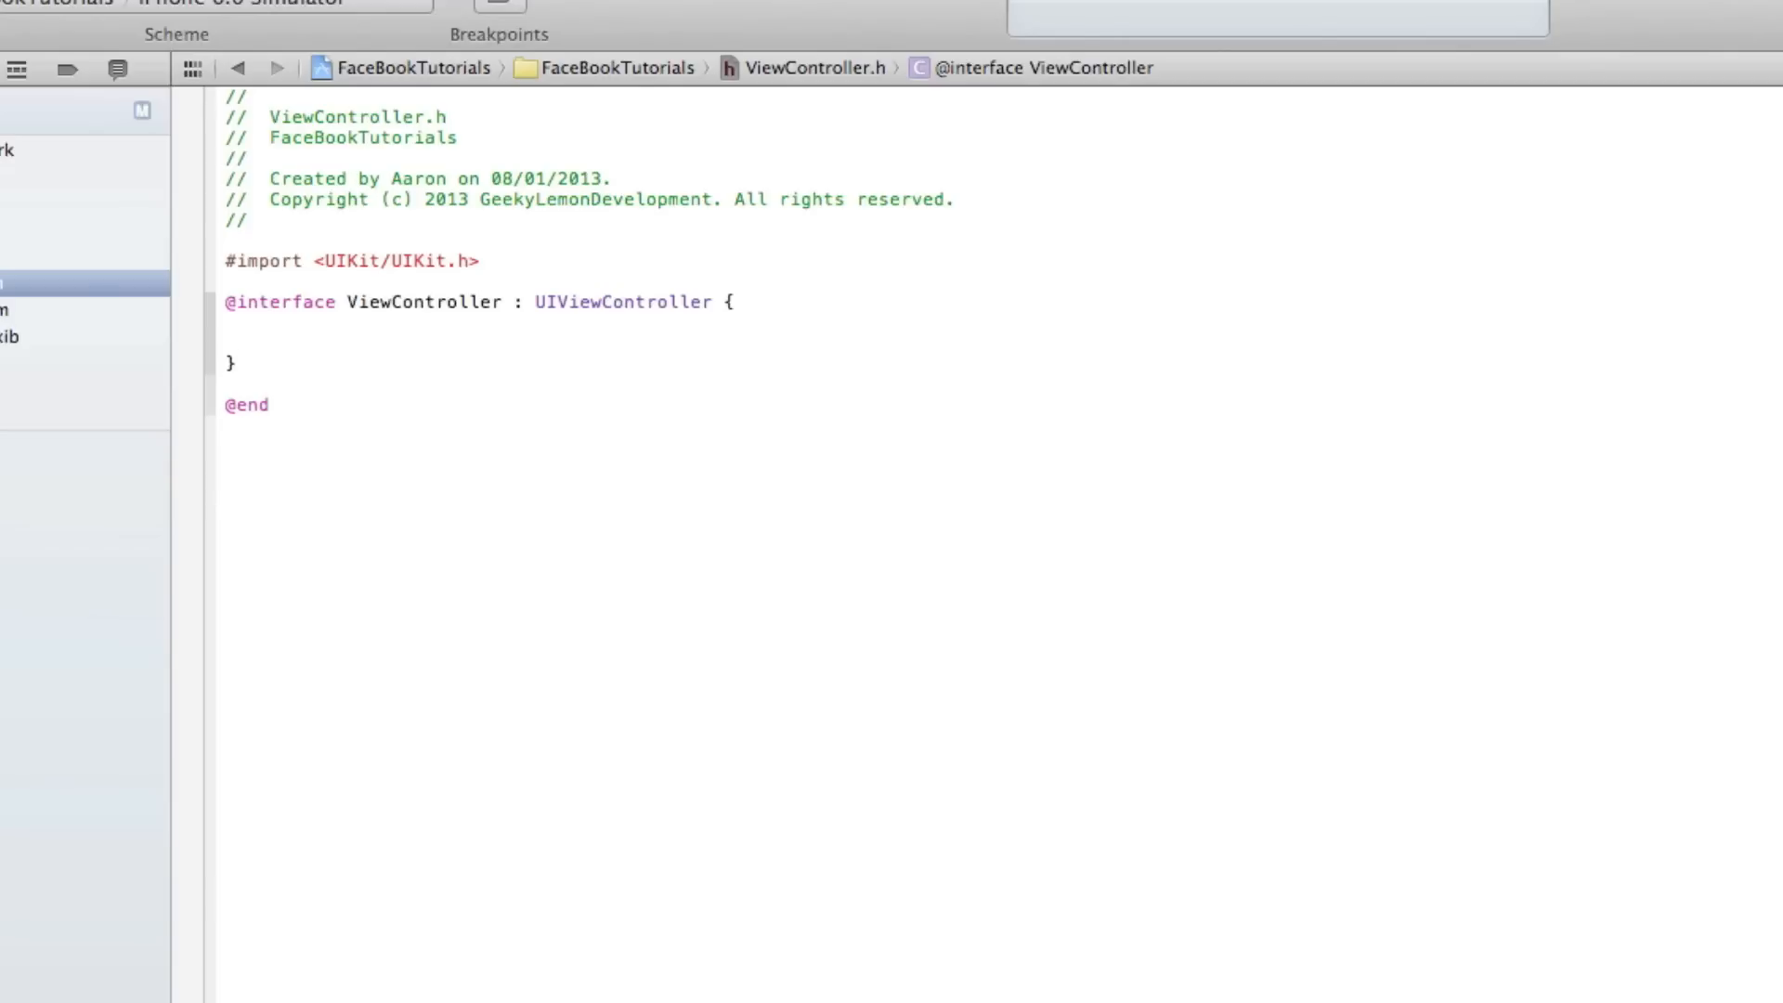
- Type SLCompsoeViewController inside the interface braces
{"action": "type", "text": "S"}
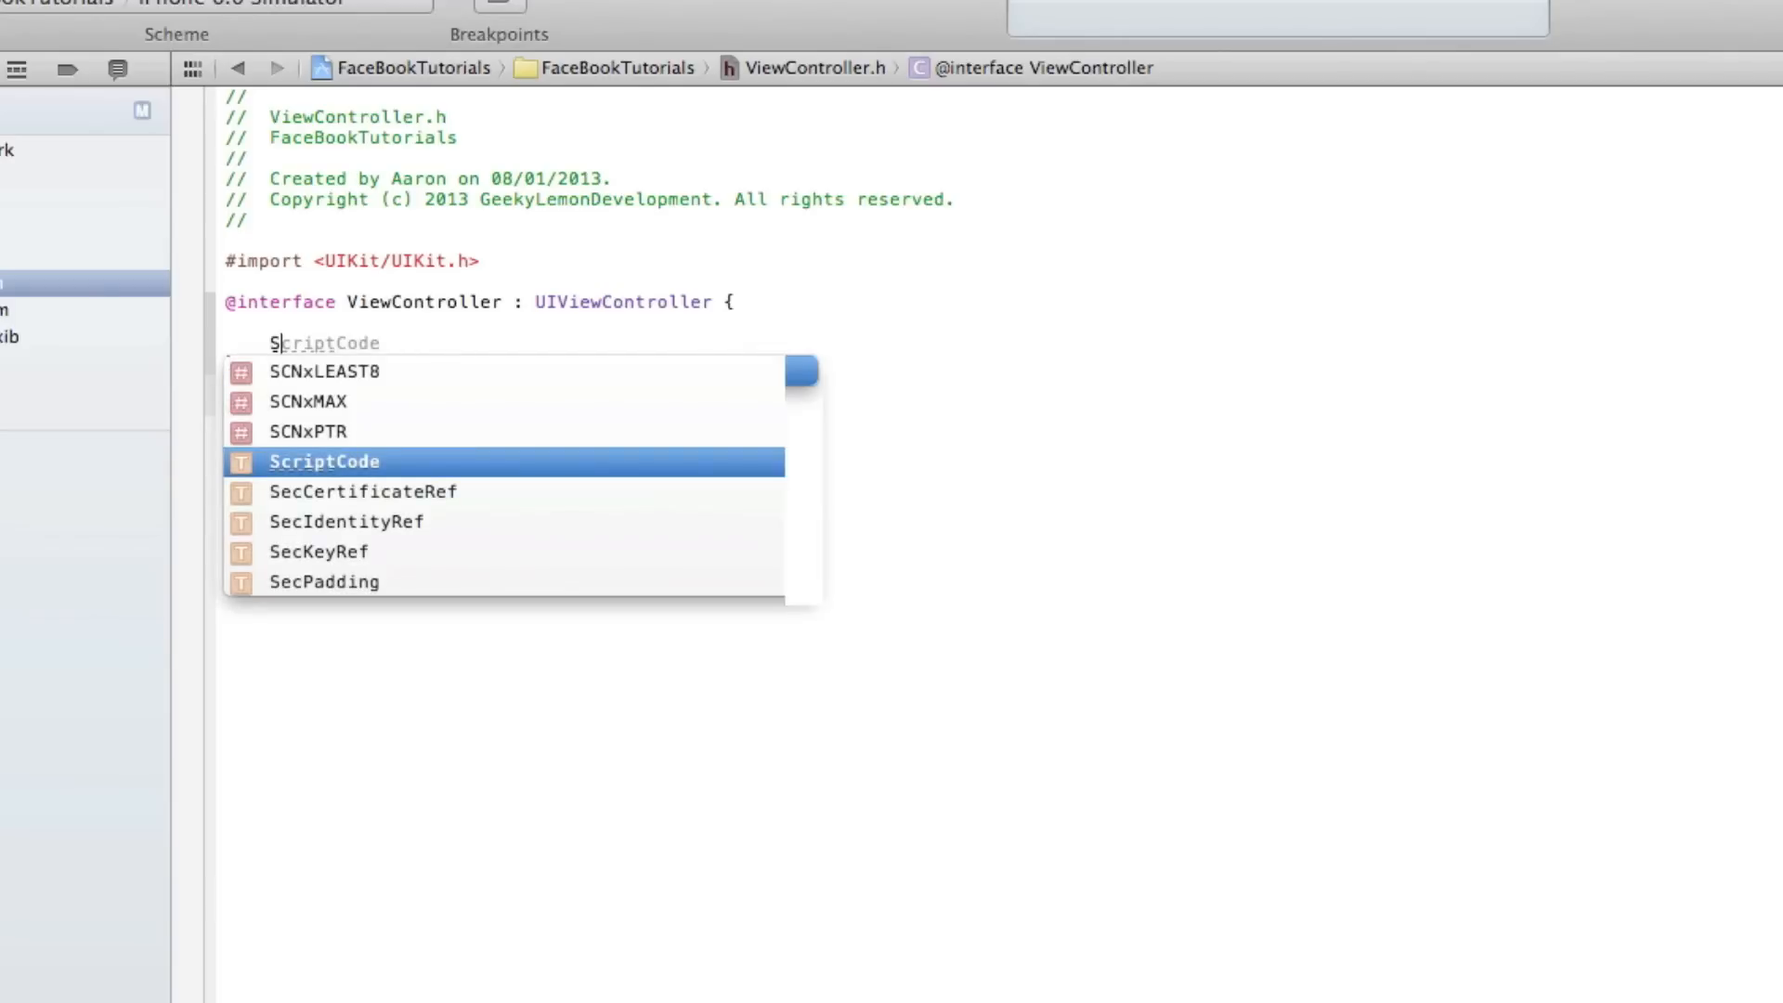
{"action": "type", "text": "LCom"}
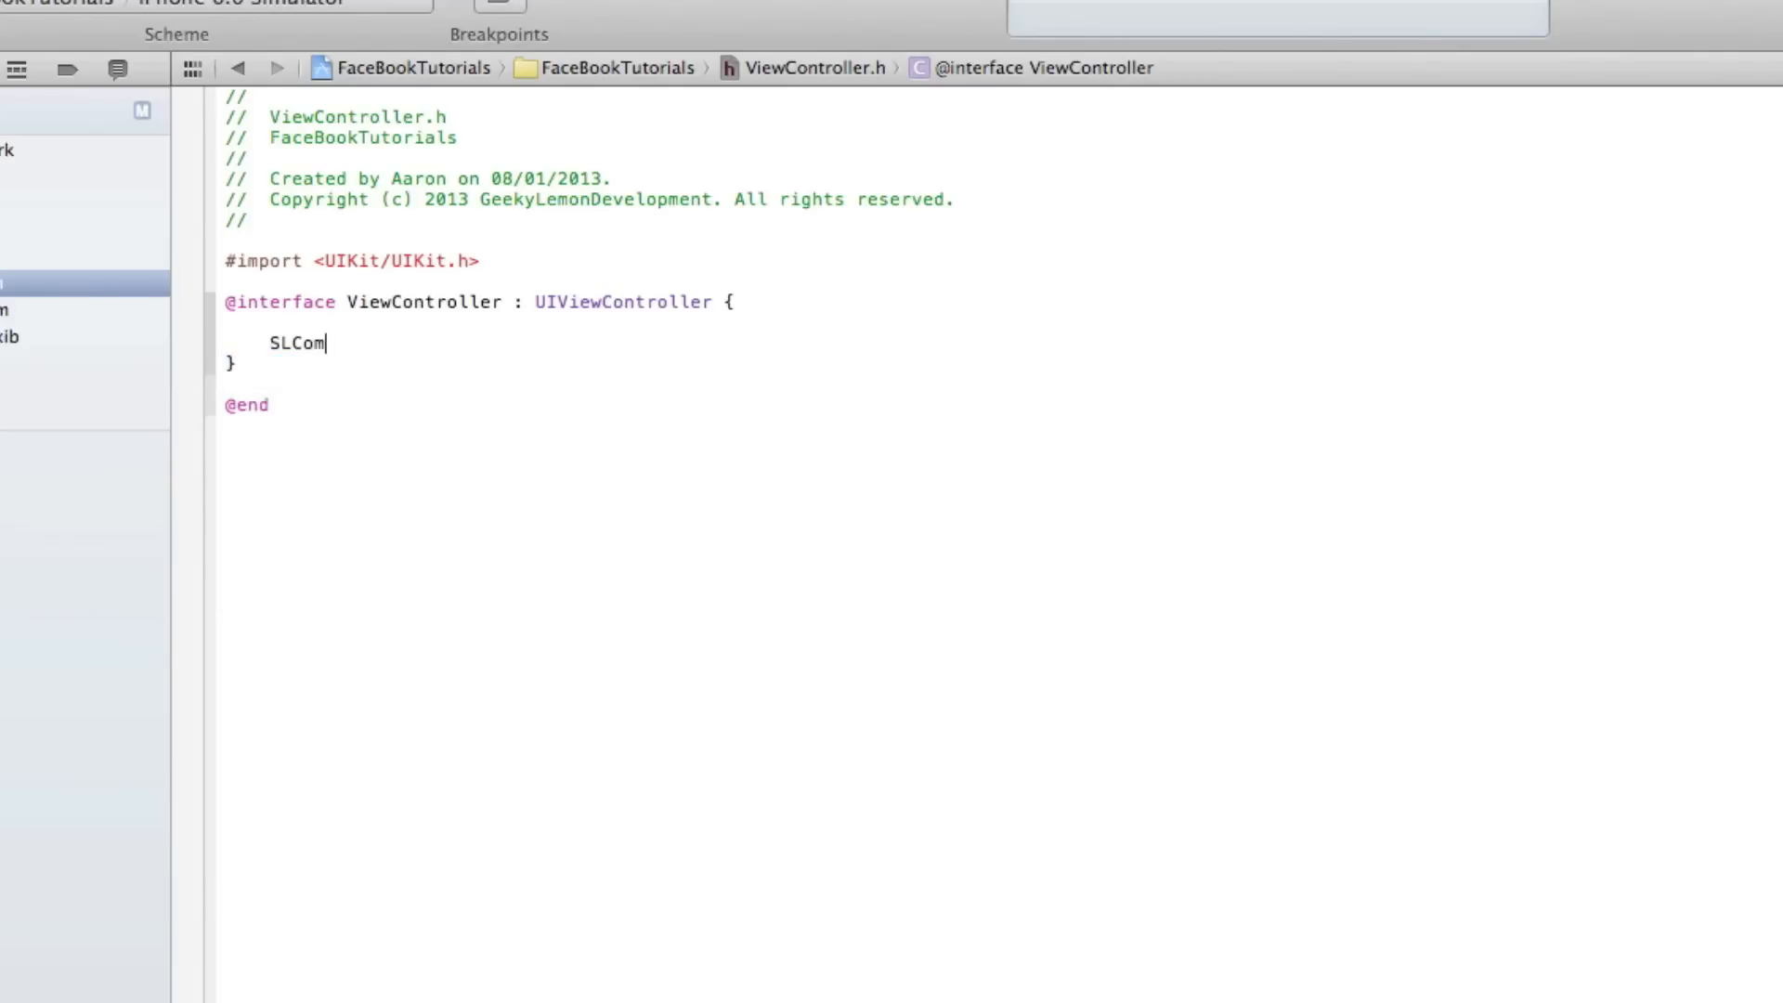
{"action": "type", "text": "p"}
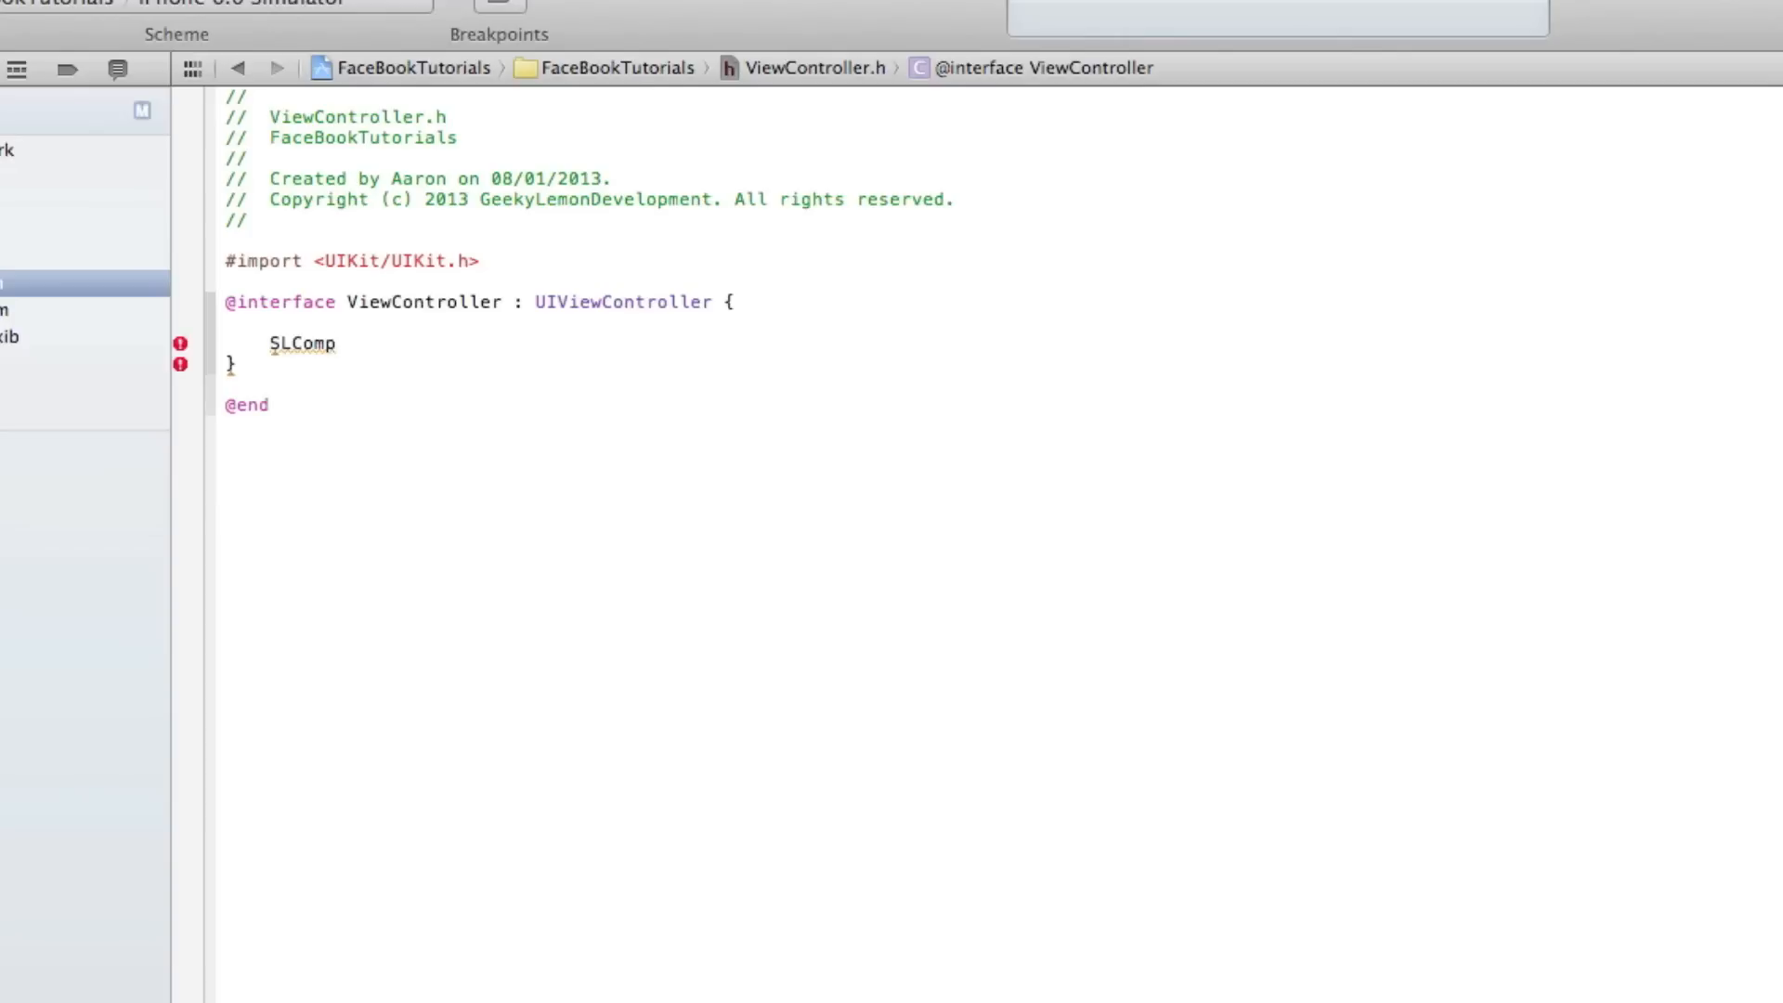
{"action": "type", "text": "soe"}
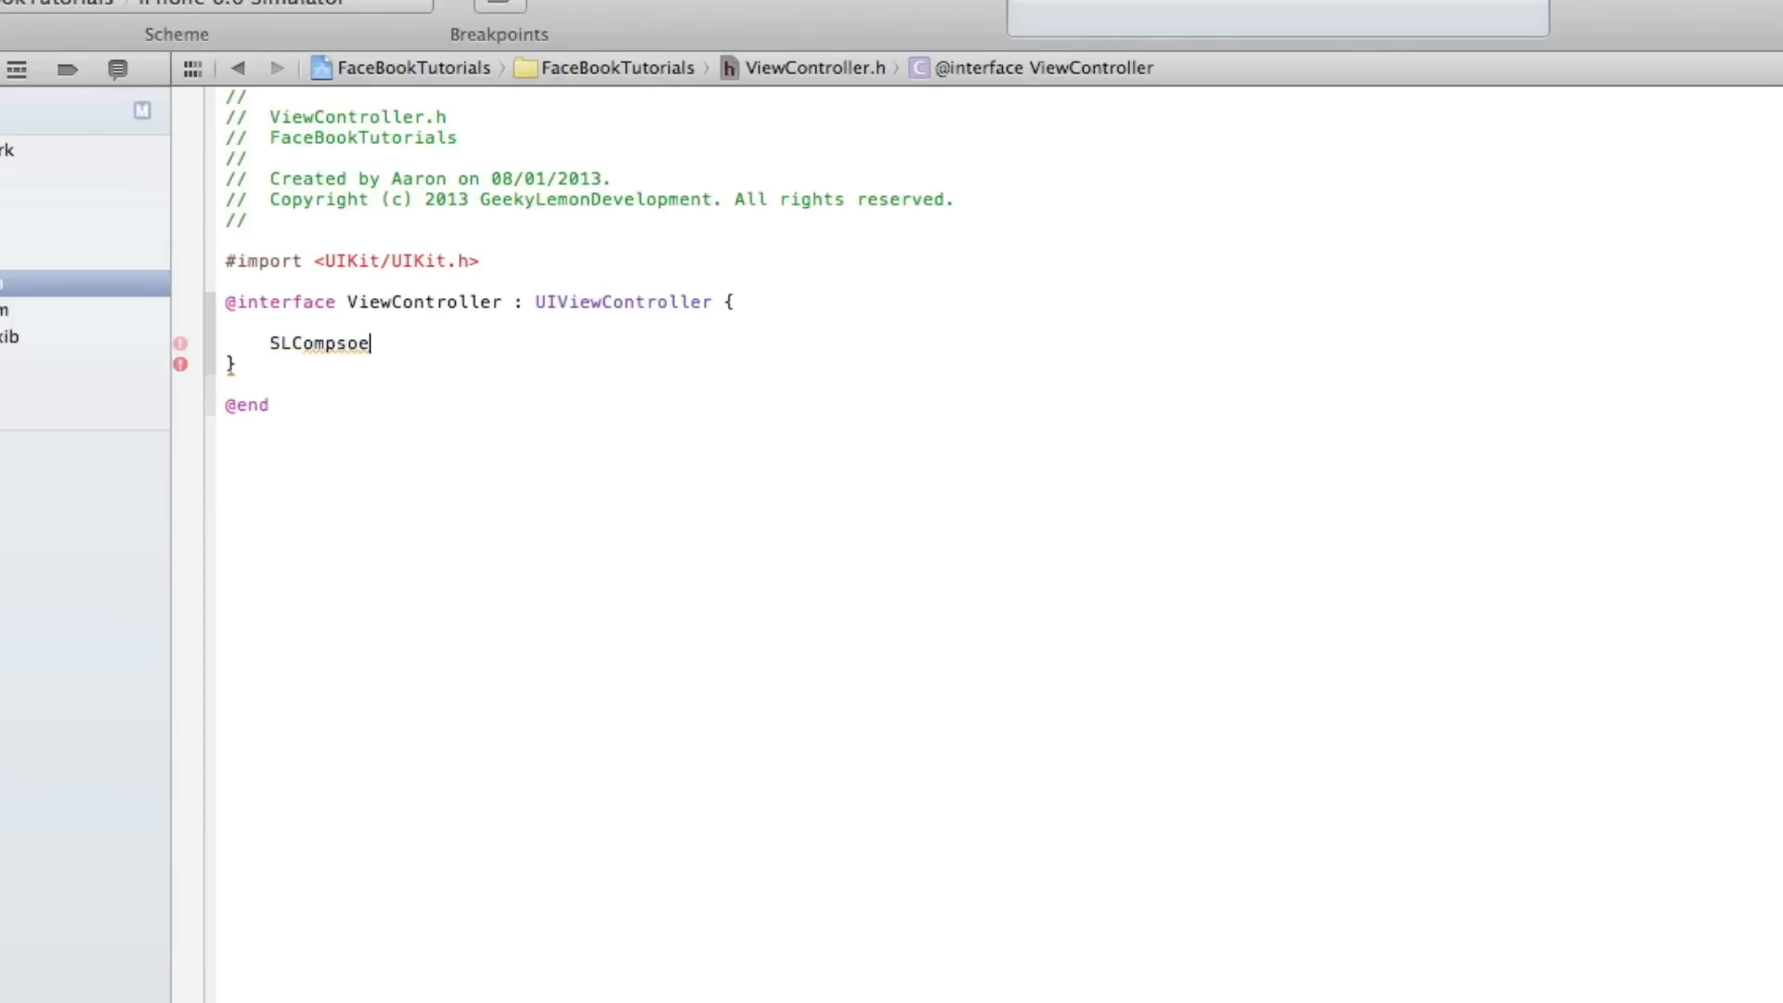
{"action": "type", "text": "ViewC"}
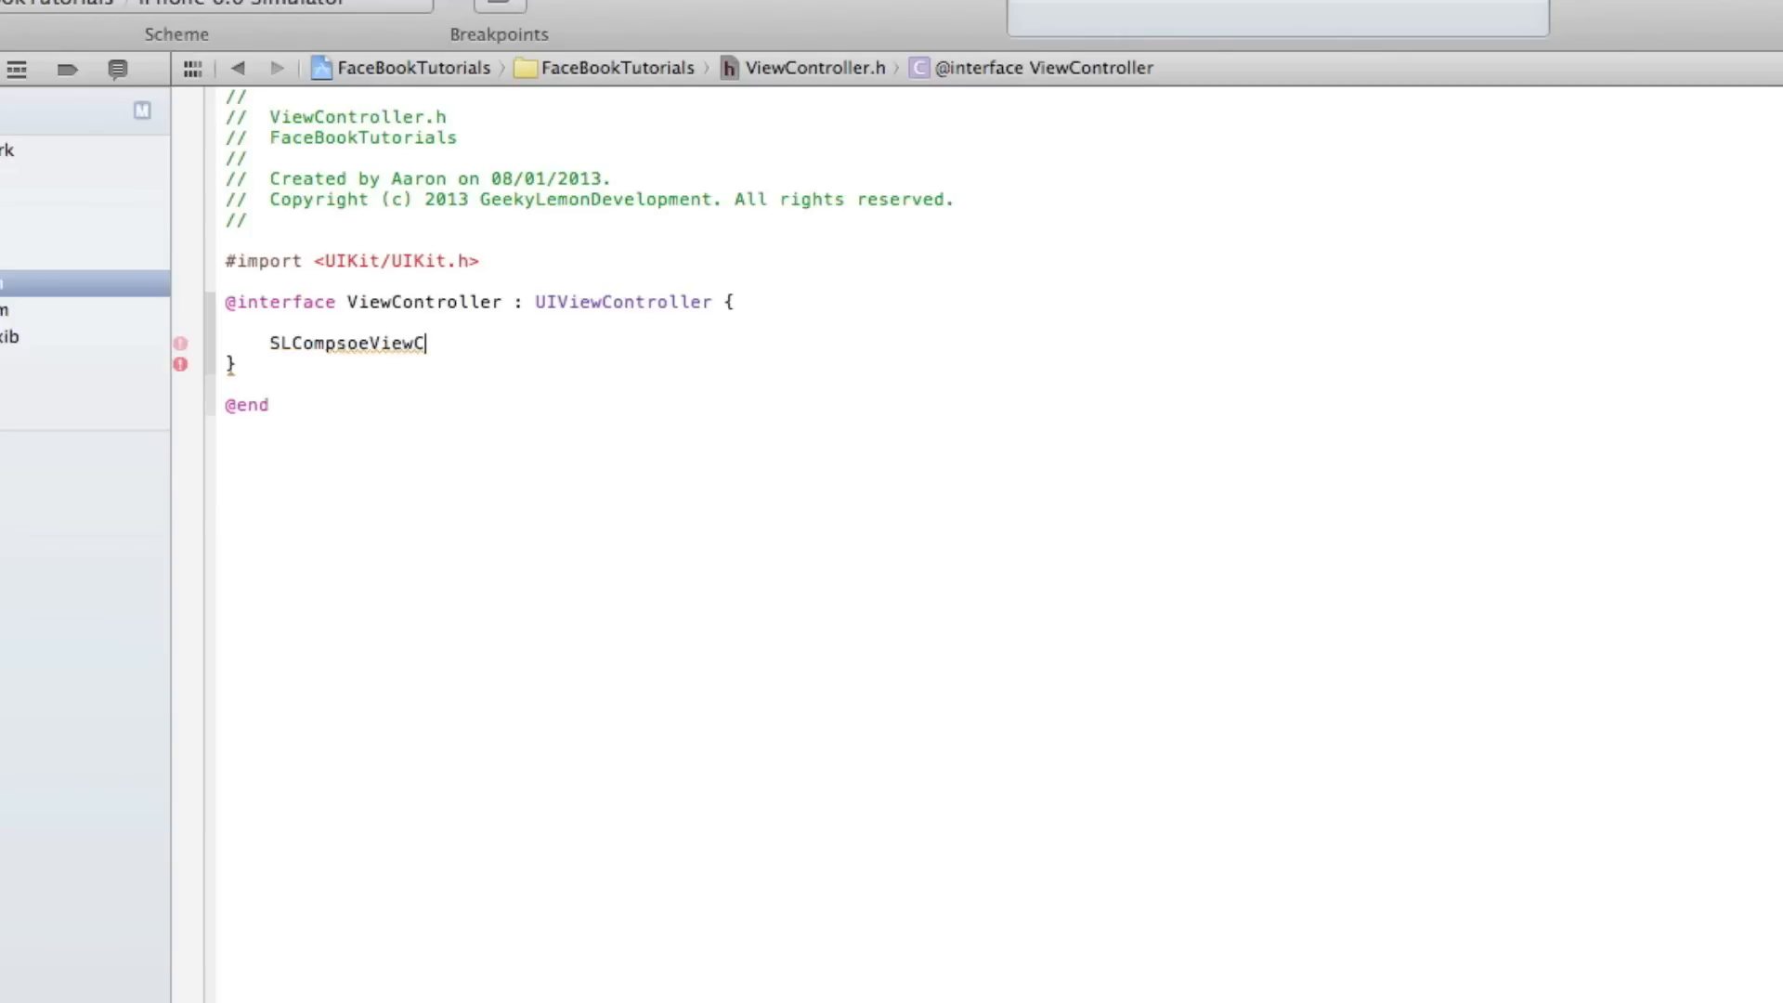
{"action": "type", "text": "ntr"}
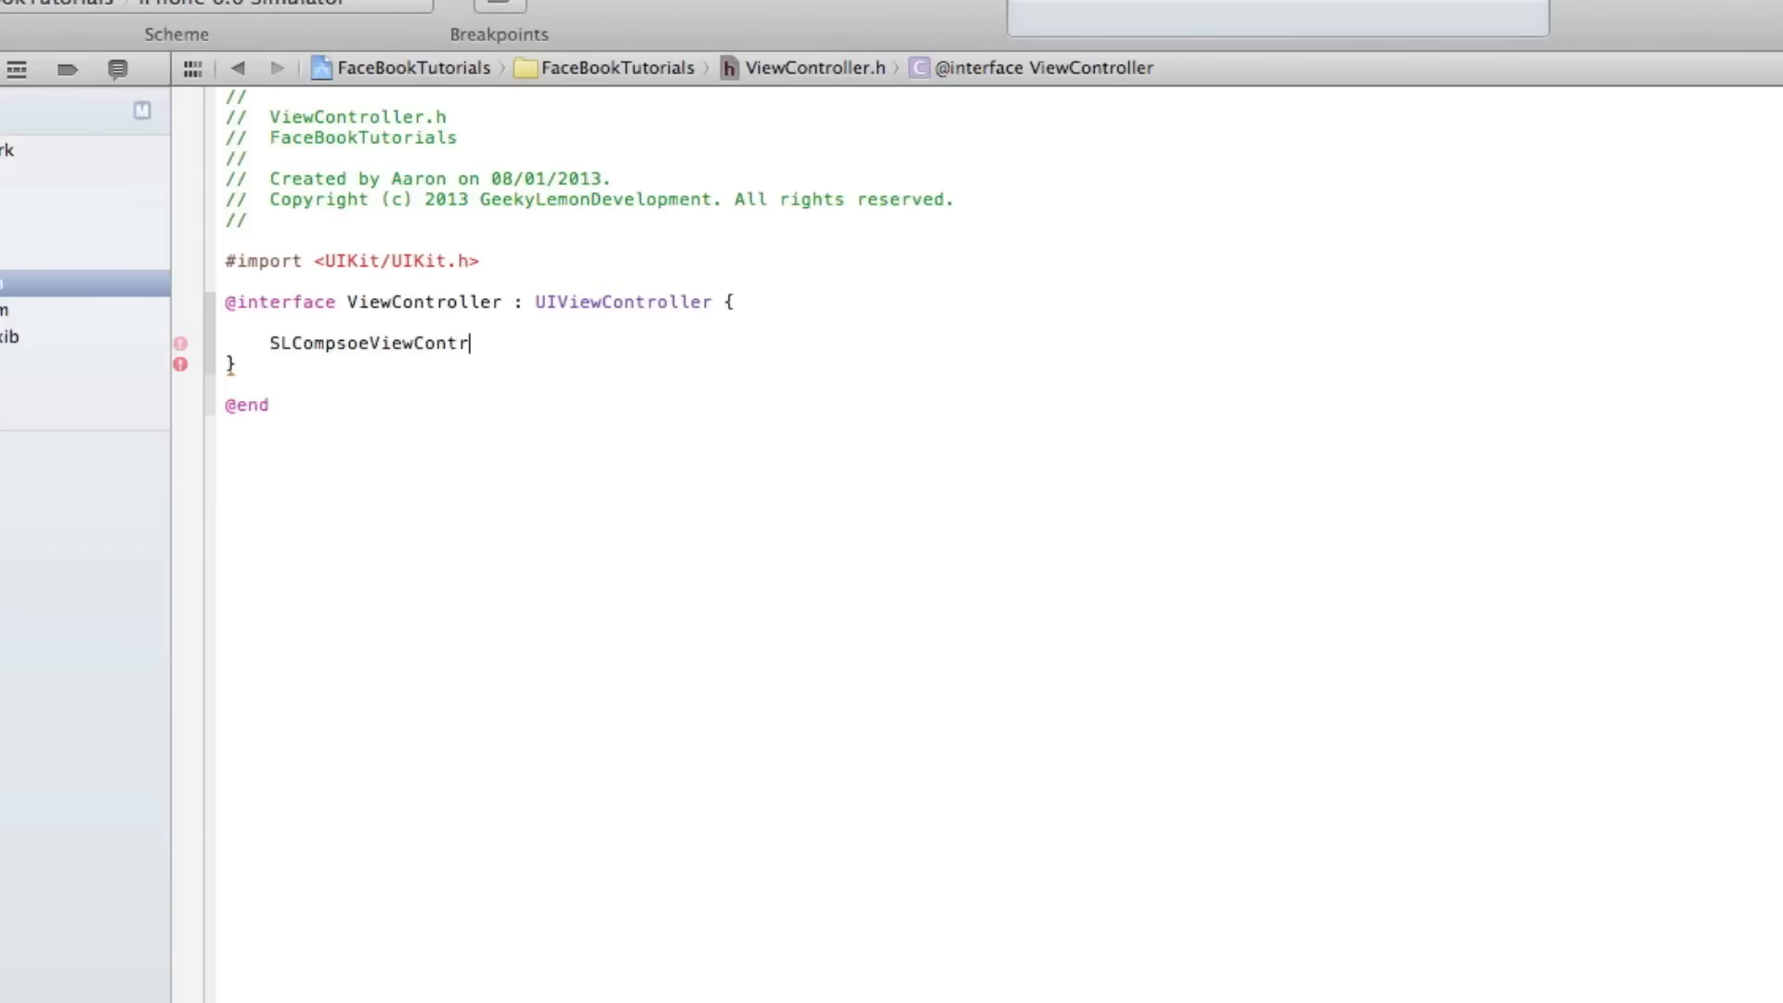
{"action": "type", "text": "oller"}
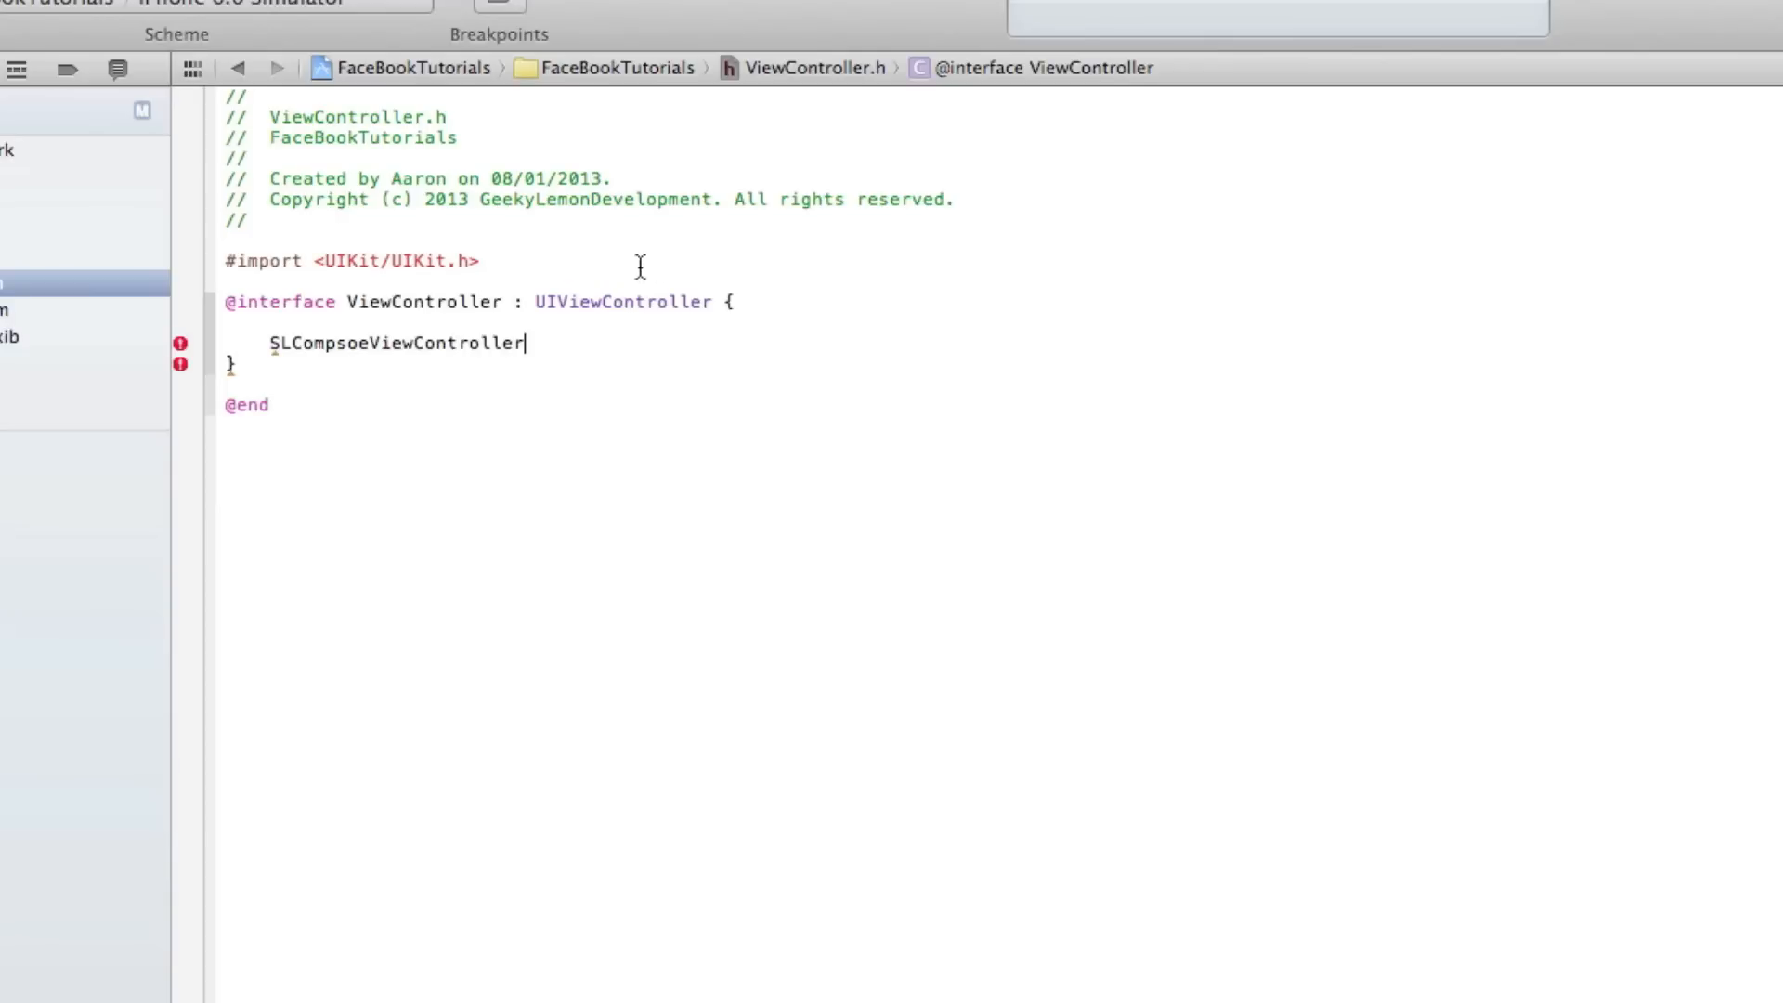
{"action": "left_click", "coordinate": [228, 281]}
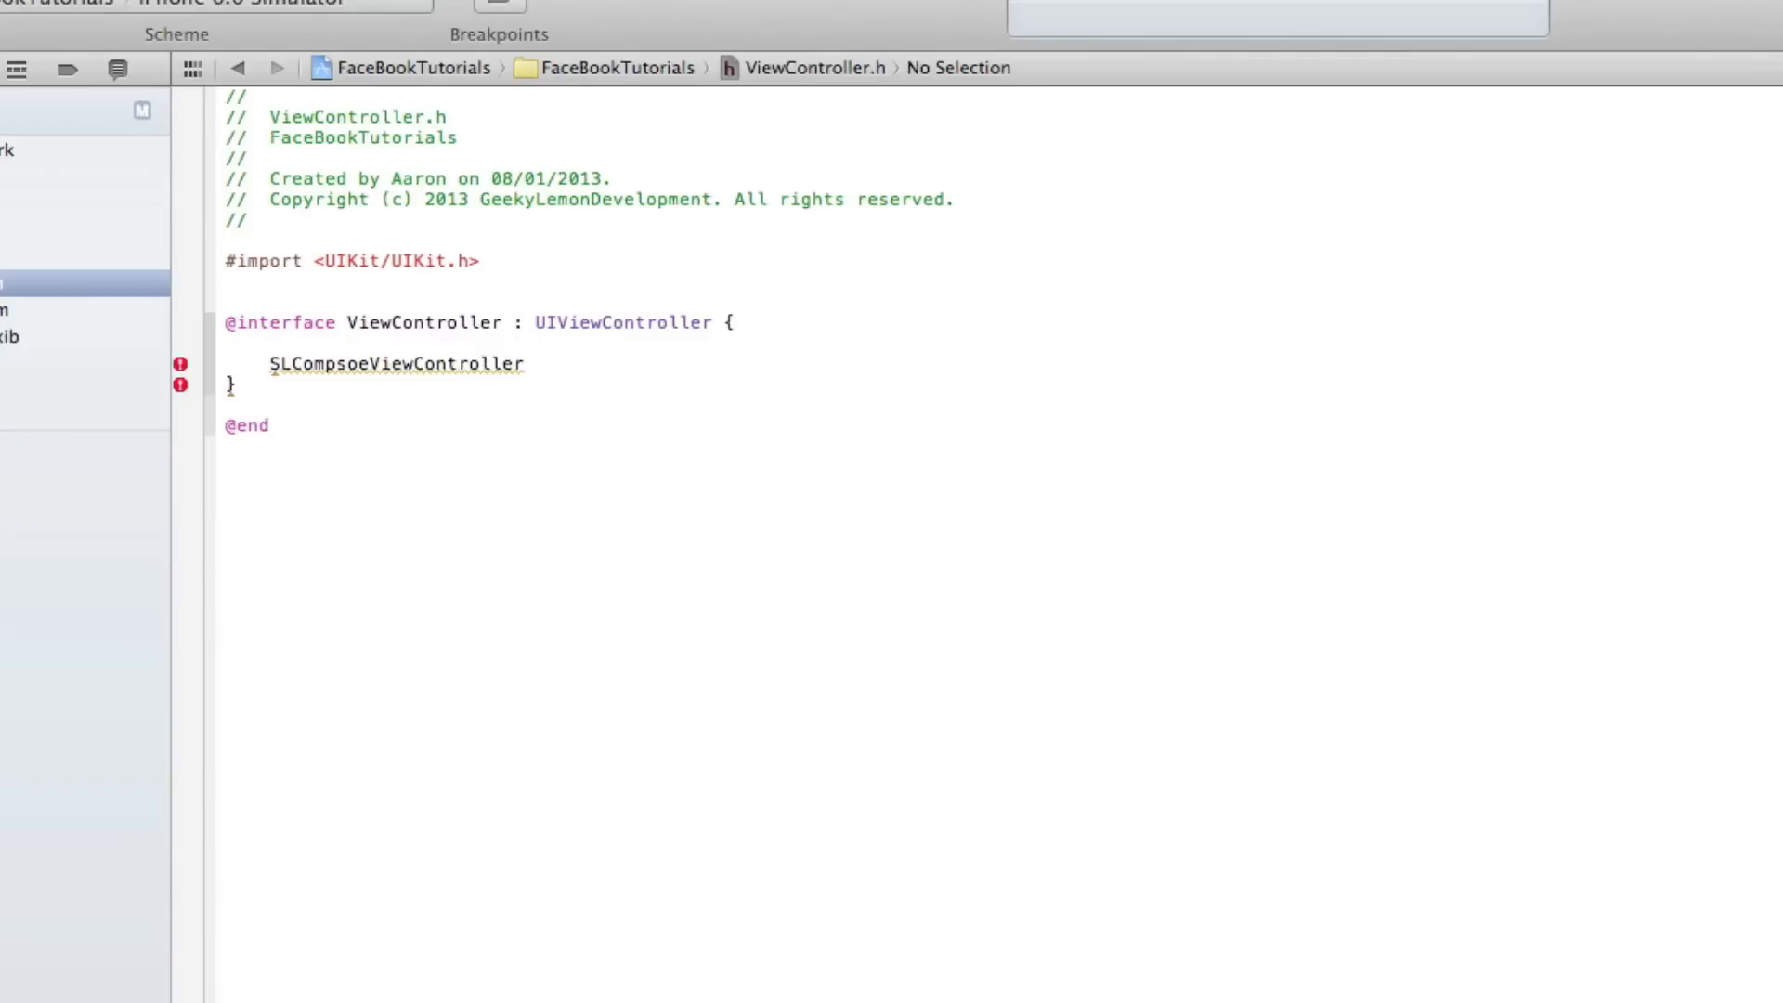
- Add #import "Social/Social.h" to ViewController.h
{"action": "type", "text": "#import \"header\""}
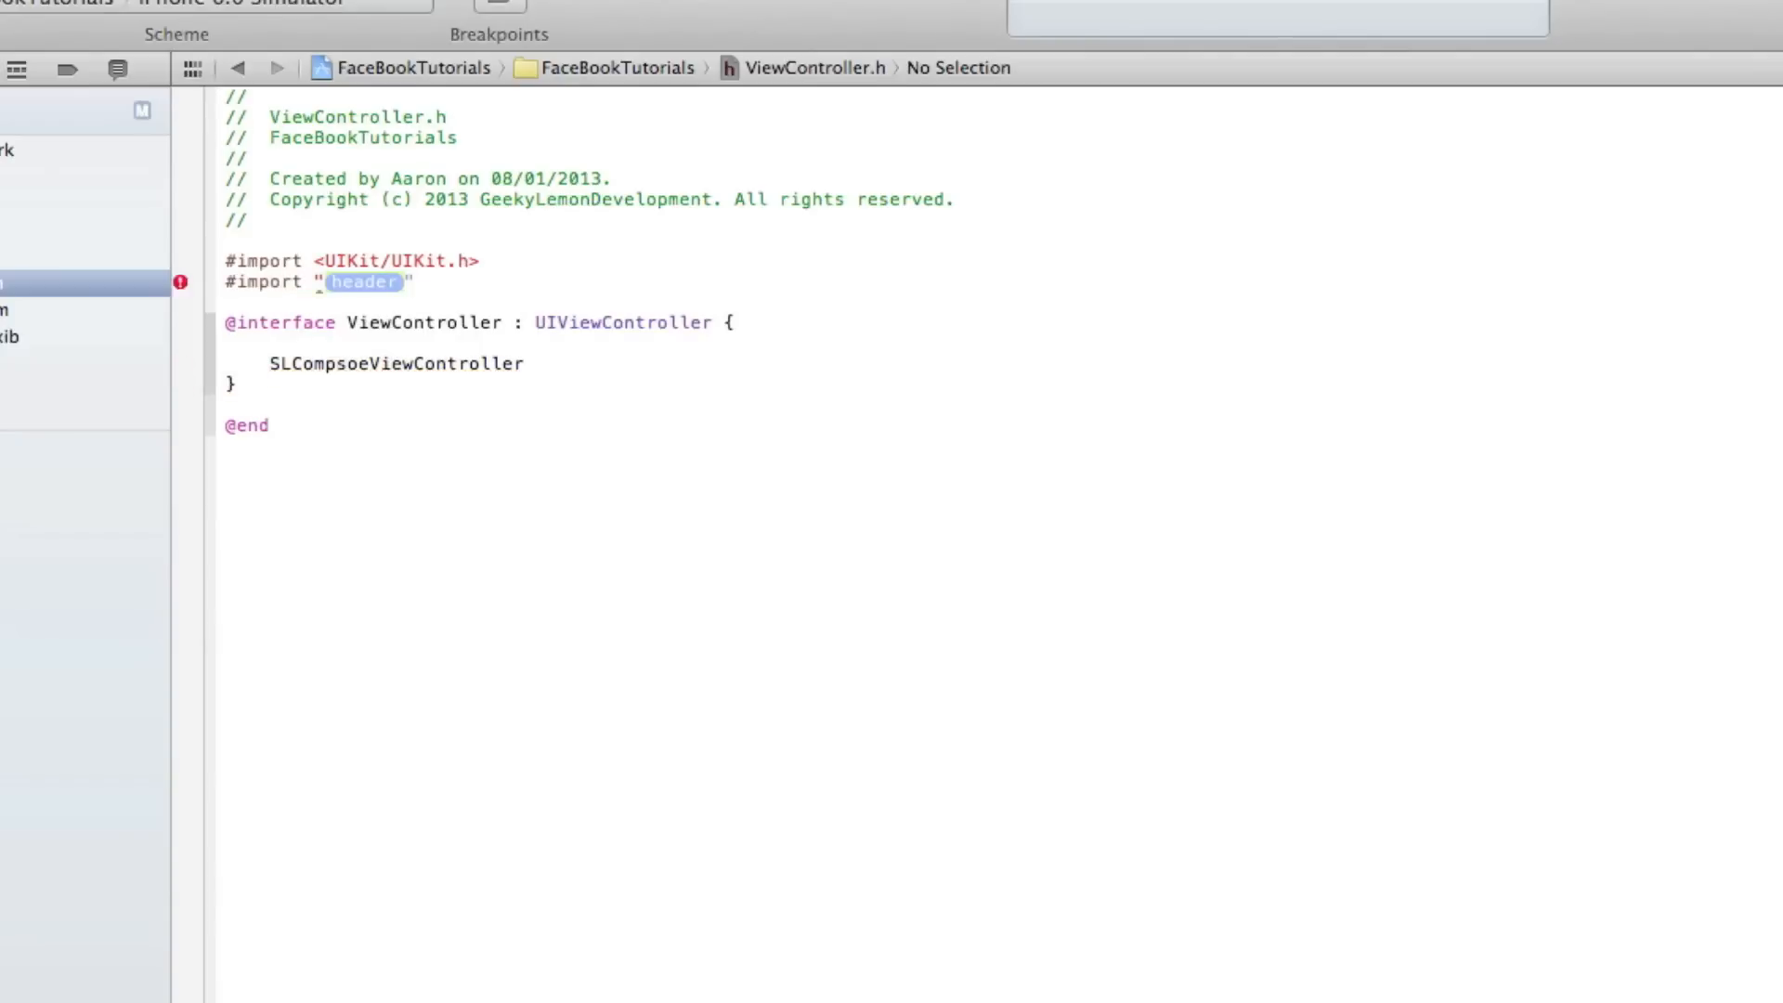
{"action": "type", "text": "Social"}
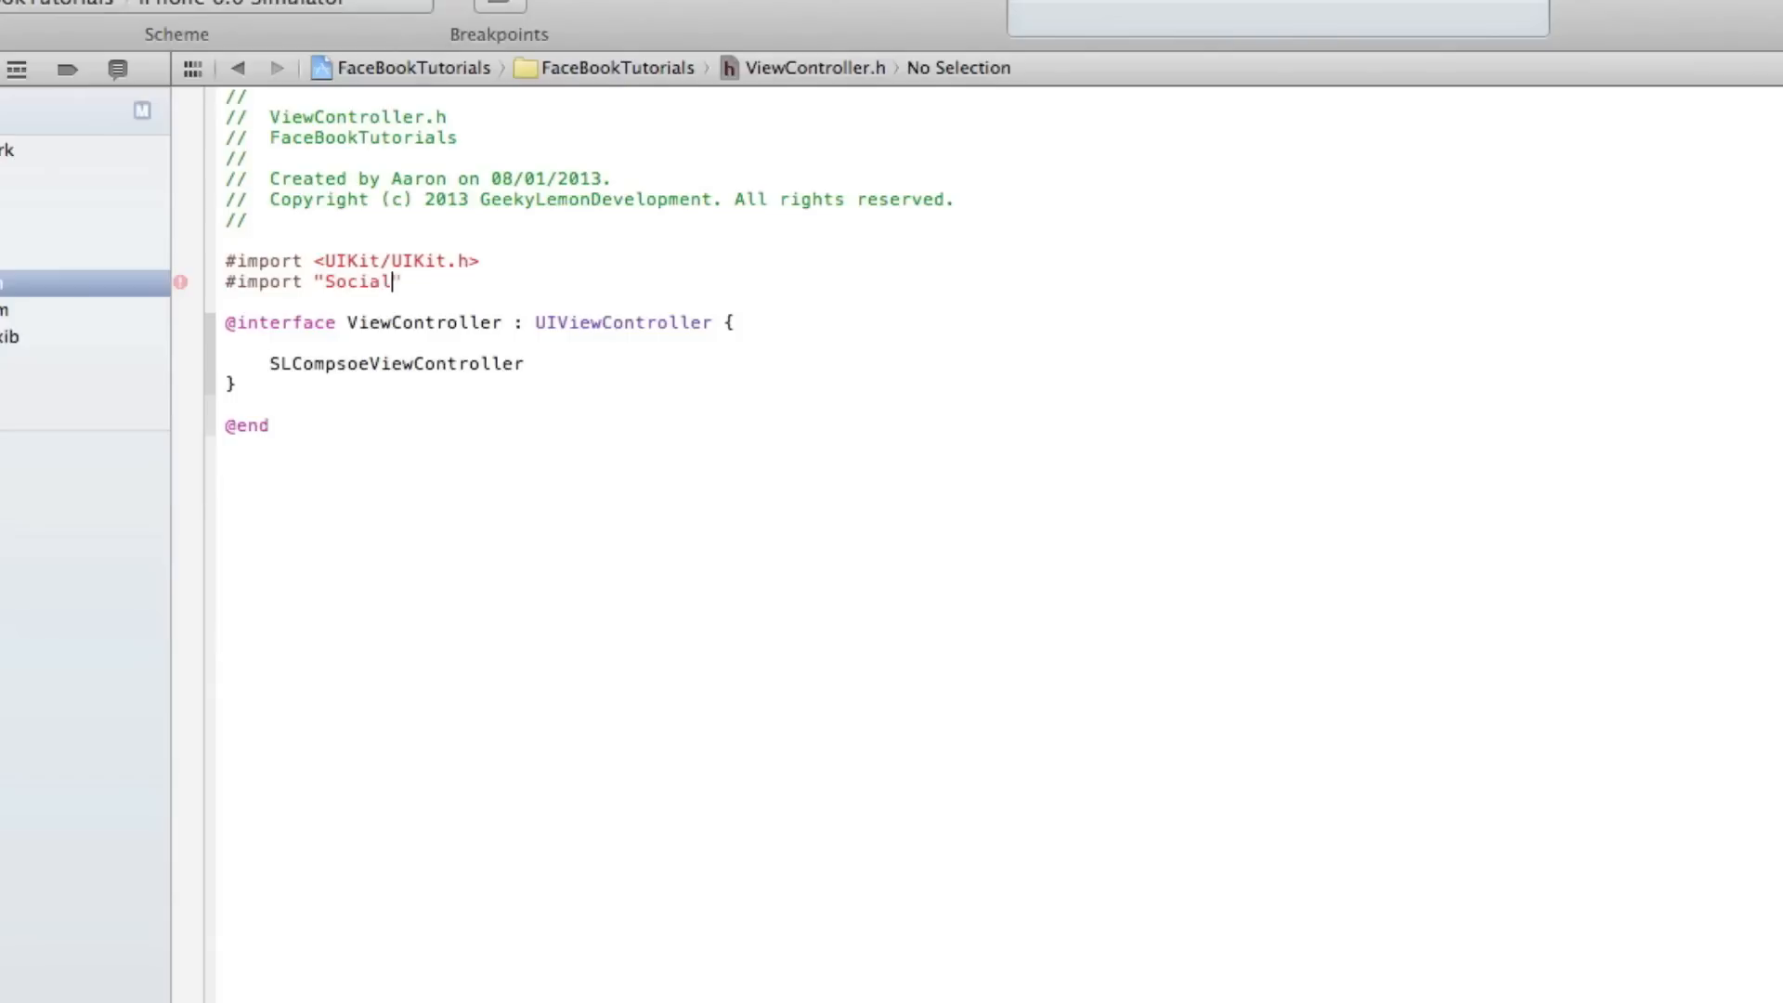
{"action": "type", "text": "/So"}
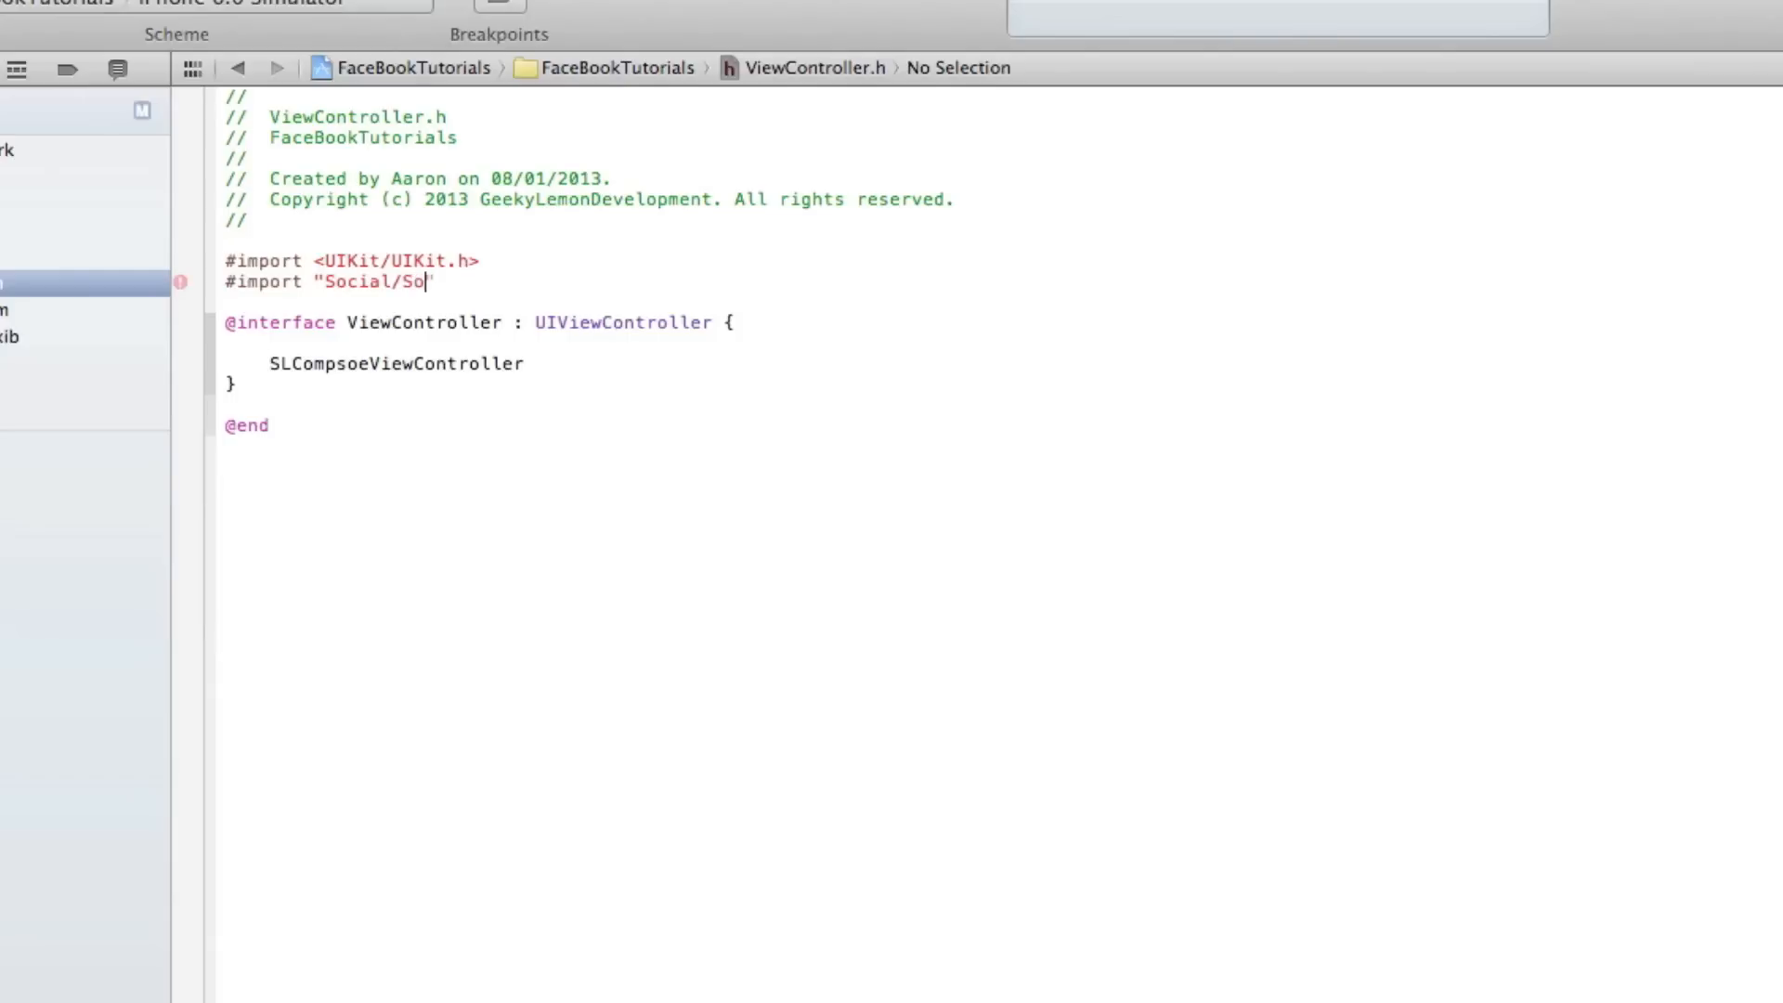
{"action": "type", "text": "cial.h"}
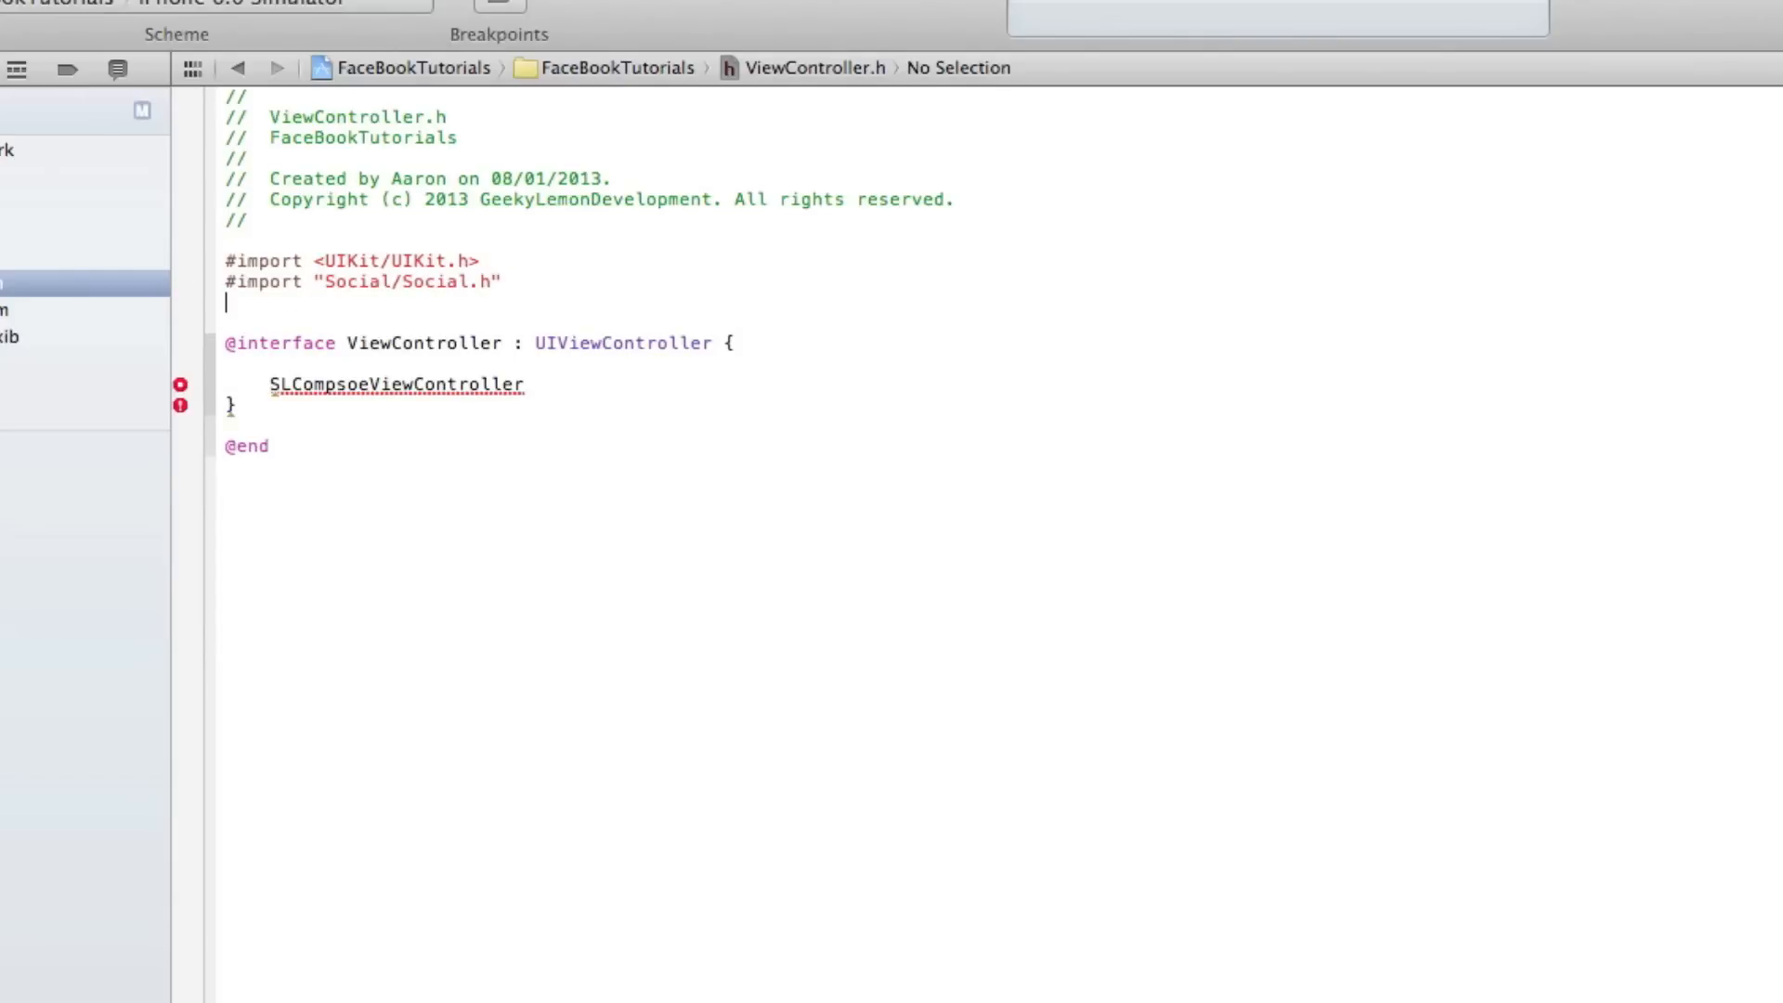
- Add #import "Accounts/Accounts.h" below the Social import
{"action": "type", "text": "#import \"header\""}
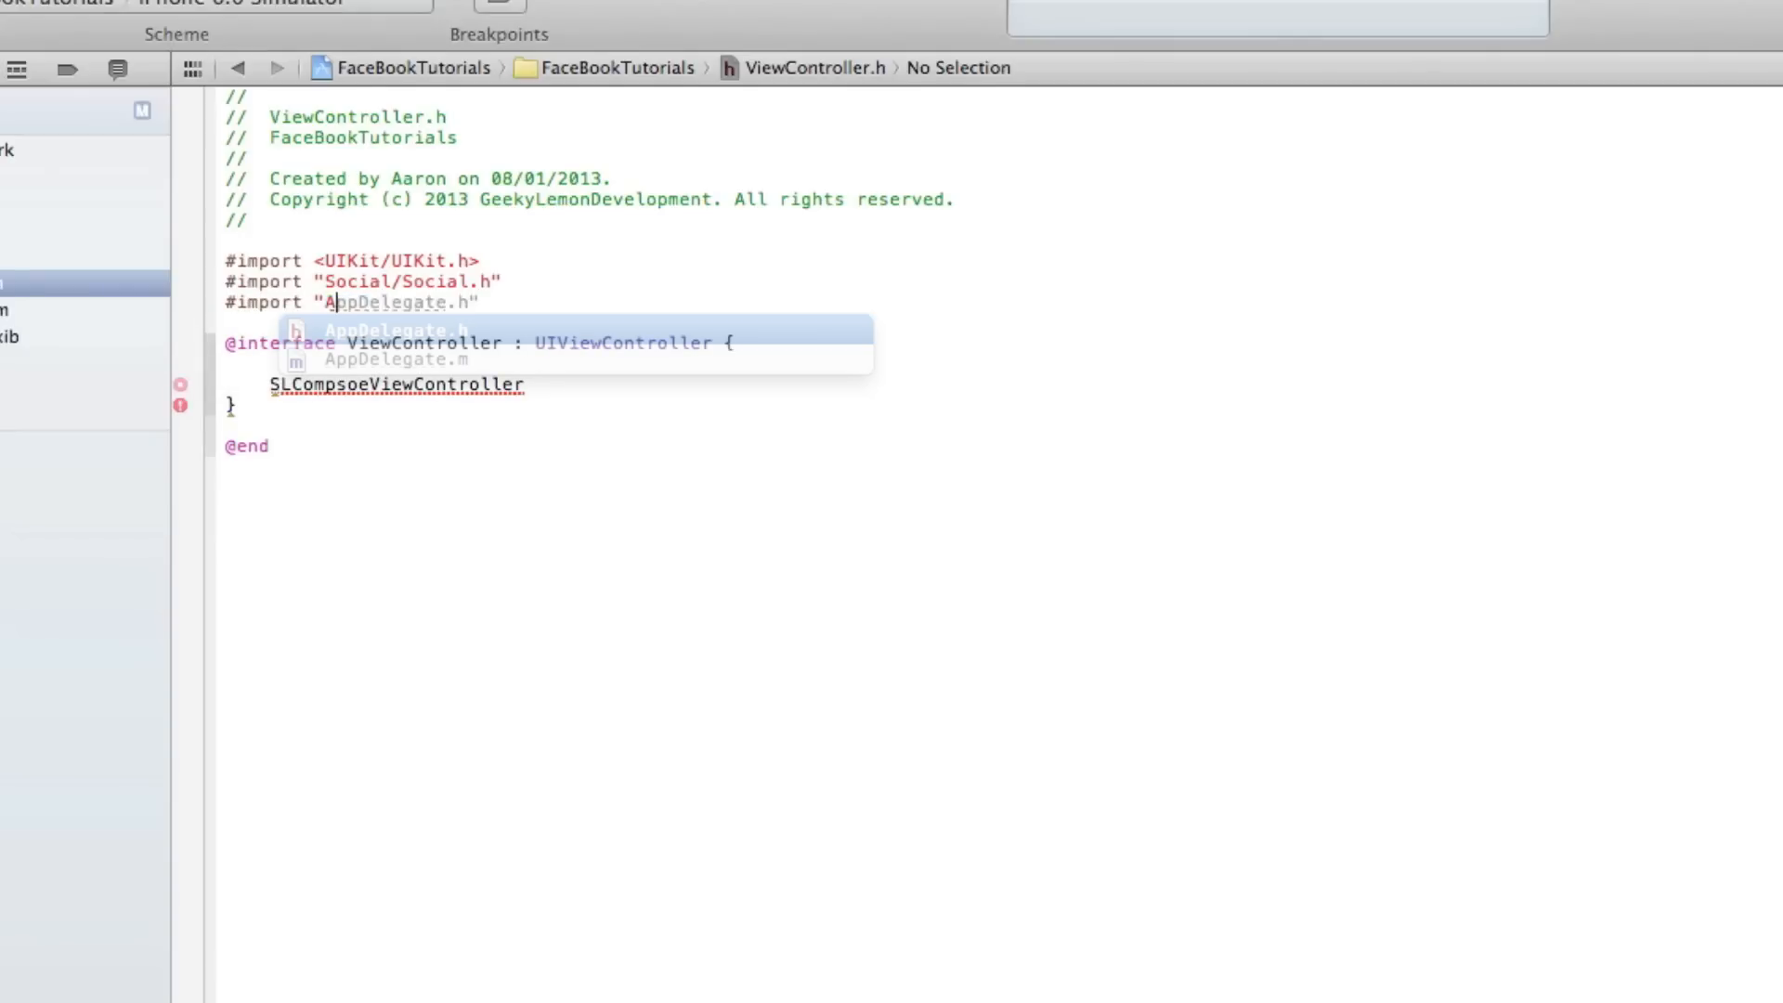
{"action": "type", "text": "Accounts"}
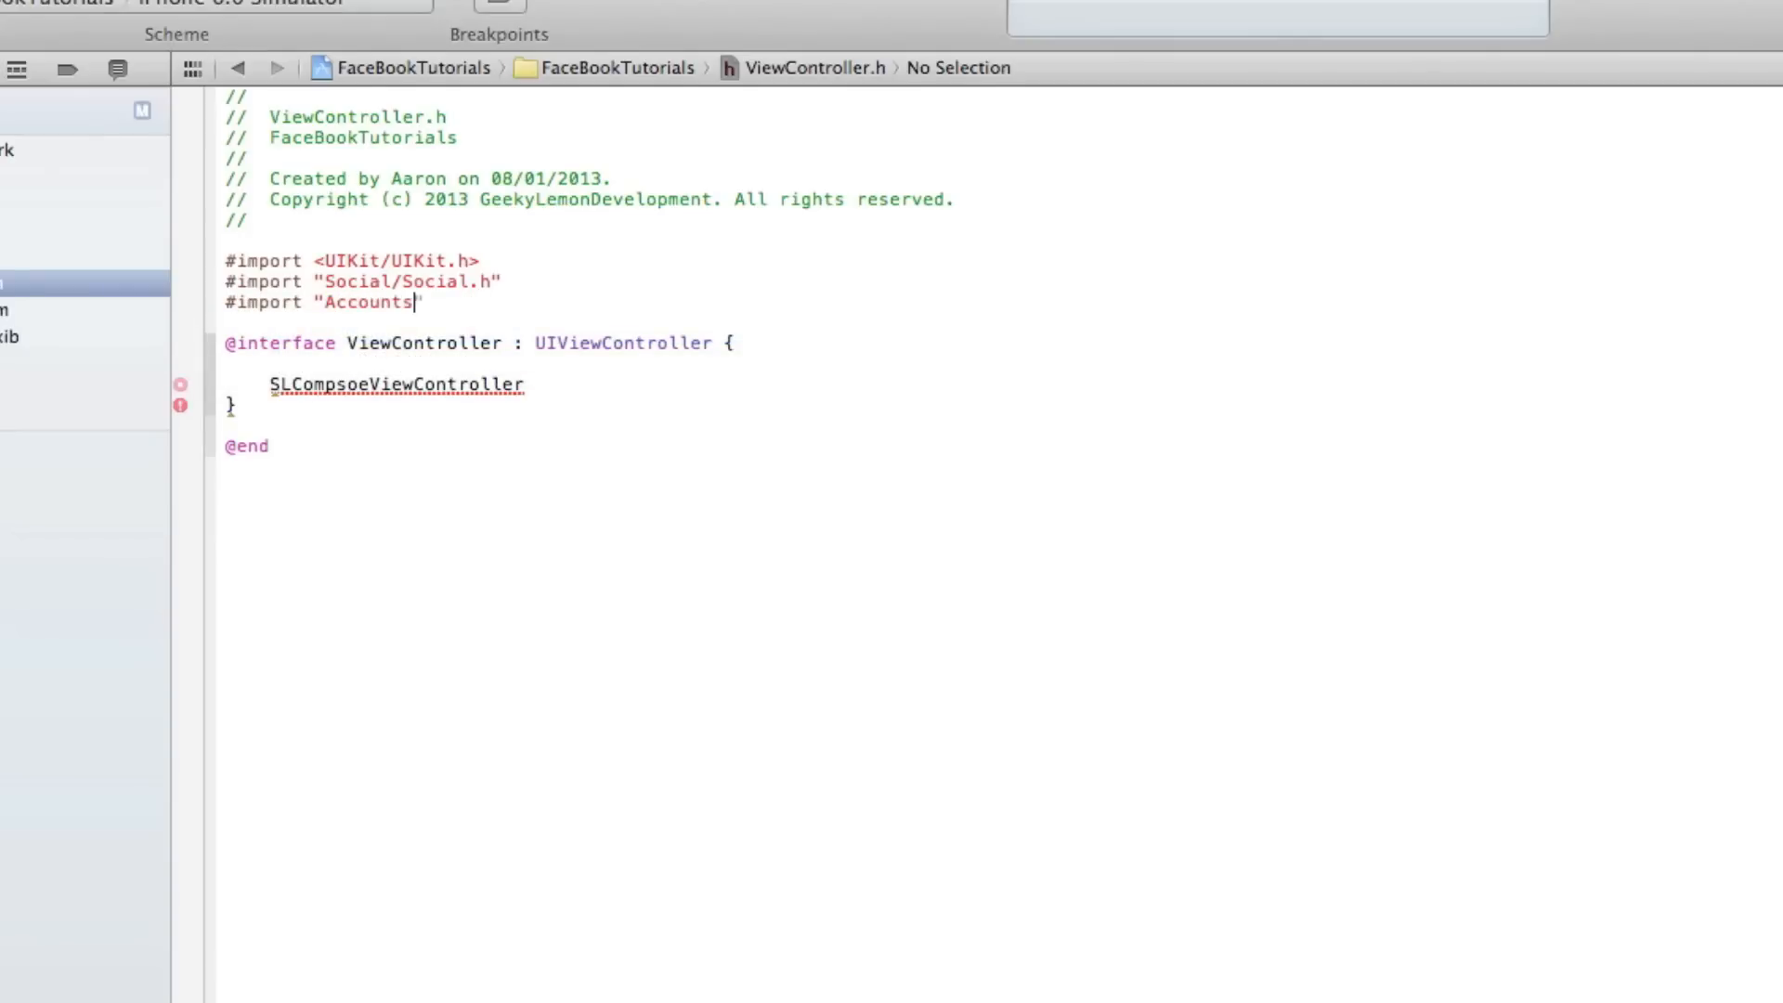
{"action": "type", "text": "/Accou"}
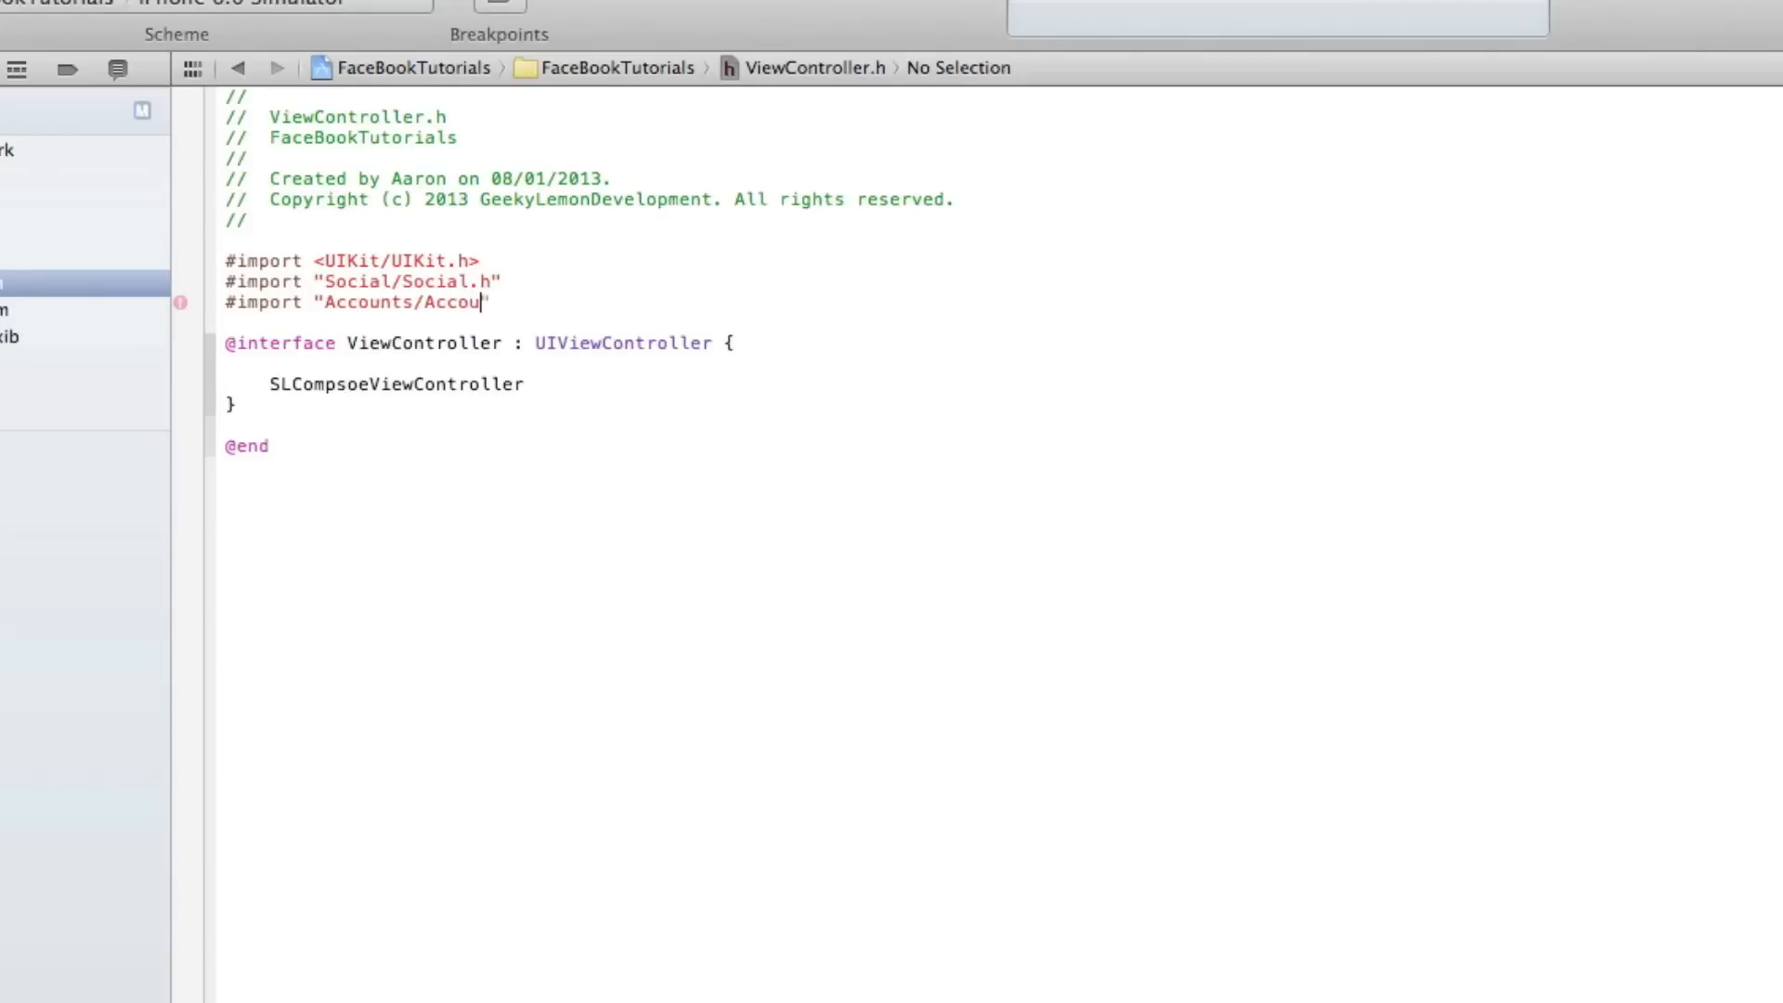
{"action": "type", "text": "nts.h\""}
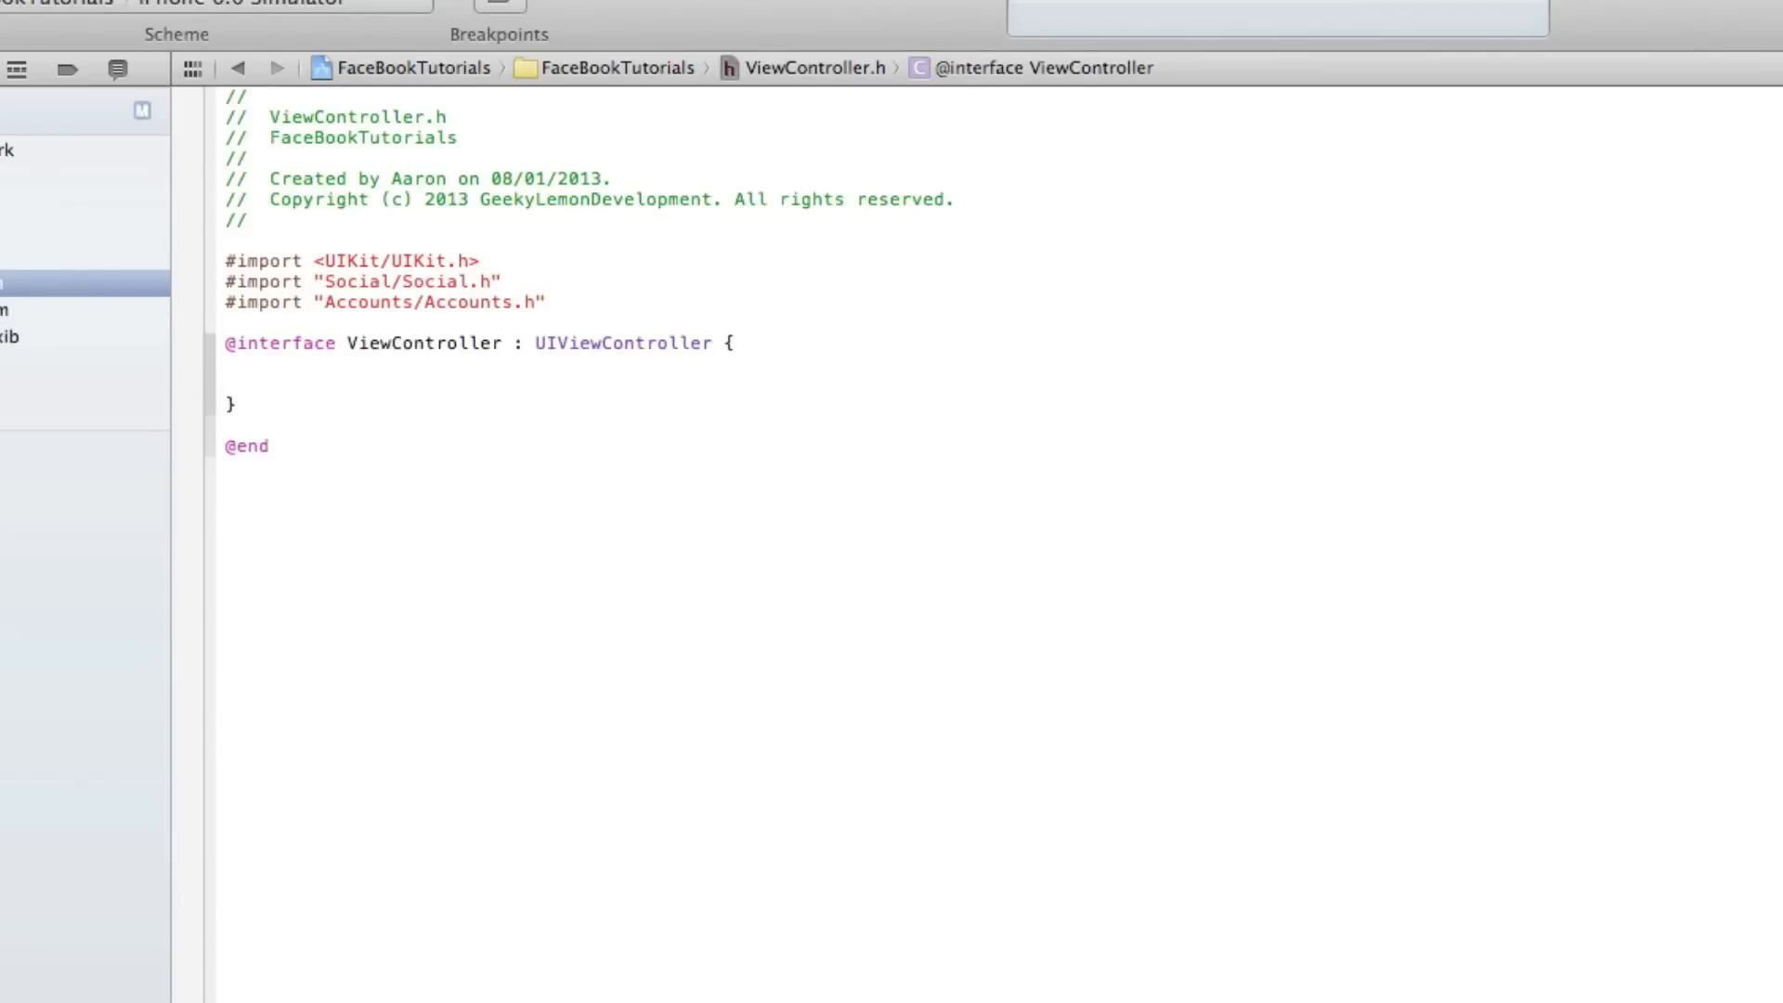
- Declare SLComposeViewController *mySLComposerSheet; inside the interface braces
{"action": "left_click", "coordinate": [270, 385]}
{"action": "type", "text": "SLComposeViewController"}
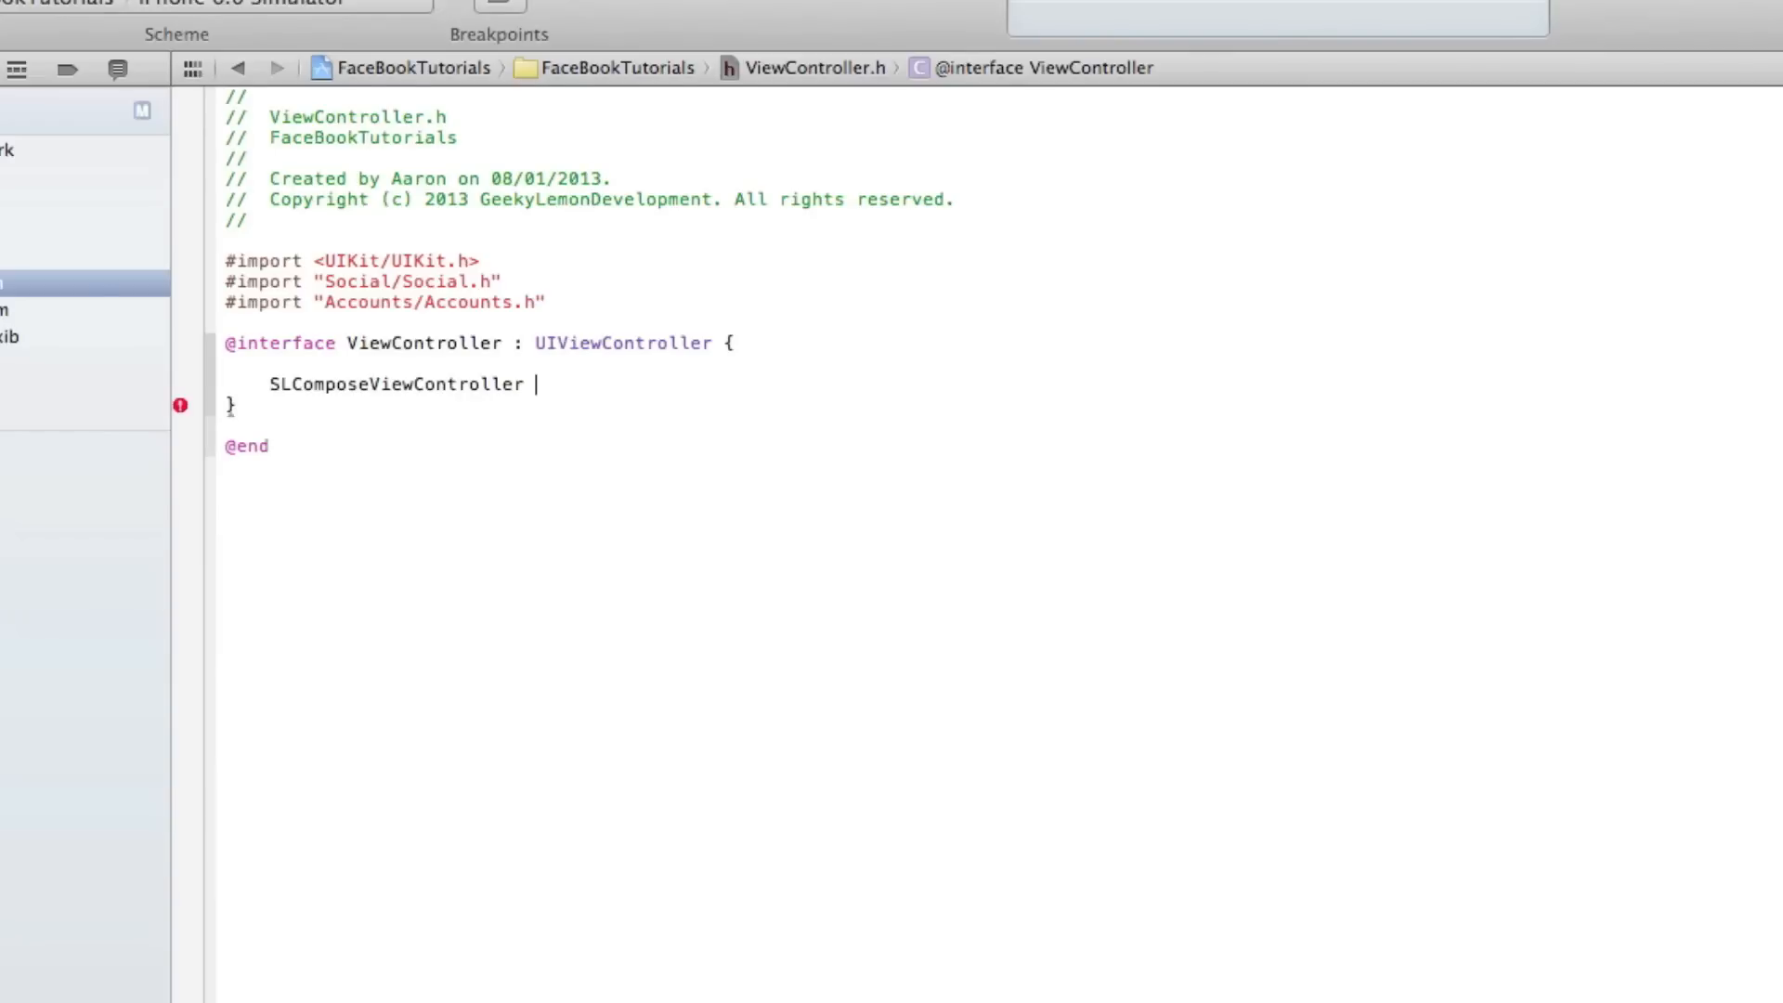
{"action": "type", "text": "*"}
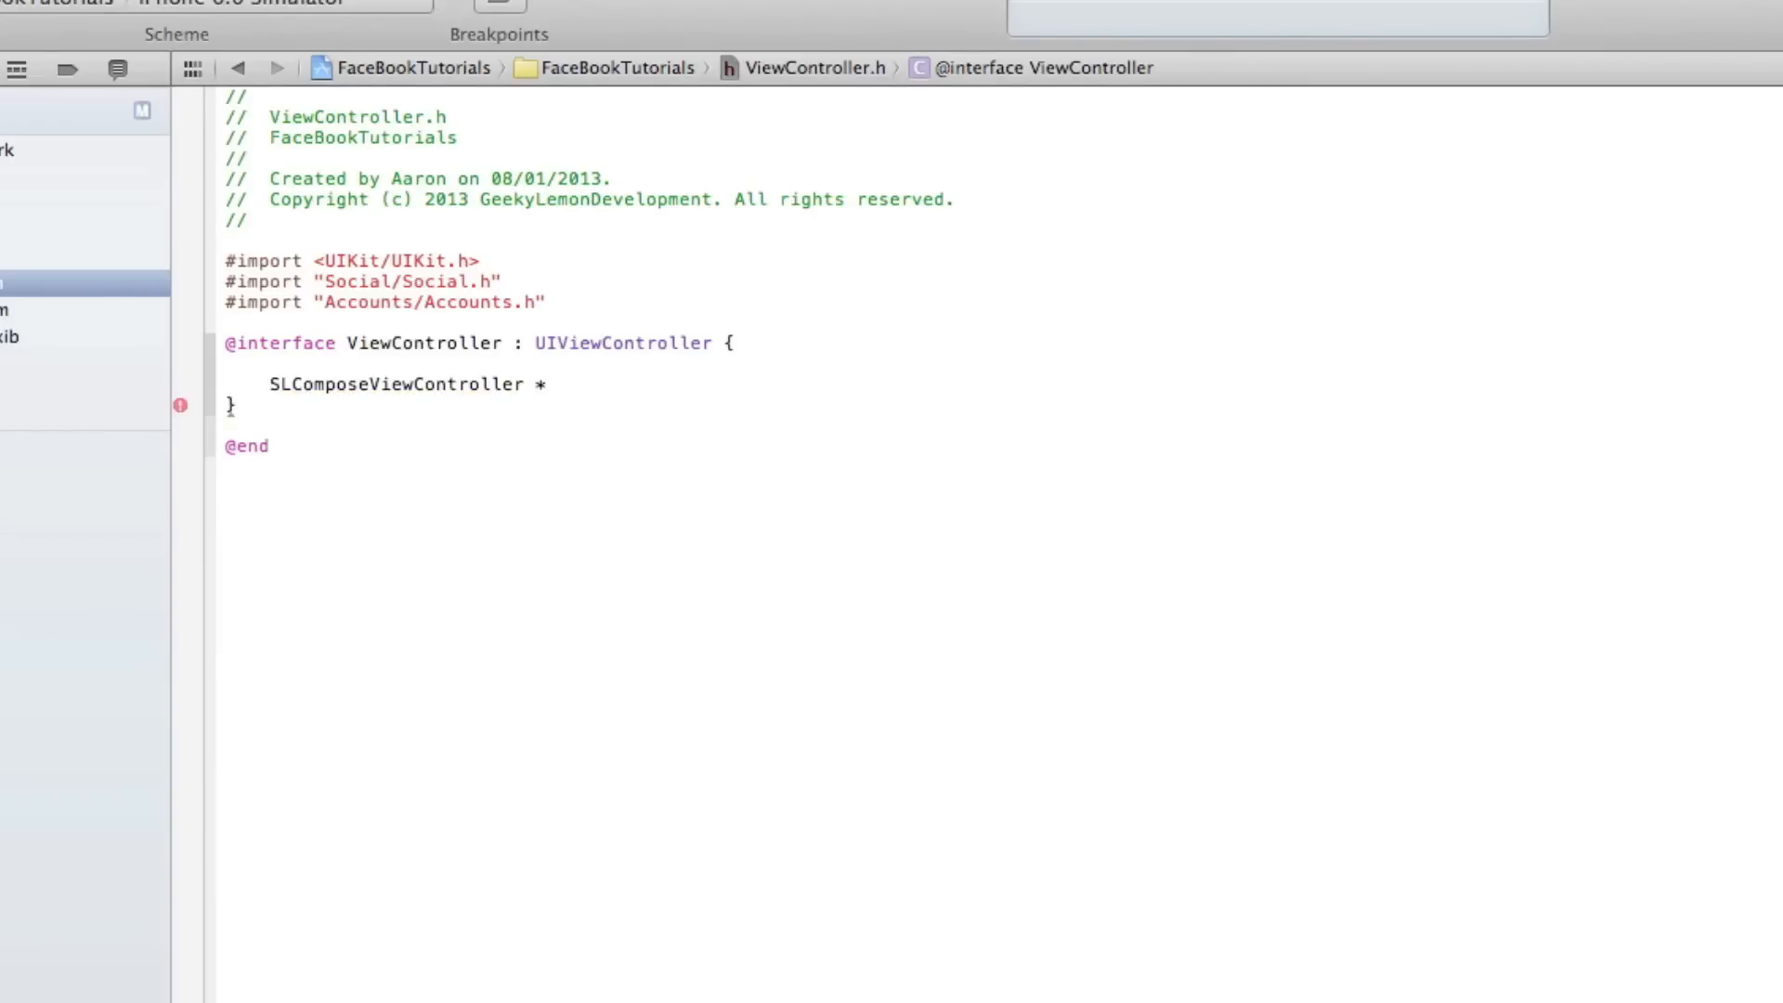
{"action": "type", "text": "my"}
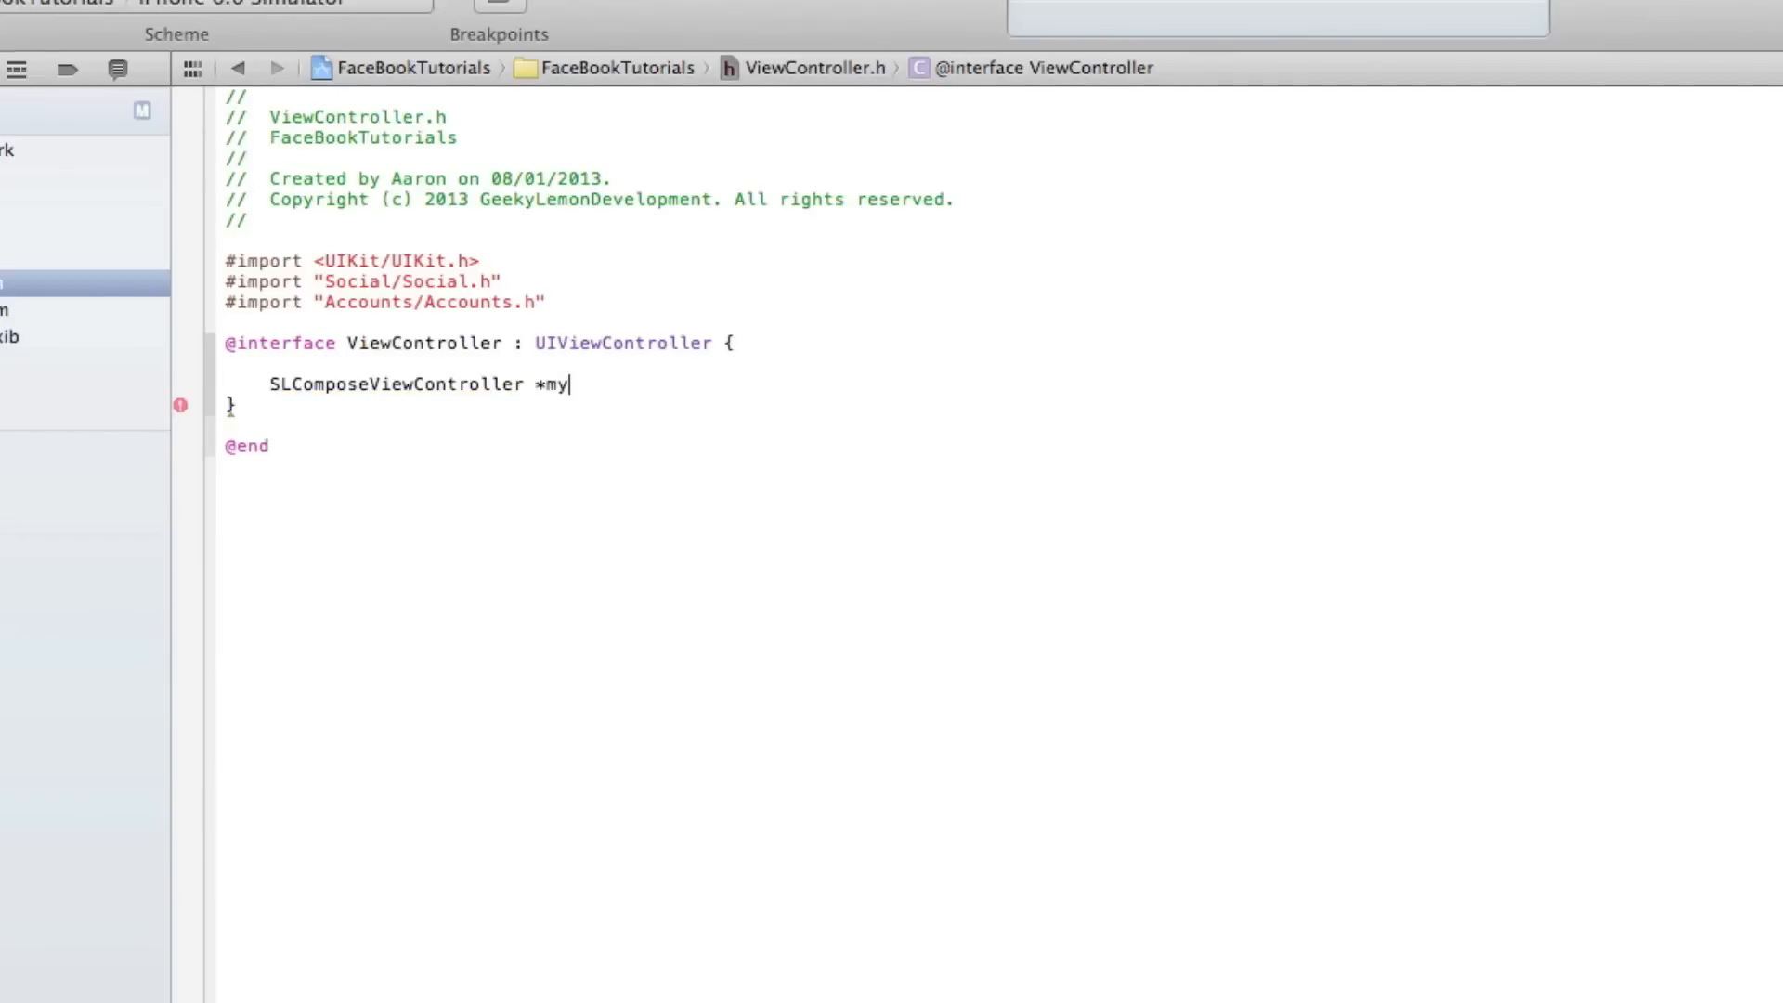
{"action": "type", "text": "SL"}
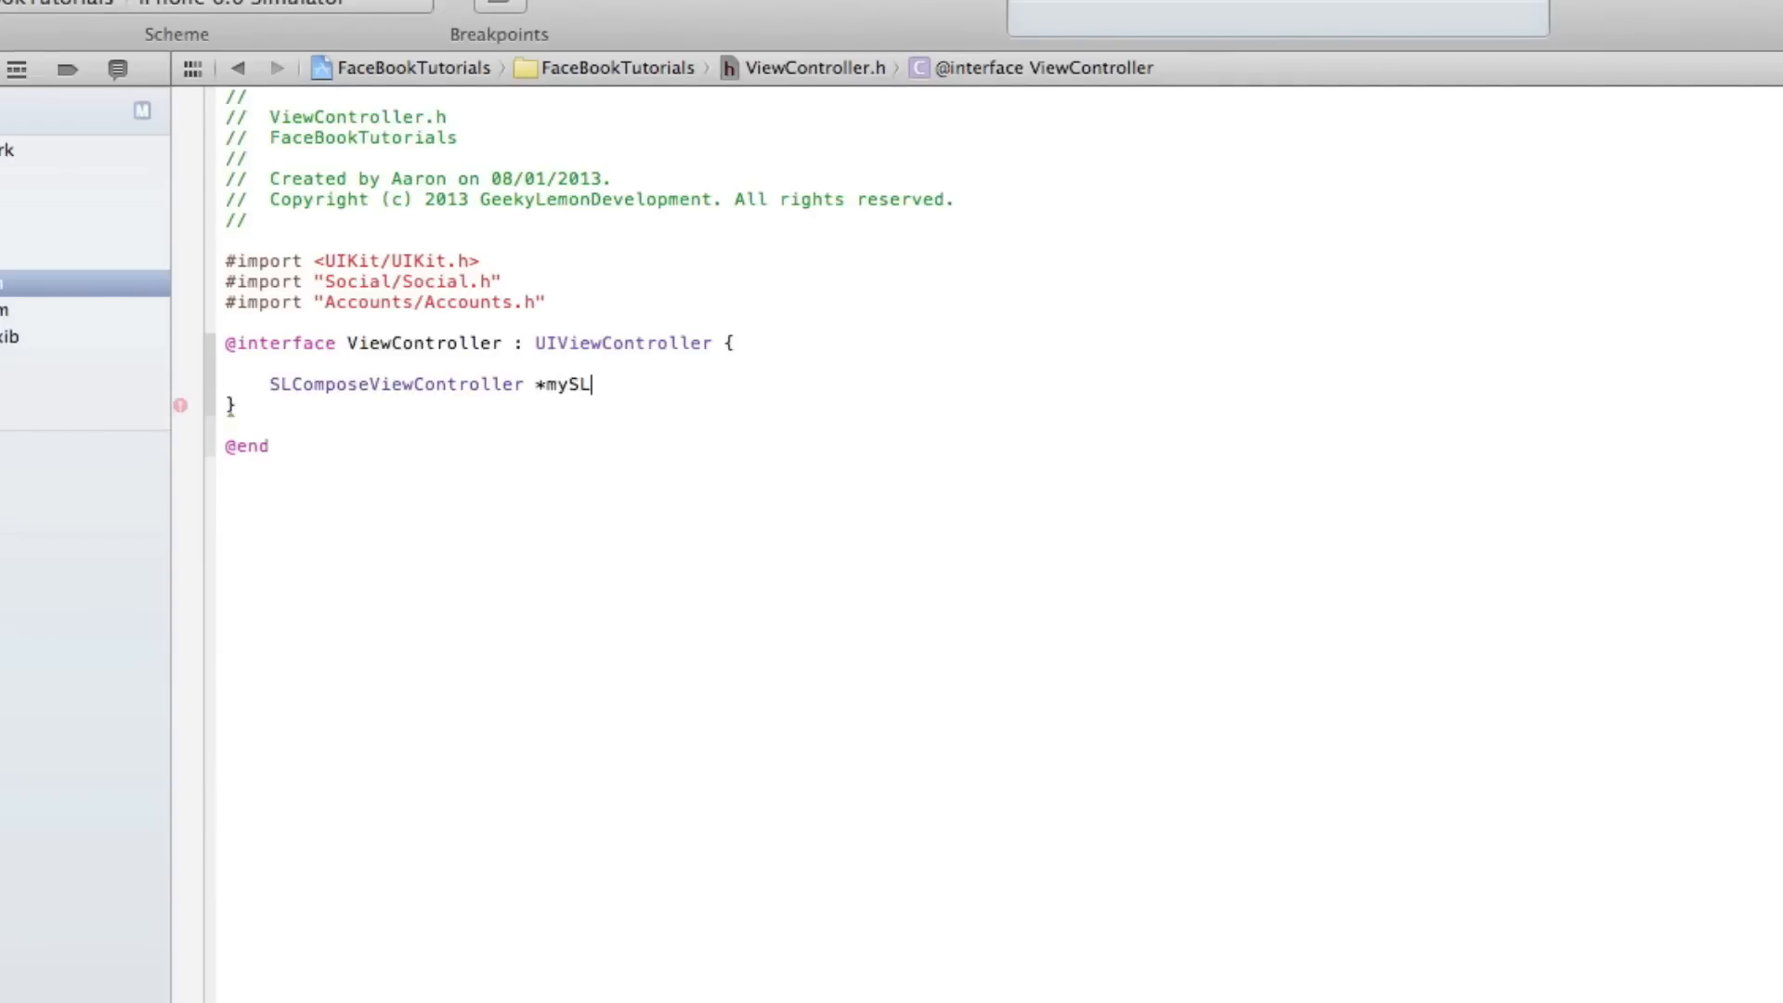
{"action": "type", "text": "Compos"}
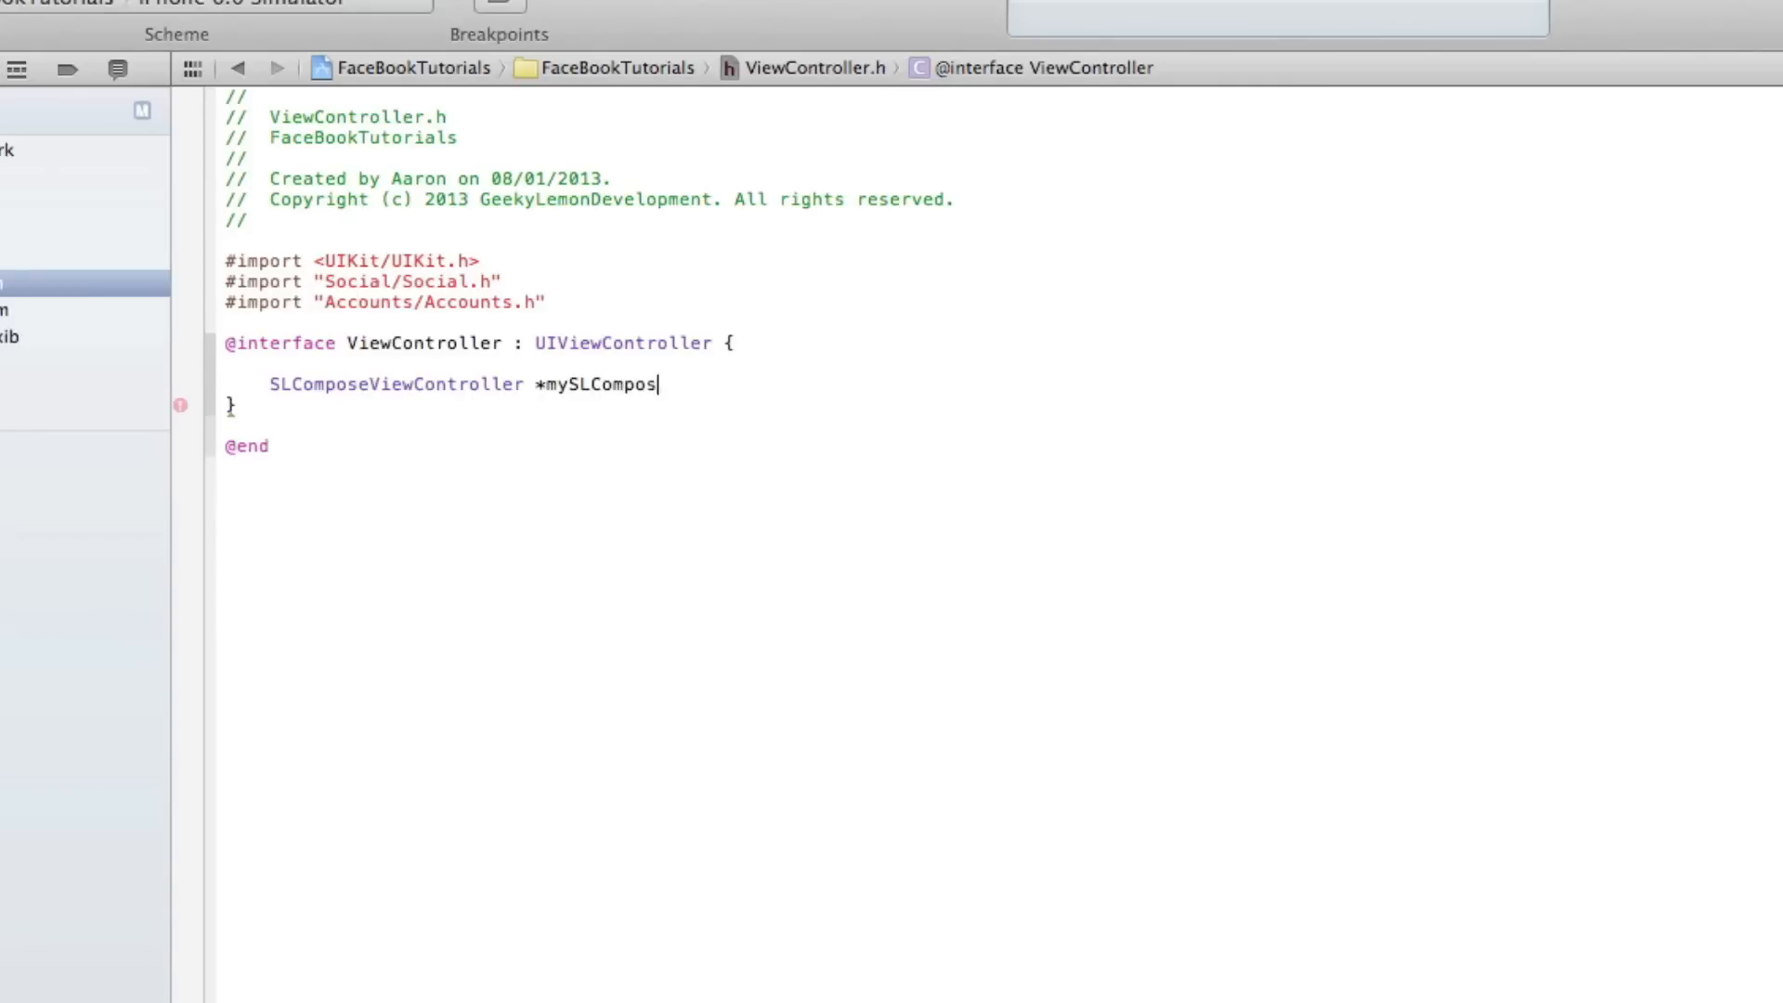
{"action": "type", "text": "erSh"}
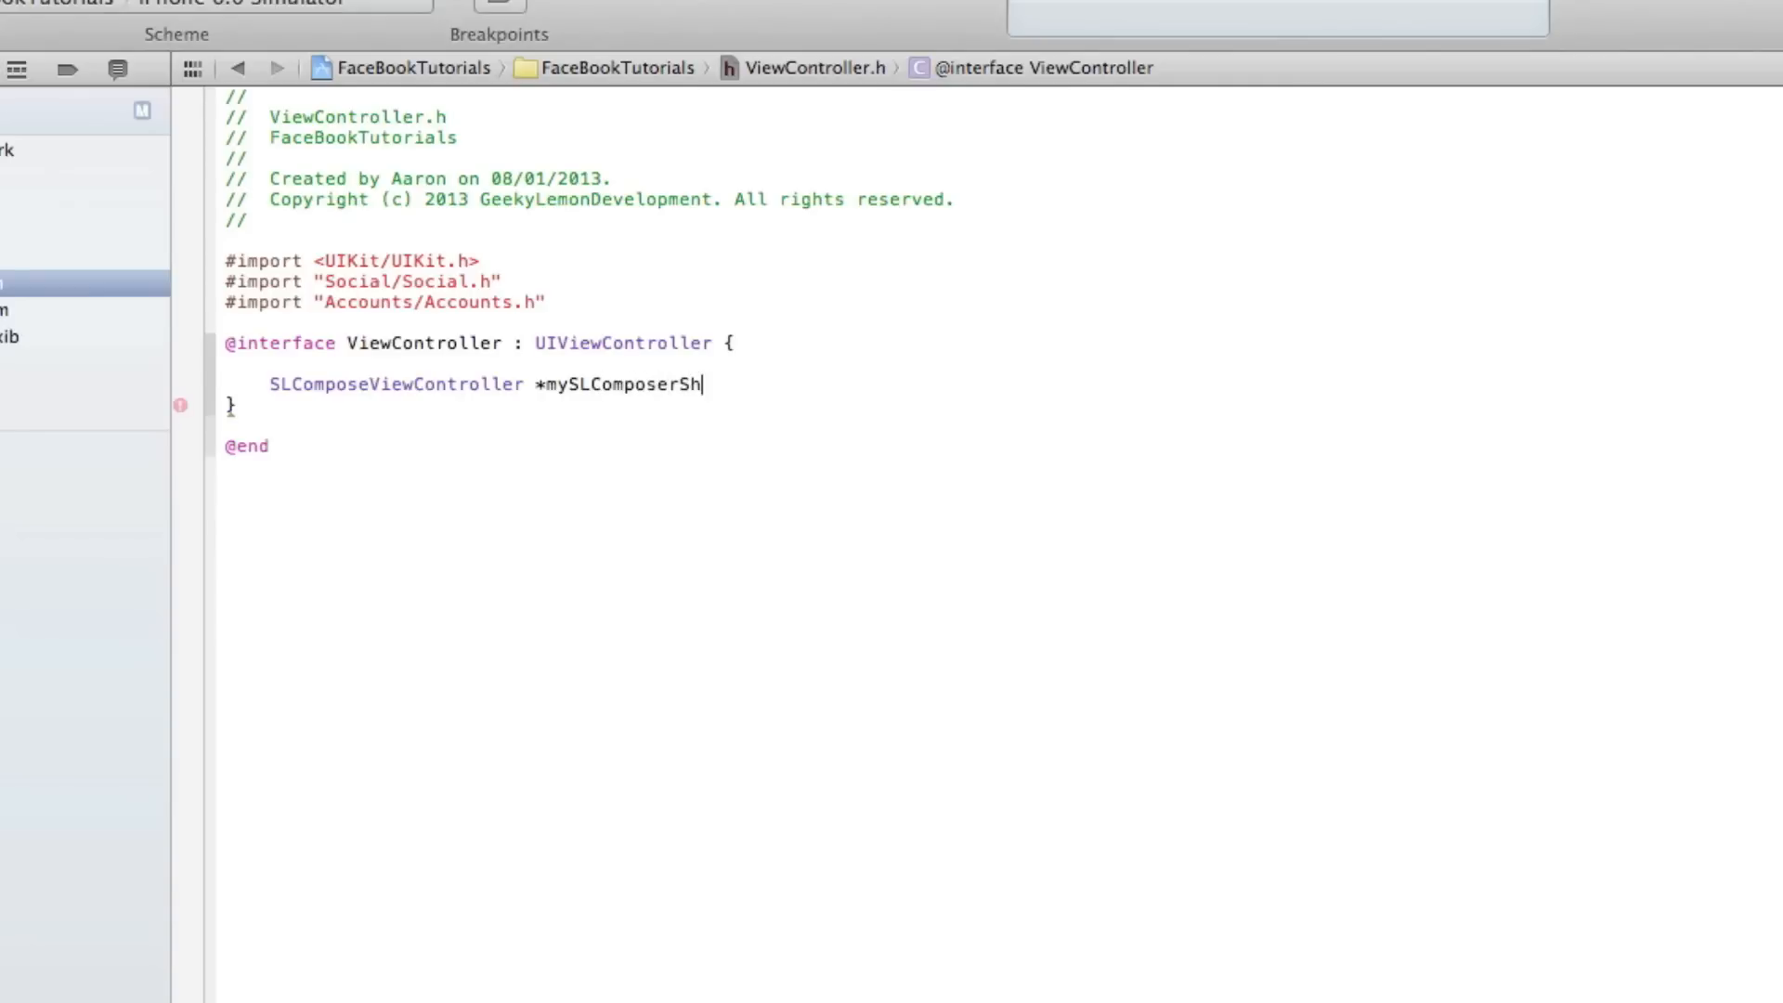
{"action": "type", "text": "eet;"}
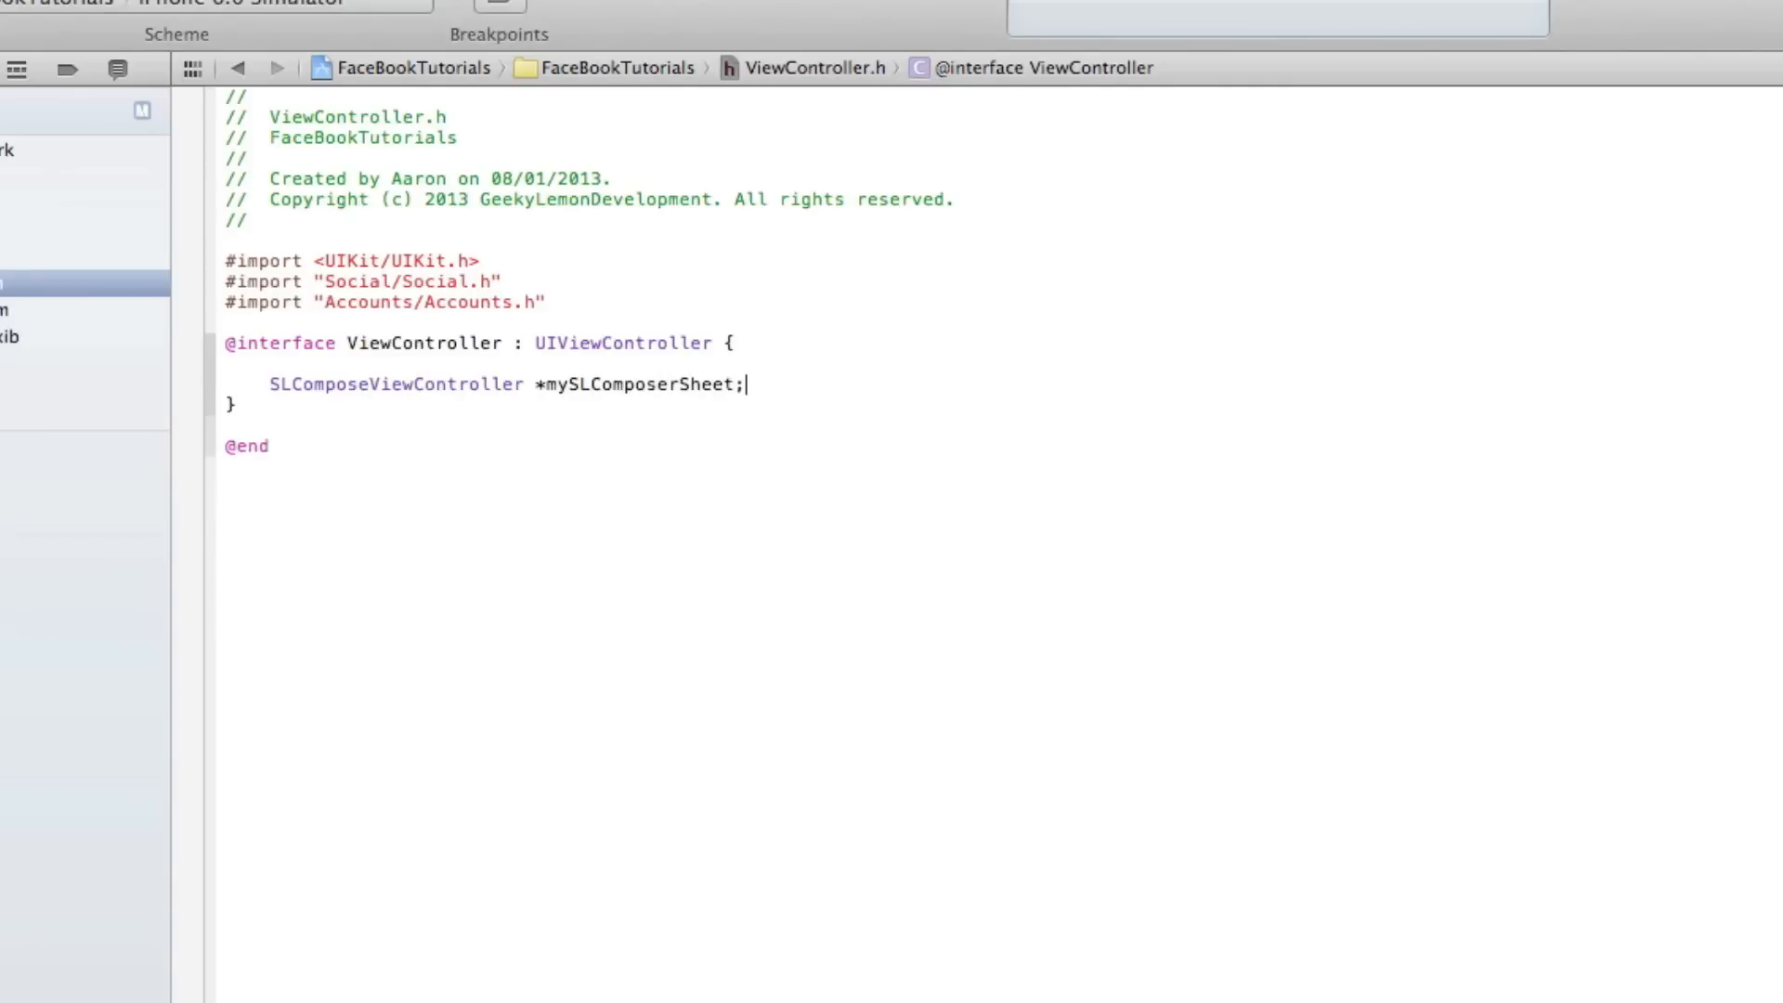
{"action": "key", "text": "Return"}
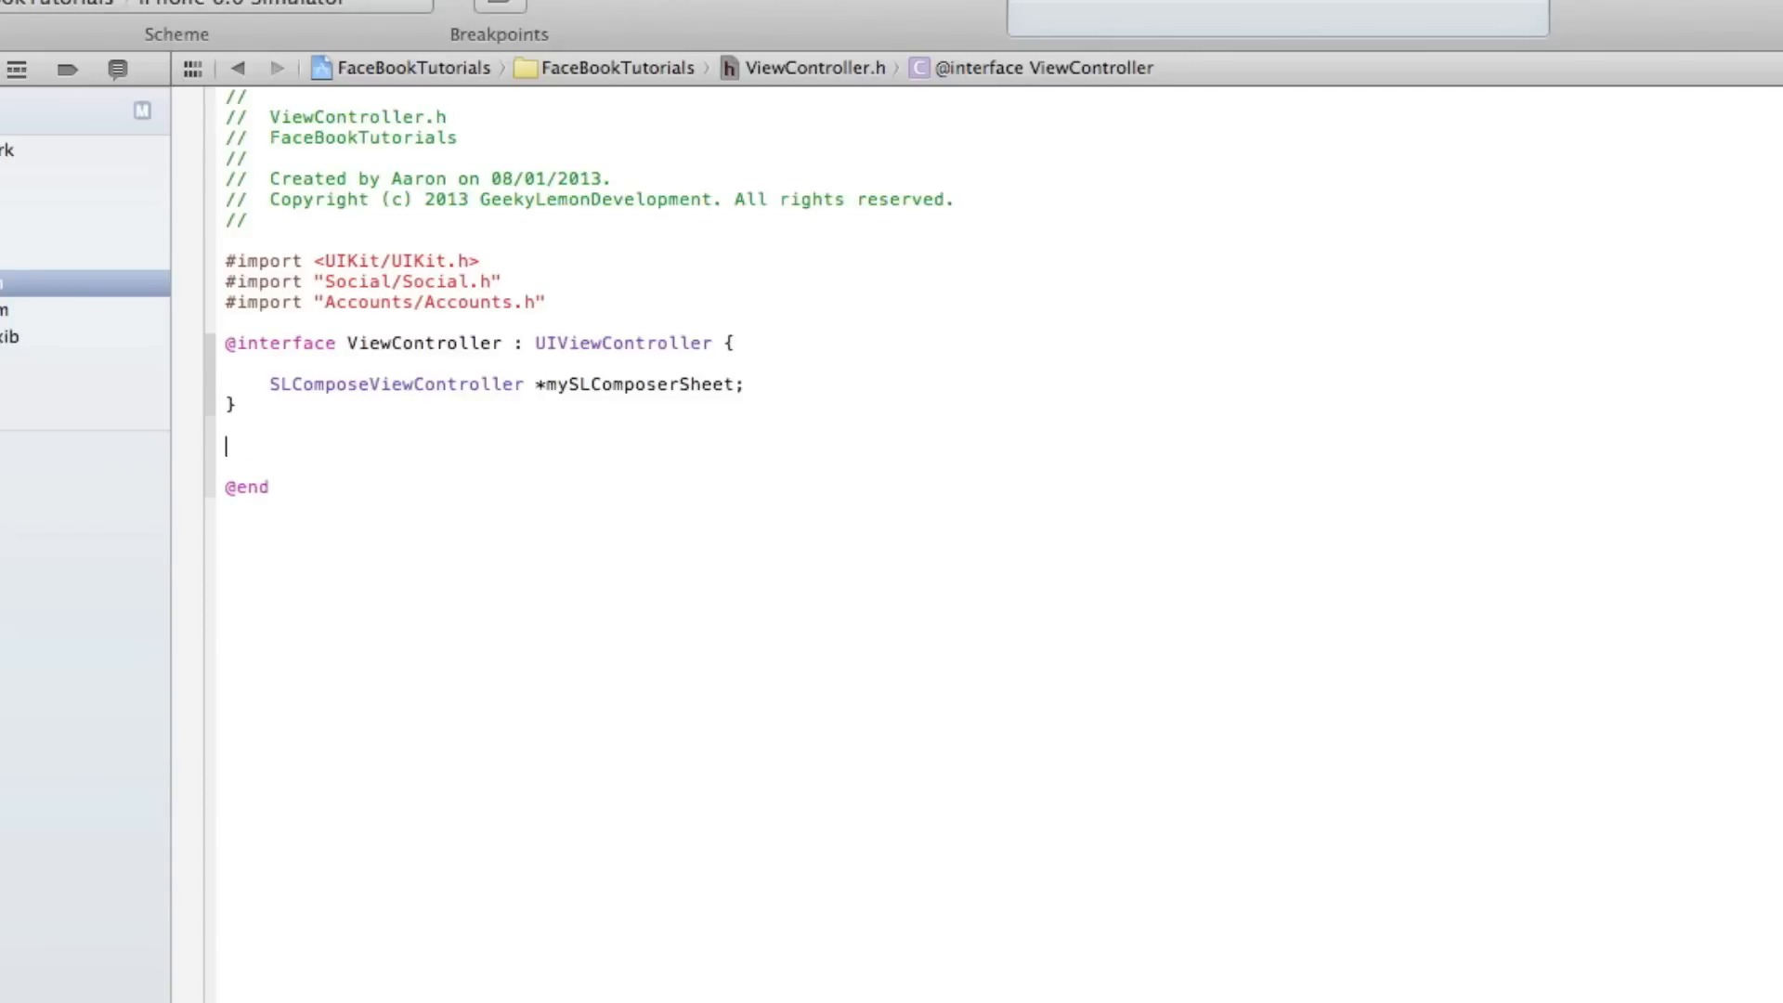
- Declare -(IBAction)PostToFacebook:(id)sender; in ViewController.h, then switch to ViewController.m
{"action": "type", "text": "-"}
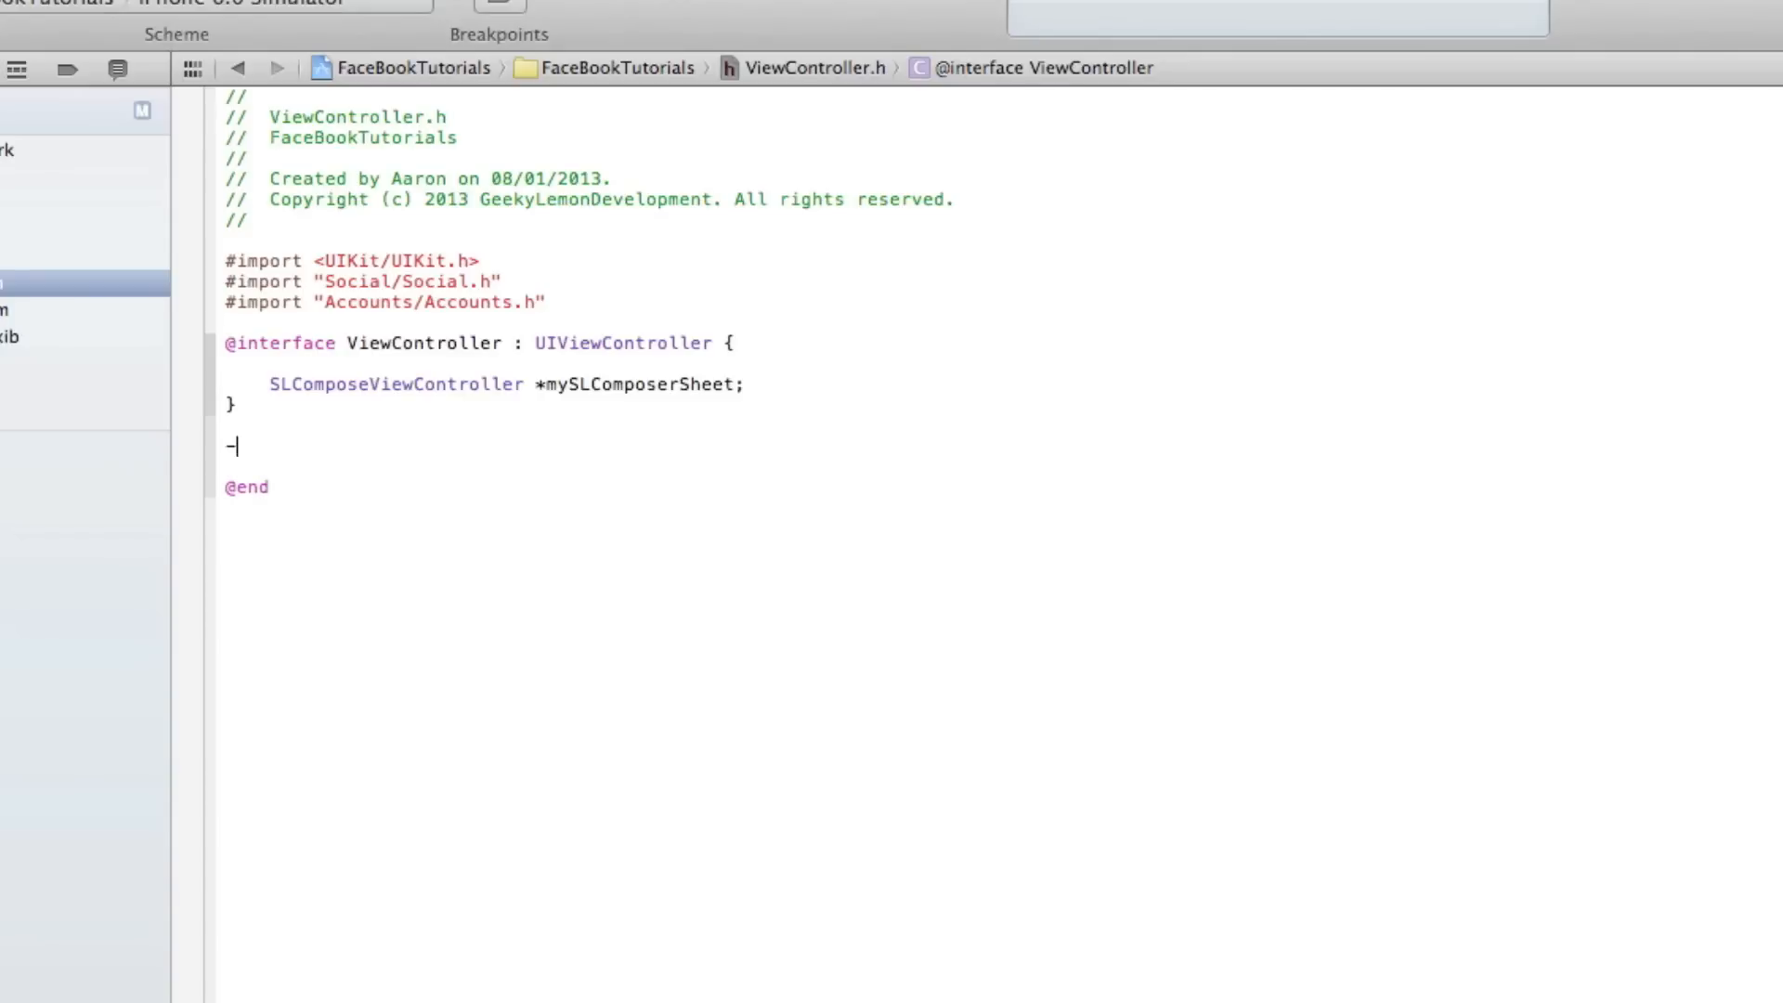
{"action": "type", "text": "(id)sender"}
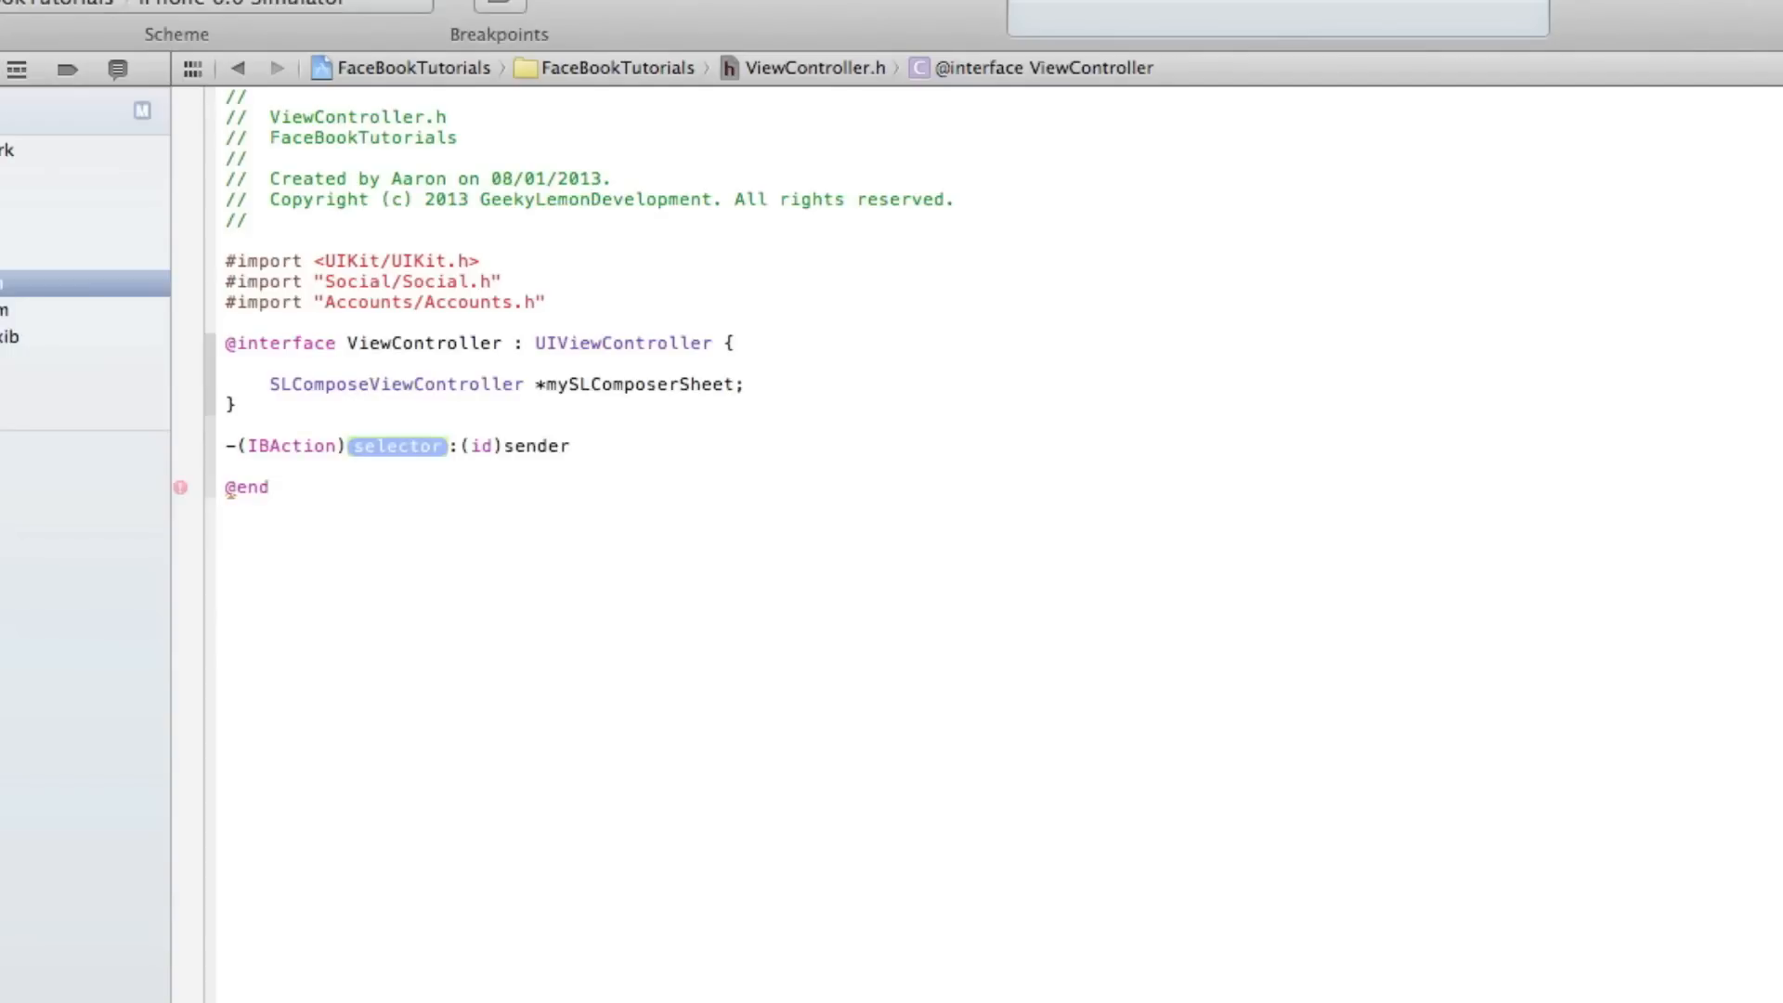
{"action": "type", "text": "Pst"}
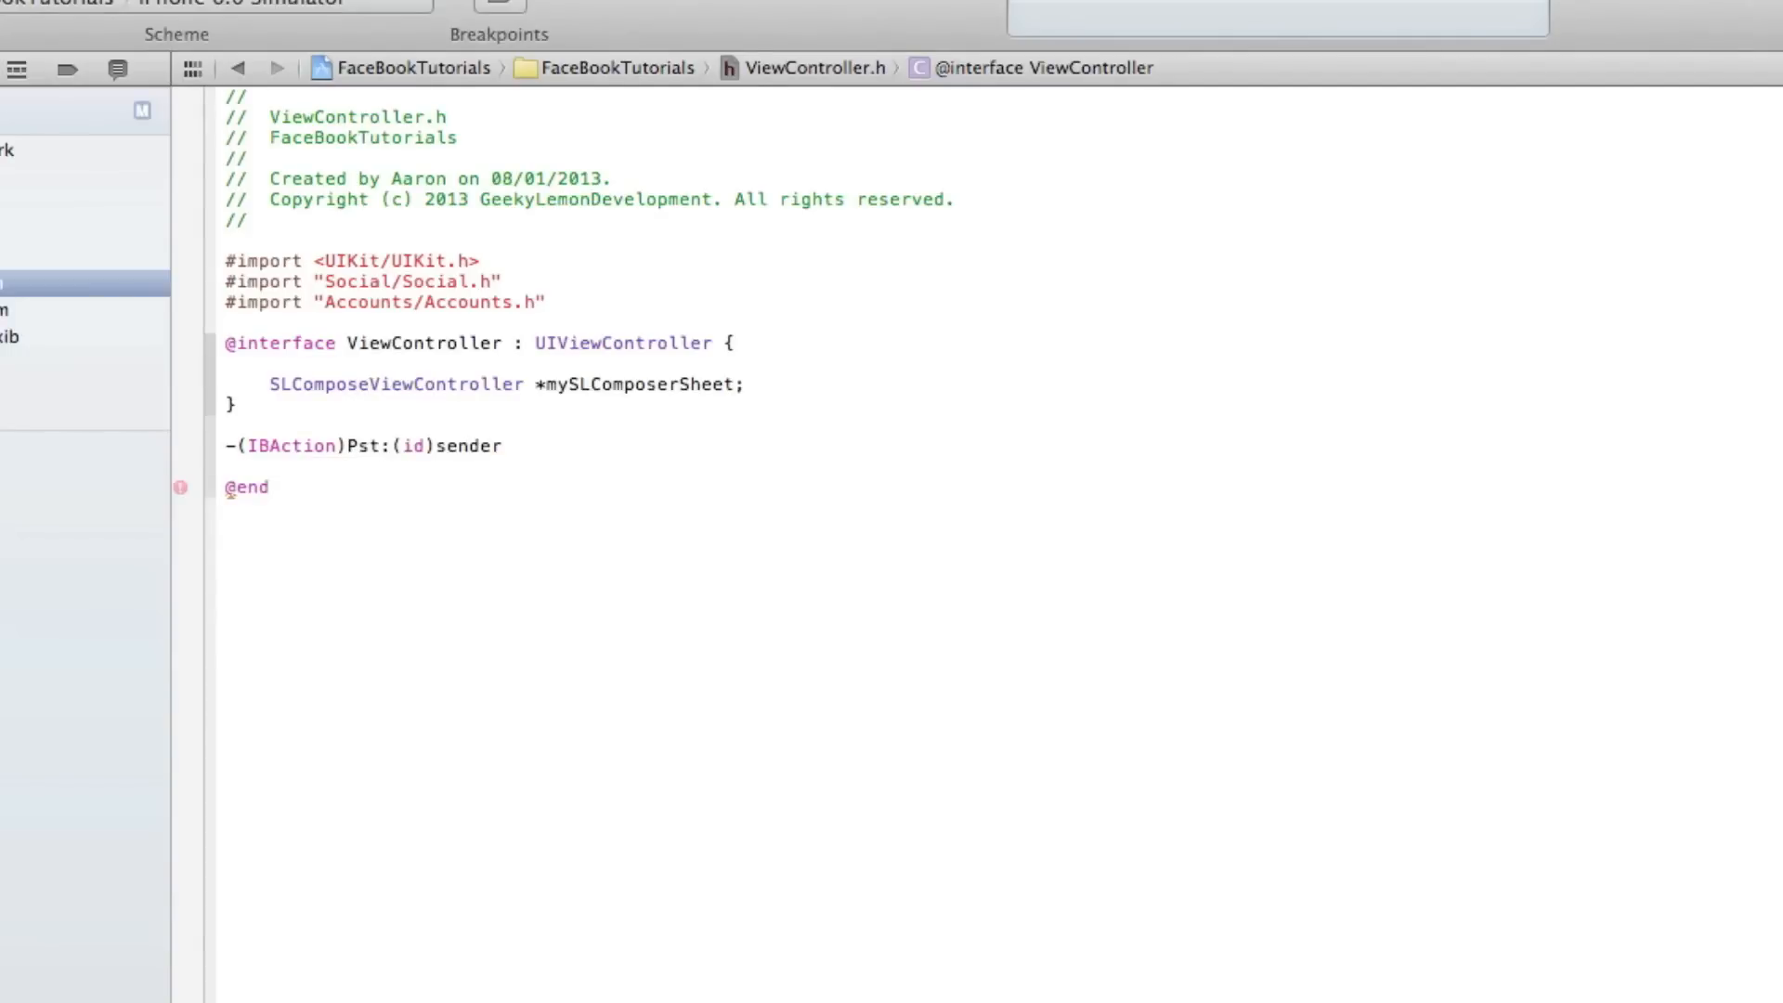
{"action": "type", "text": "o"}
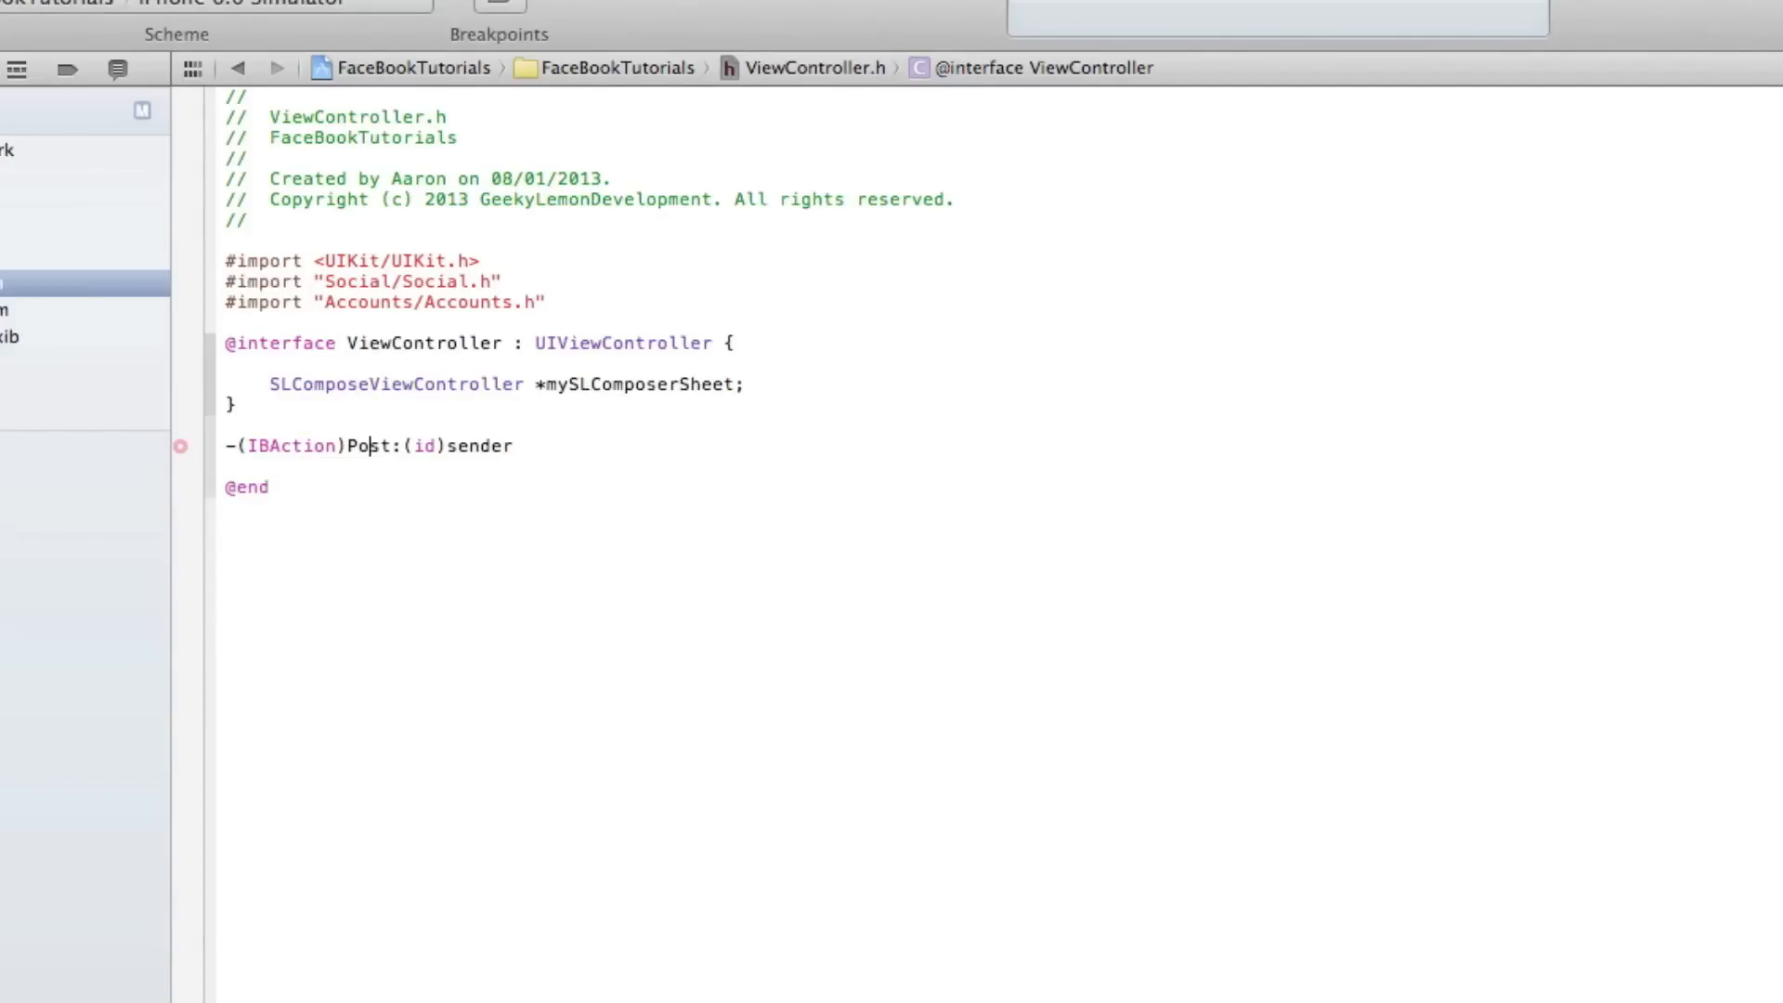
{"action": "type", "text": "ToFacebook"}
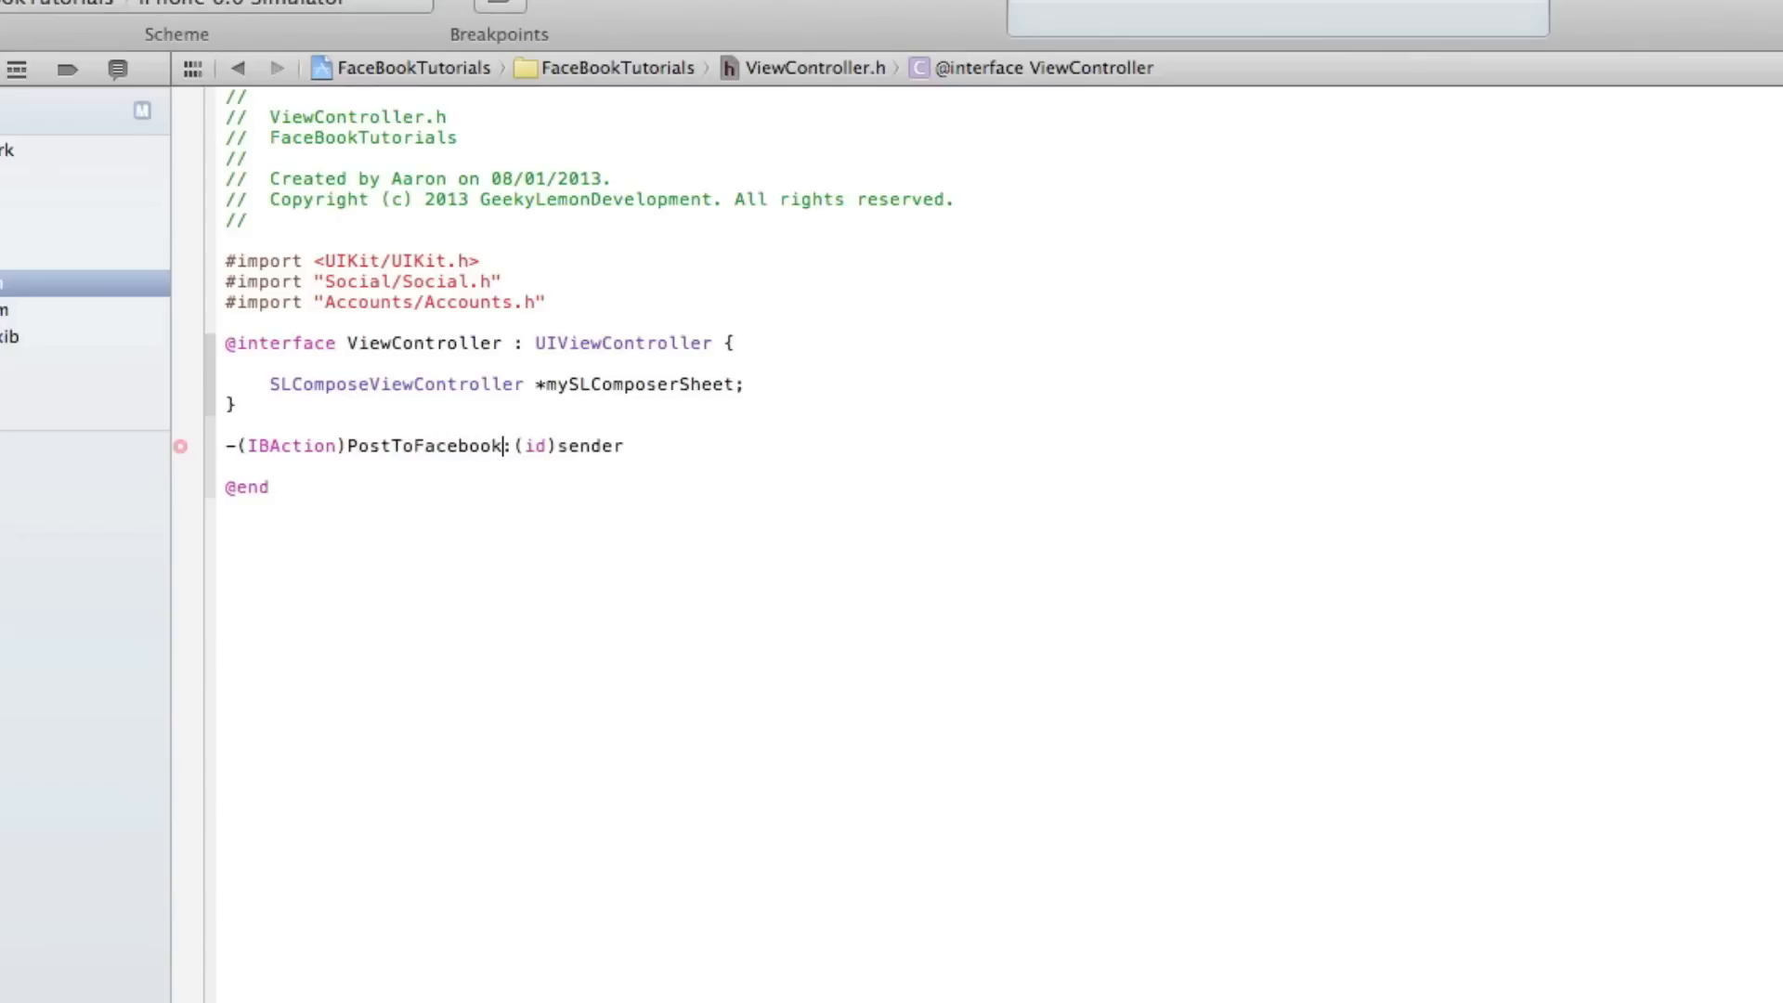
{"action": "left_click", "coordinate": [621, 446]}
{"action": "type", "text": ";"}
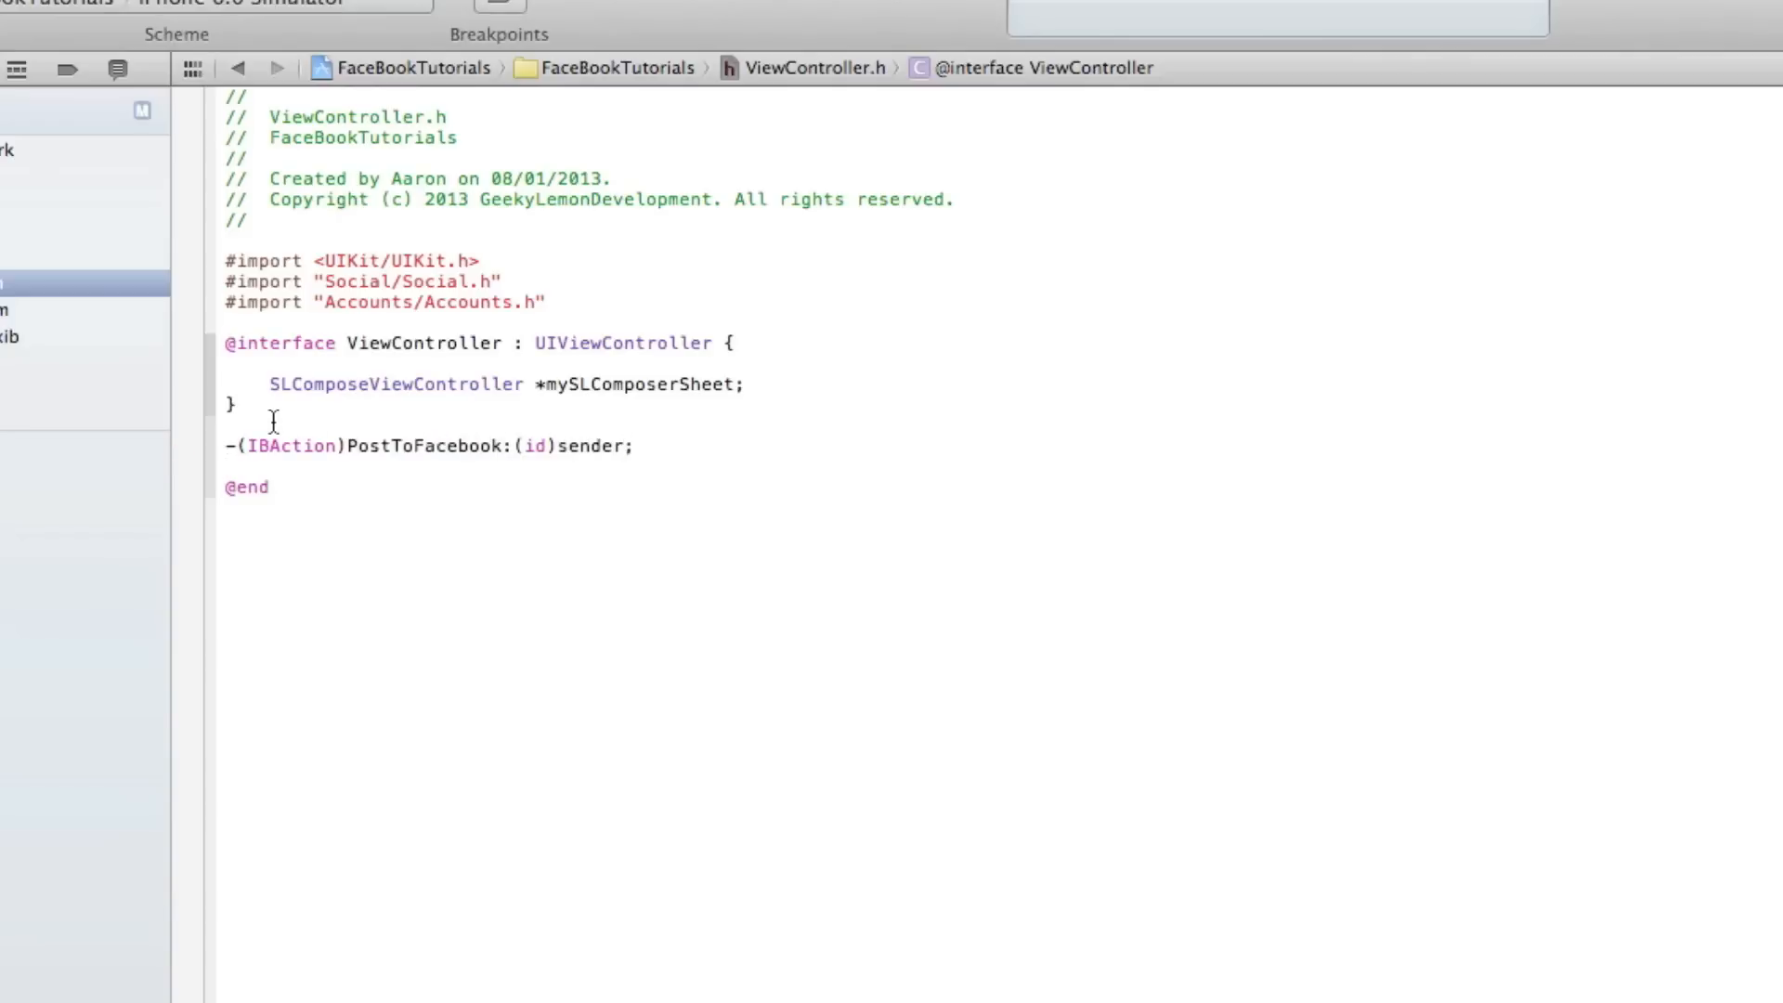
{"action": "left_click", "coordinate": [174, 351]}
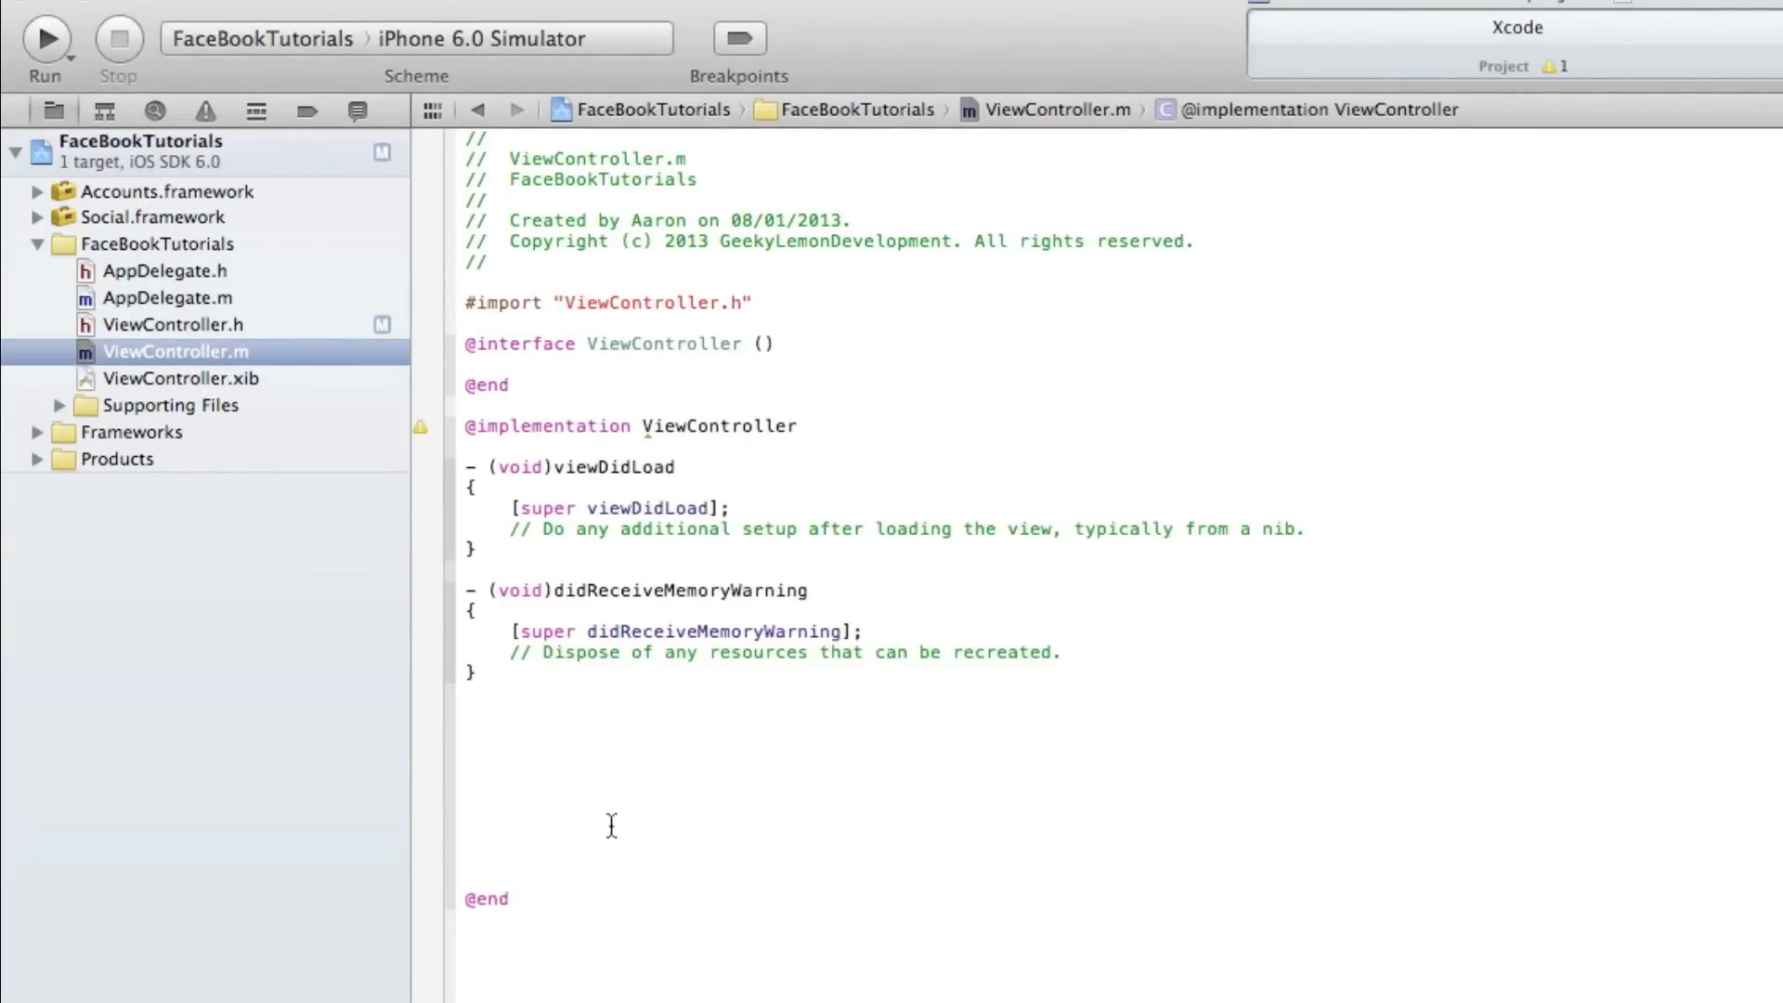
{"action": "mouse_move", "coordinate": [547, 735]}
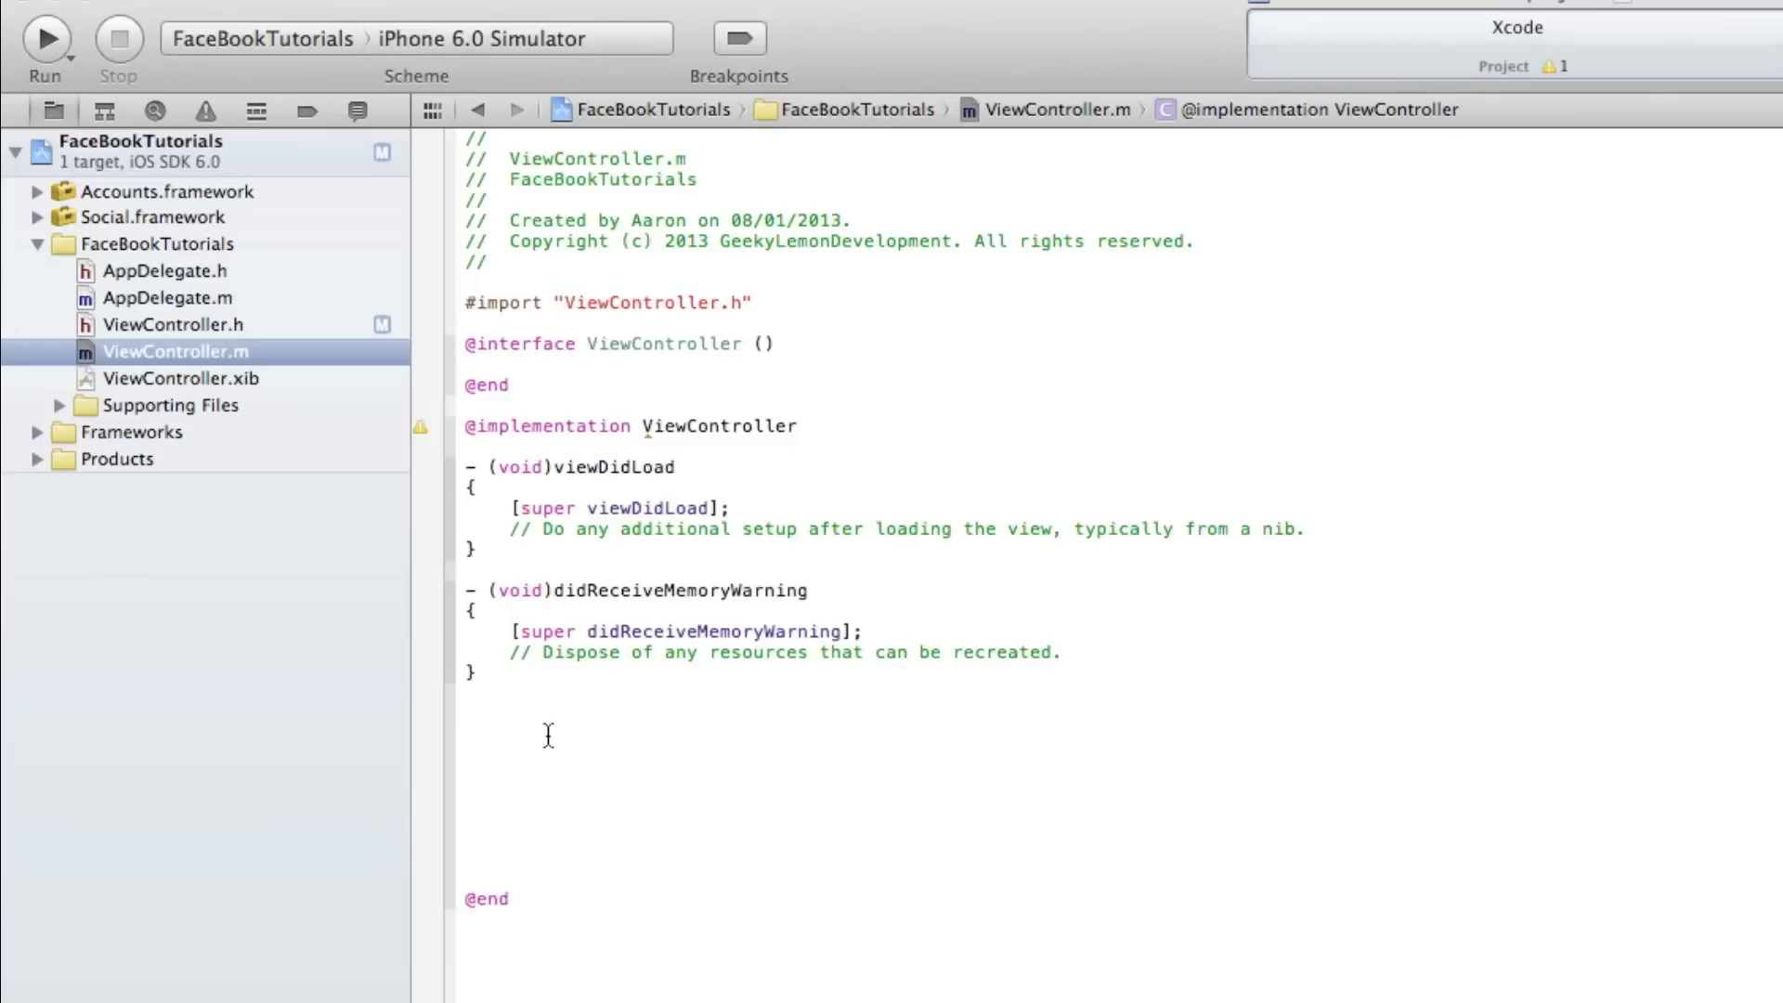
- Add an empty -(IBAction)PostToFacebook:(id)sender implementation with braces in ViewController.m
{"action": "type", "text": "-("}
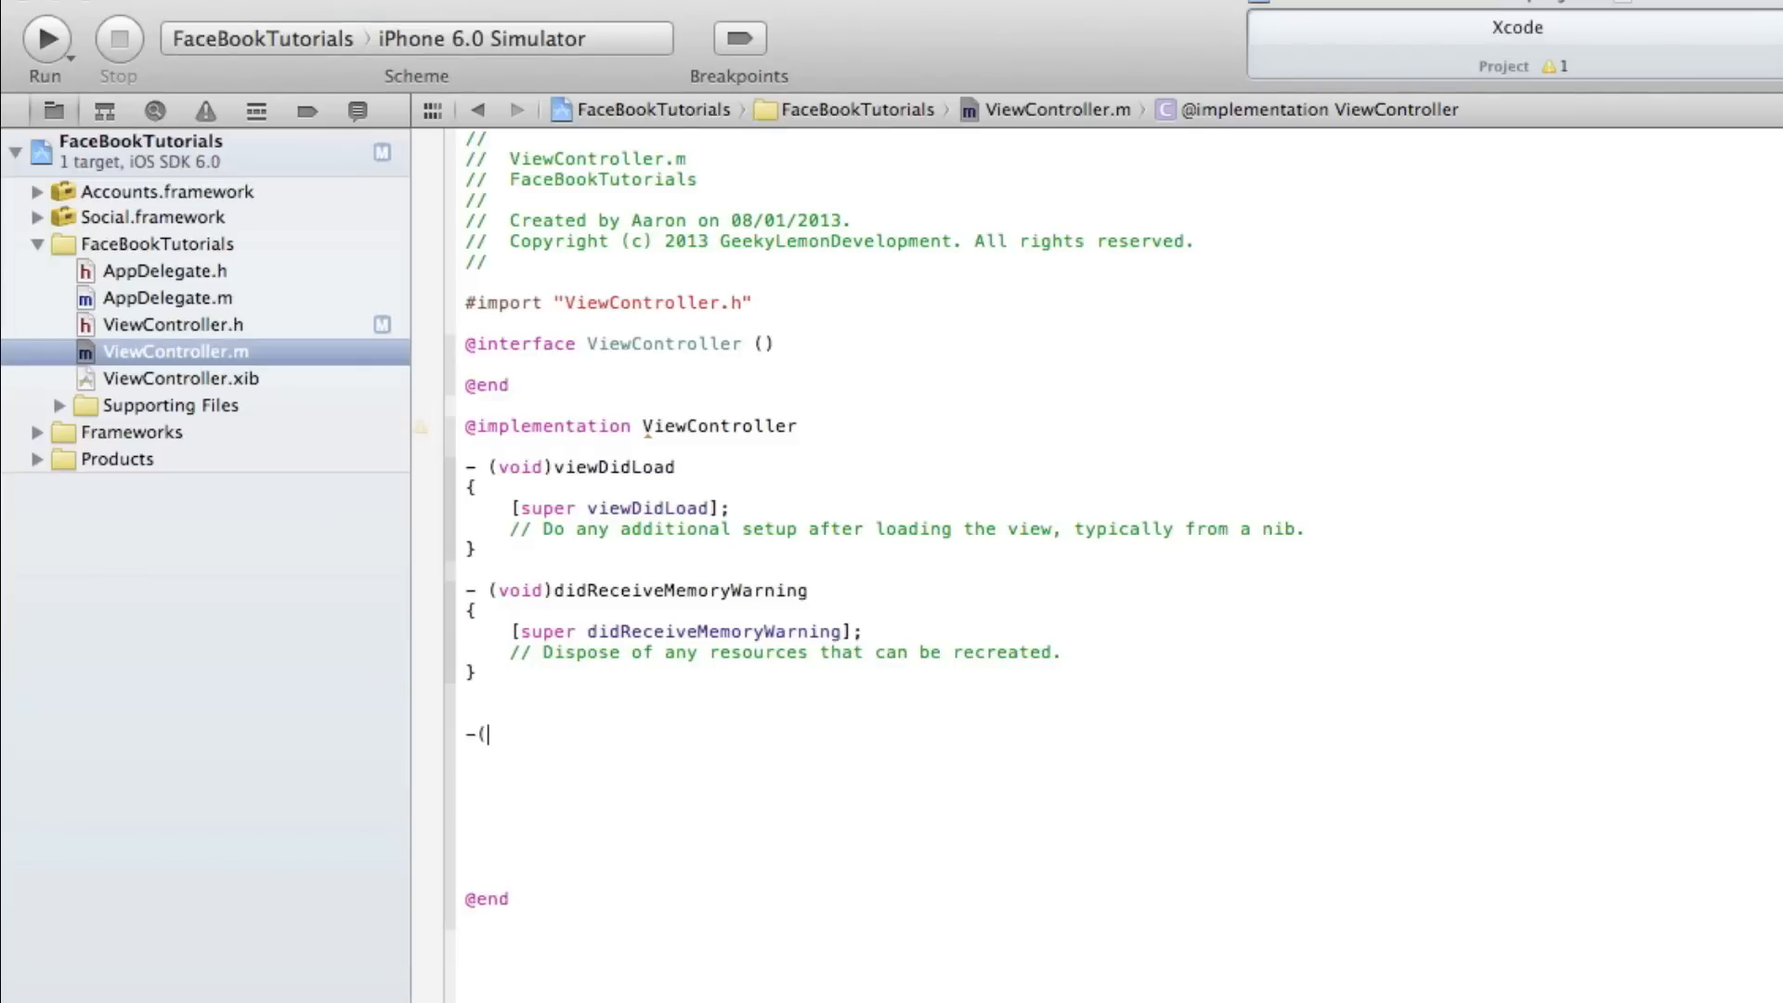
{"action": "type", "text": "(IBAction)selector:(id)sender"}
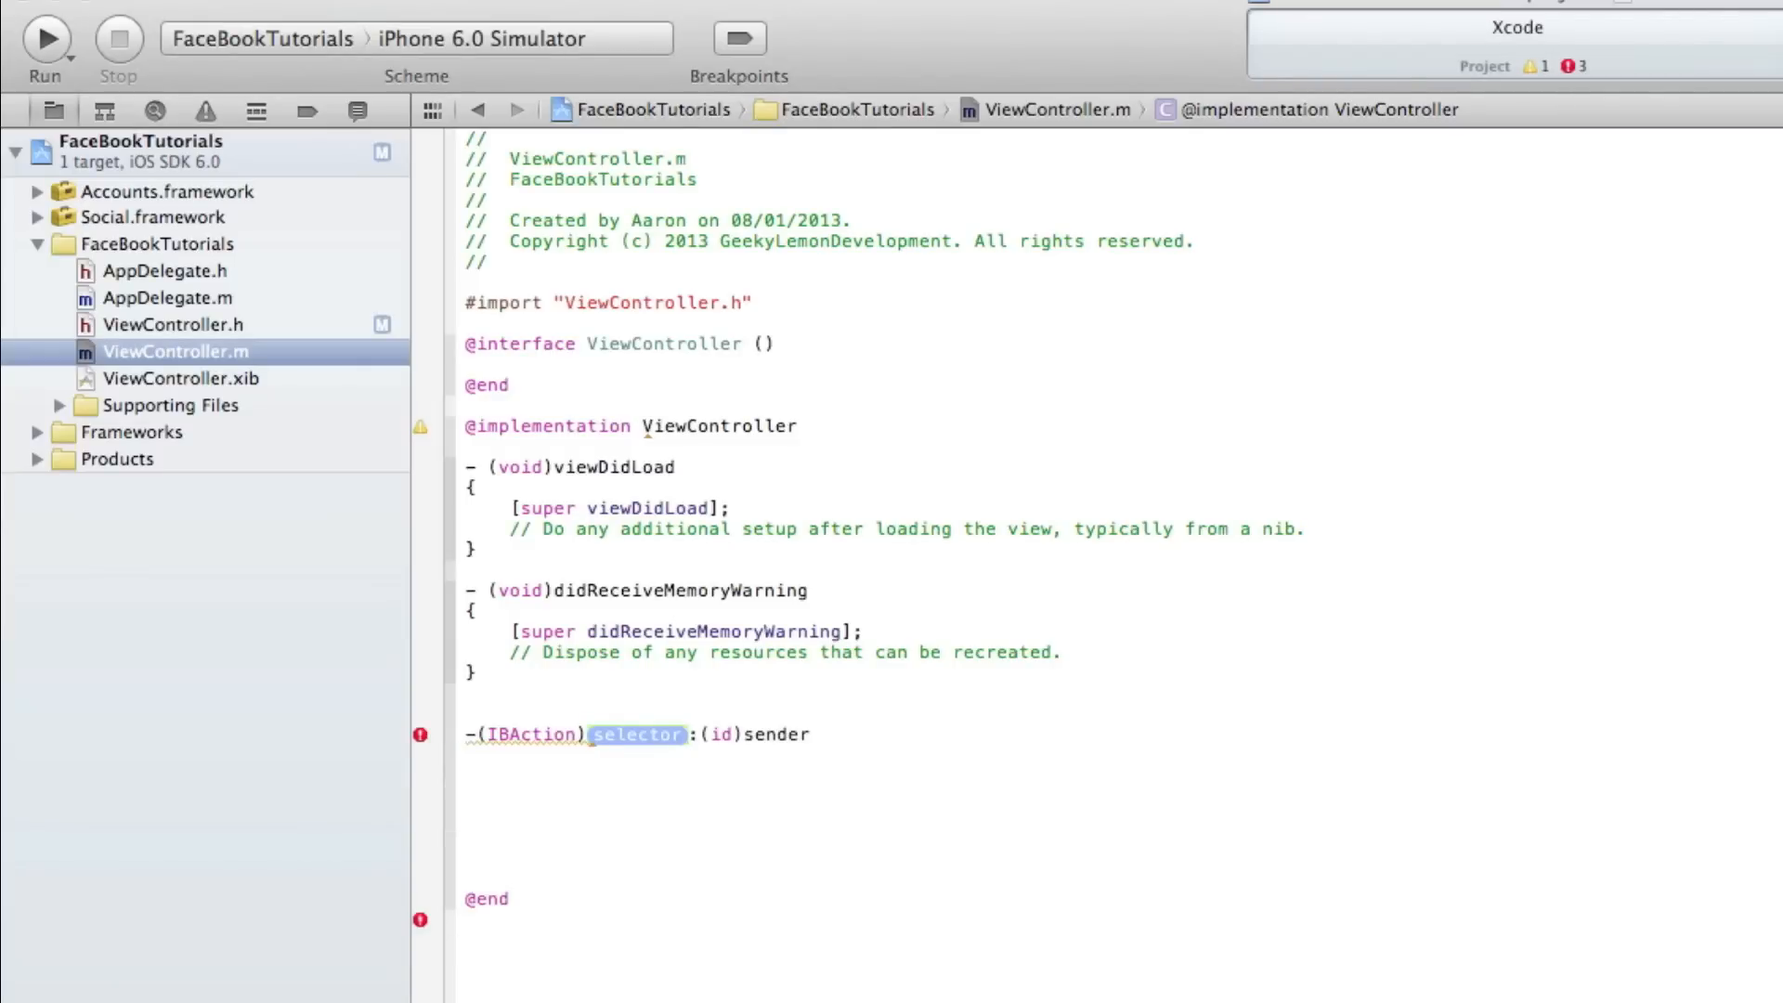
{"action": "type", "text": "p"}
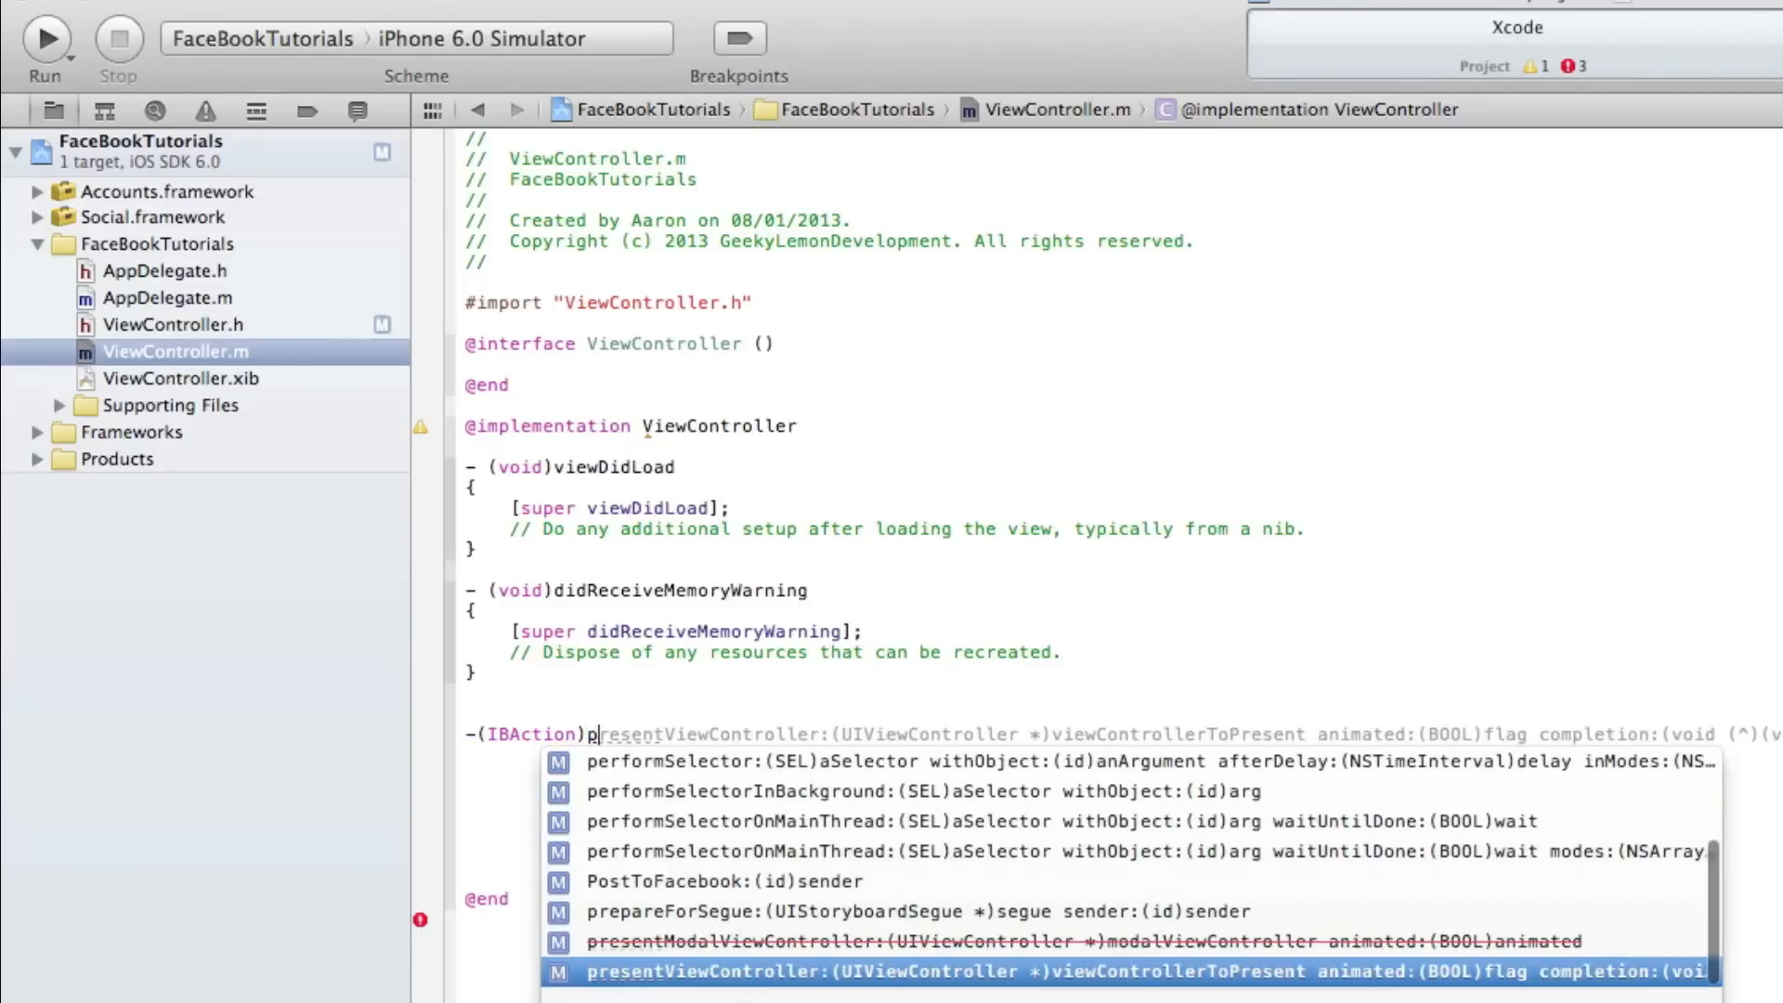
{"action": "left_click", "coordinate": [725, 881]}
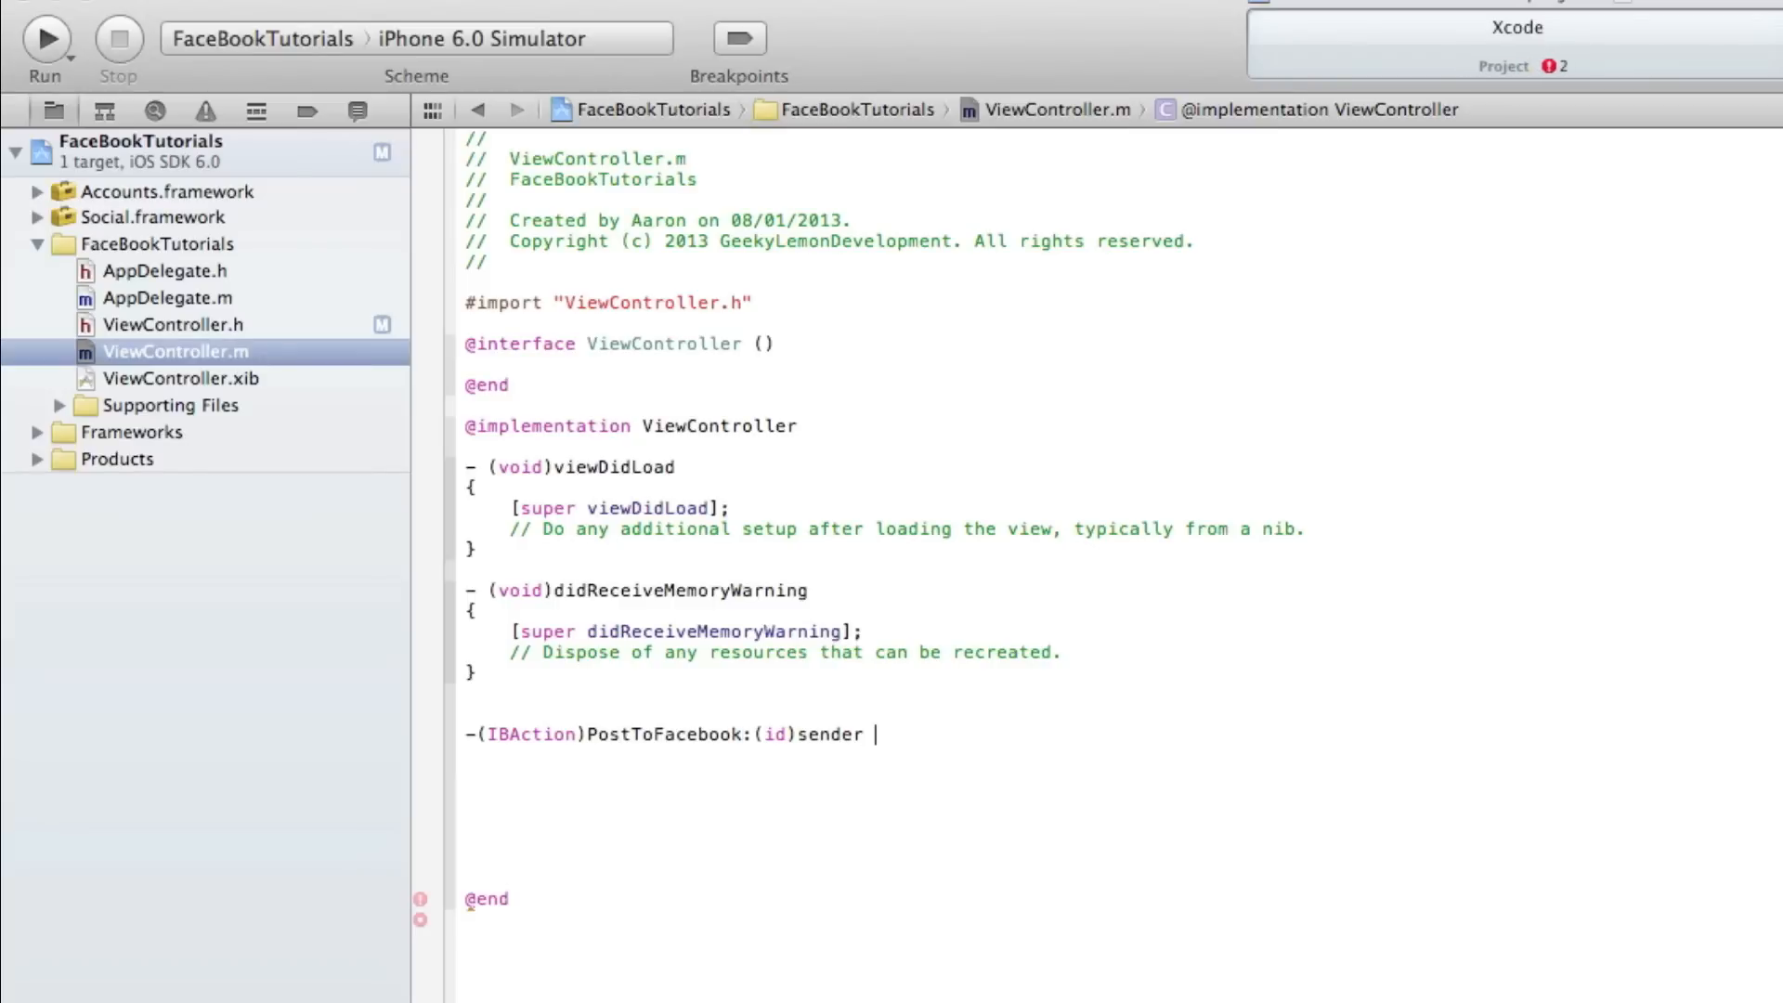
{"action": "type", "text": "{"}
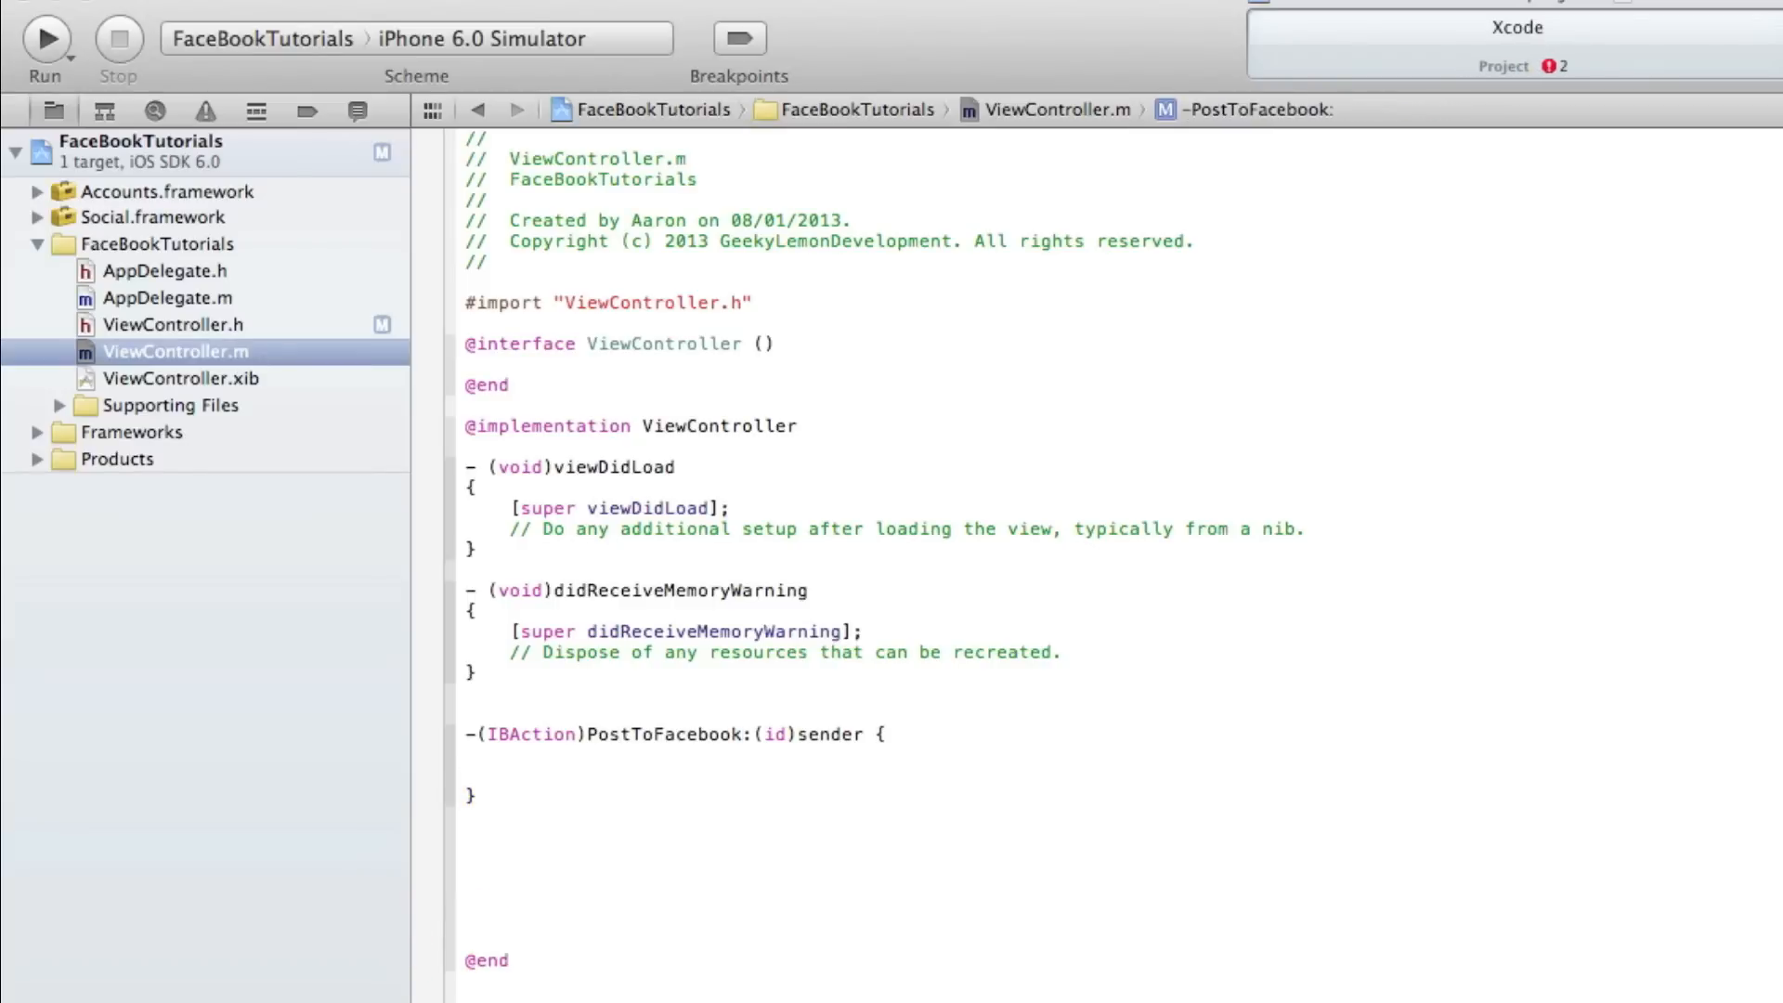
- Start PostToFacebook with mySLComposerSheet = [... alloc] to allocate the compose sheet
{"action": "type", "text": "mySLComposerSheet"}
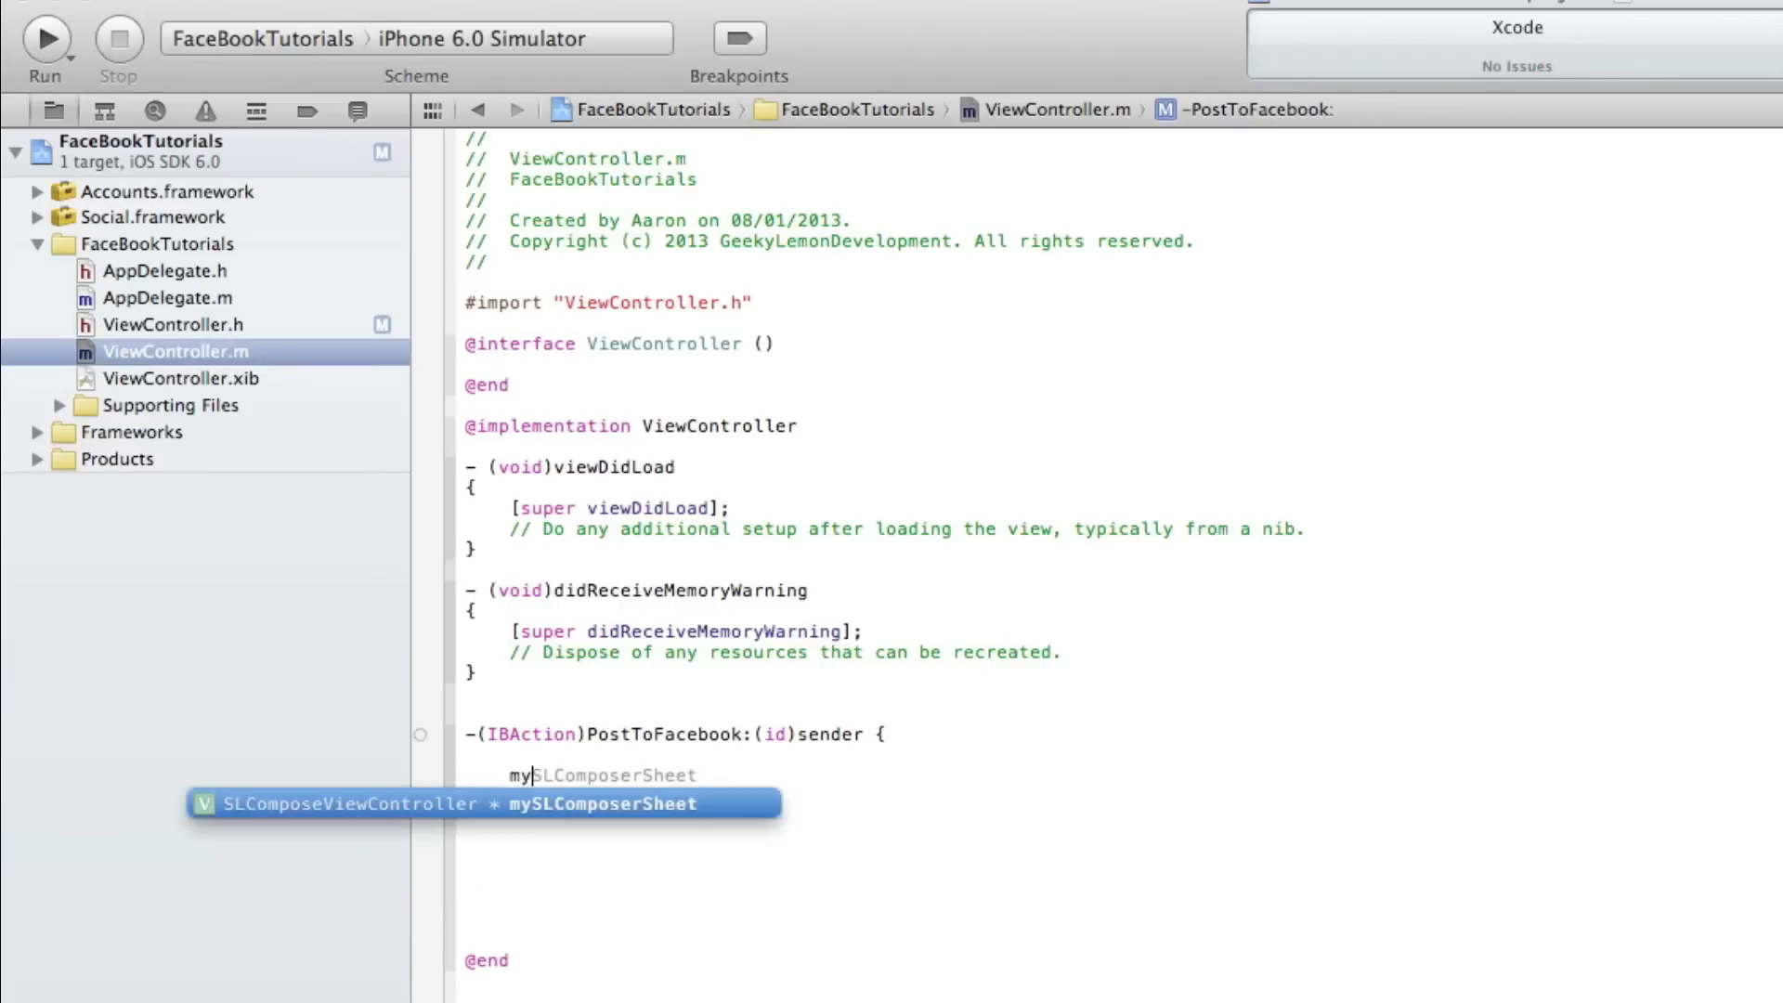
{"action": "key", "text": "Return"}
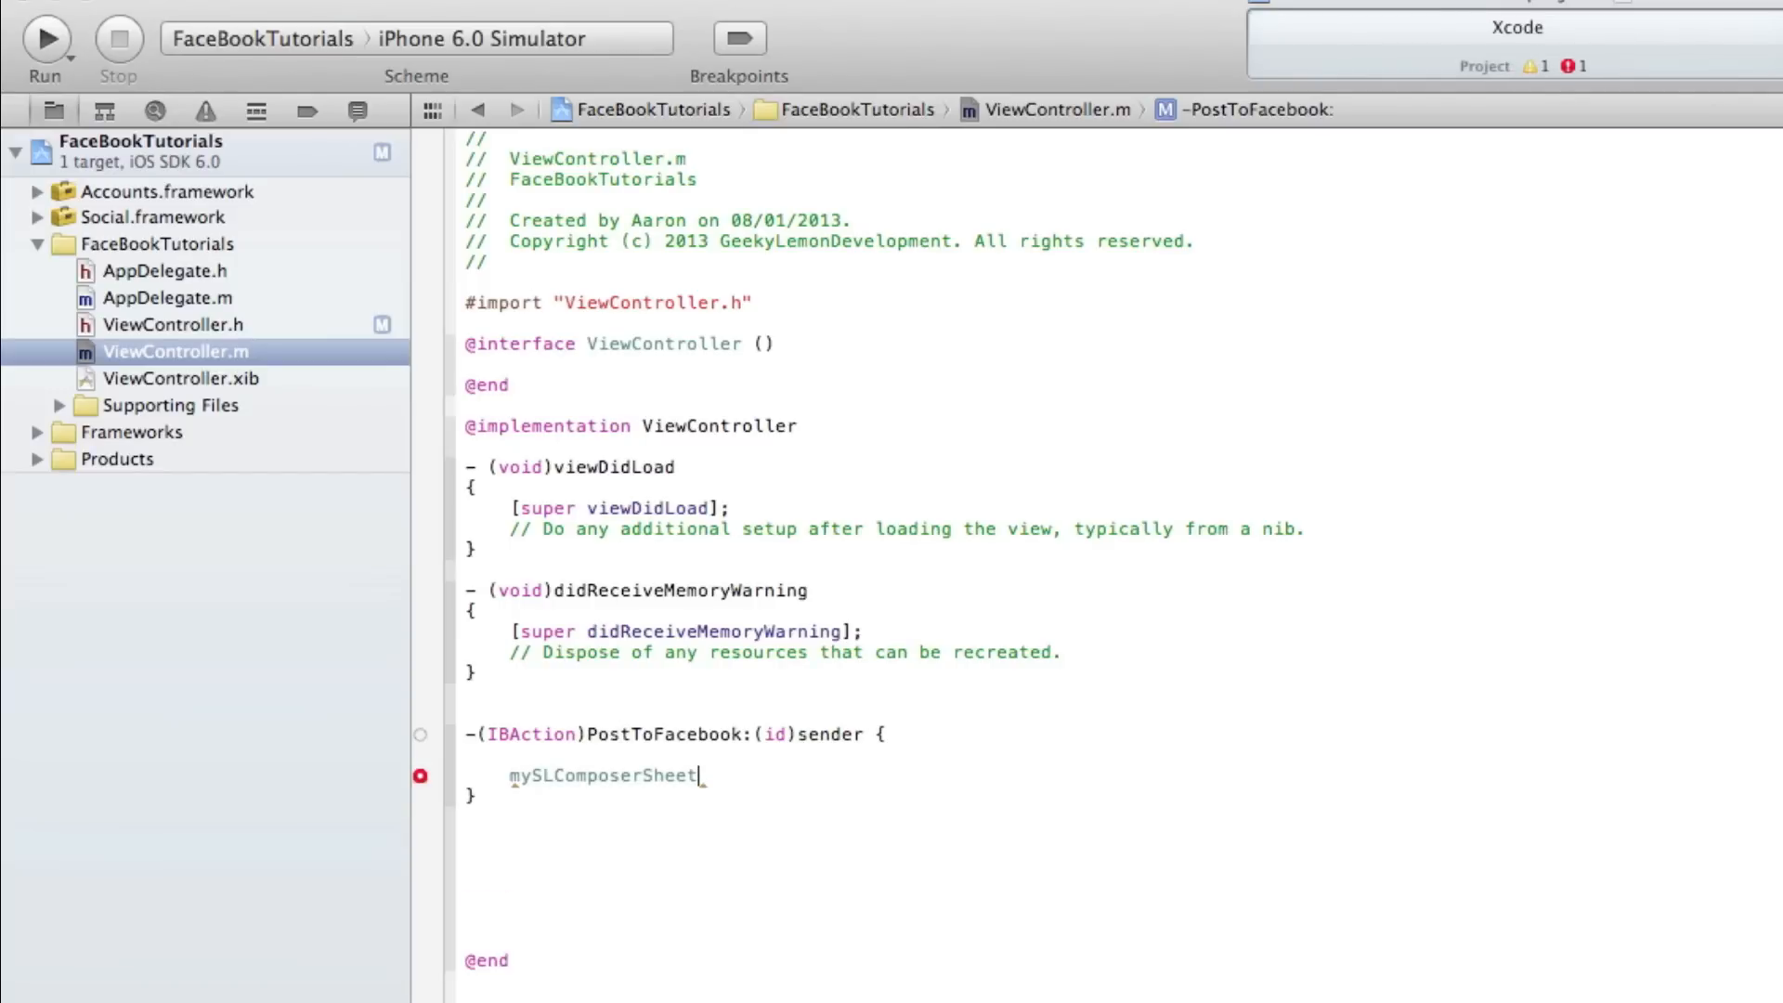
{"action": "type", "text": "= [[SLComposeViewController"}
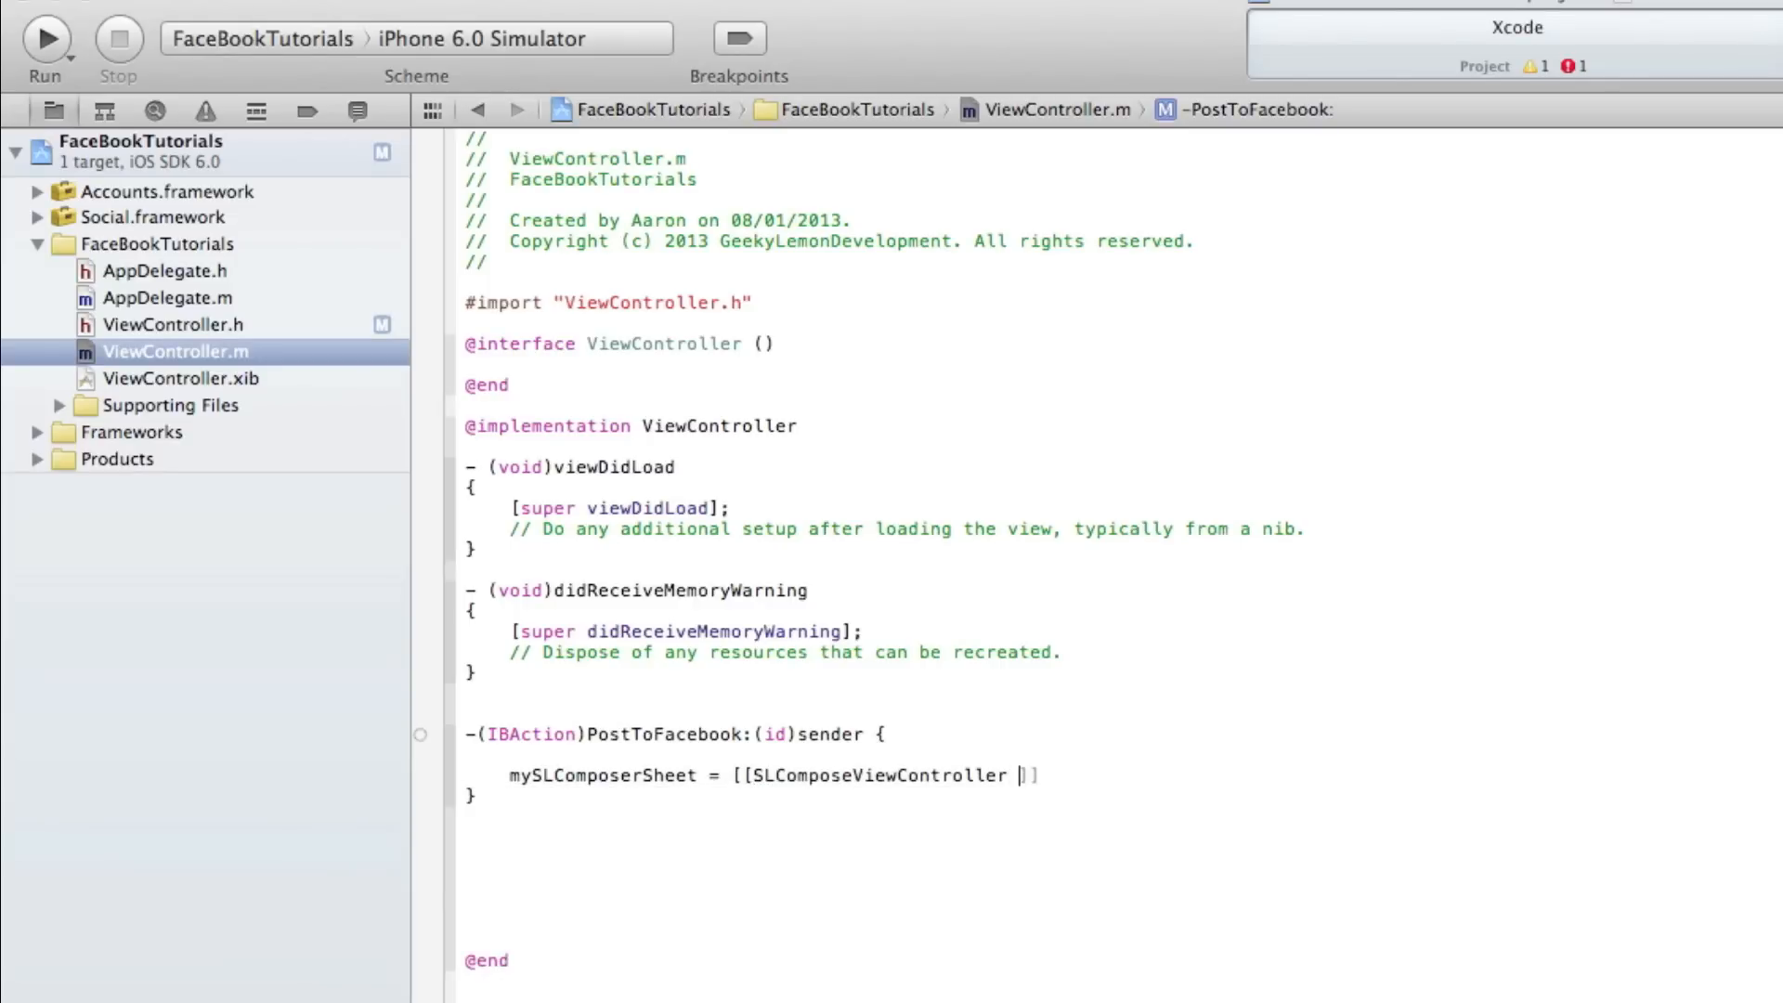
{"action": "type", "text": "alloc] init];"}
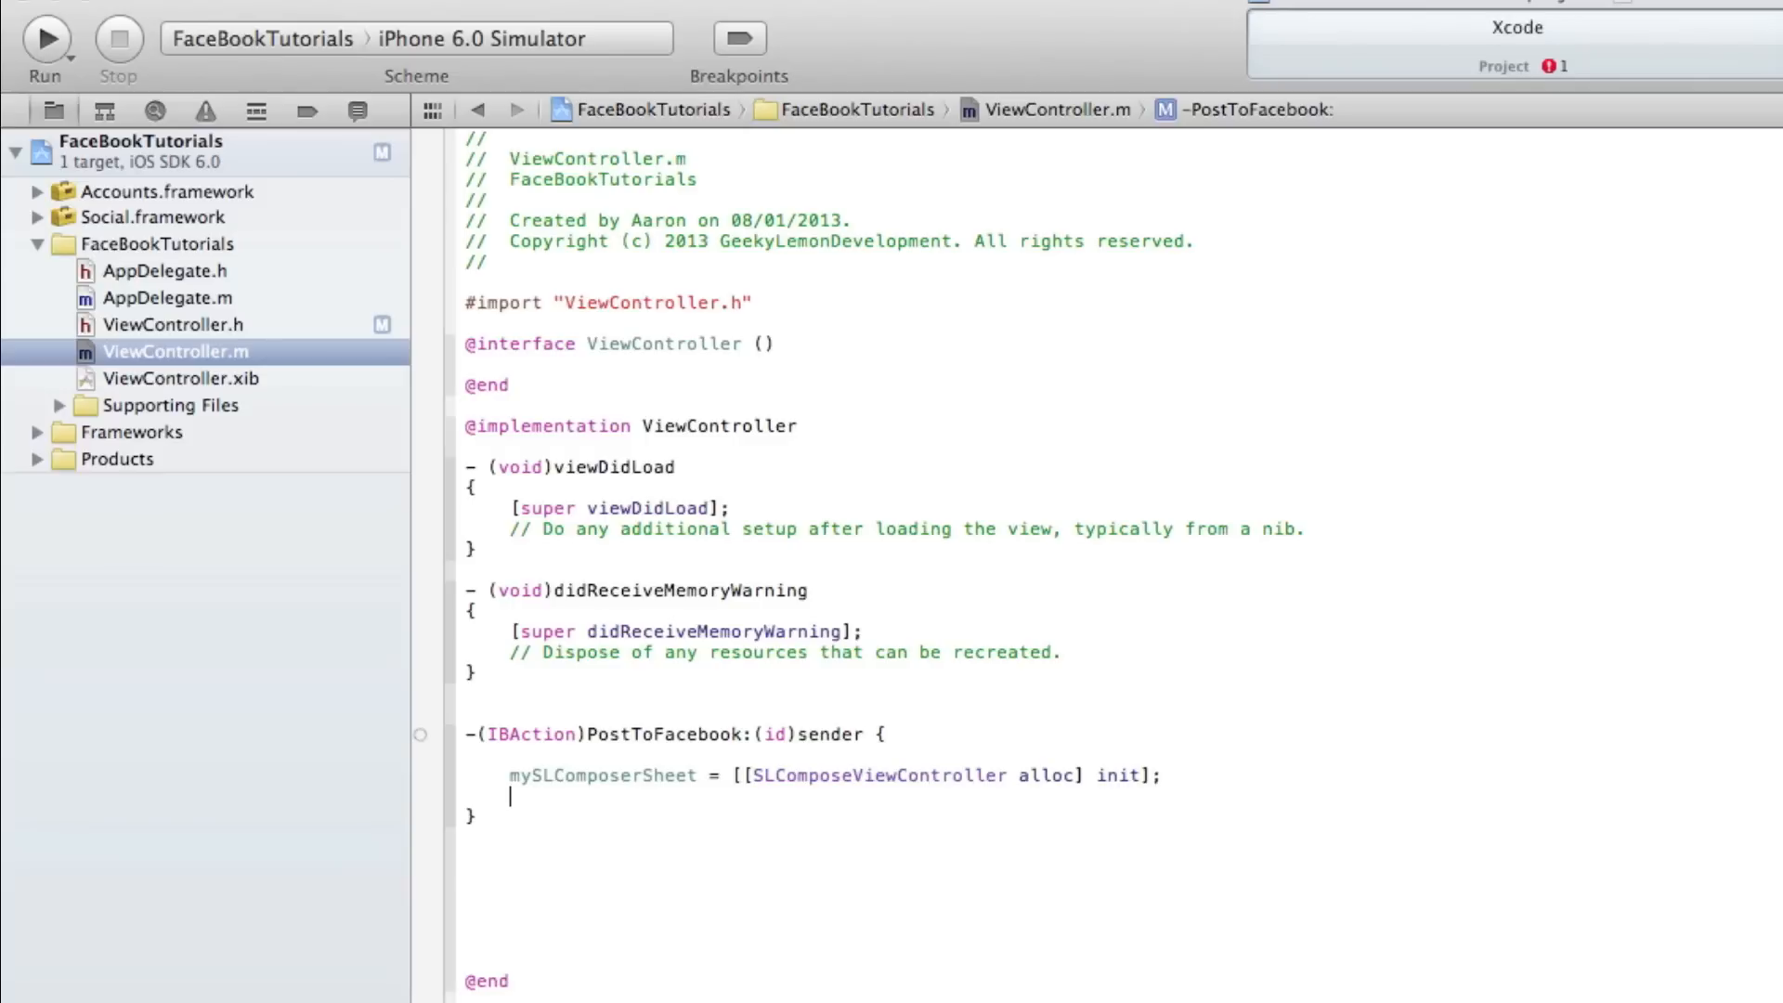
- Set mySLComposerSheet via composeViewControllerForServiceType:SLServiceTypeFacebook
{"action": "type", "text": "m"}
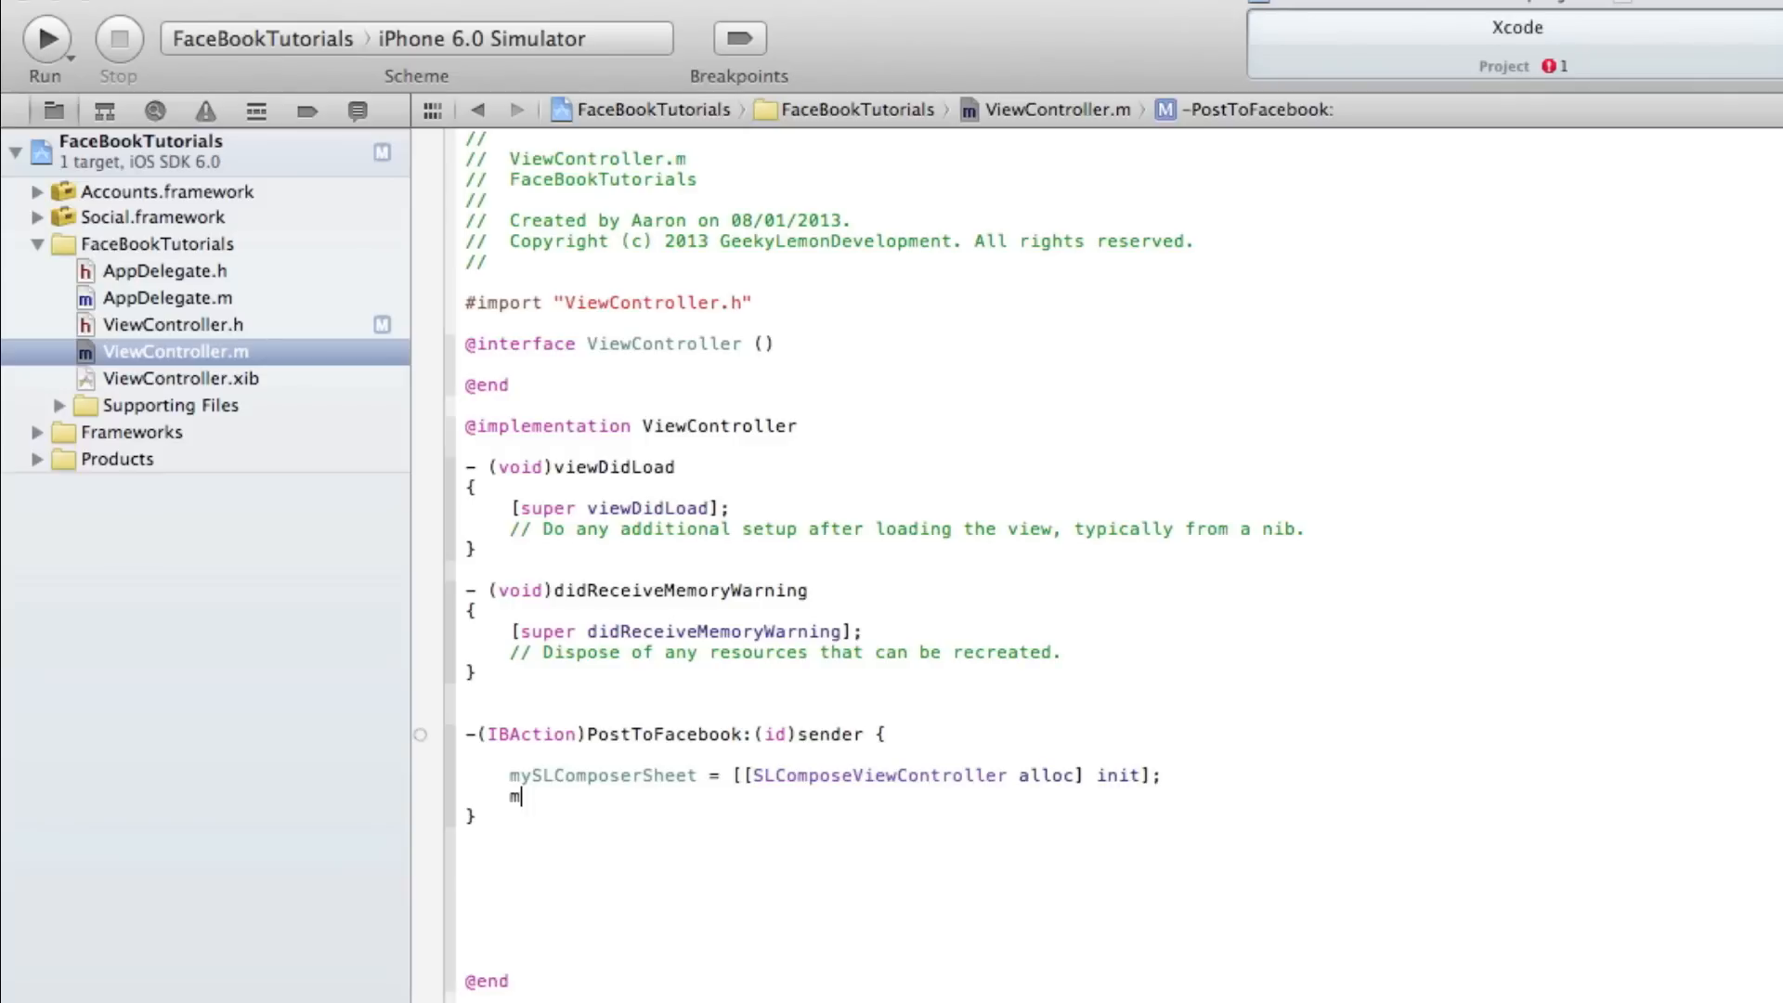
{"action": "type", "text": "ySLComposerSheet ="}
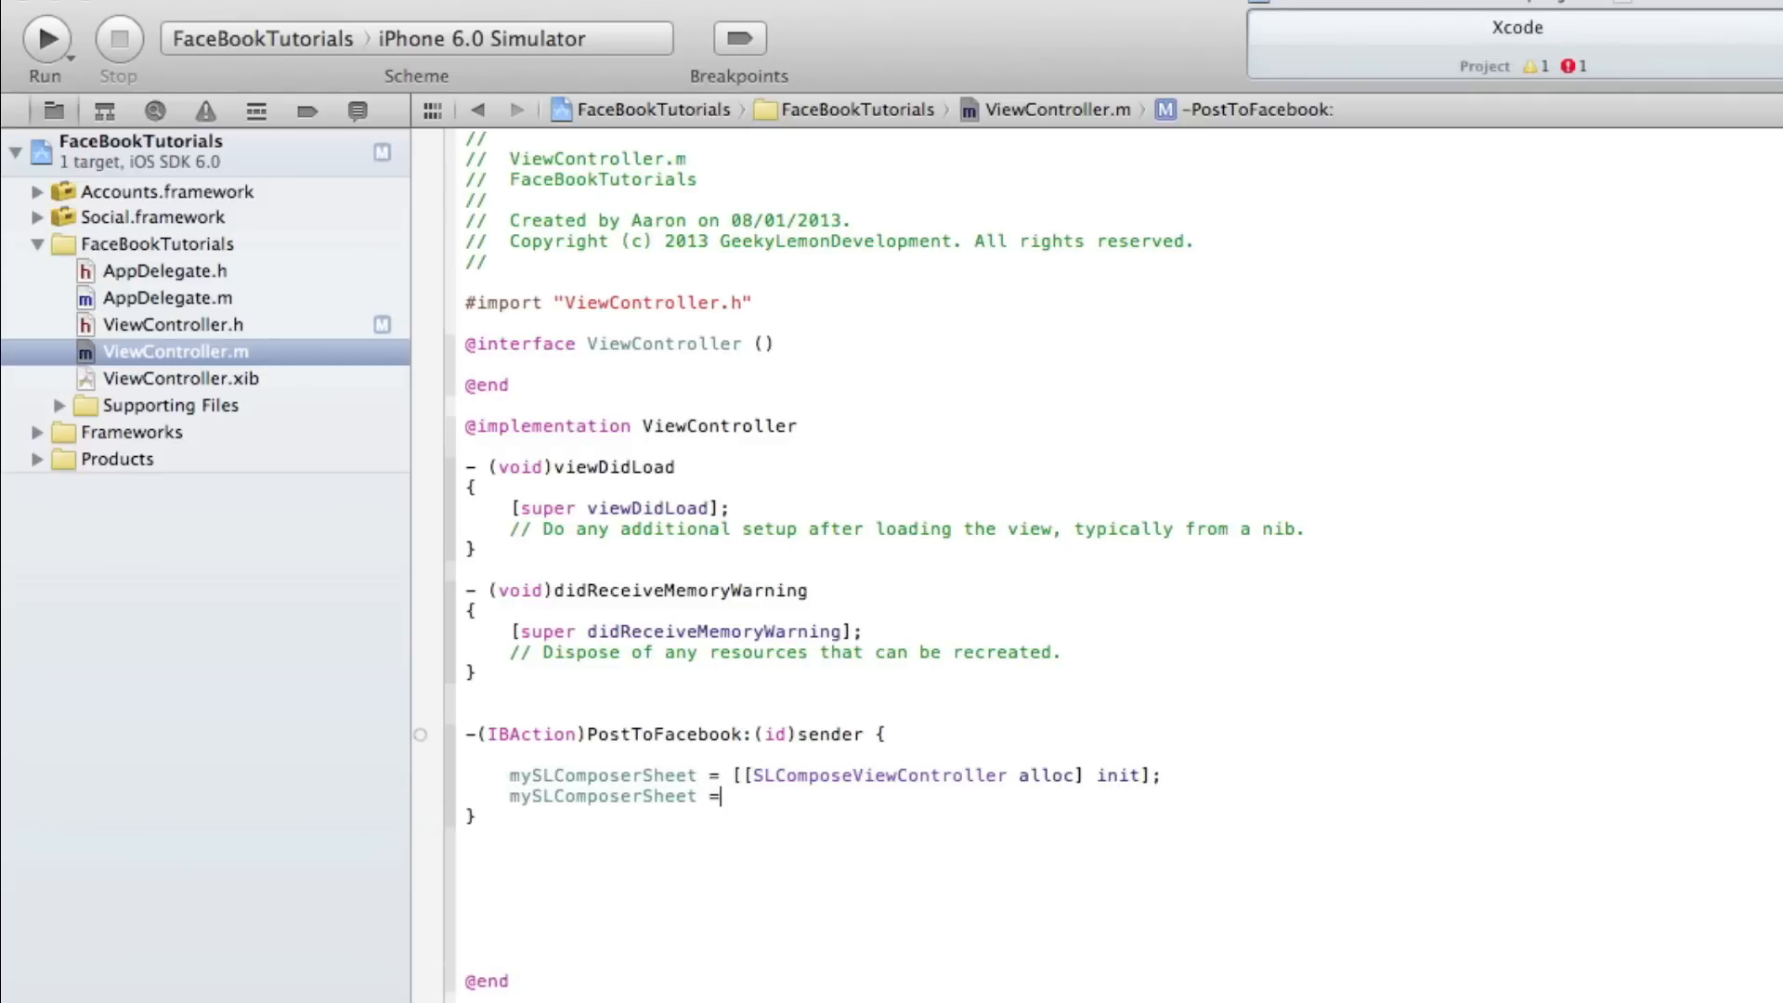
{"action": "type", "text": "["}
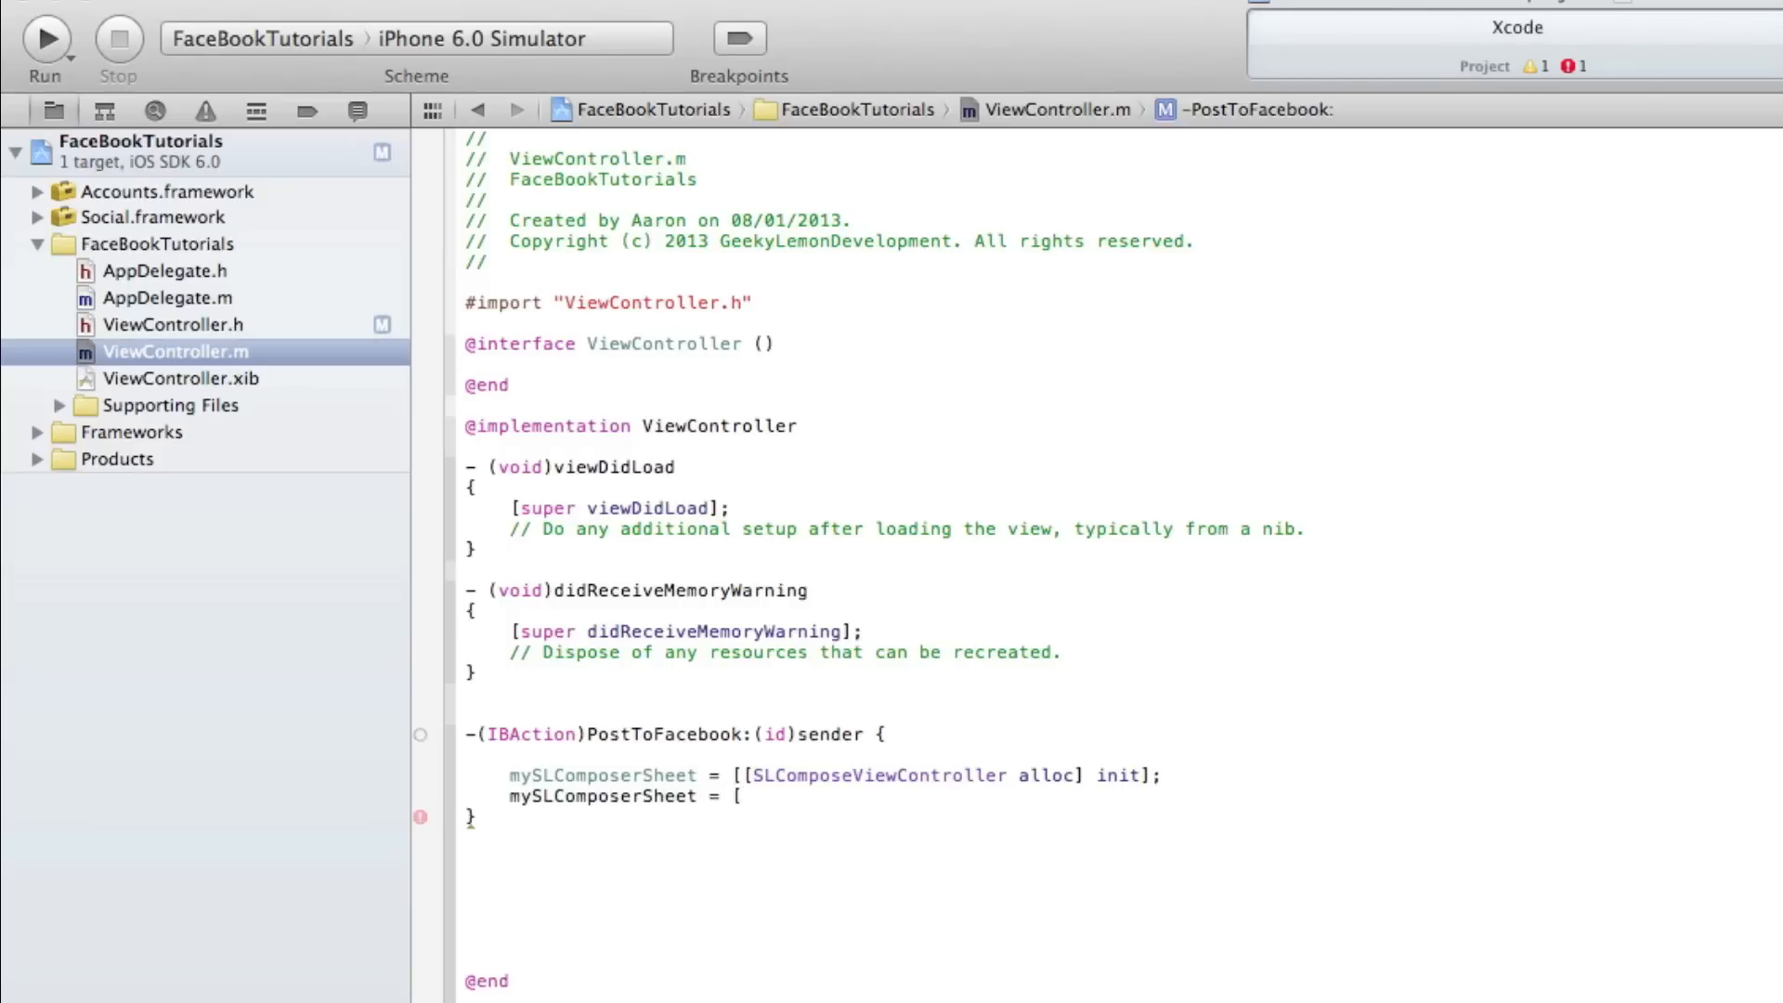
{"action": "type", "text": "sl"}
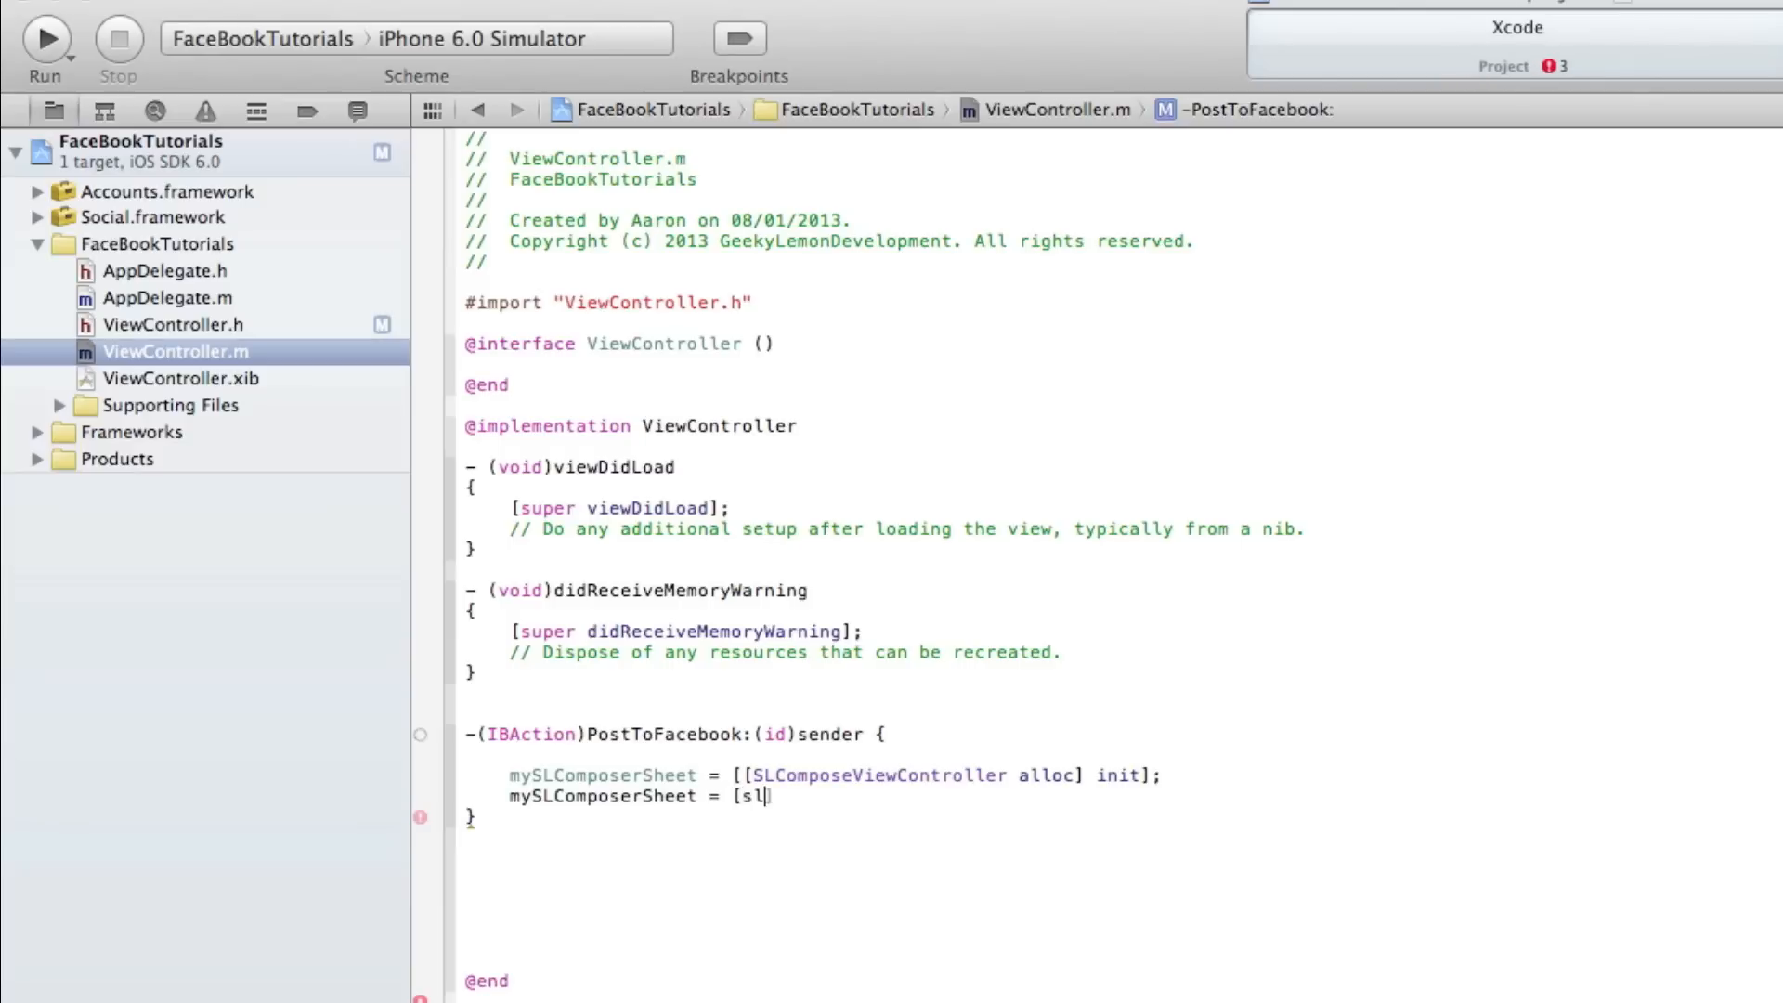
{"action": "type", "text": "SLComposeViewController]"}
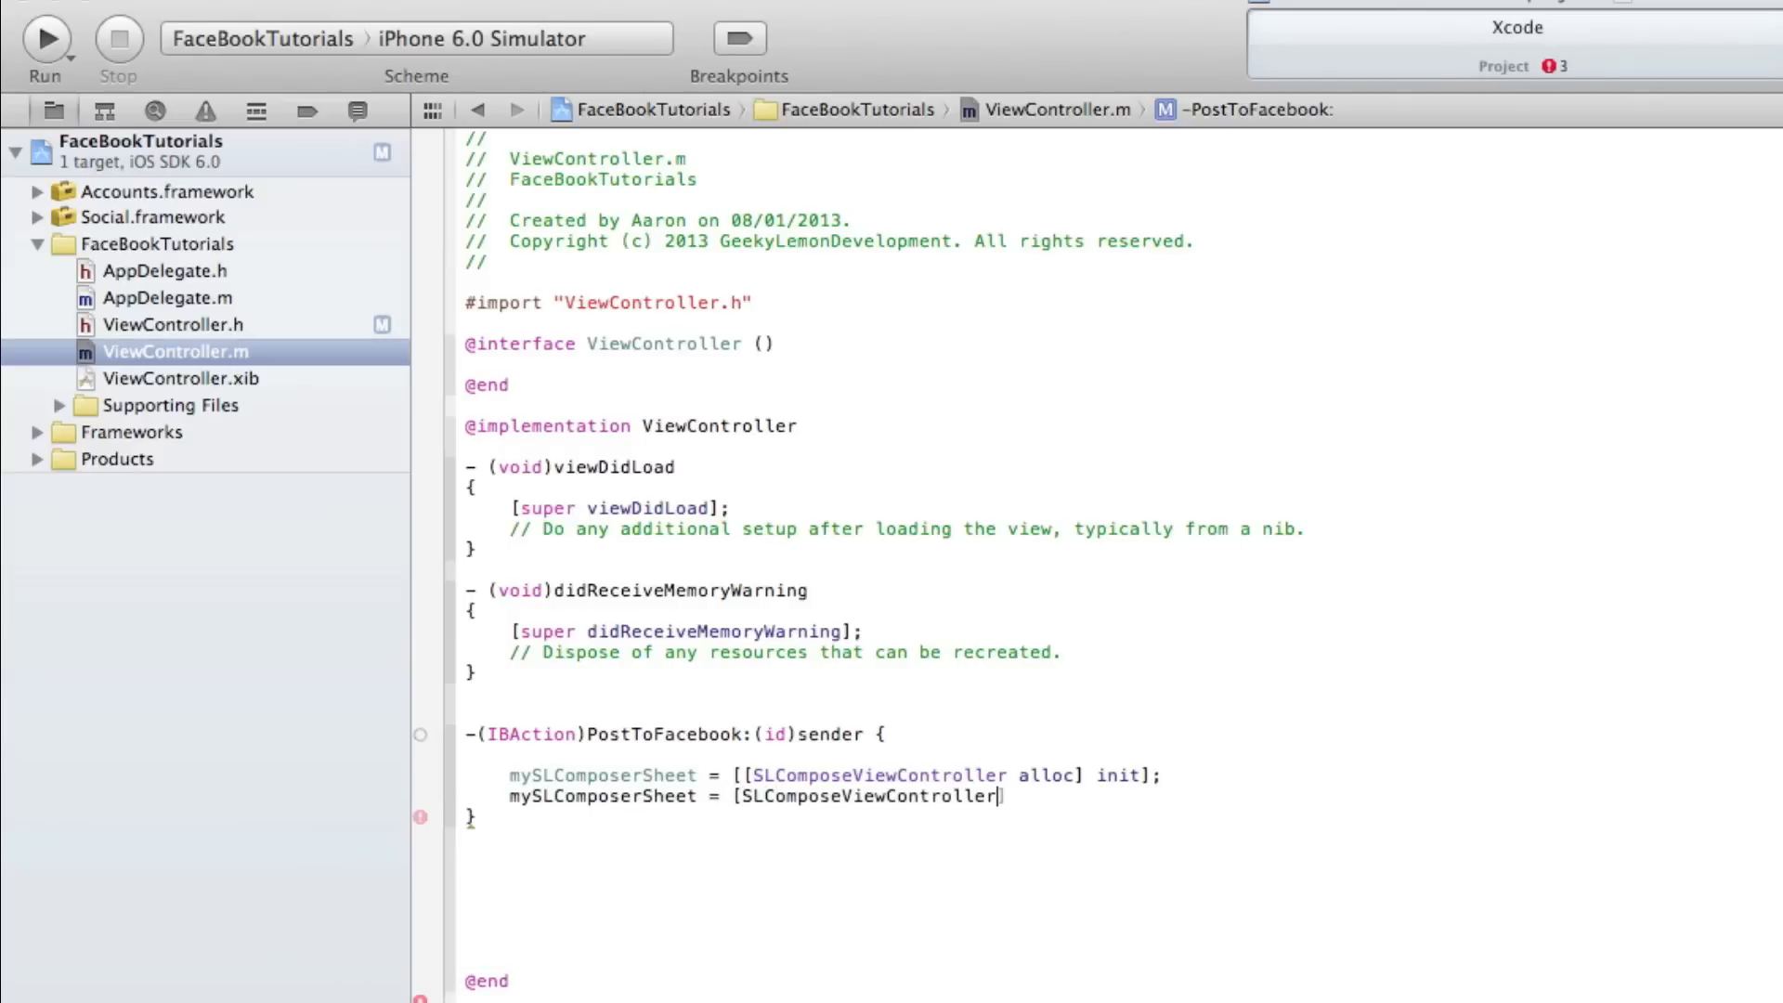
{"action": "type", "text": "com"}
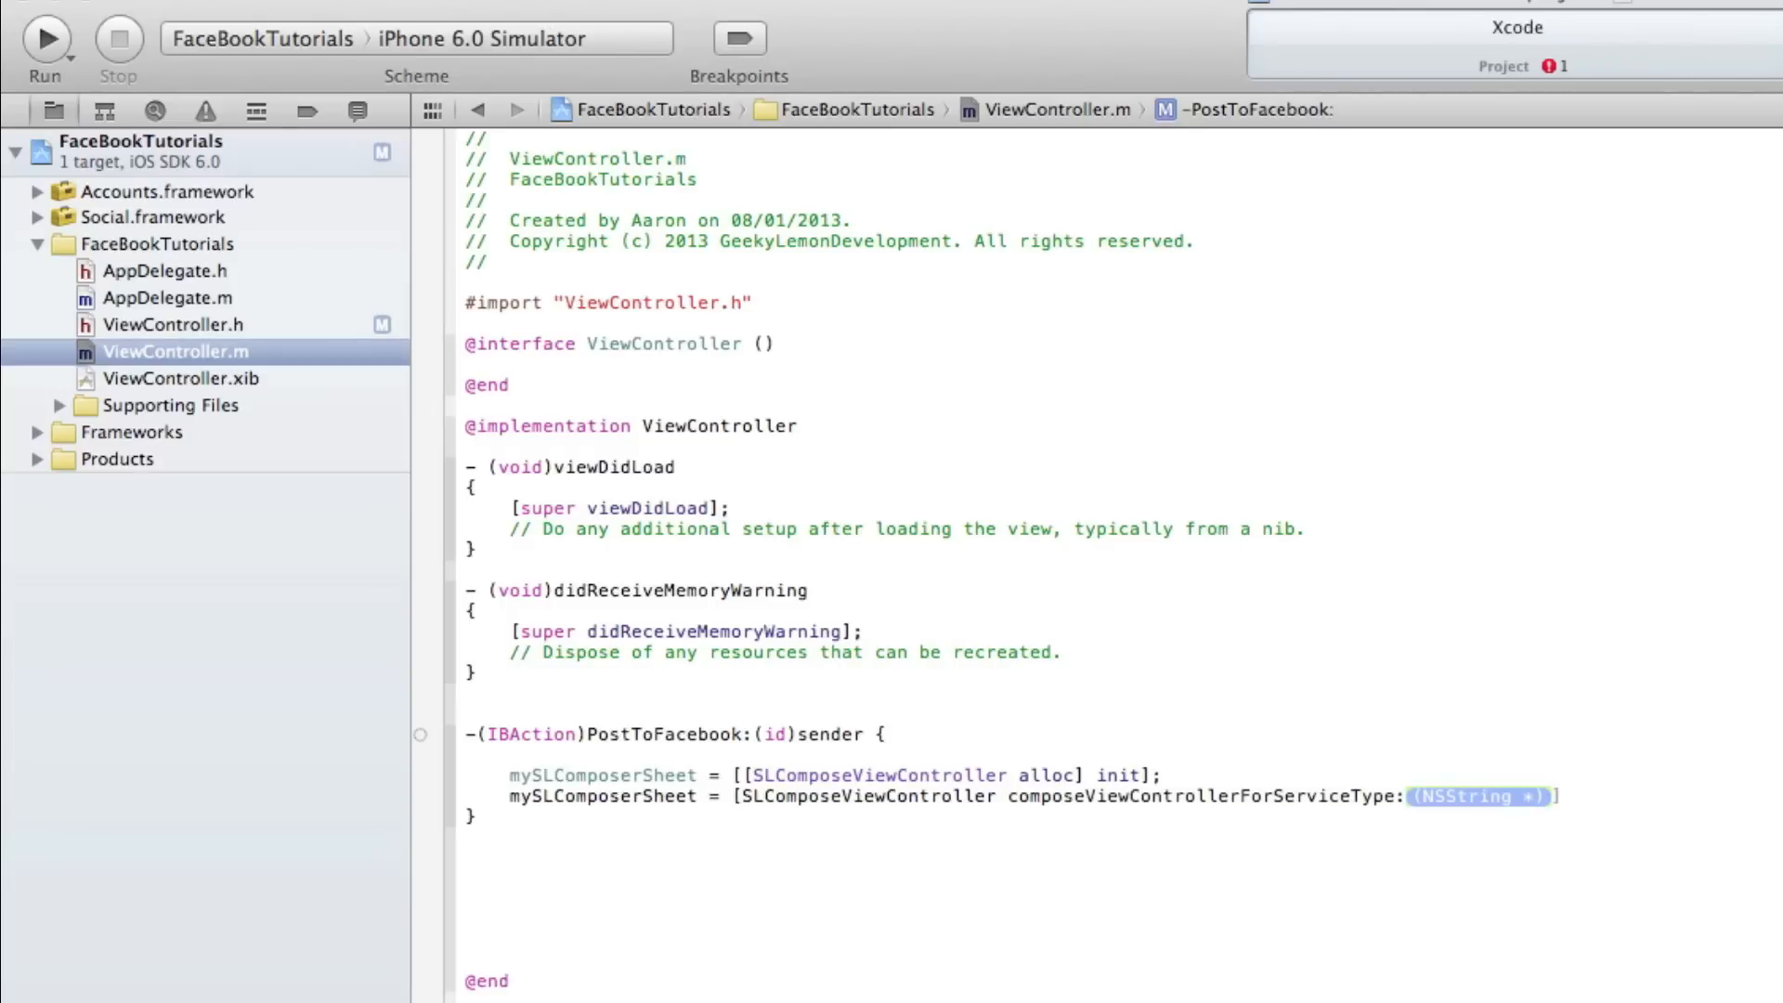
{"action": "left_click", "coordinate": [420, 796]}
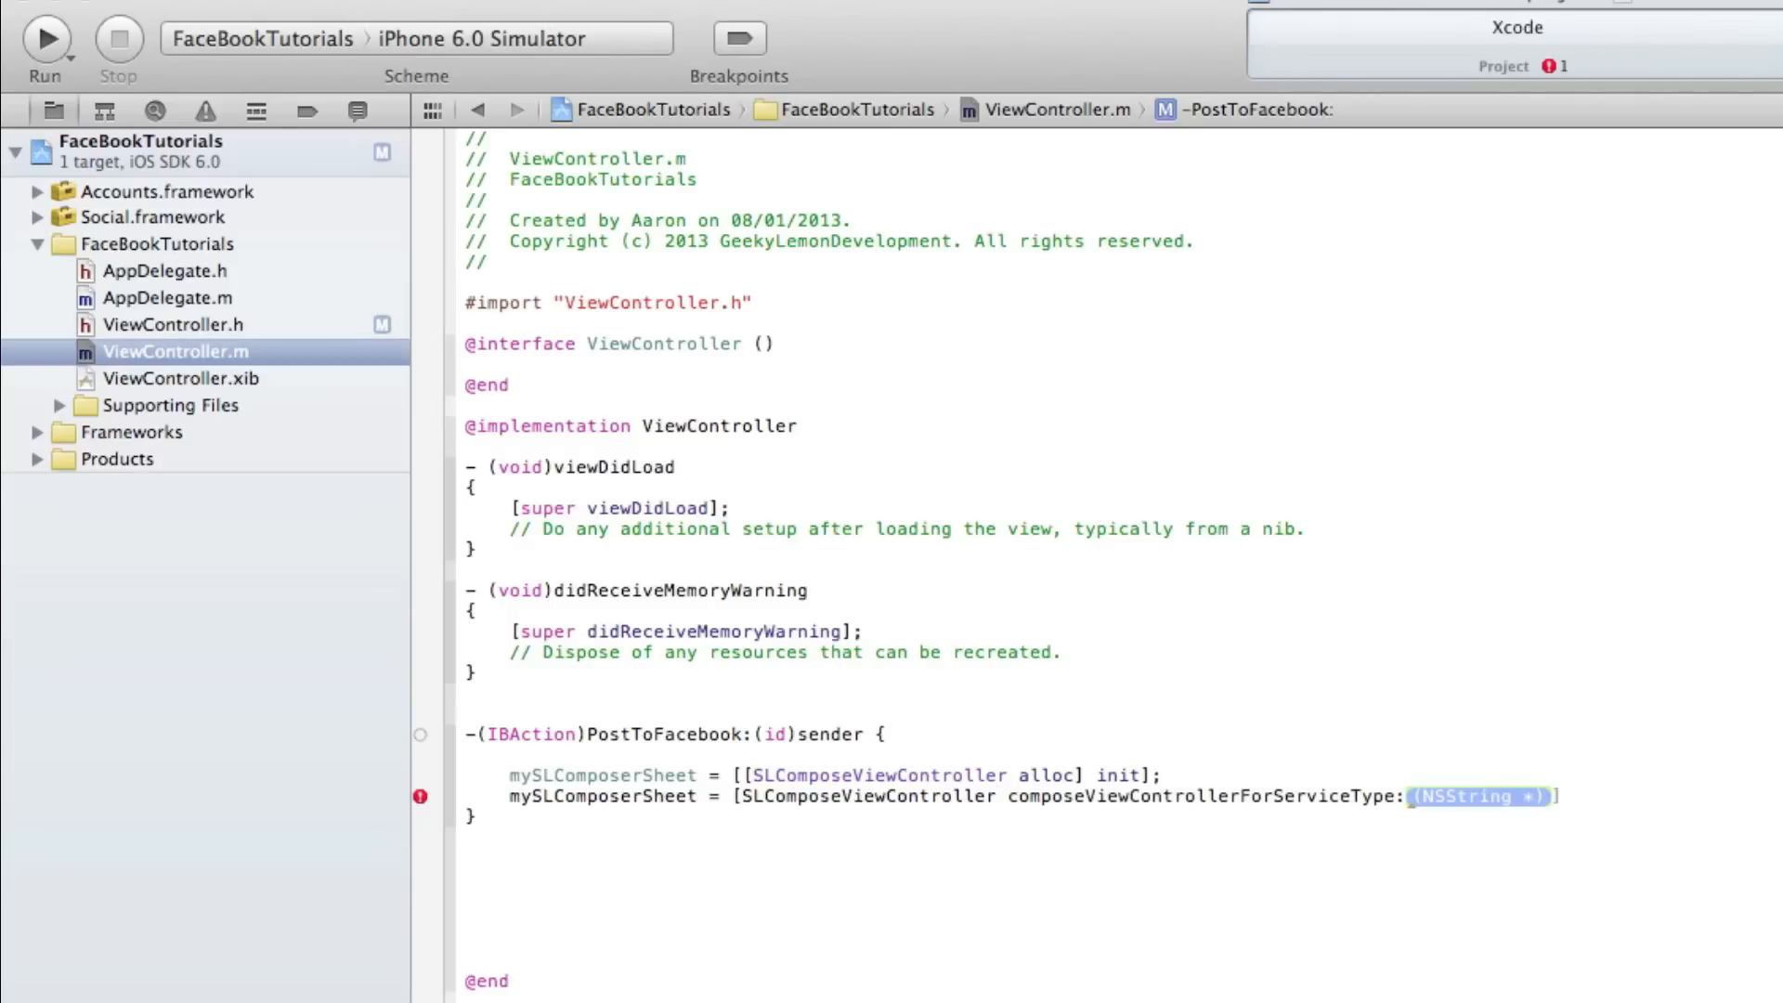
{"action": "type", "text": "SLServiceTypeFacebook"}
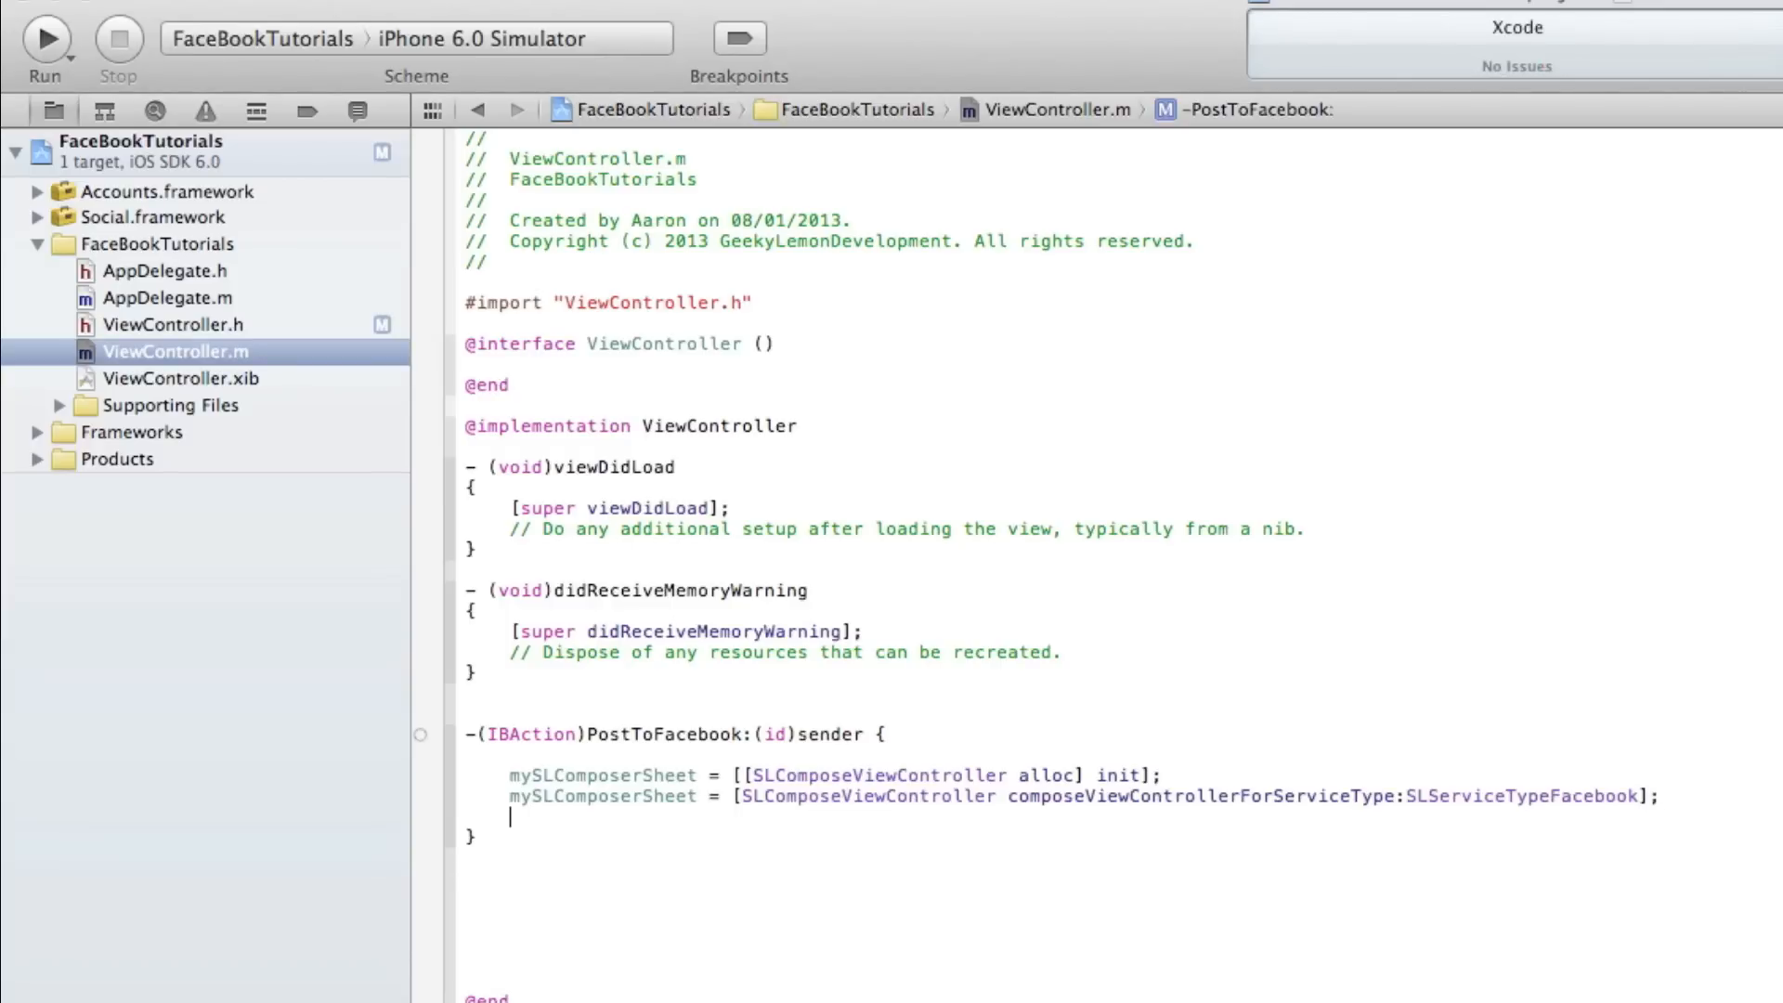
- Add [mySLComposerSheet setInitialText:@""]; and begin the next statement with [
{"action": "type", "text": "[mySLComposerSheet"}
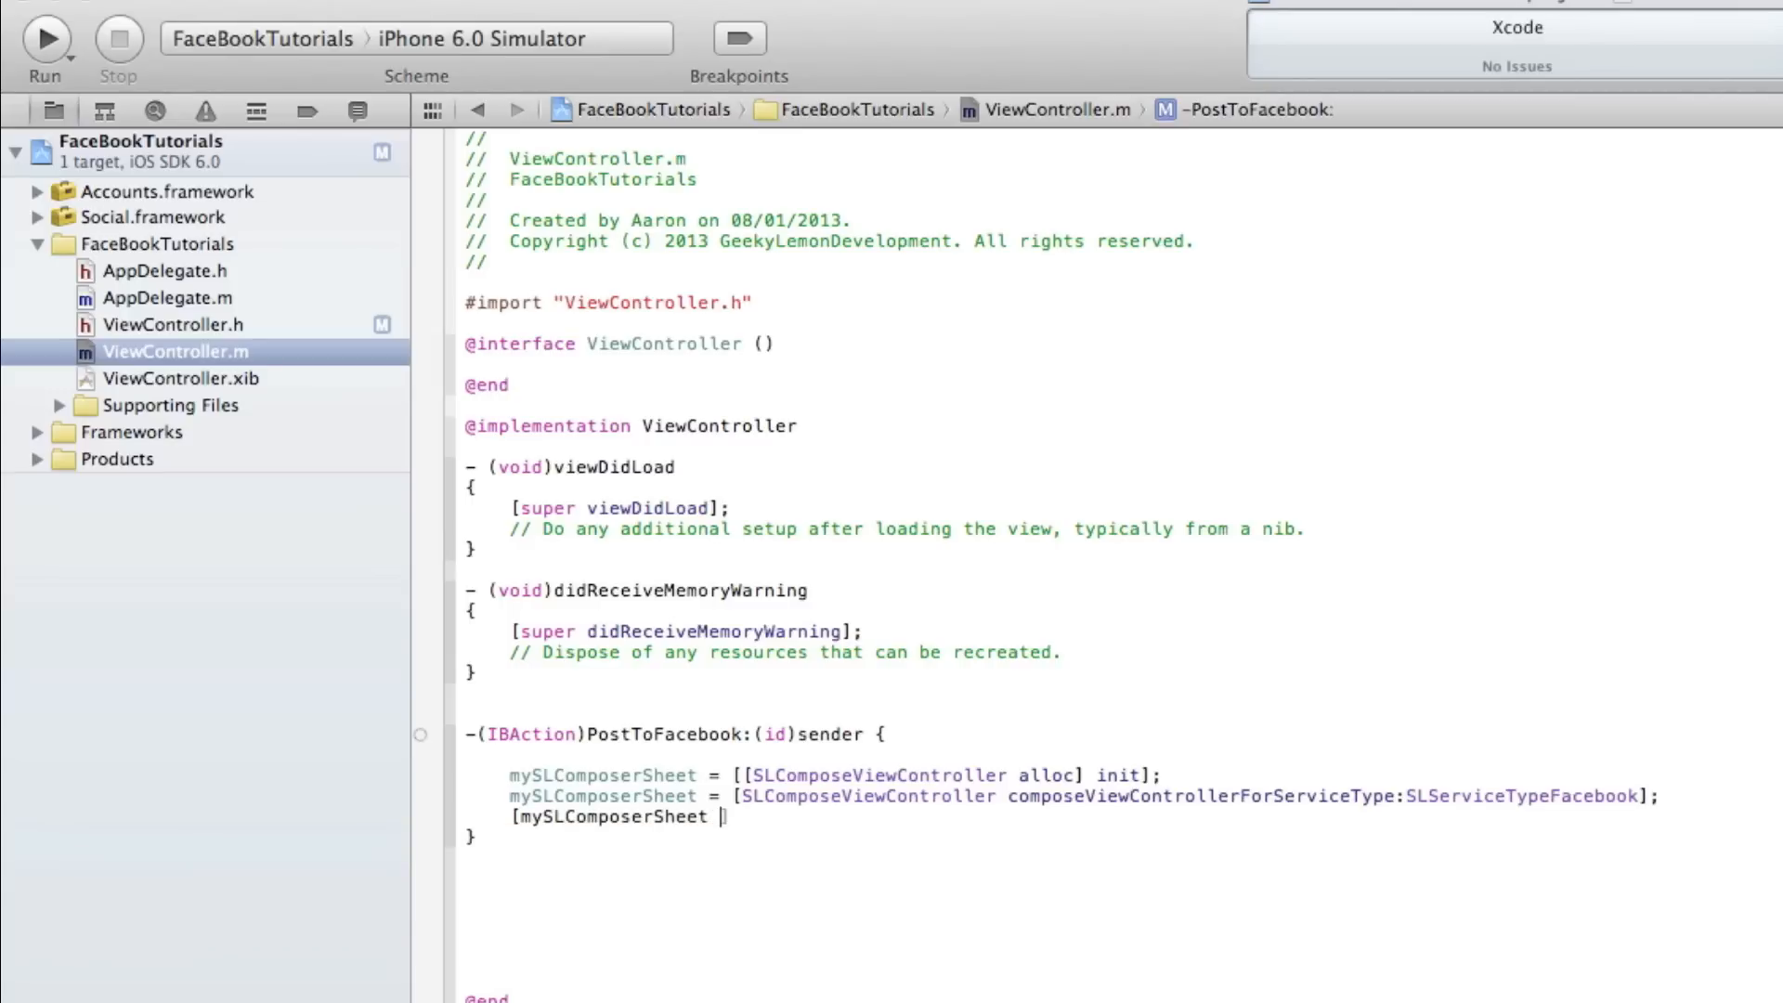
{"action": "type", "text": "setInitialText:(NSString *"}
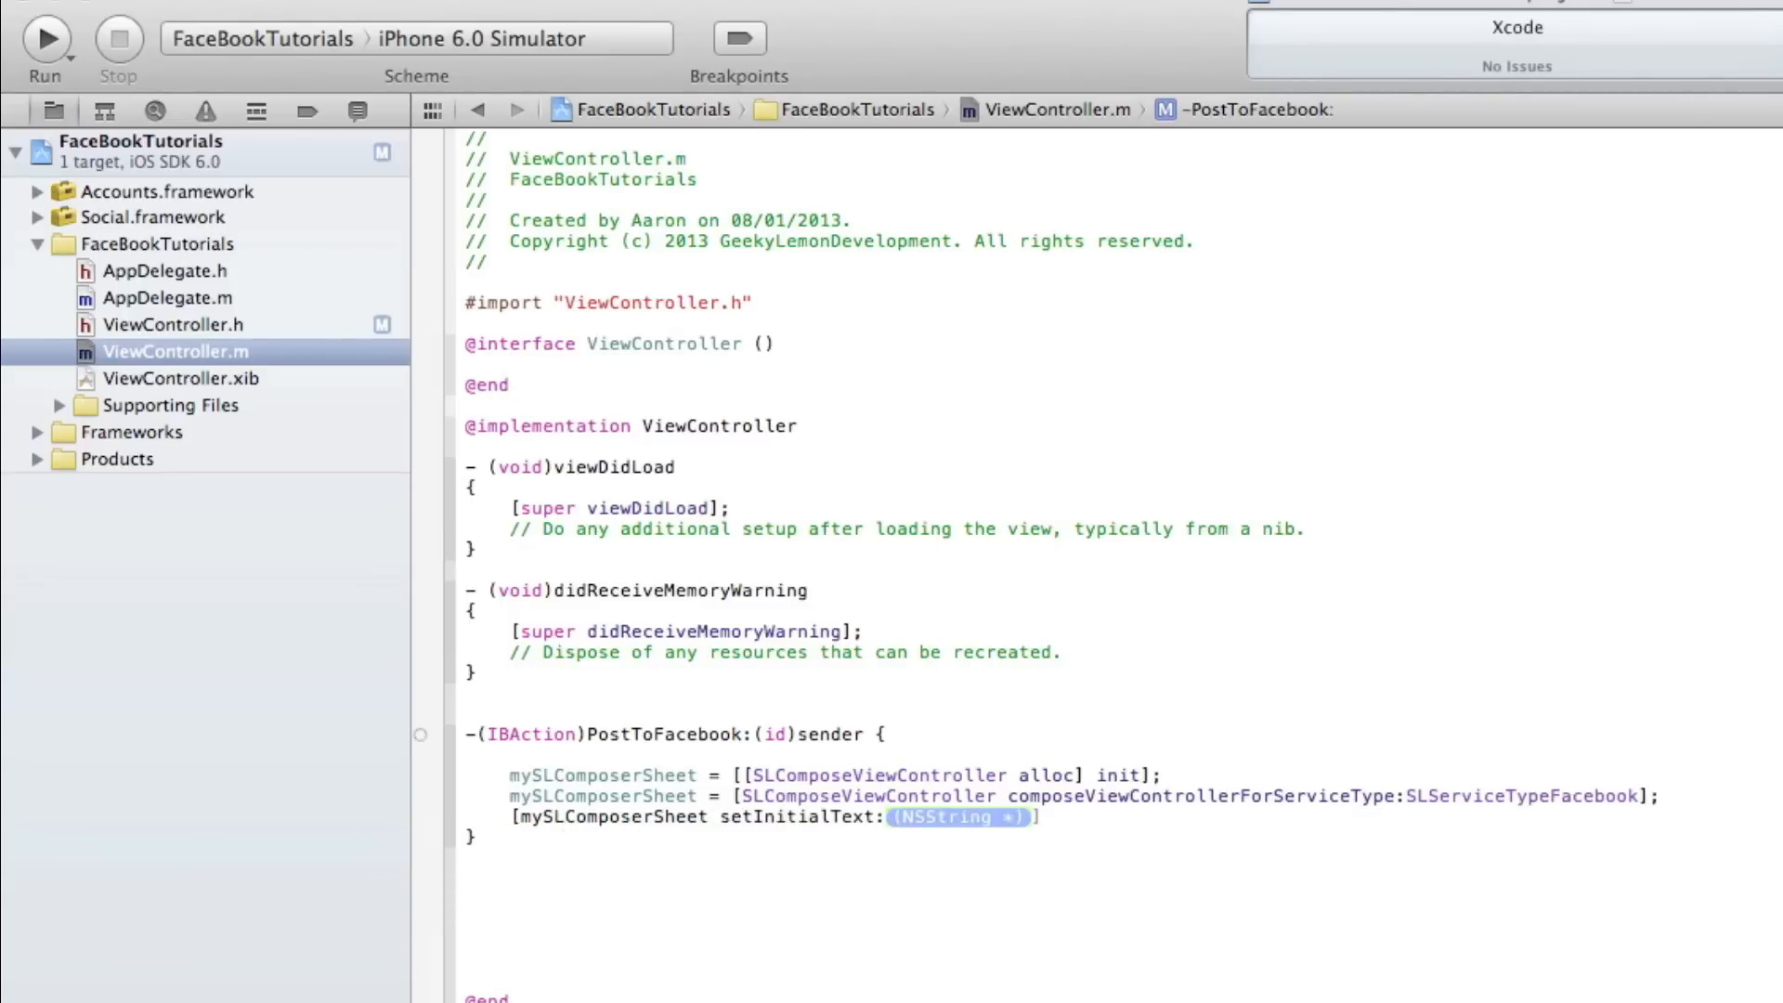
{"action": "type", "text": "@:"}
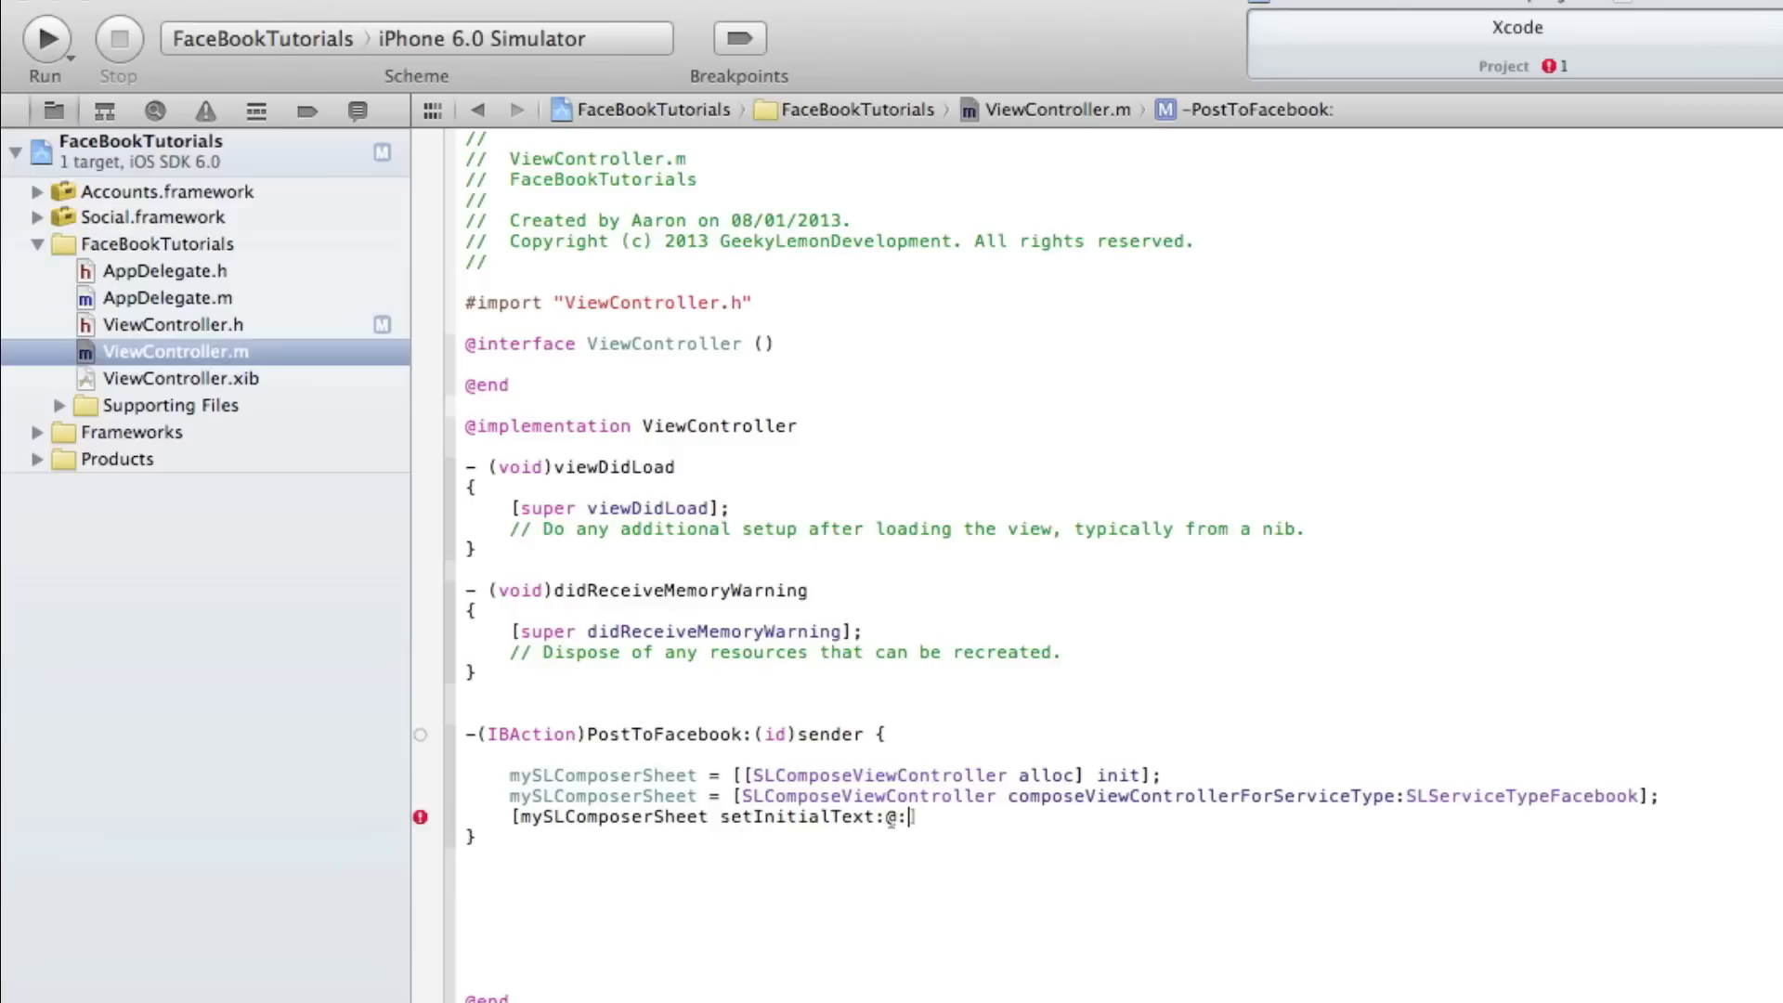
{"action": "type", "text": "\"\"]"}
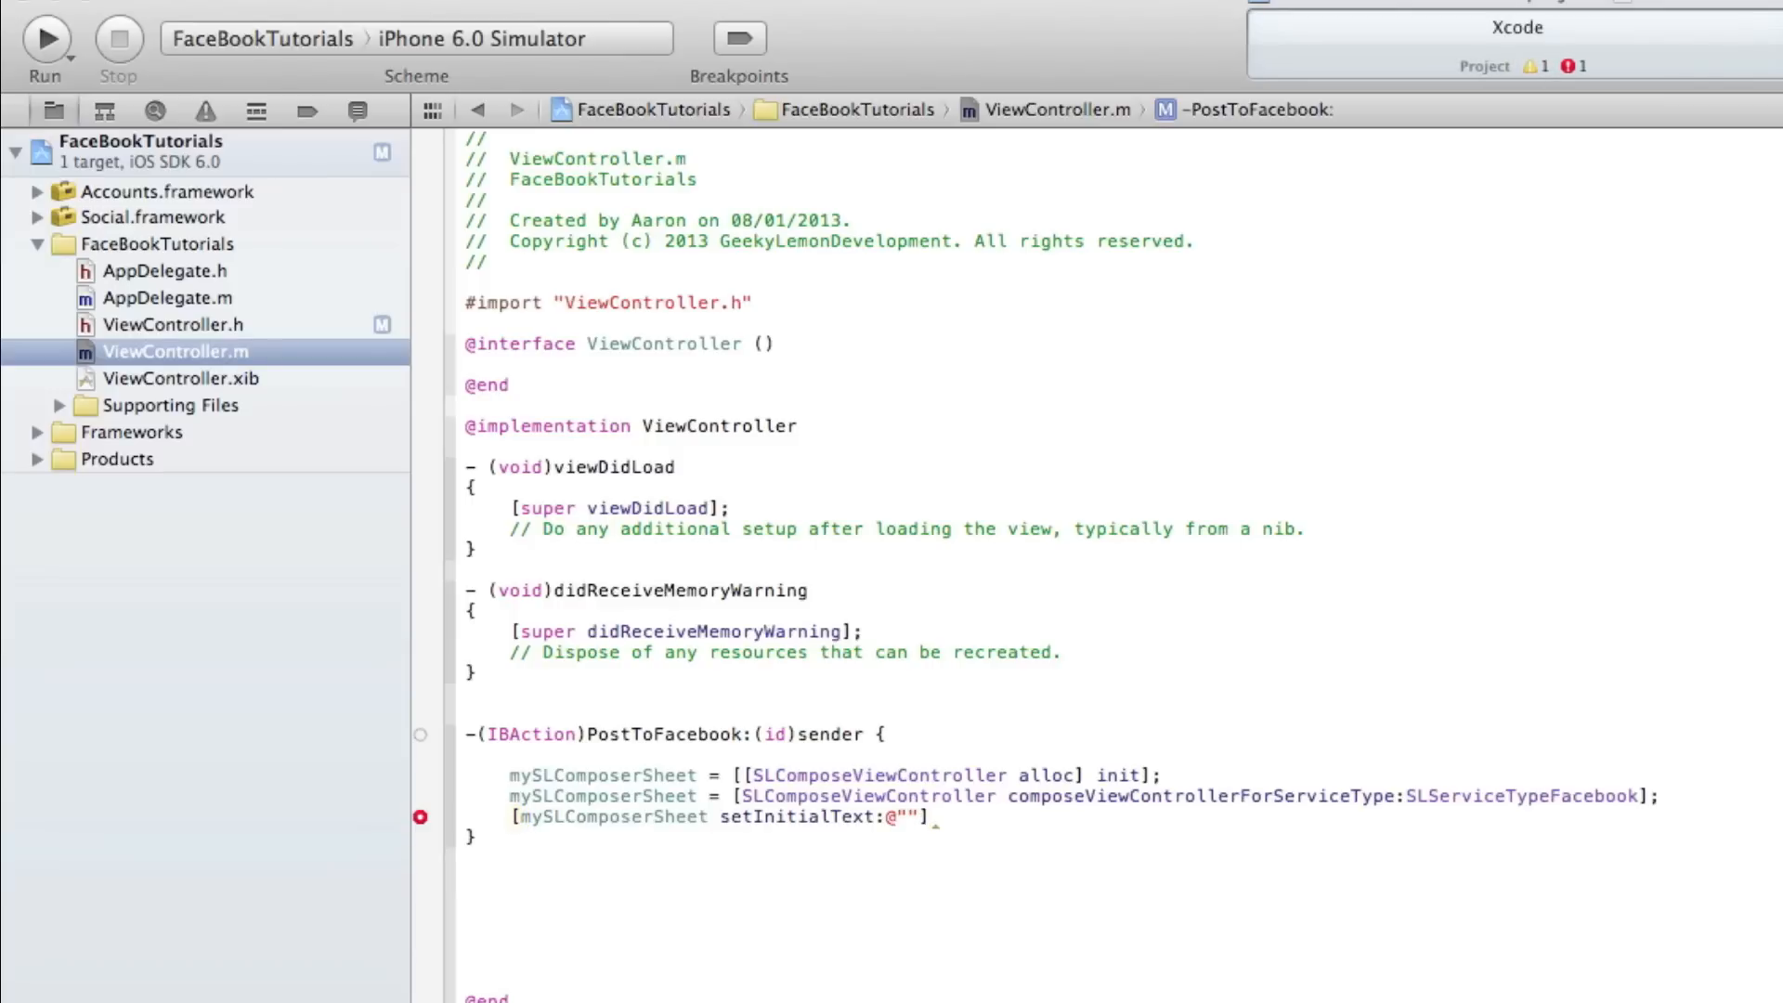
{"action": "type", "text": ";"}
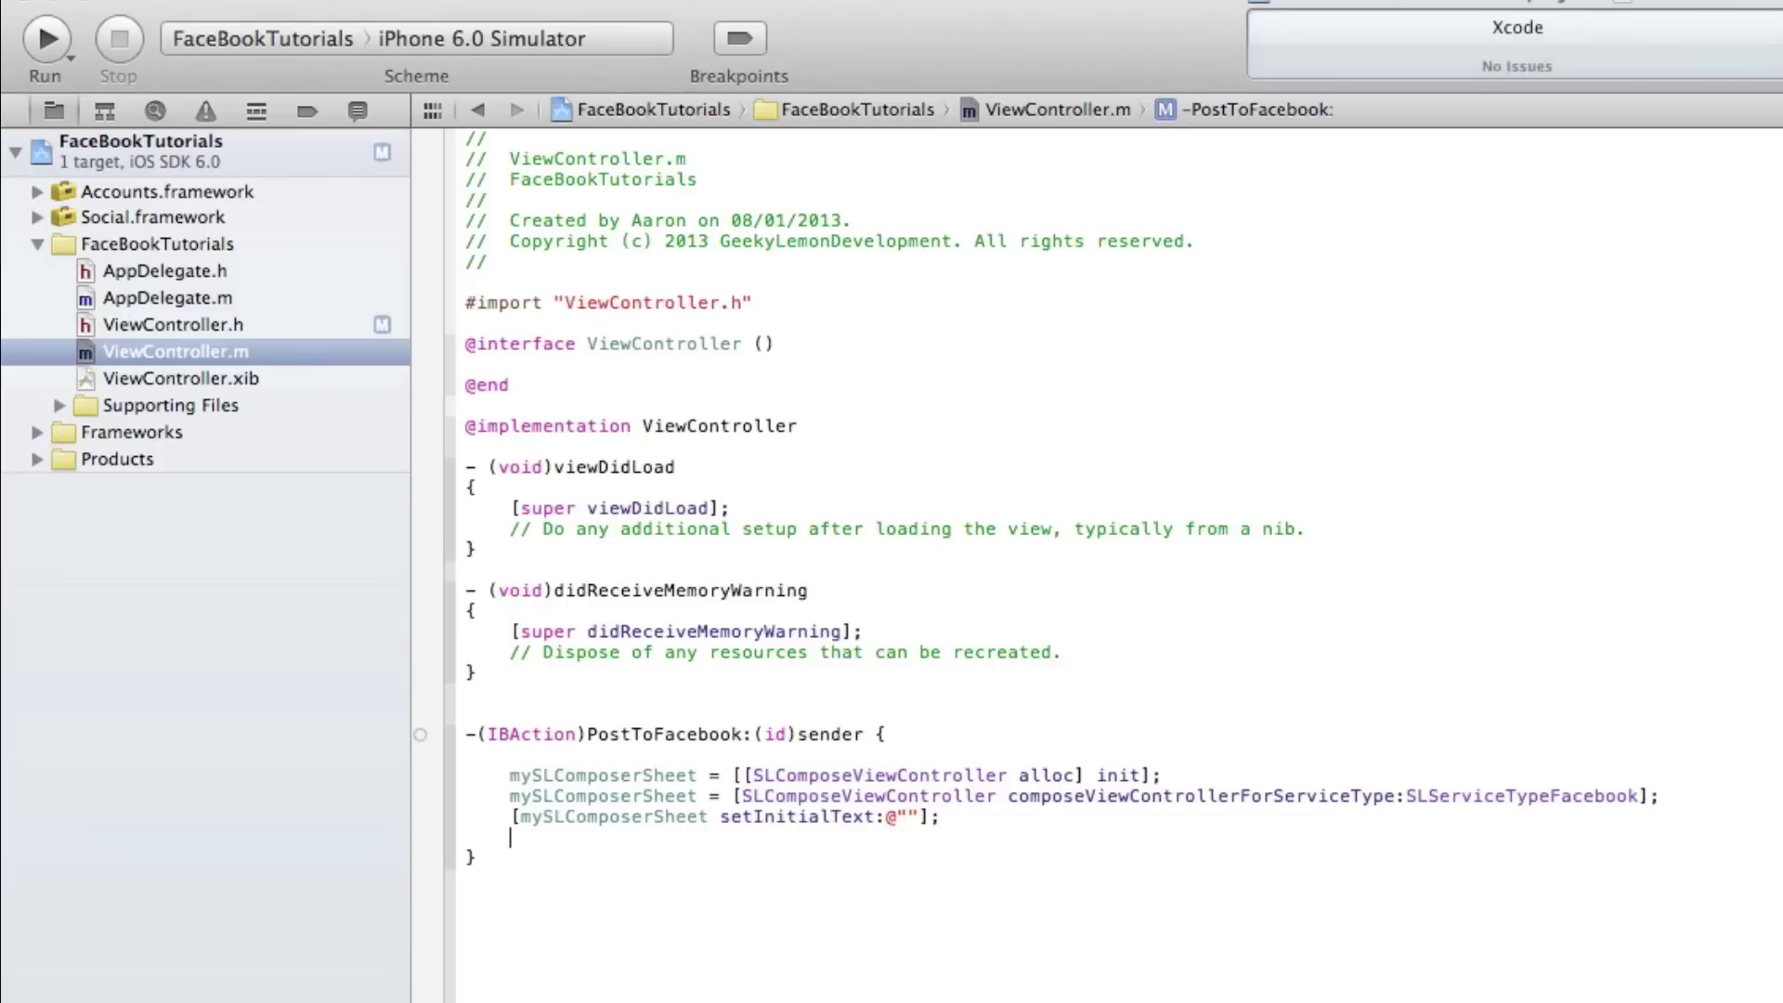
{"action": "type", "text": "["}
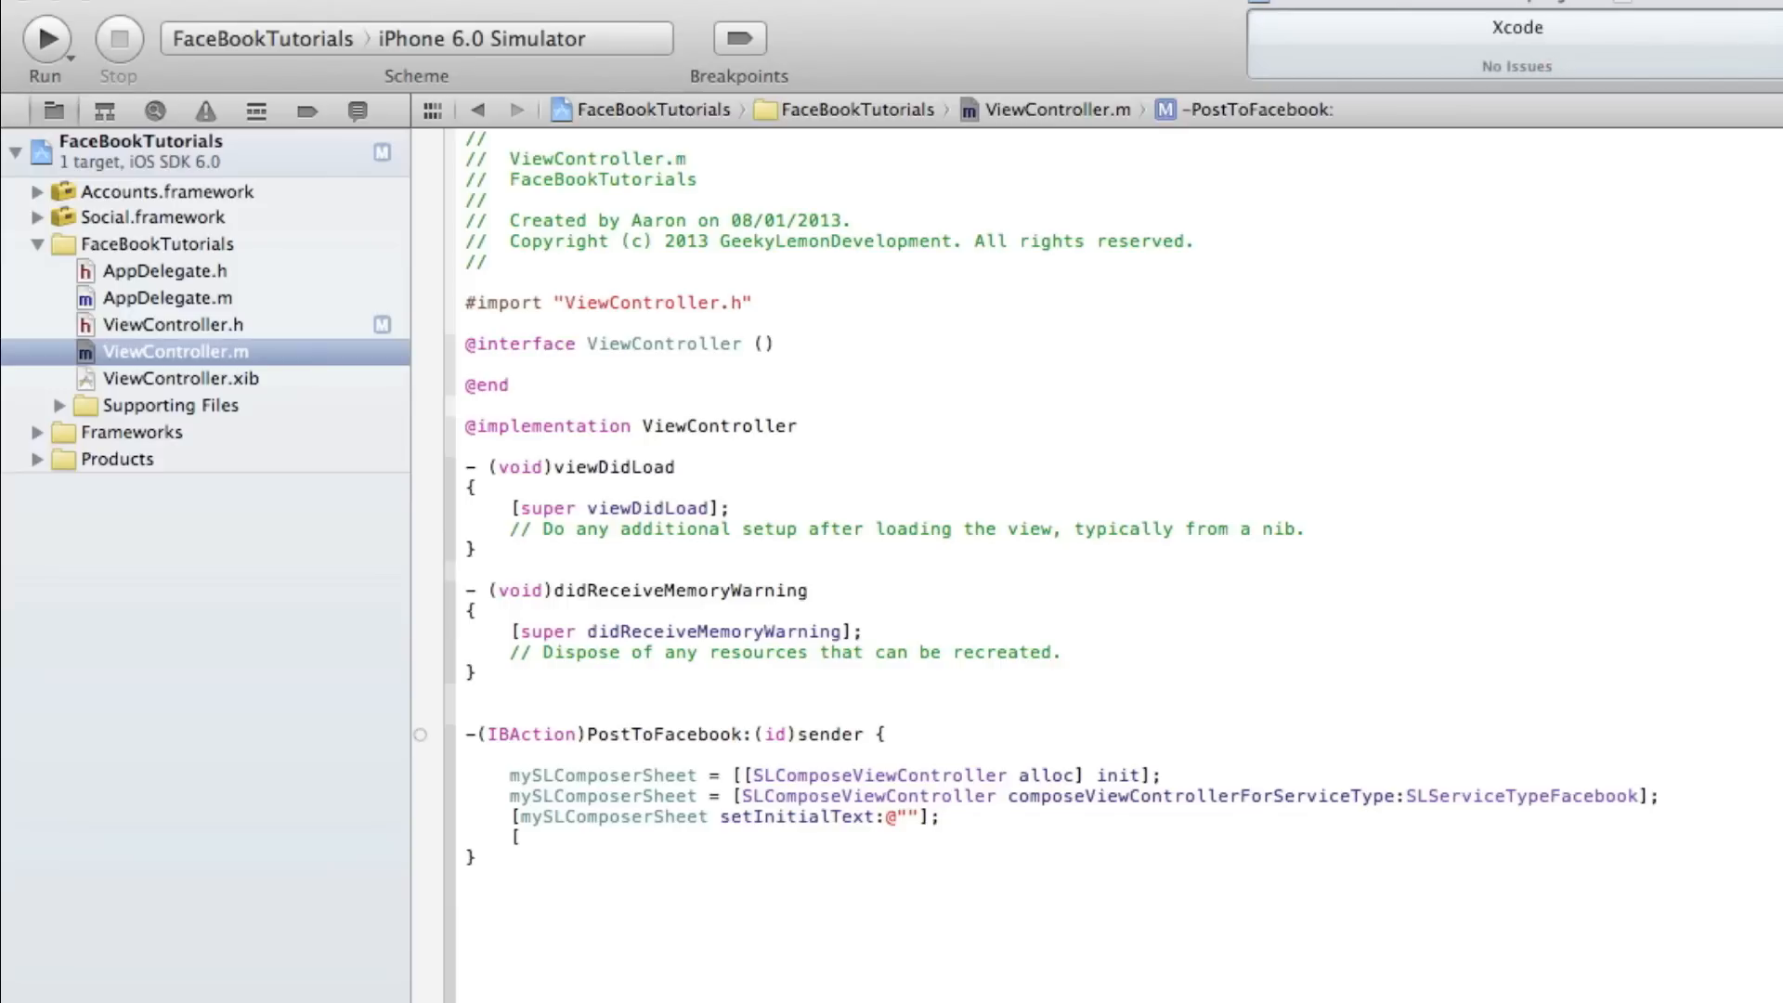
- Add [self presentViewController:mySLComposerSheet animated:YES completion:NULL];
{"action": "type", "text": "self"}
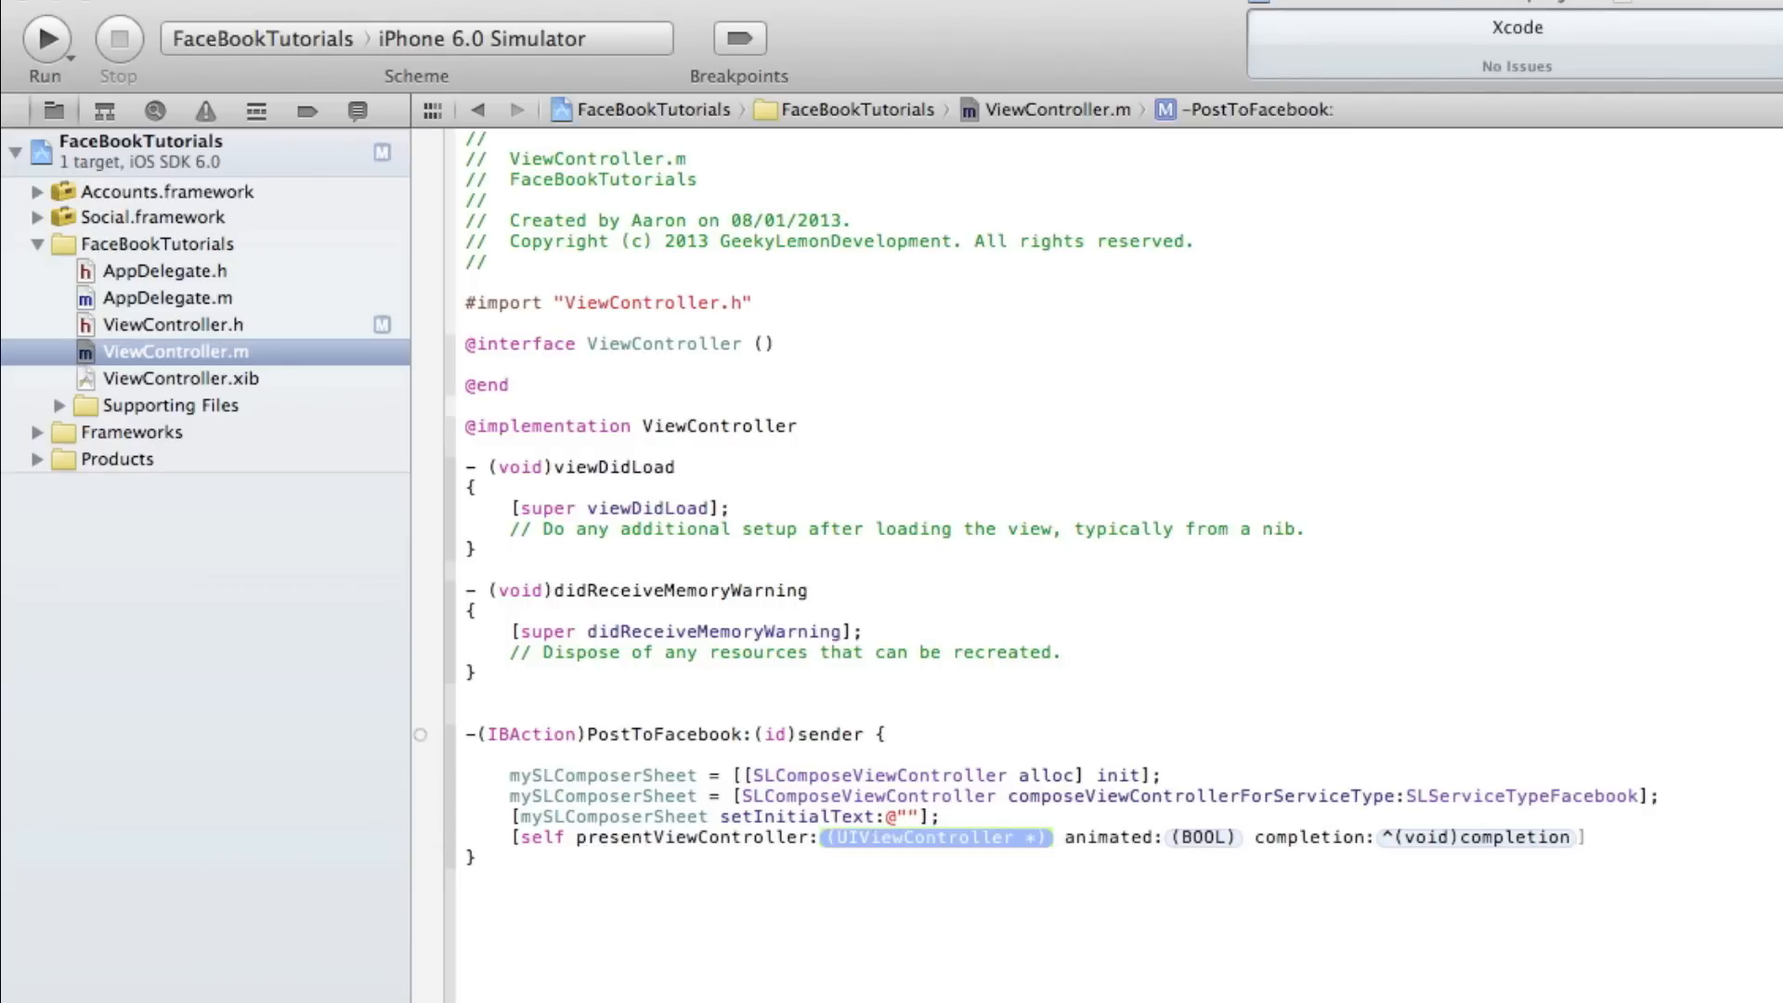
{"action": "type", "text": "mySLComposerSheet"}
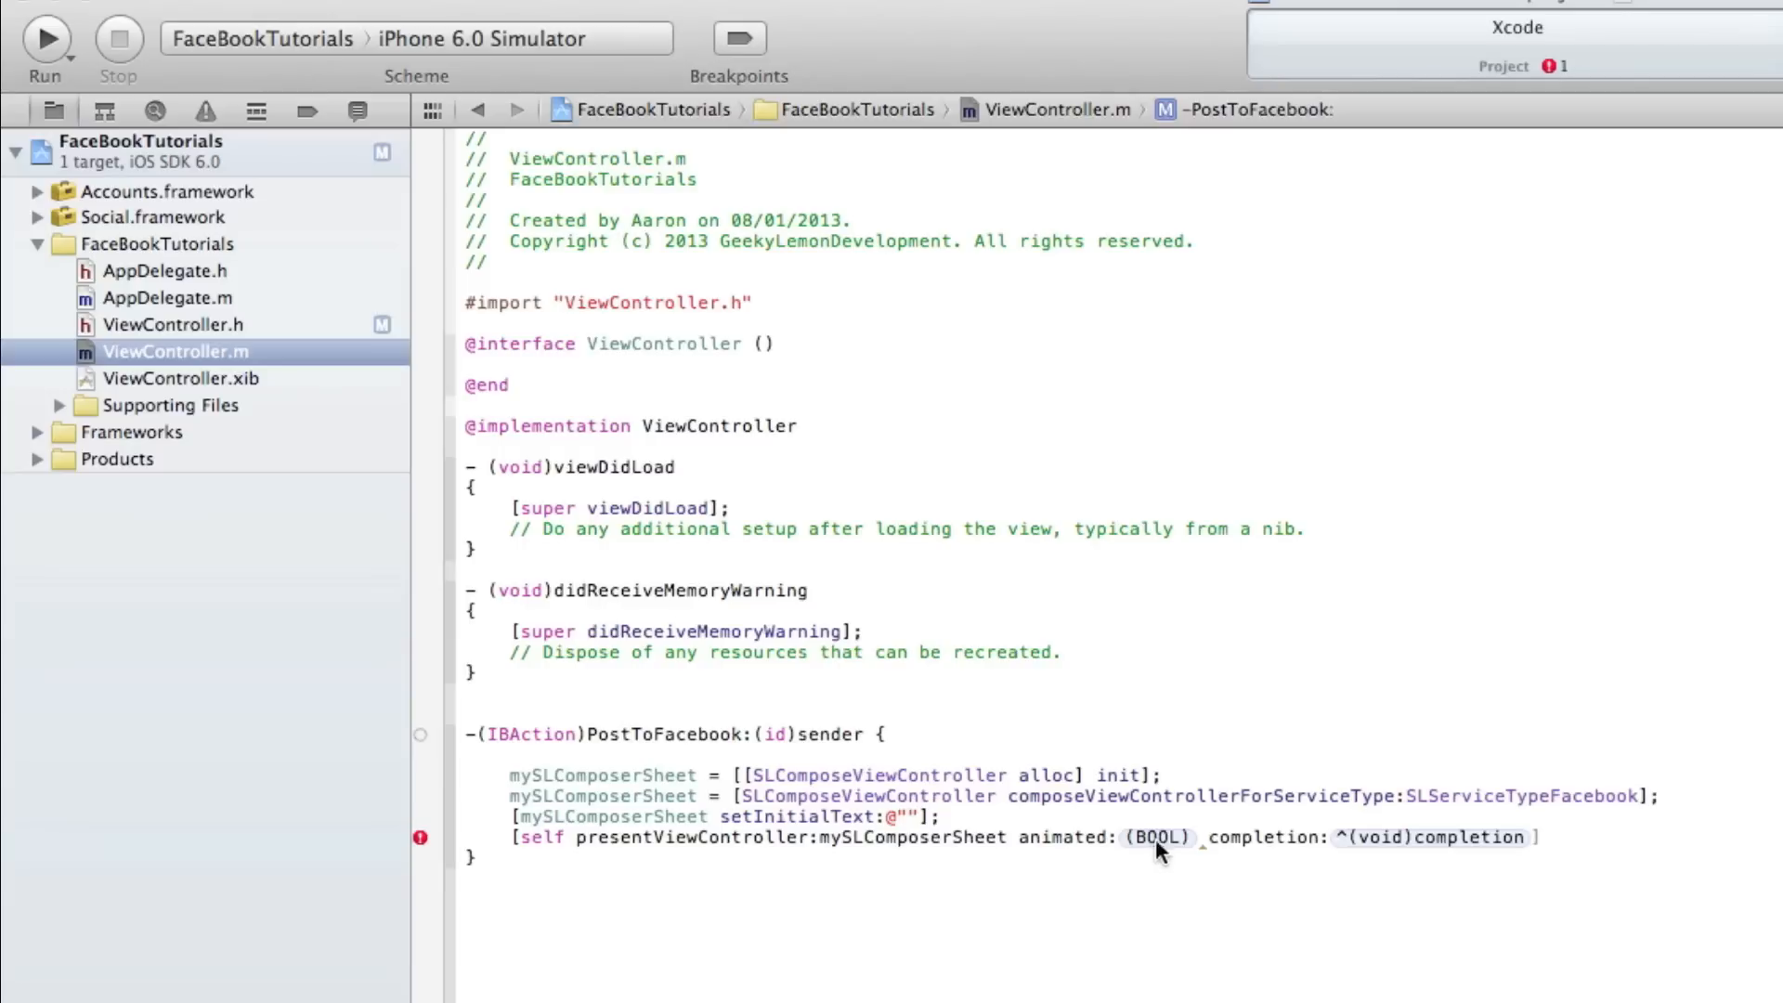
{"action": "type", "text": "YES"}
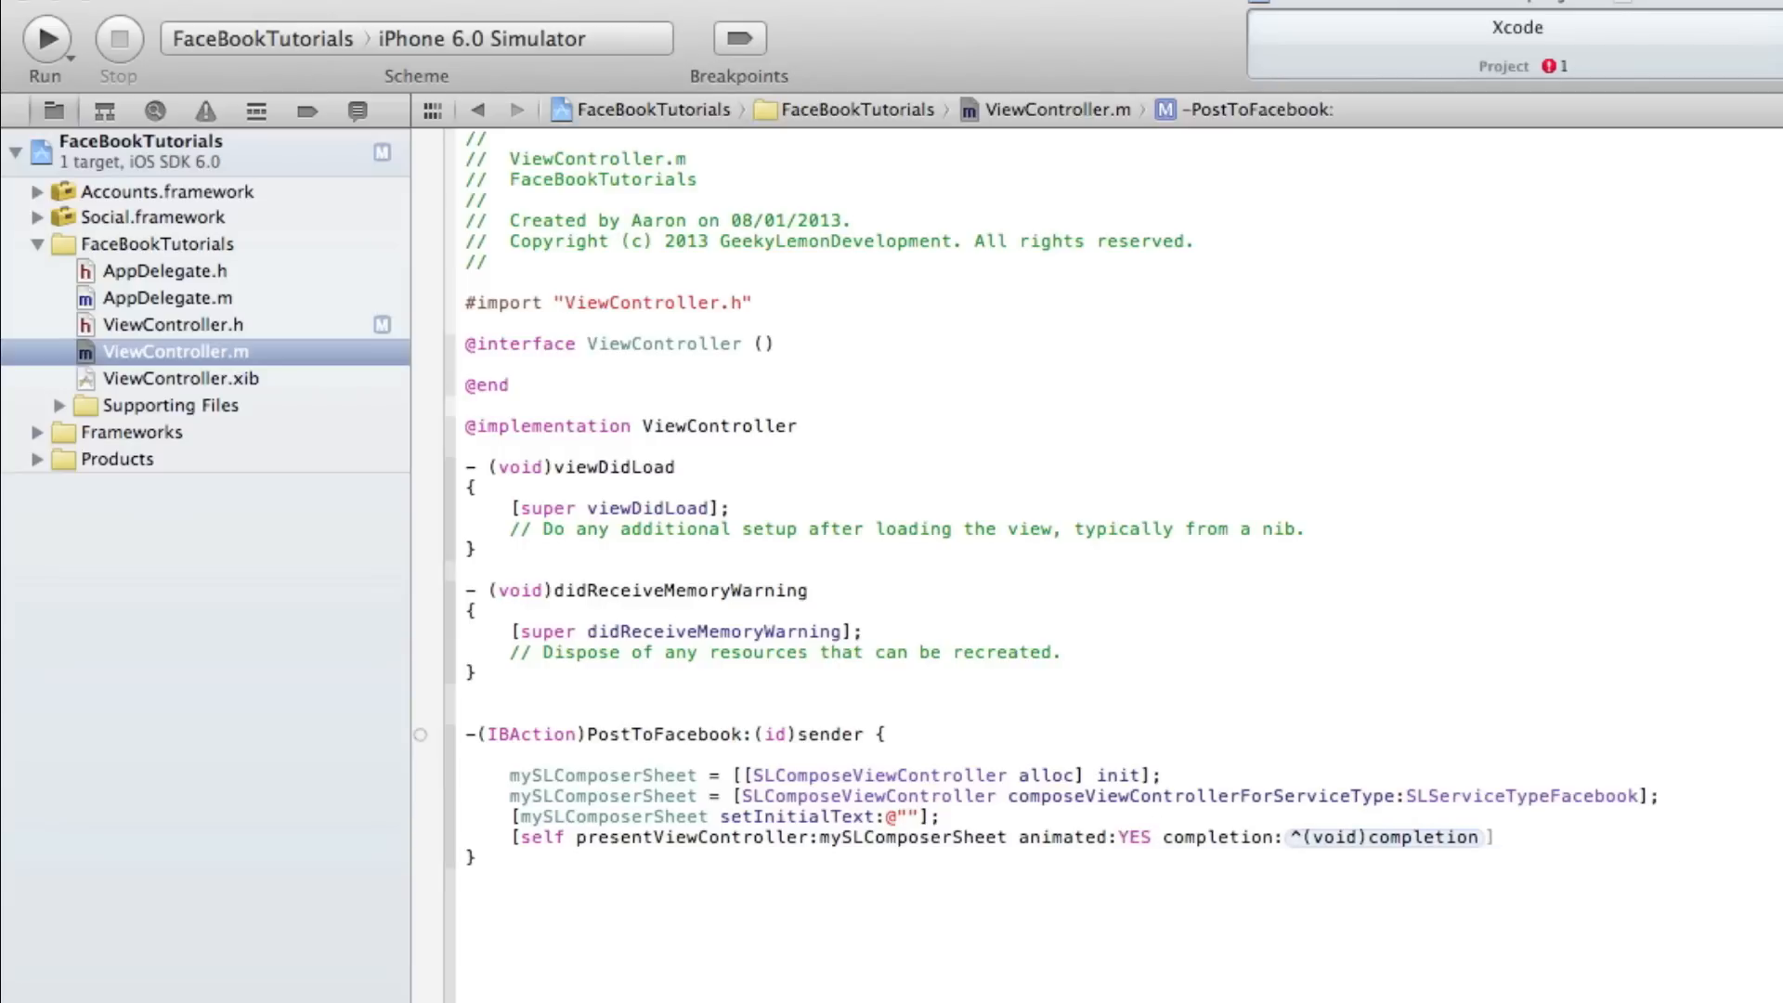
{"action": "type", "text": "NU"}
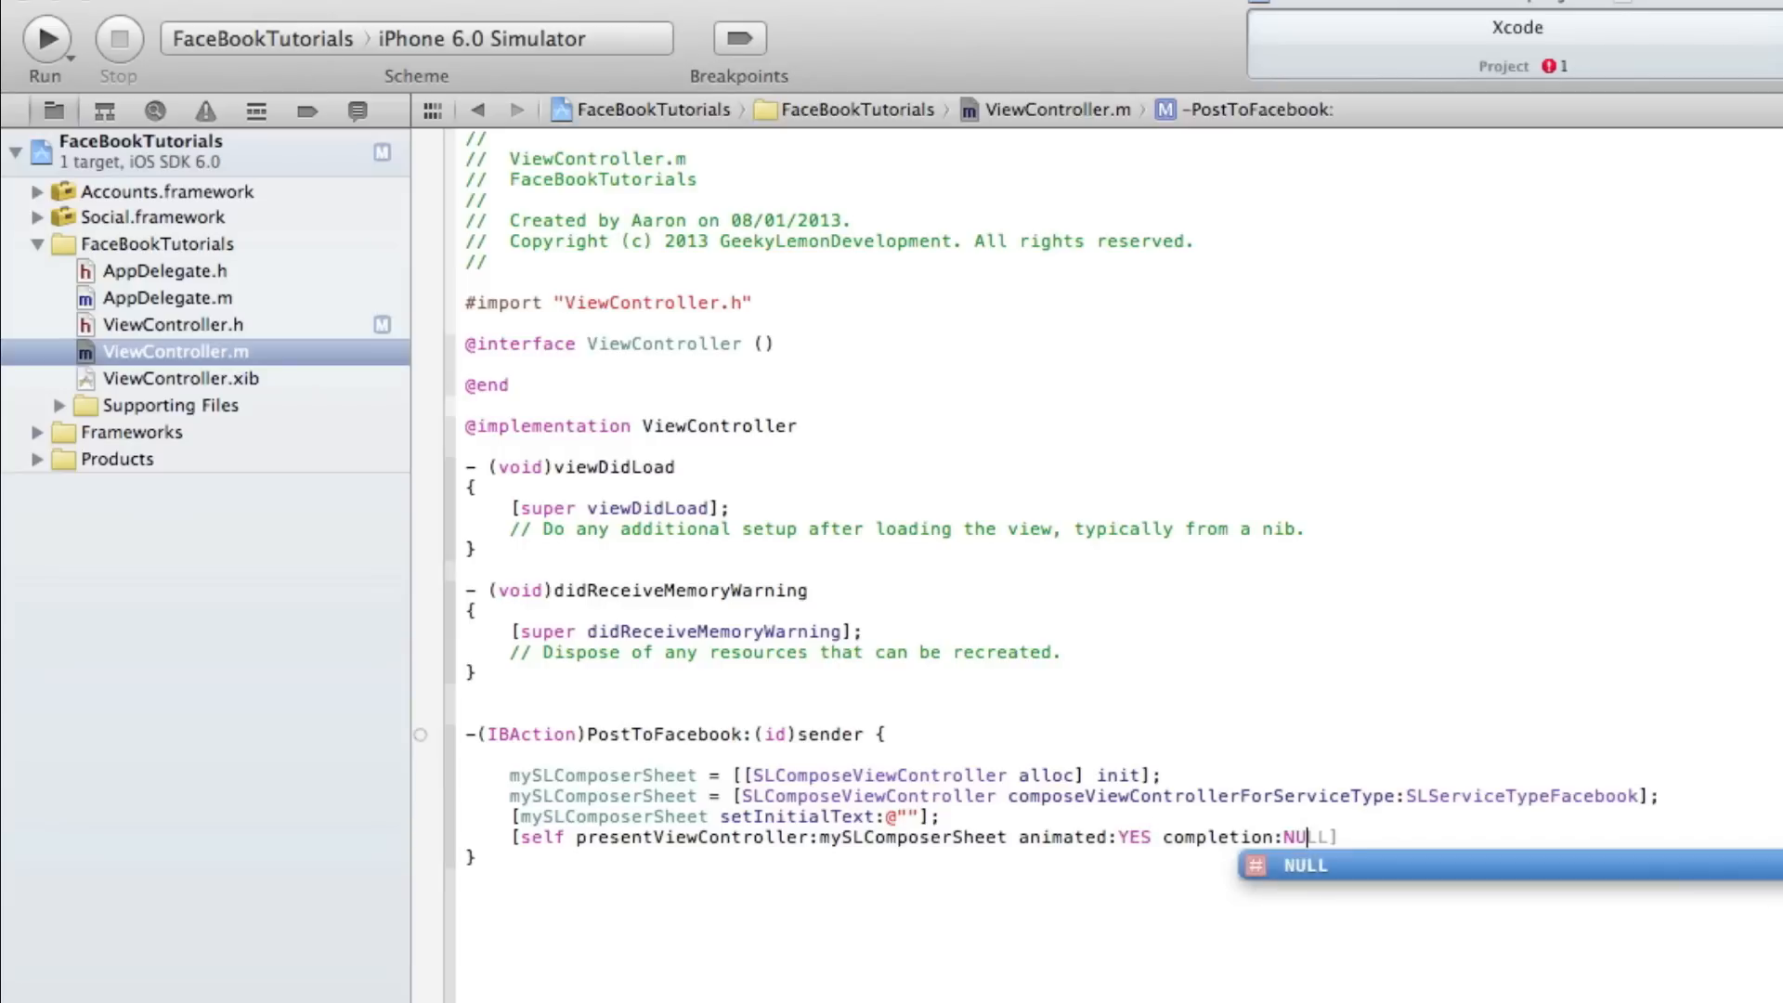
{"action": "key", "text": "return"}
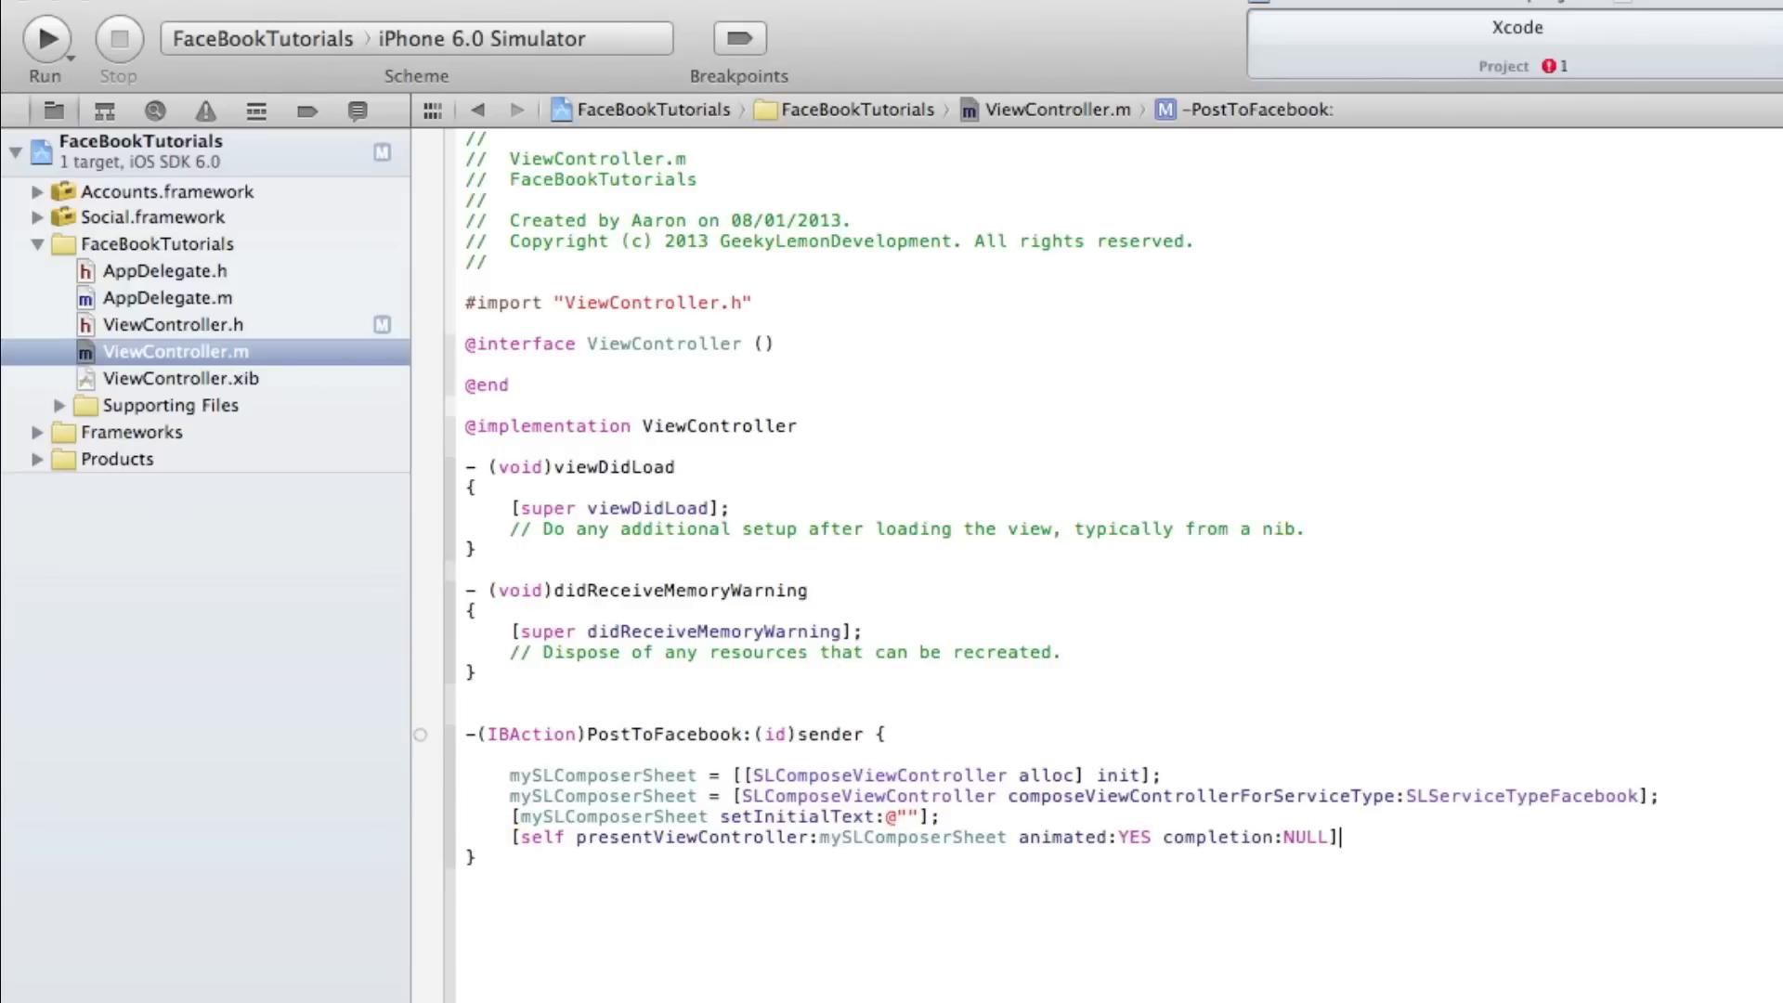
{"action": "type", "text": ";"}
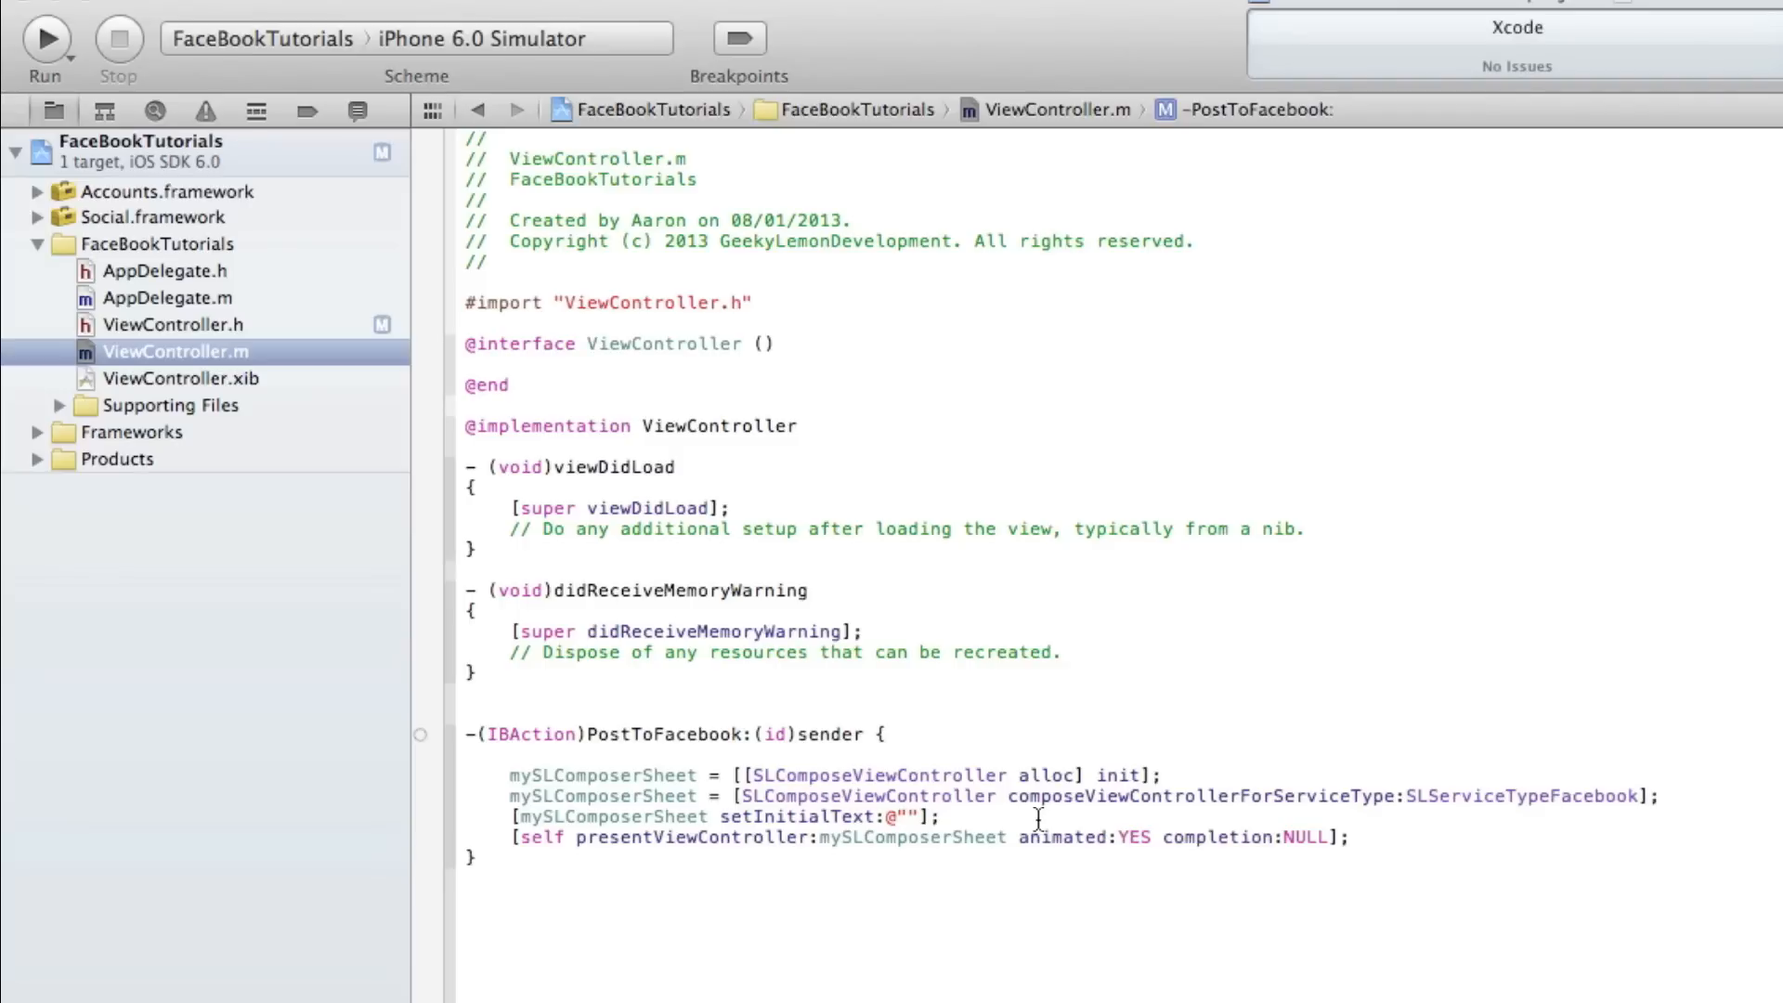
{"action": "left_click", "coordinate": [910, 817]}
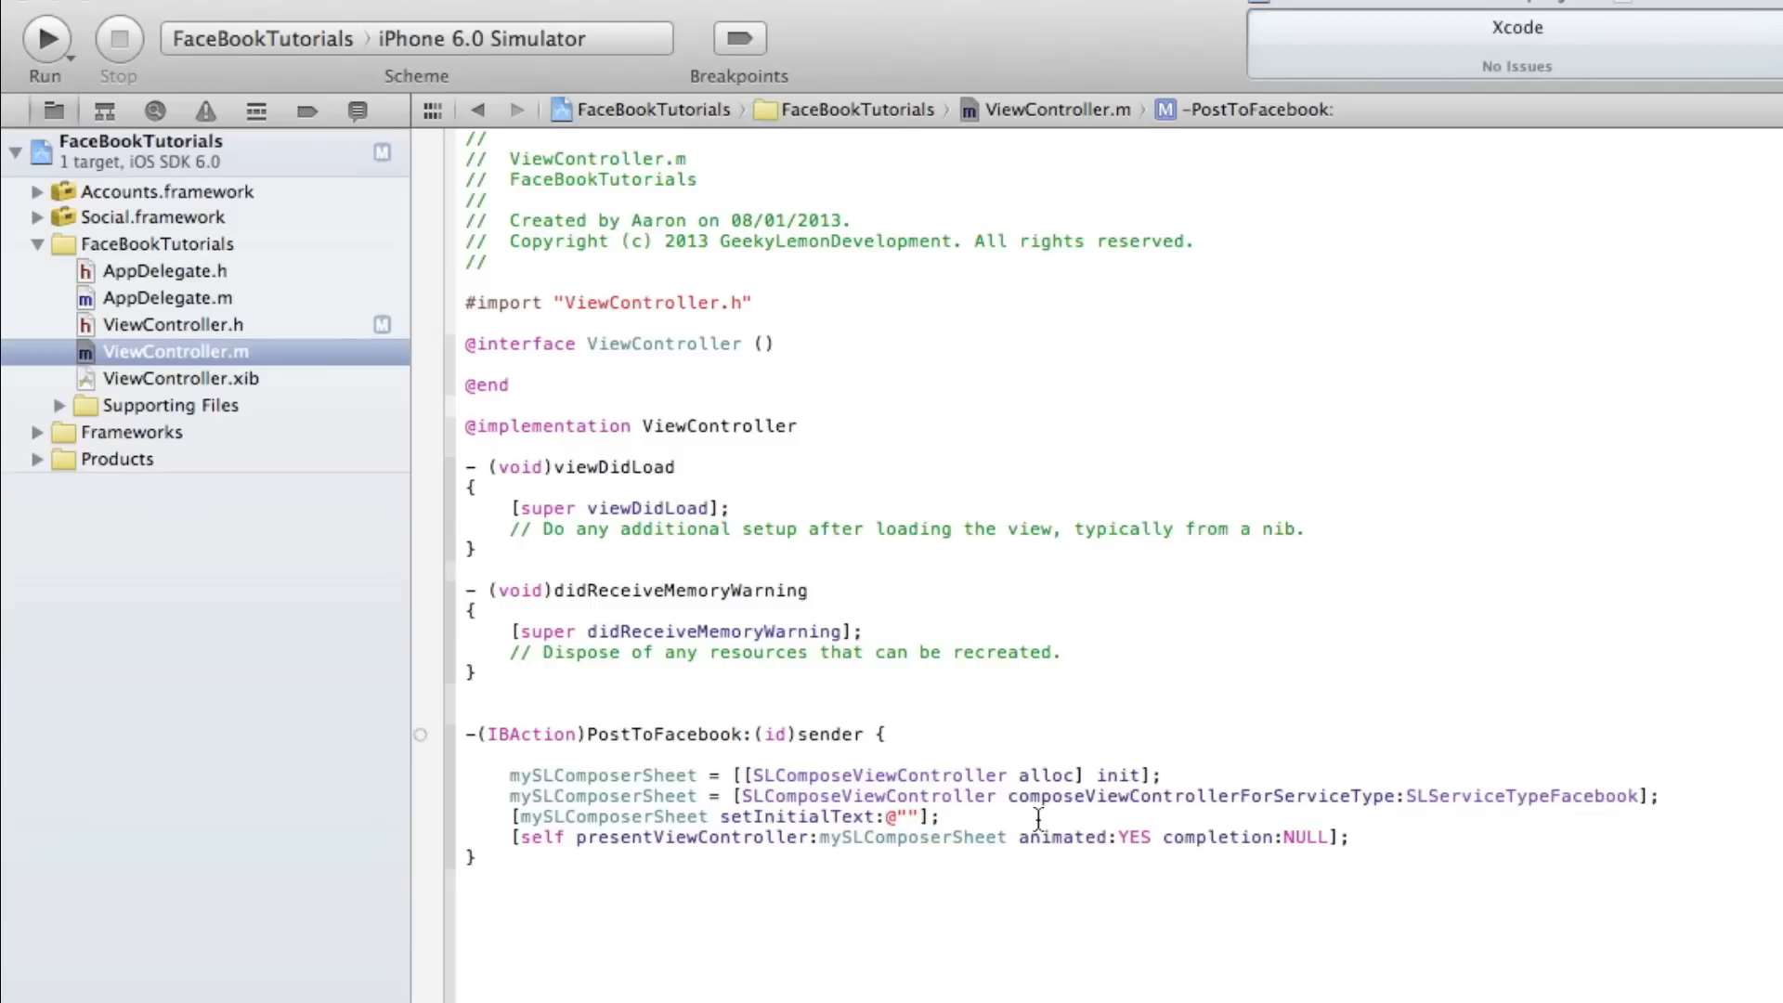
- Enter Hello between the empty quotes of setInitialText:@""
{"action": "type", "text": "Heloo"}
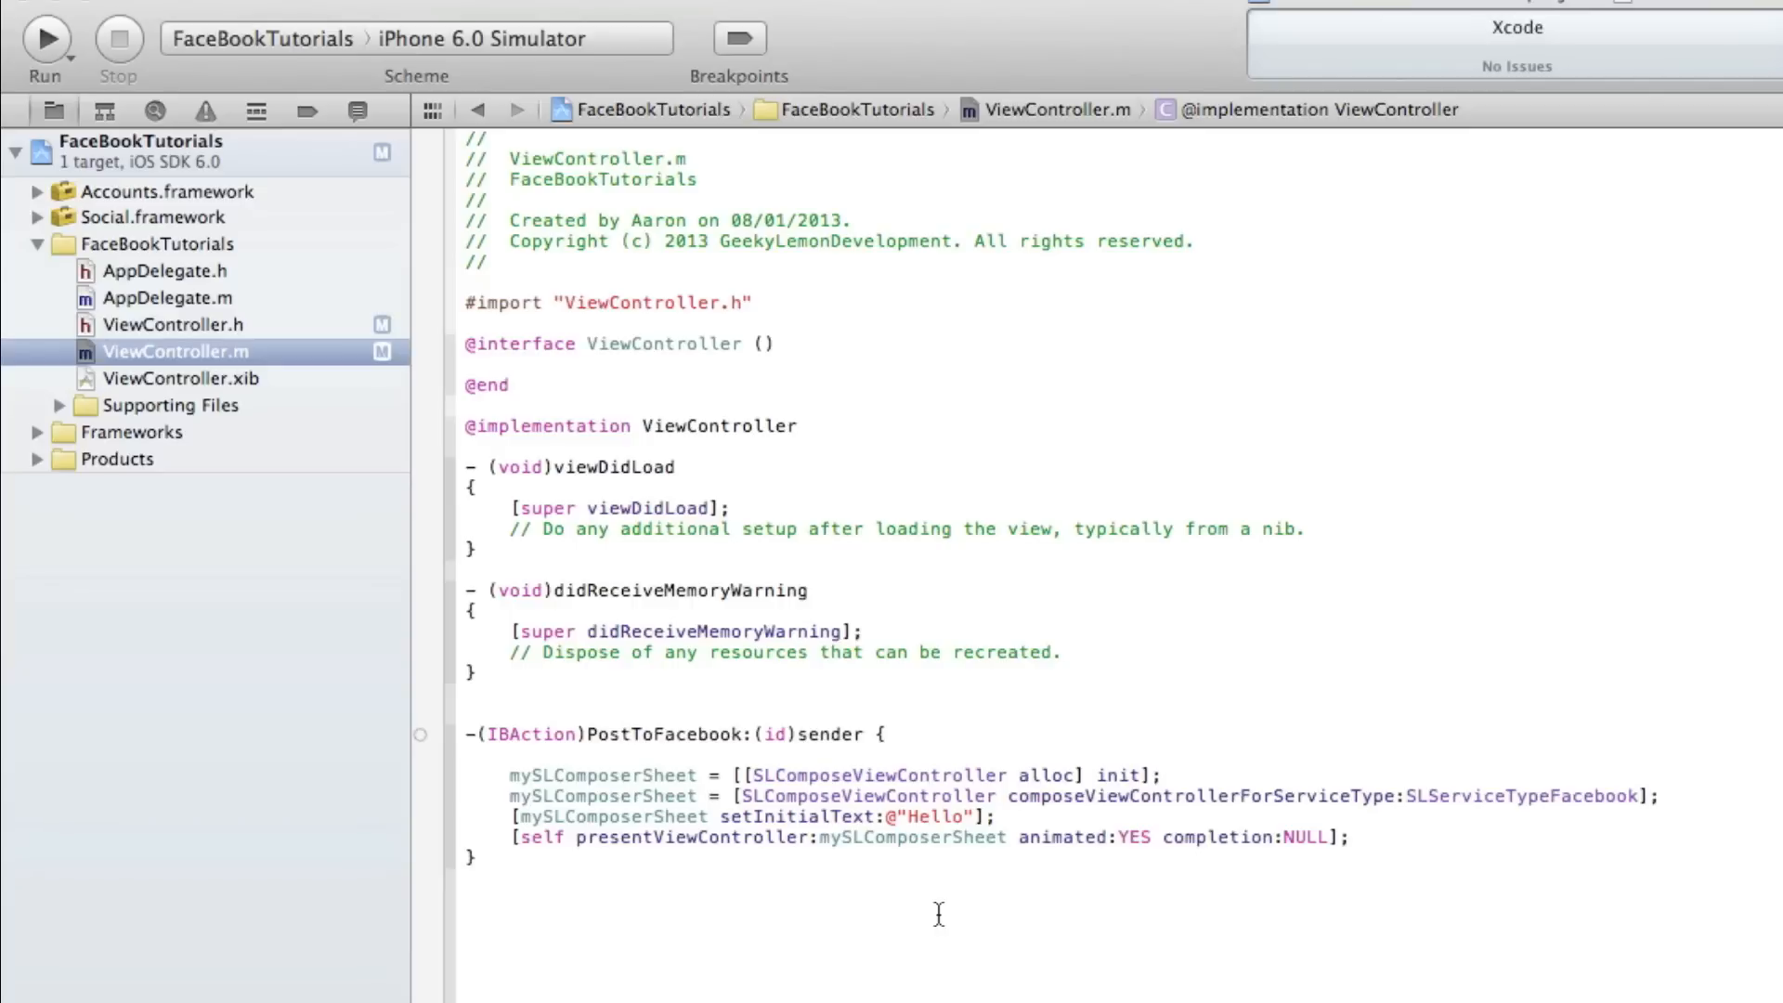
{"action": "mouse_move", "coordinate": [270, 446]}
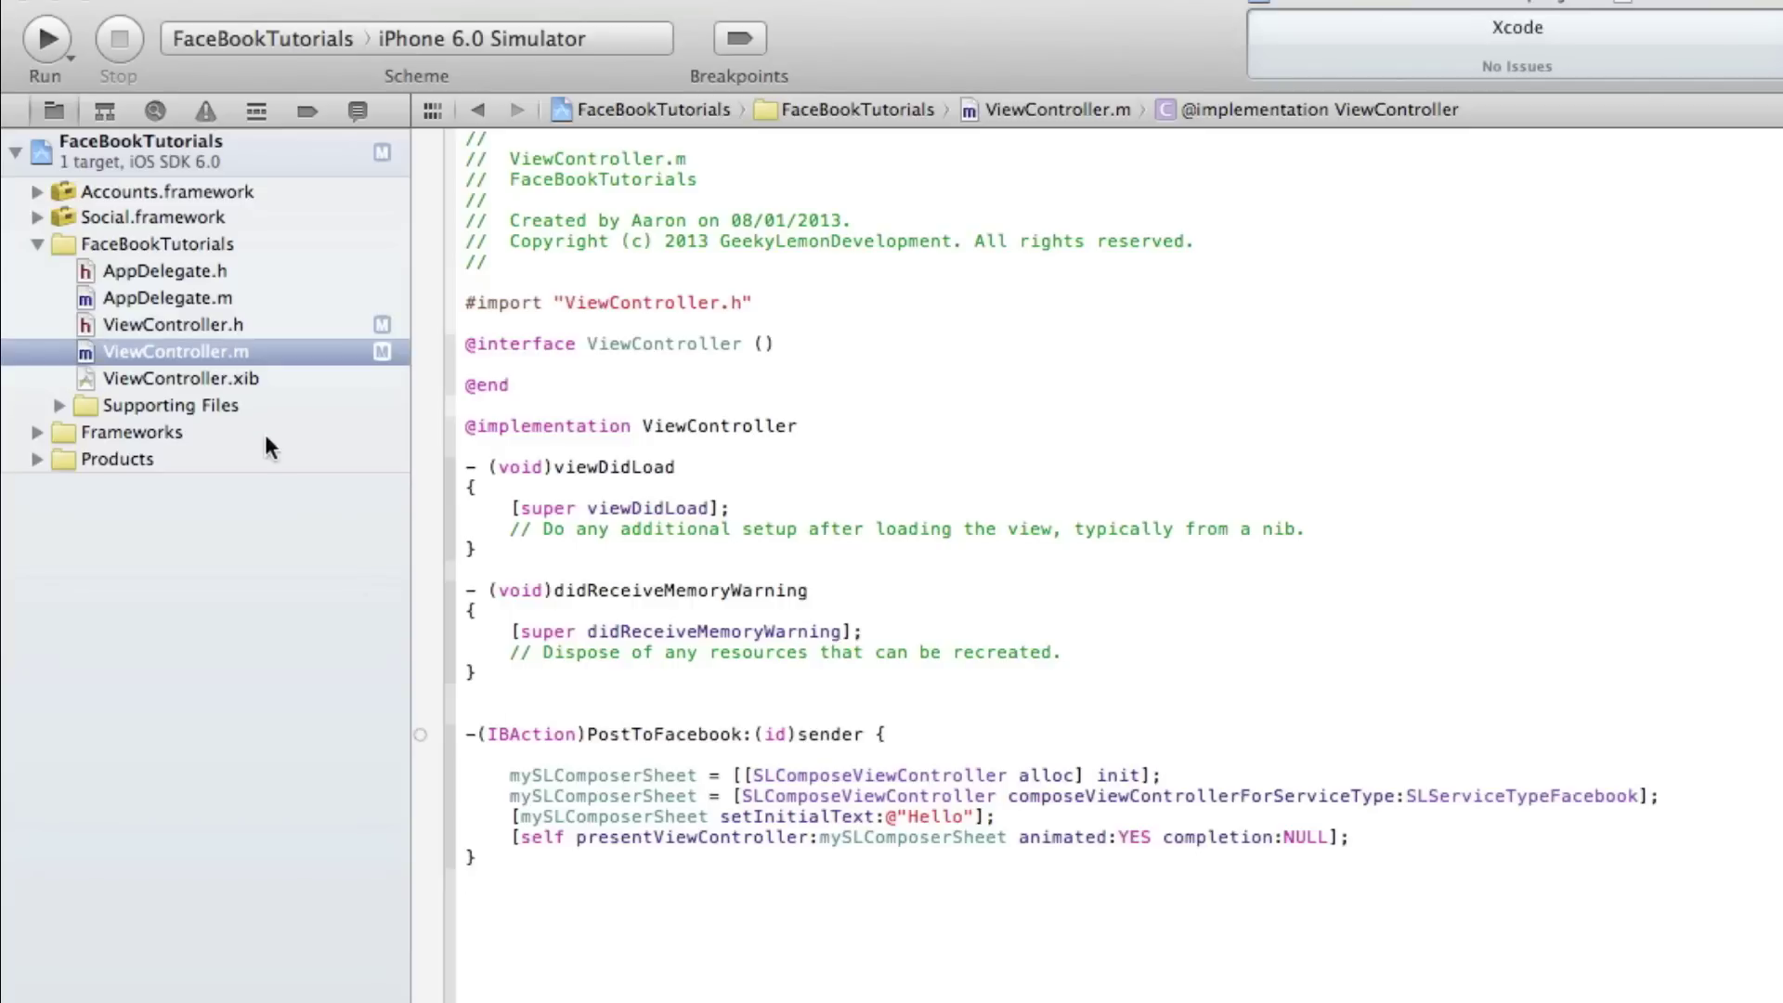
- In ViewController.xib, retitle the button 'Post To Facebook' and wire PostToFacebook to Touch Down
{"action": "left_click", "coordinate": [182, 379]}
{"action": "type", "text": "P"}
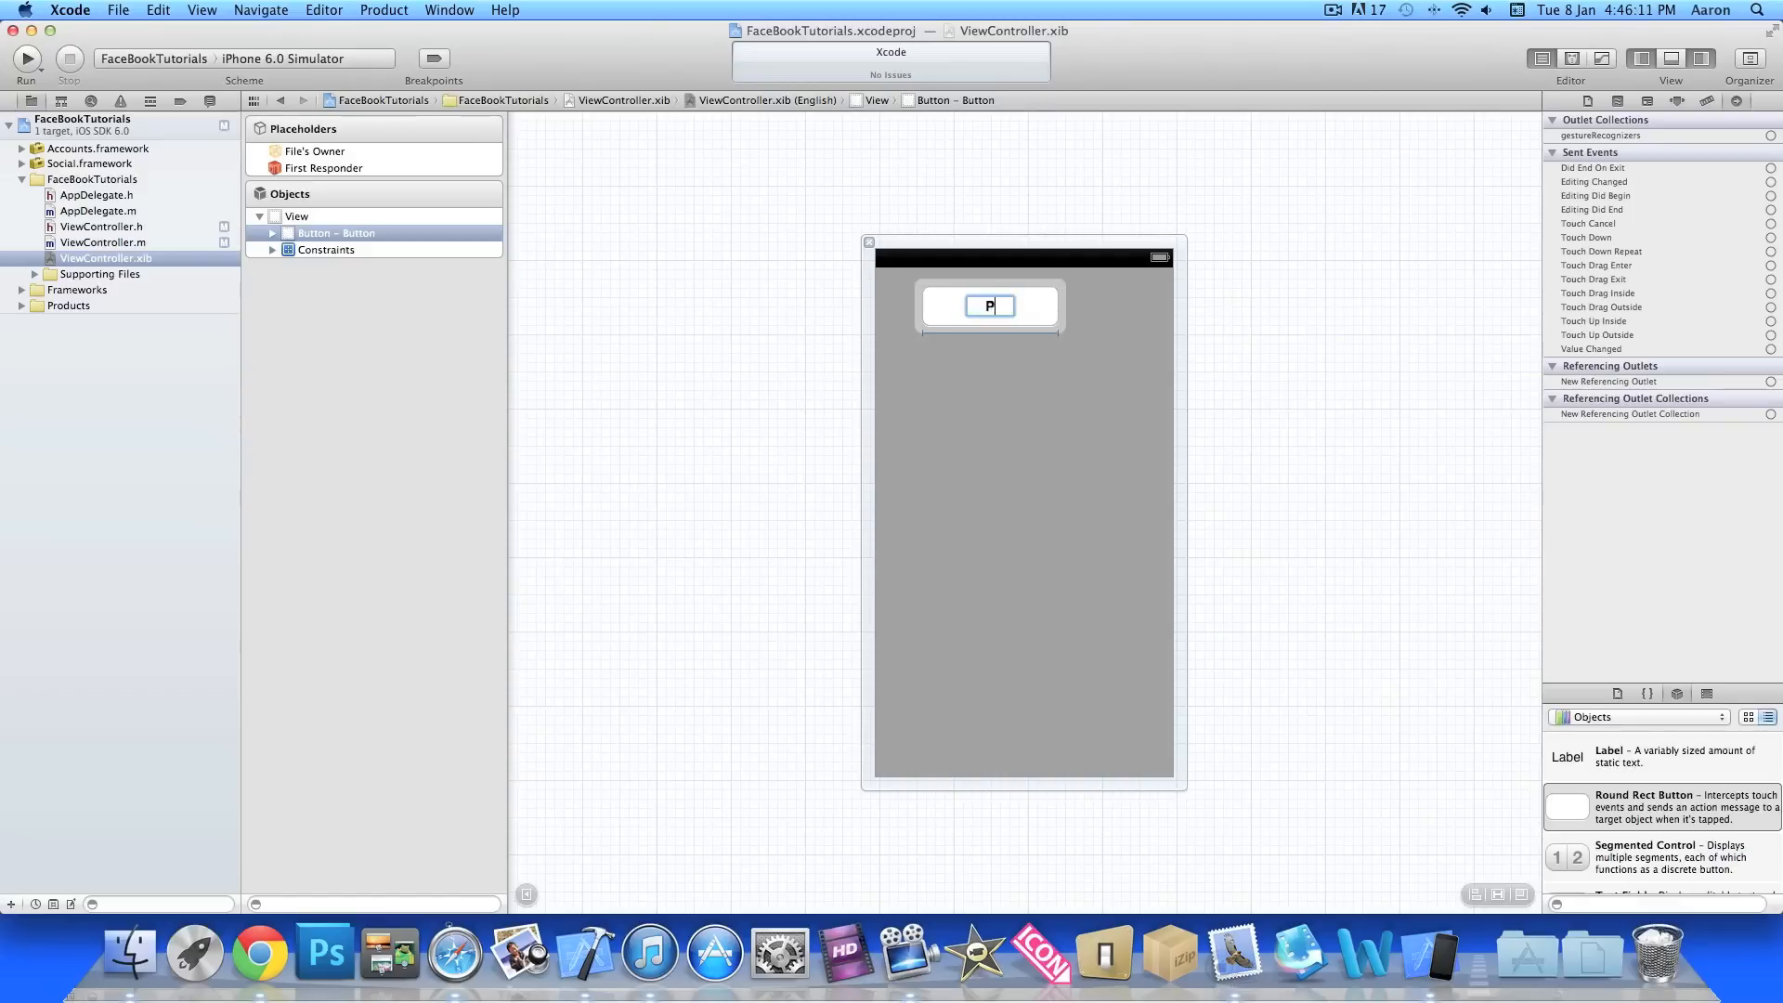
{"action": "type", "text": "ost To Facebook"}
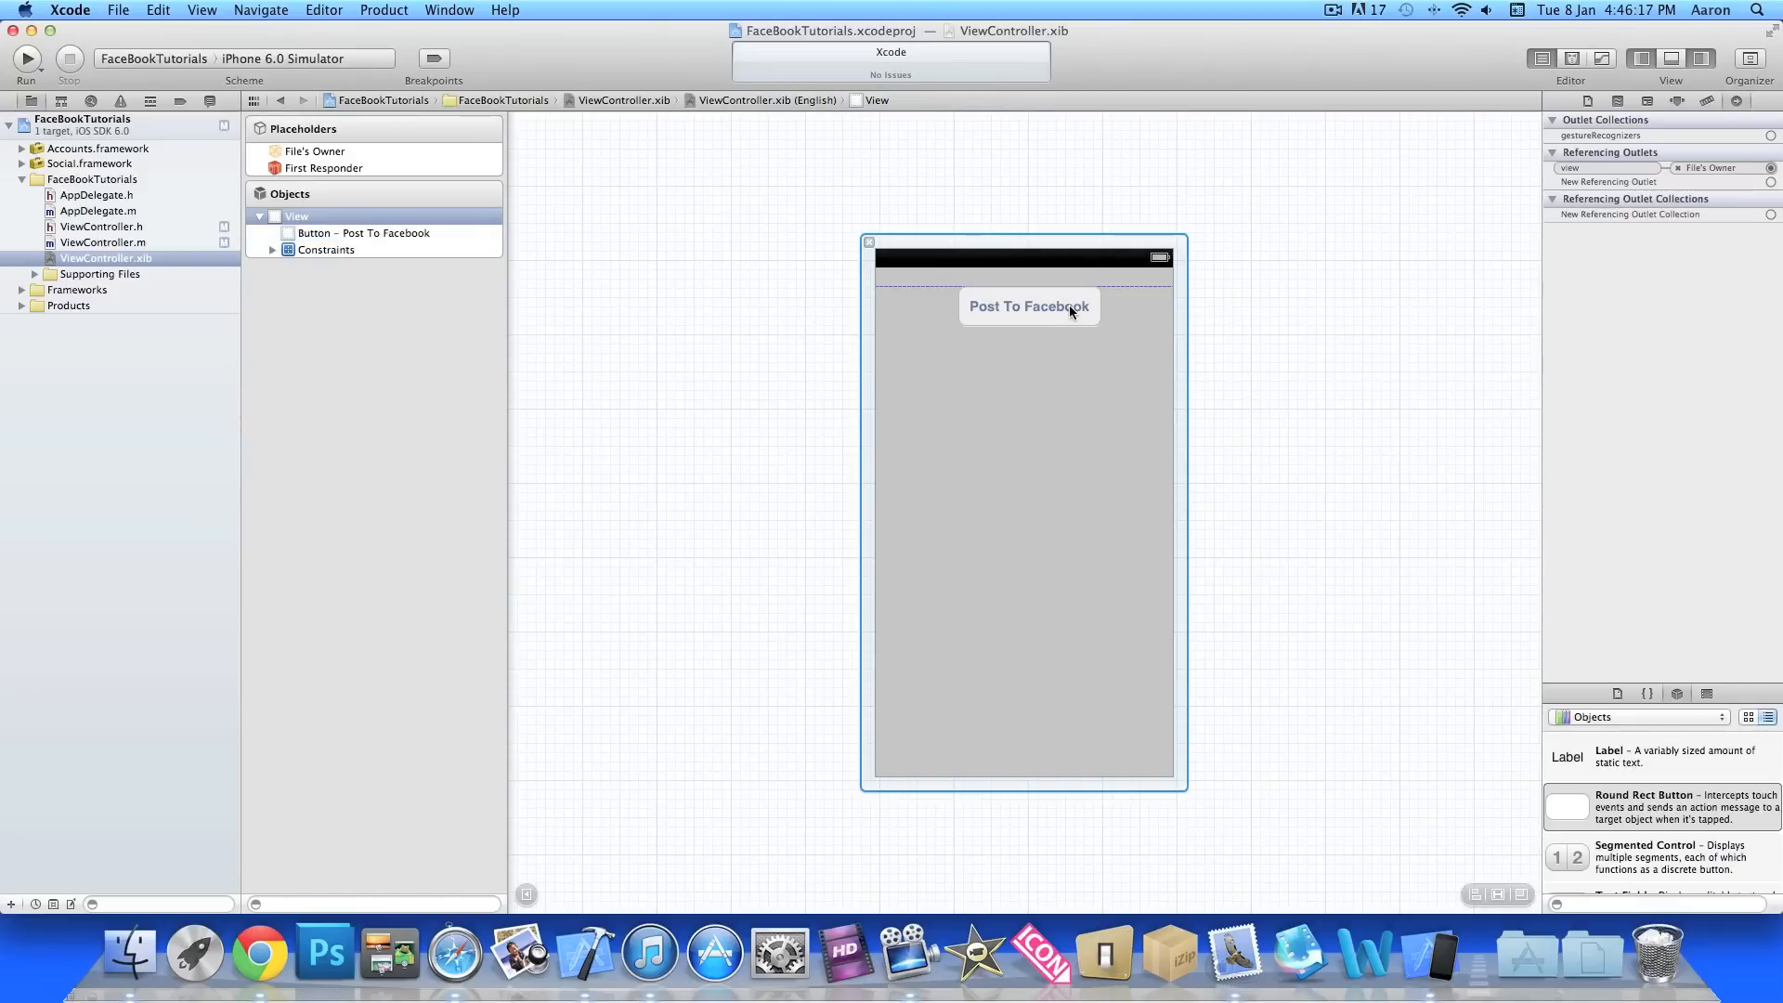
{"action": "left_click", "coordinate": [314, 150]}
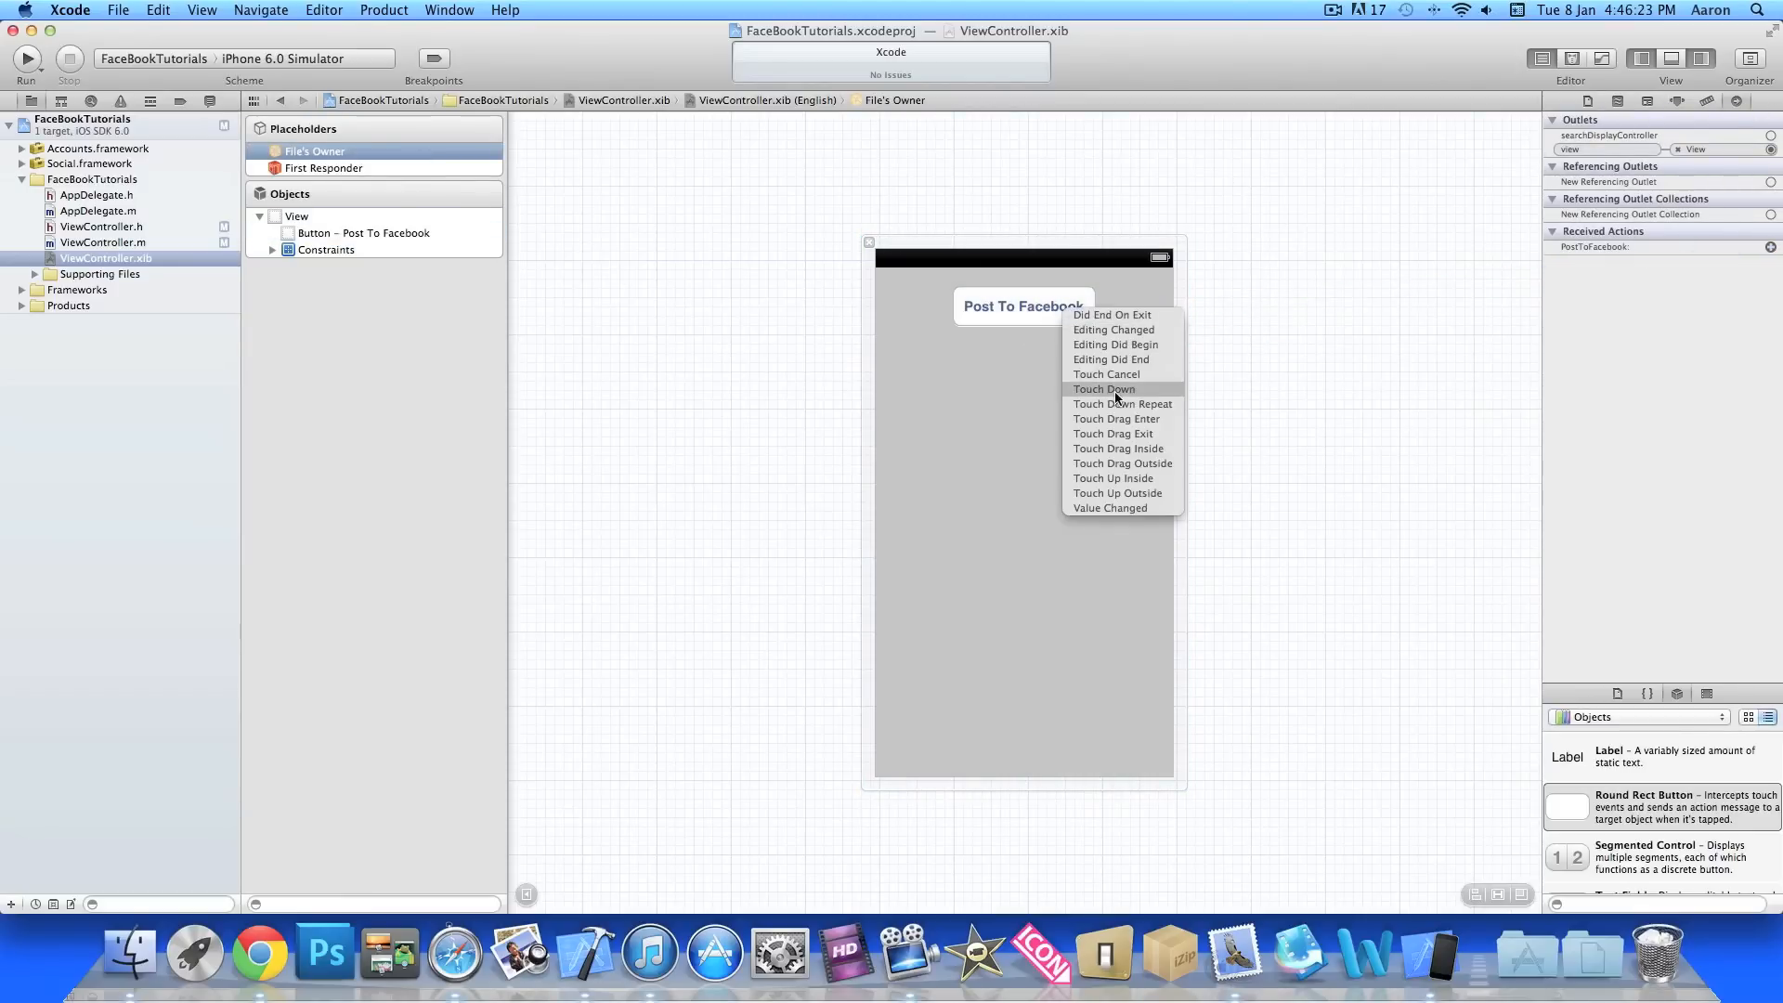
{"action": "left_click", "coordinate": [1103, 390]}
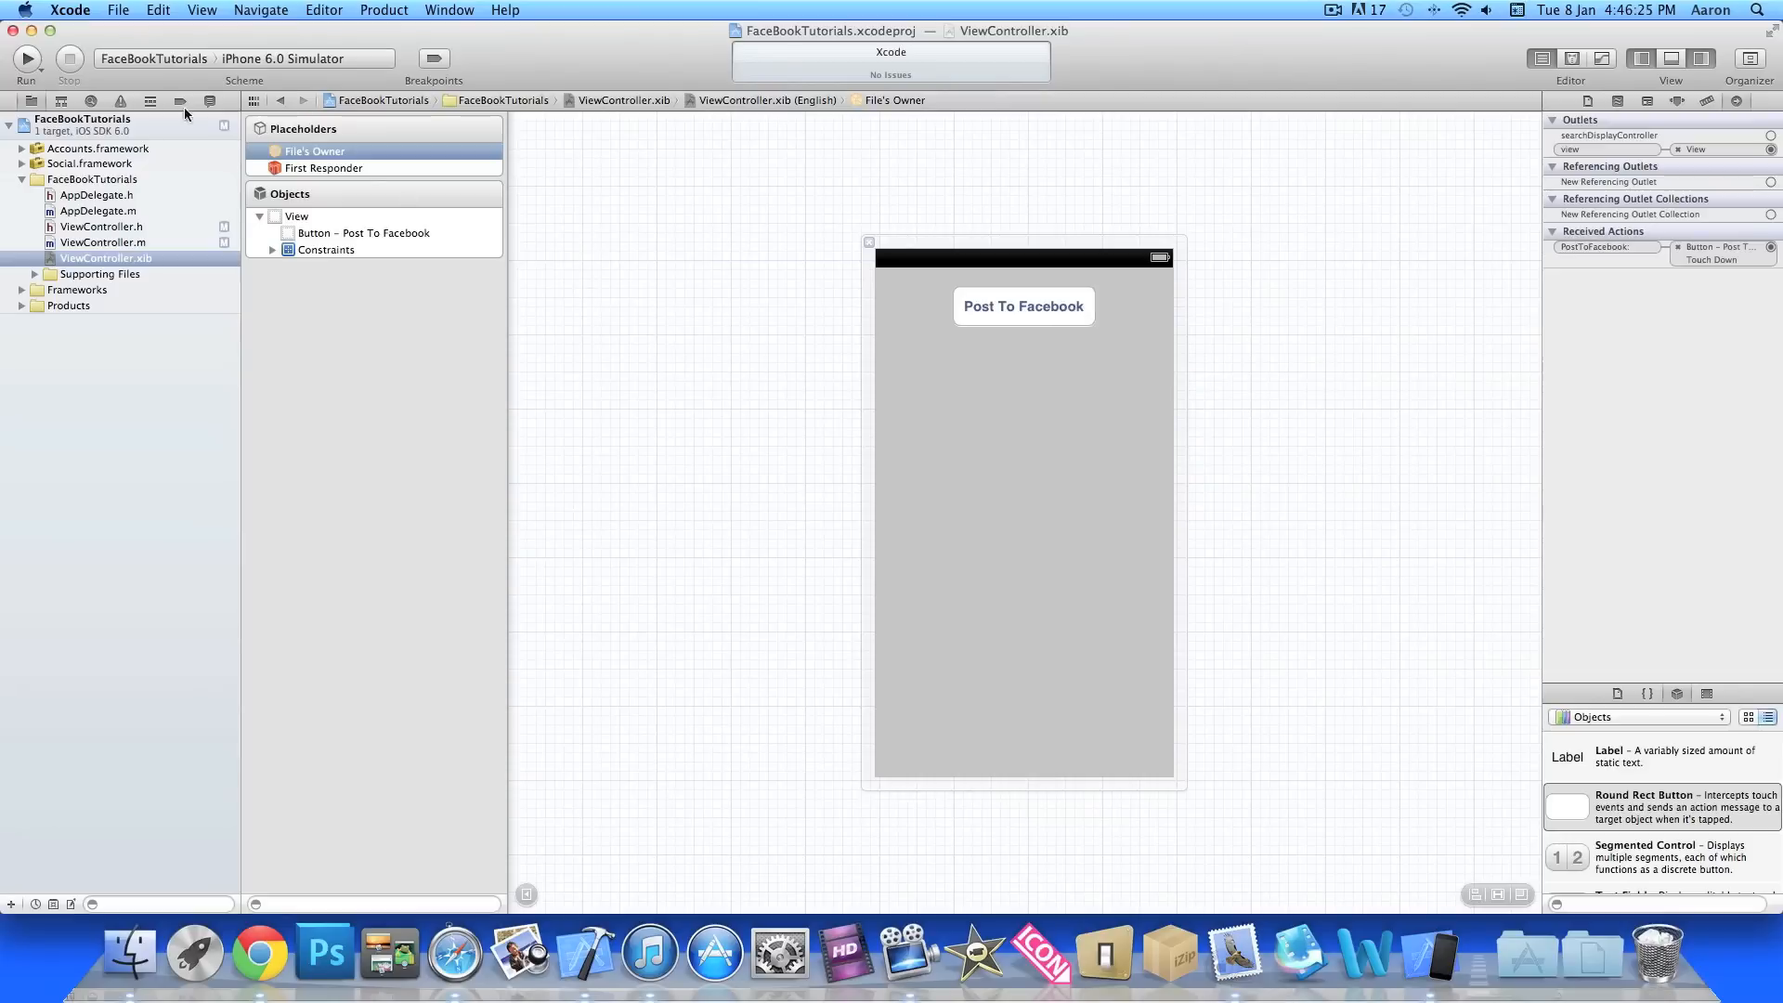
{"action": "left_click", "coordinate": [25, 57]}
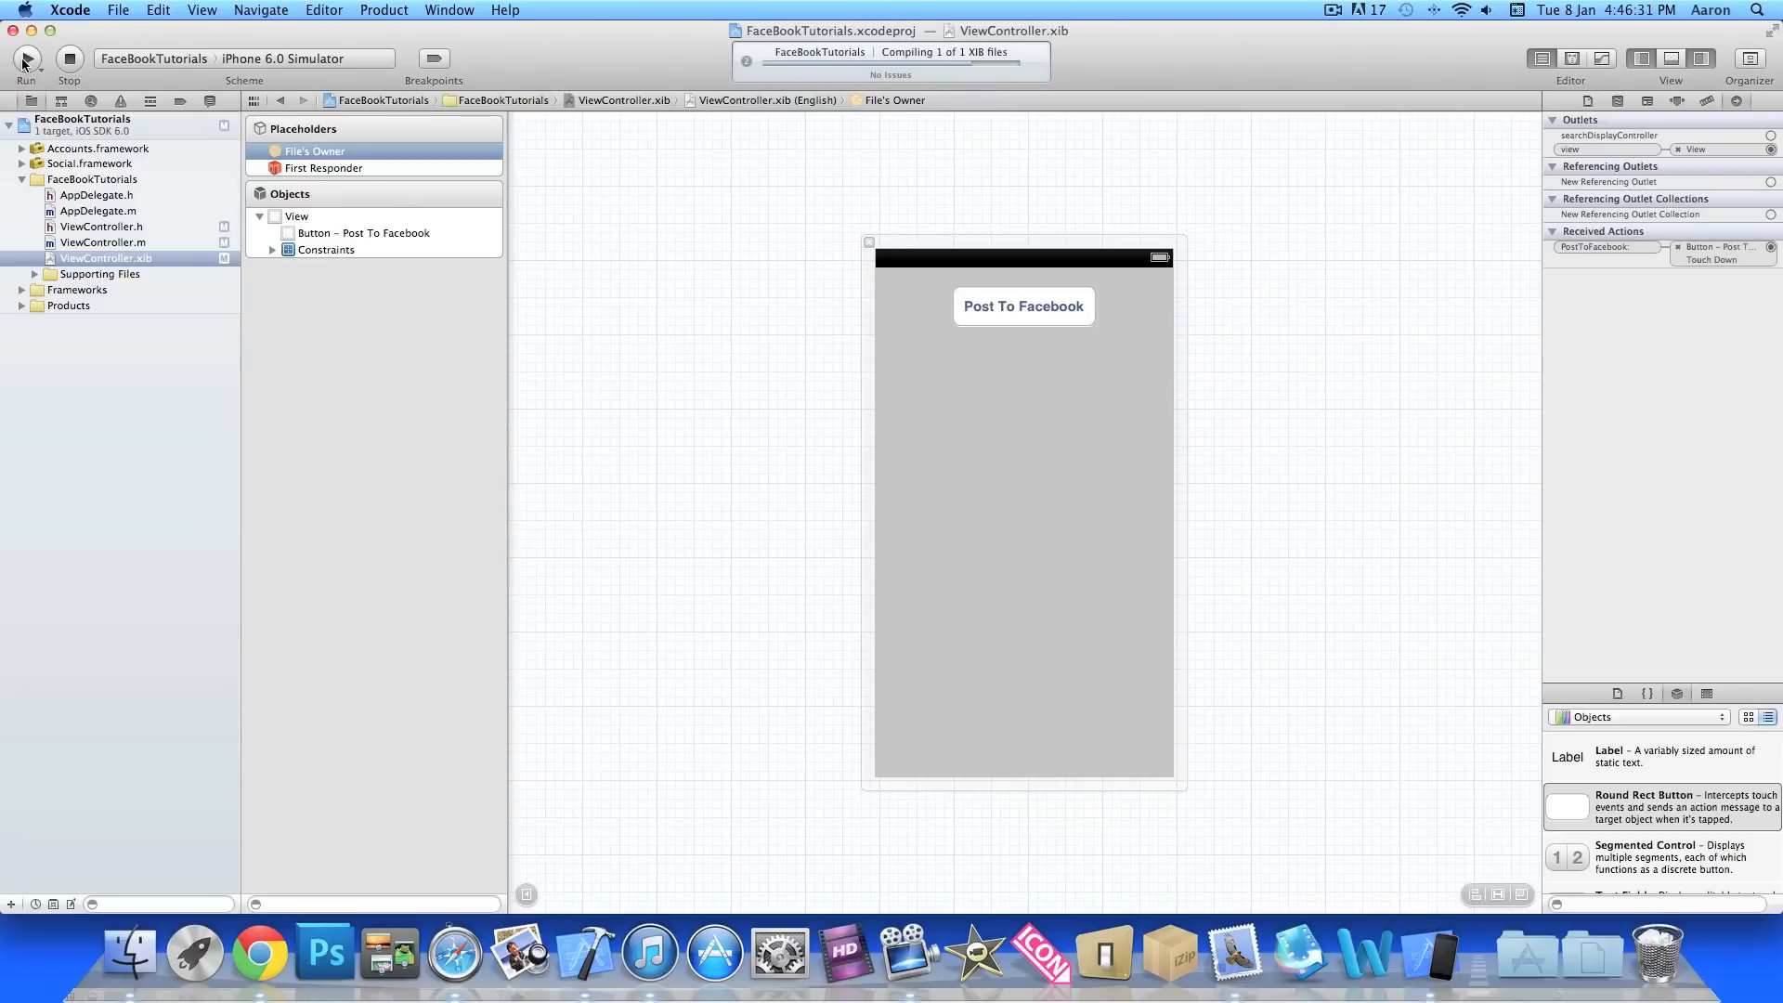
- Build and launch FaceBookTutorials in the iPhone 6.0 Simulator
{"action": "left_click", "coordinate": [26, 58]}
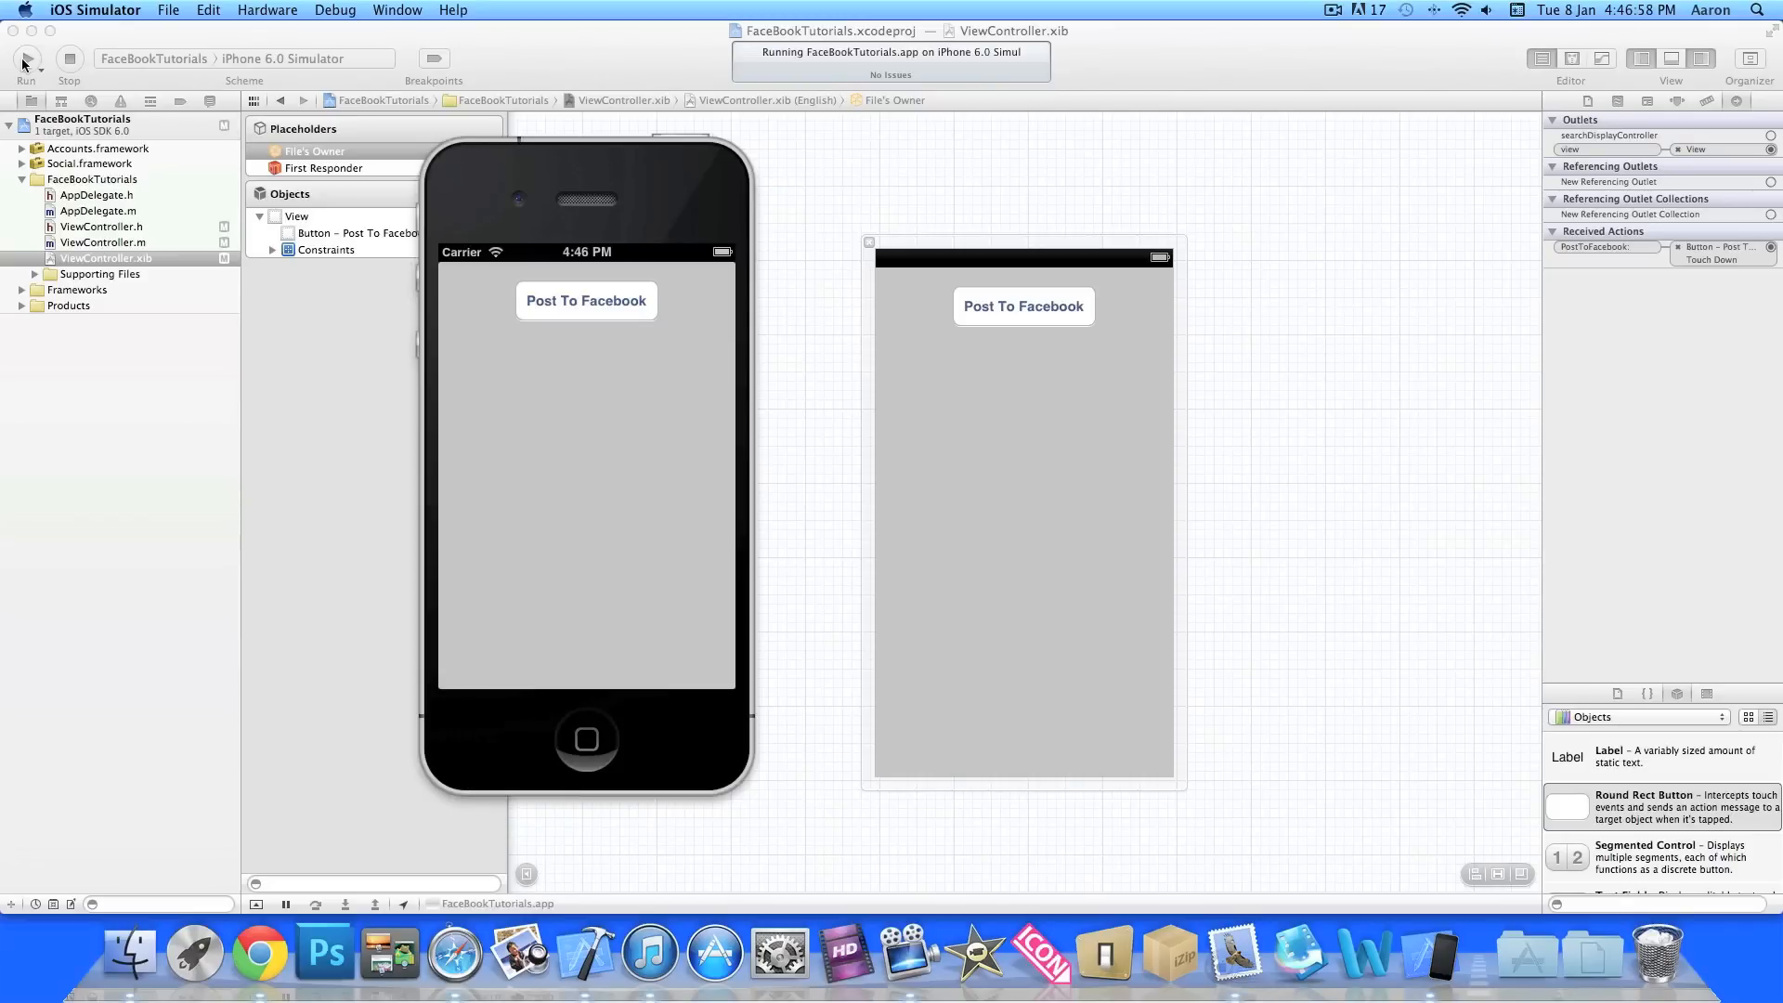
{"action": "mouse_move", "coordinate": [559, 350]}
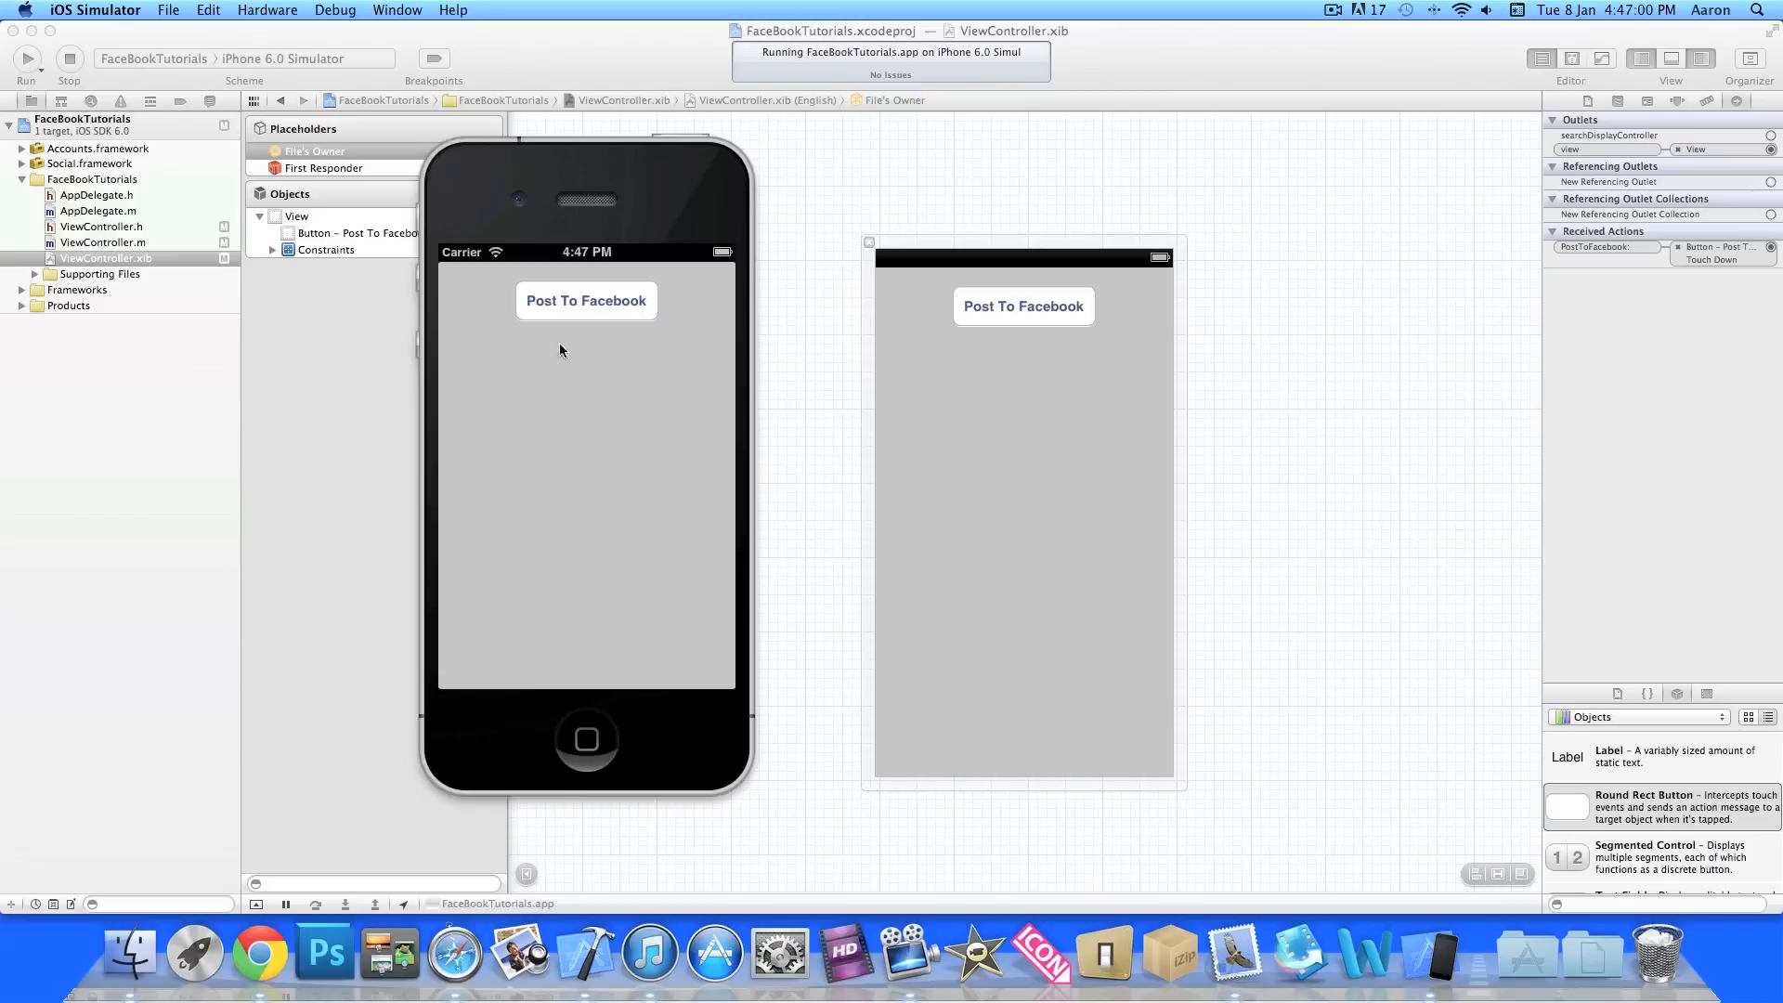
{"action": "mouse_move", "coordinate": [583, 316]}
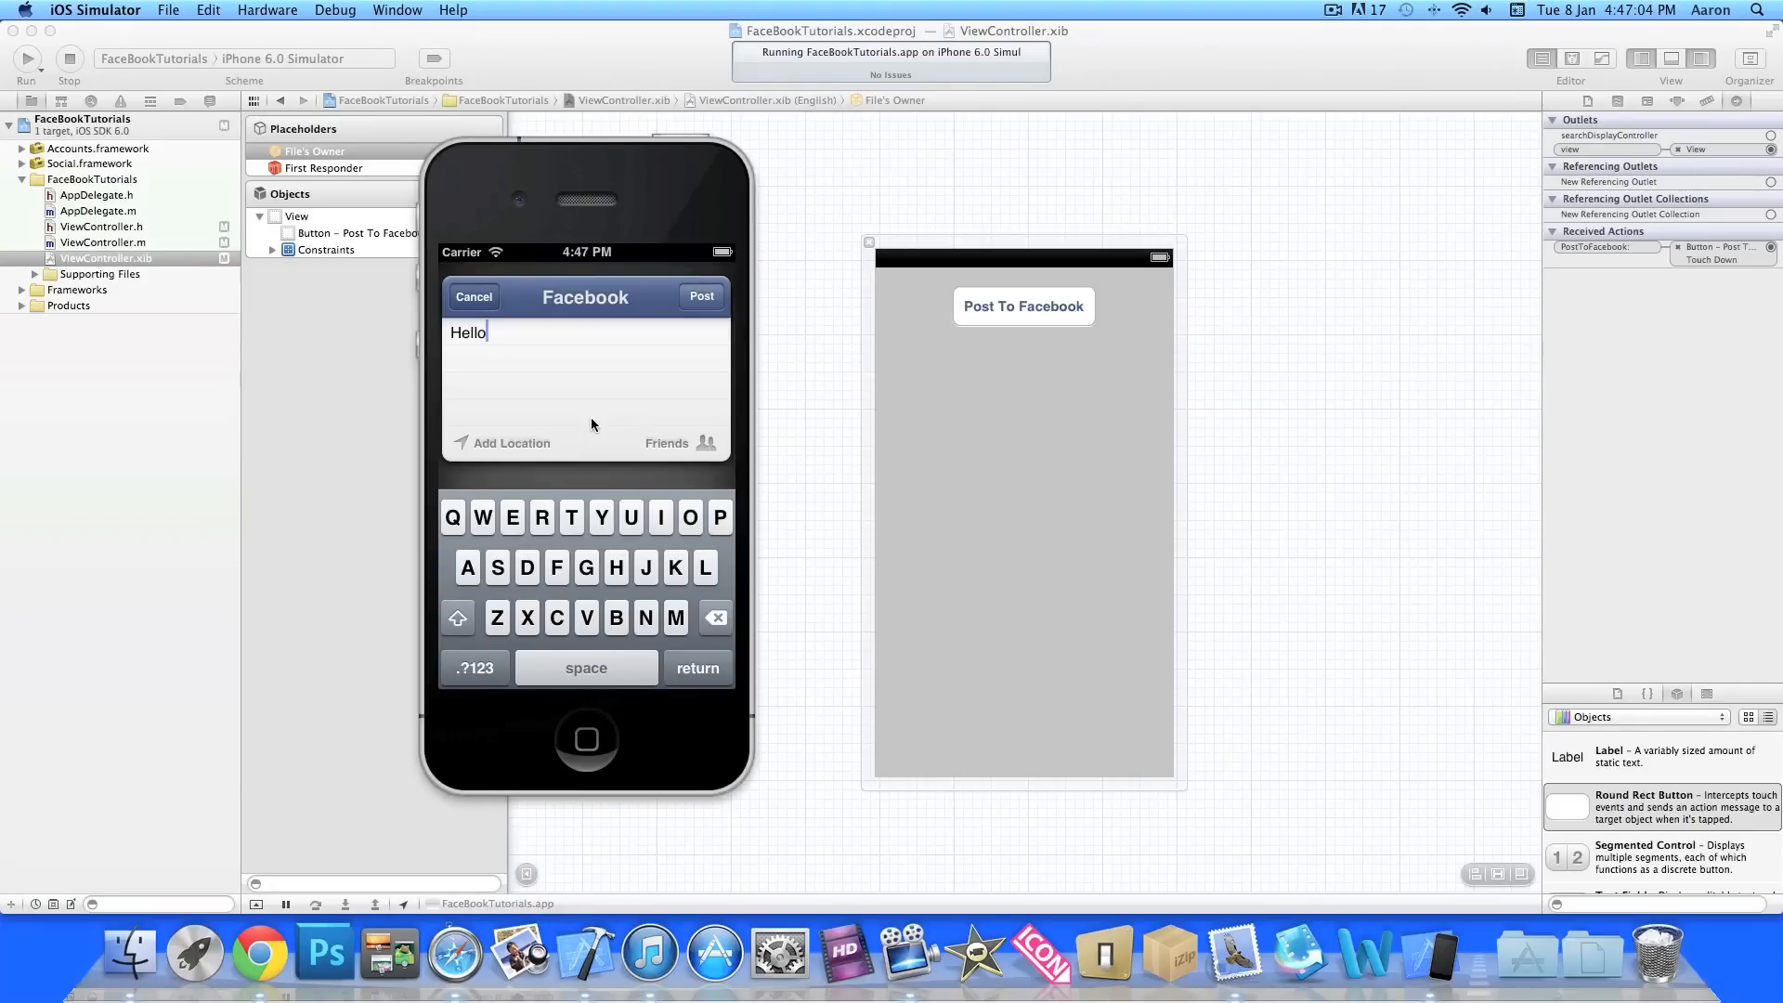
{"action": "mouse_move", "coordinate": [518, 375]}
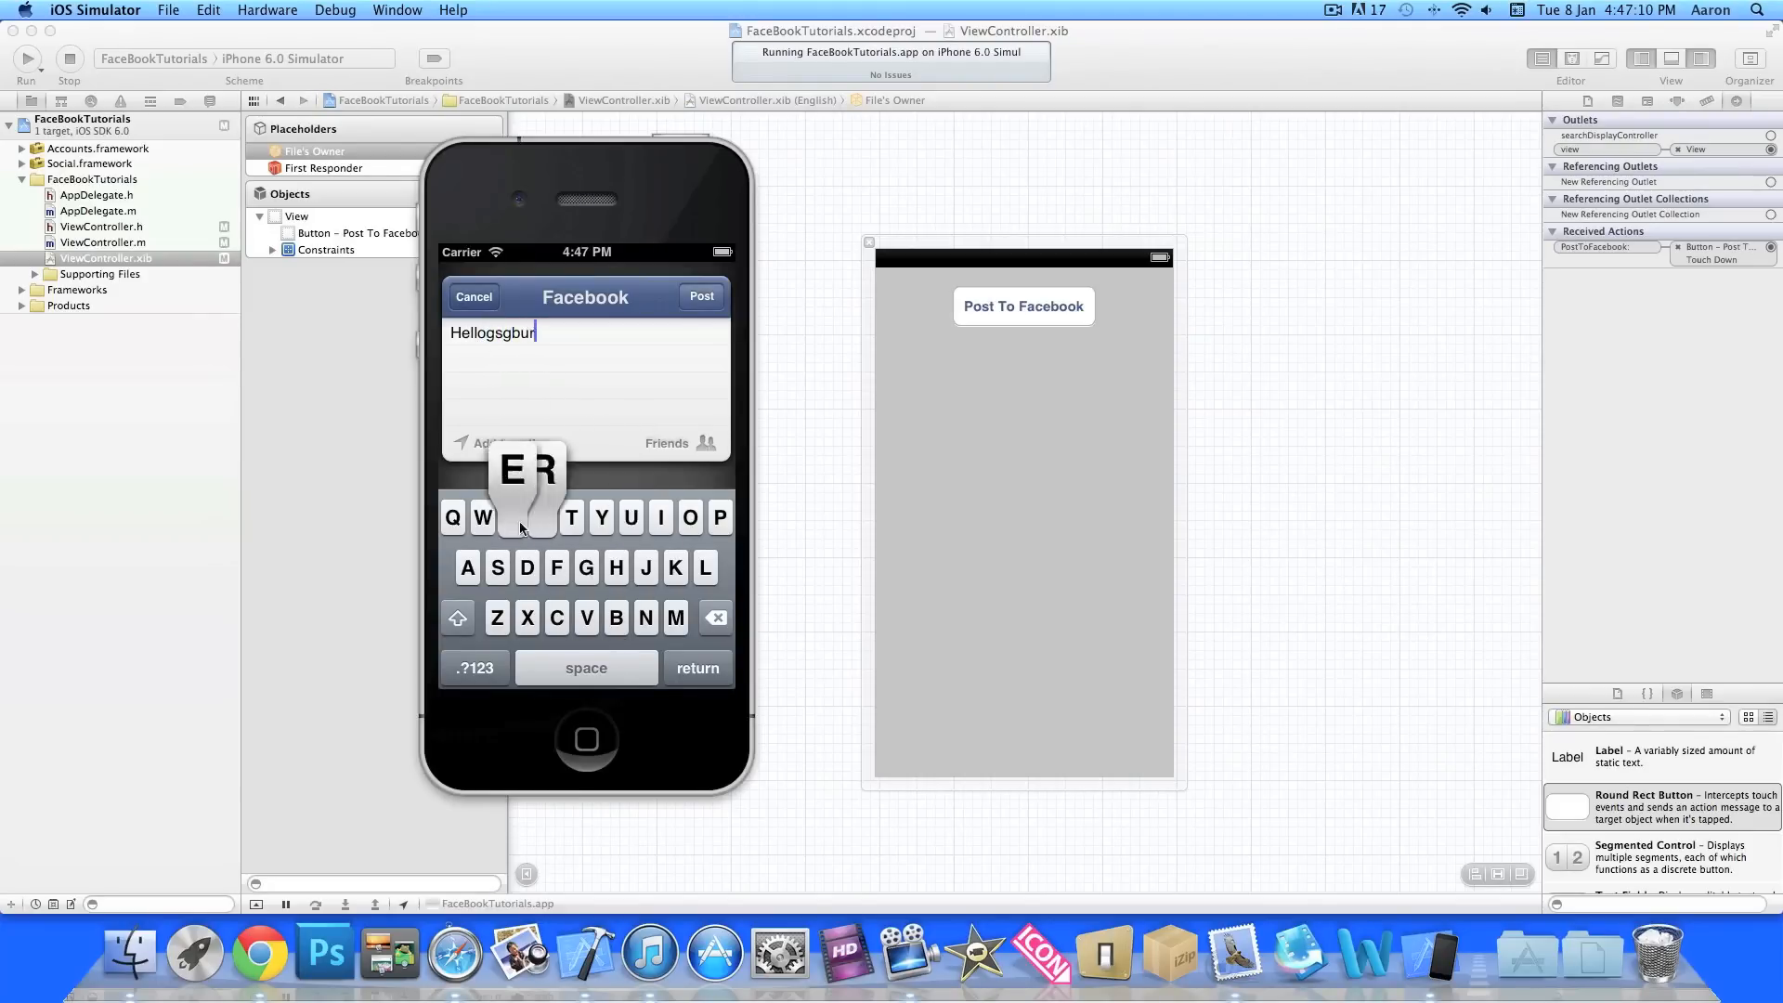
- Reopen the Facebook compose sheet from Post To Facebook and post the Hello message
{"action": "type", "text": "fhcgh"}
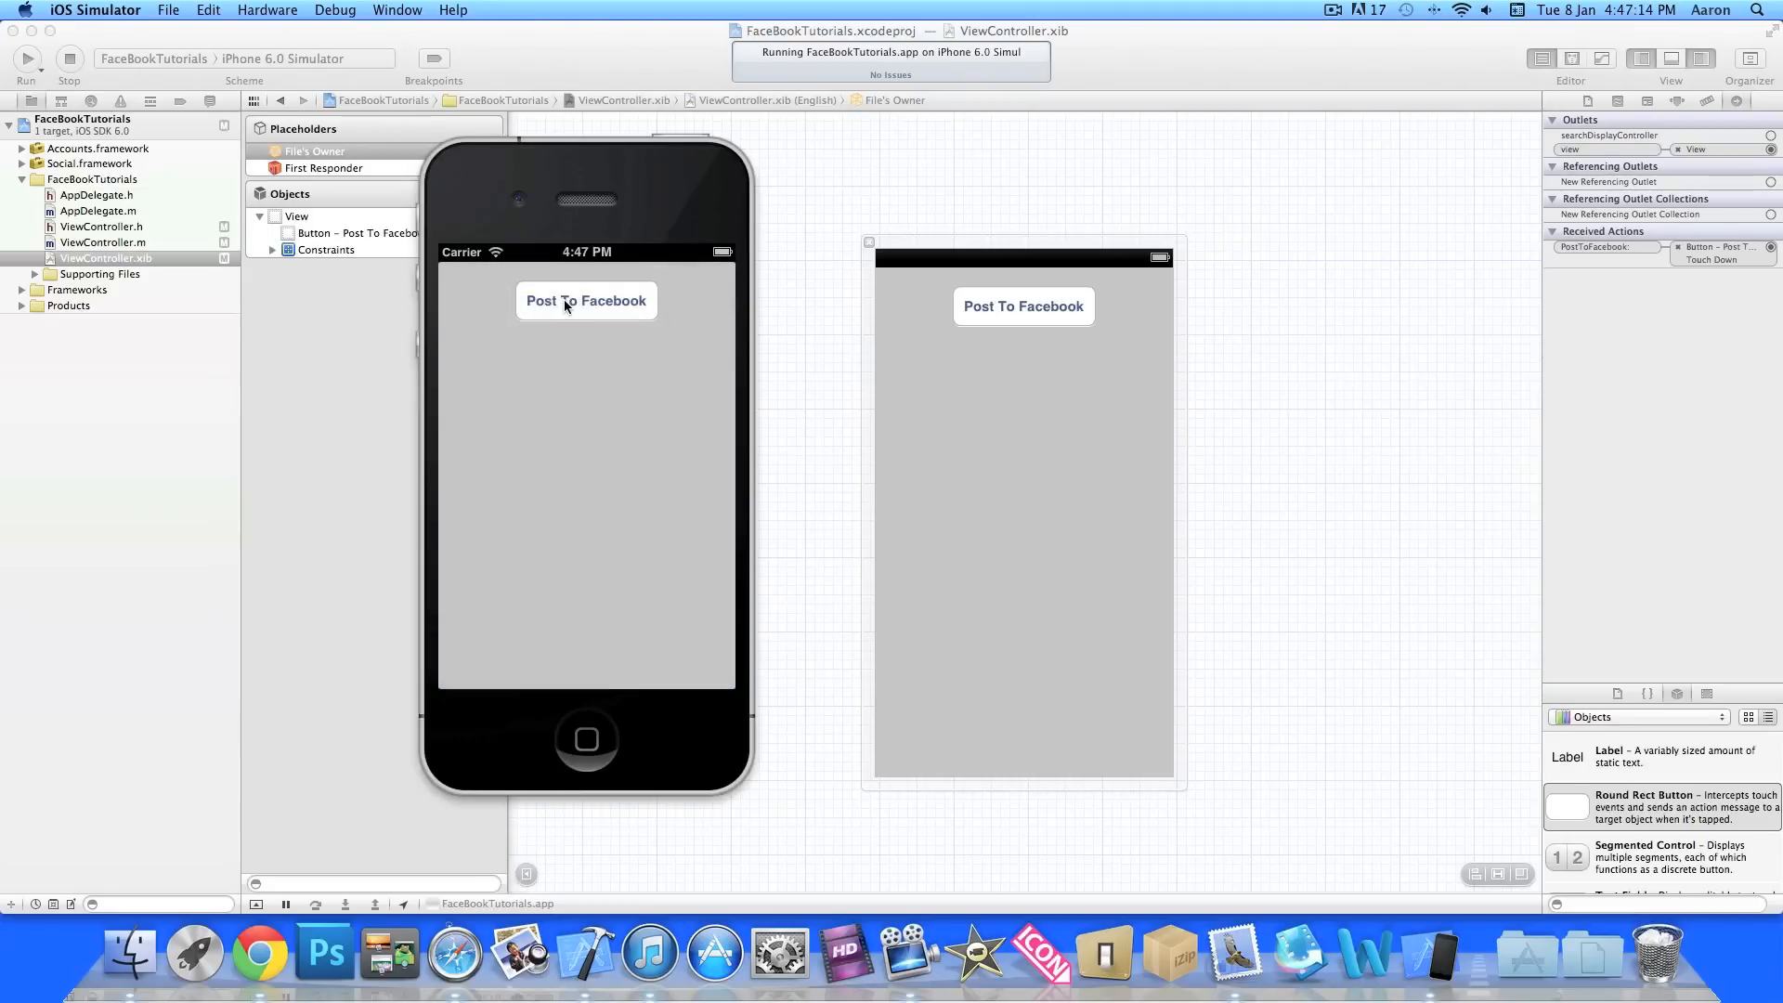
{"action": "left_click", "coordinate": [586, 300]}
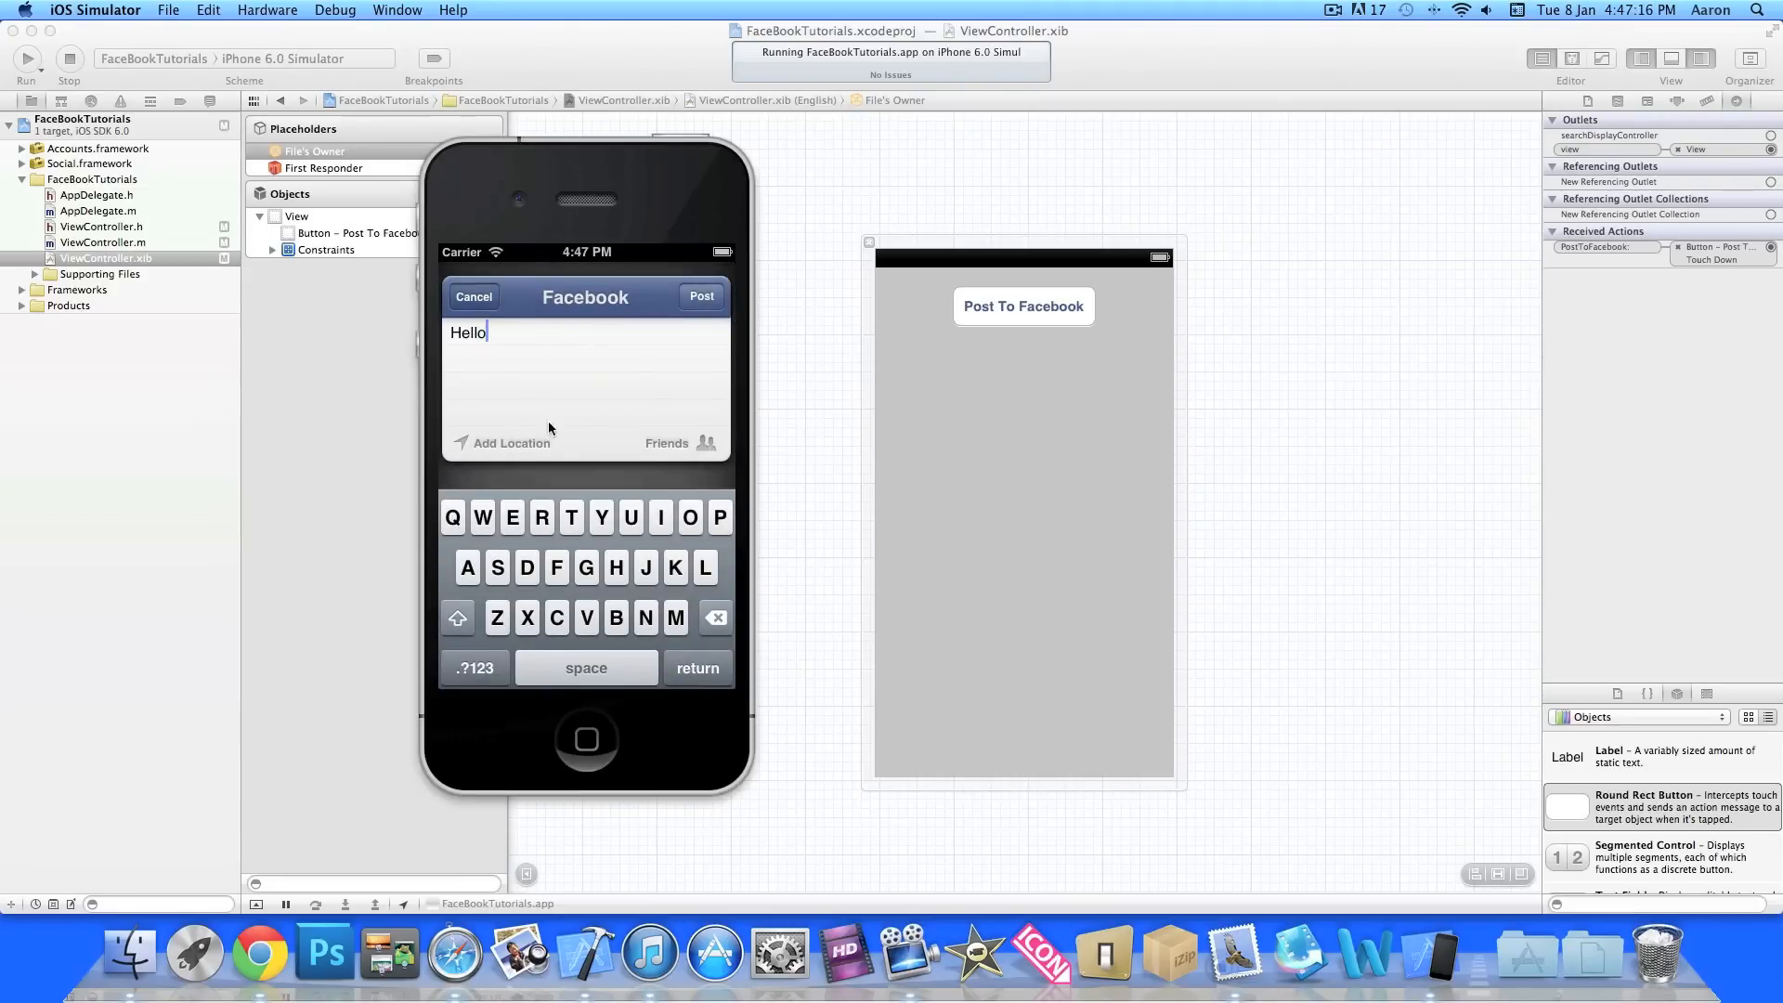
{"action": "mouse_move", "coordinate": [649, 357]}
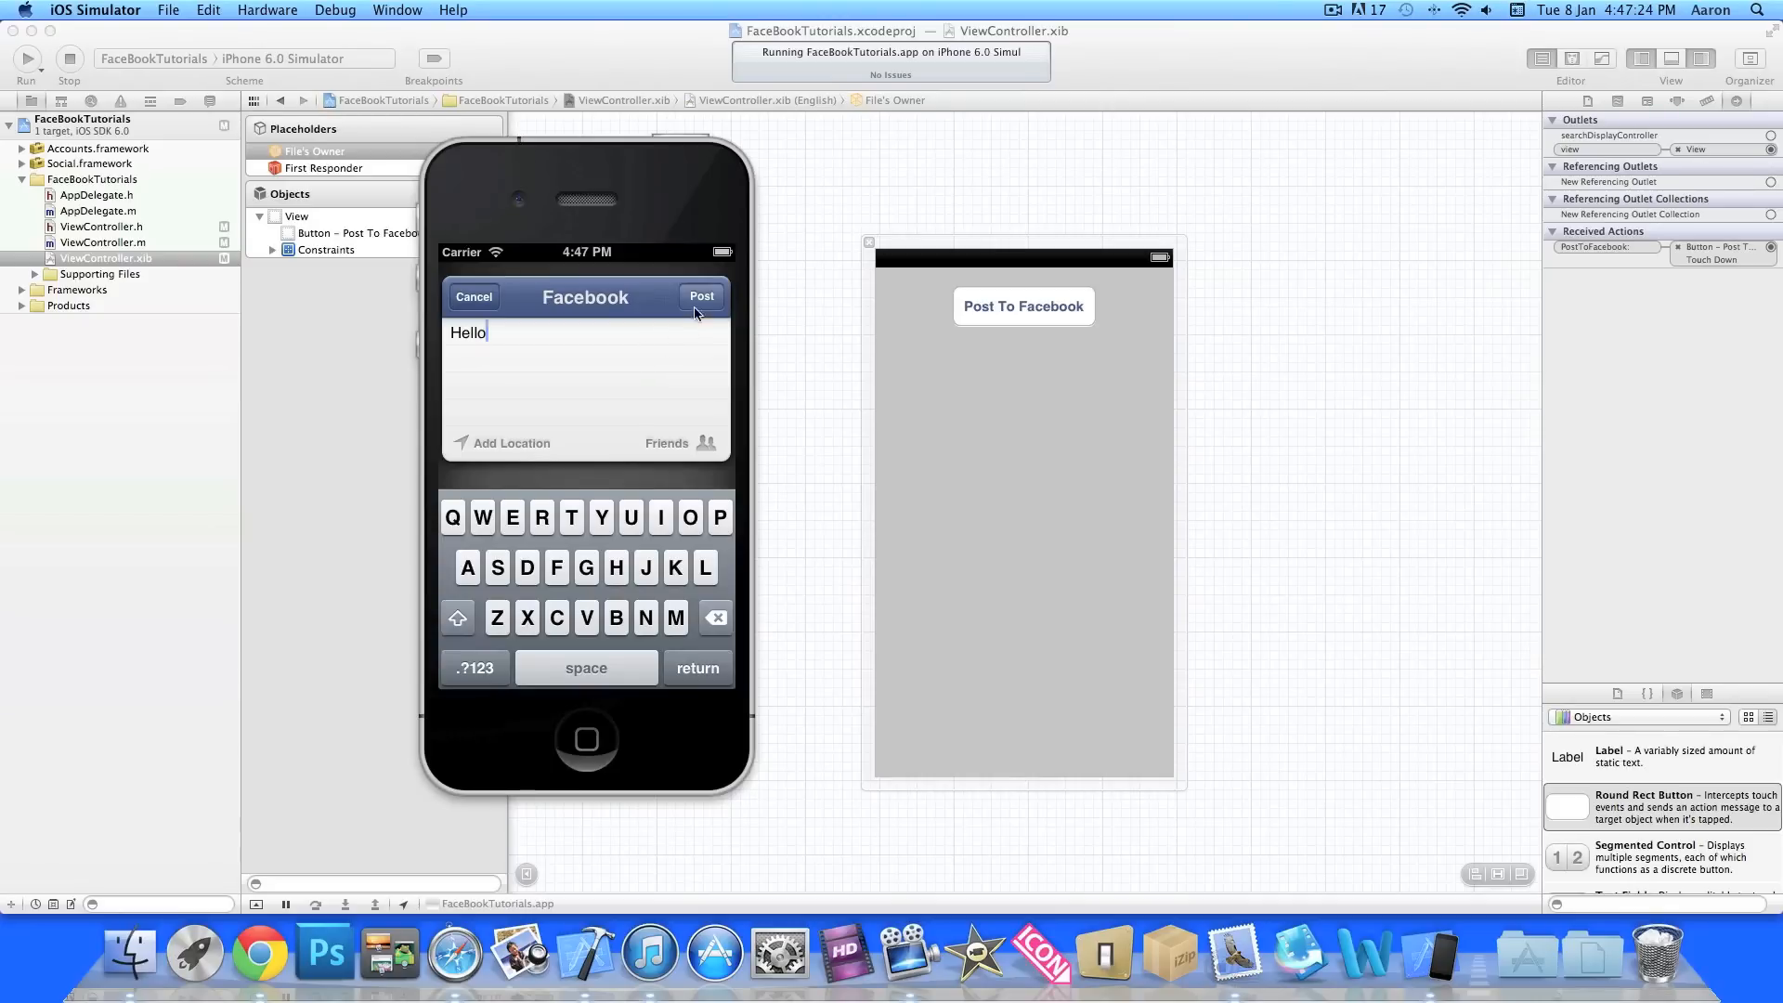
{"action": "left_click", "coordinate": [700, 297]}
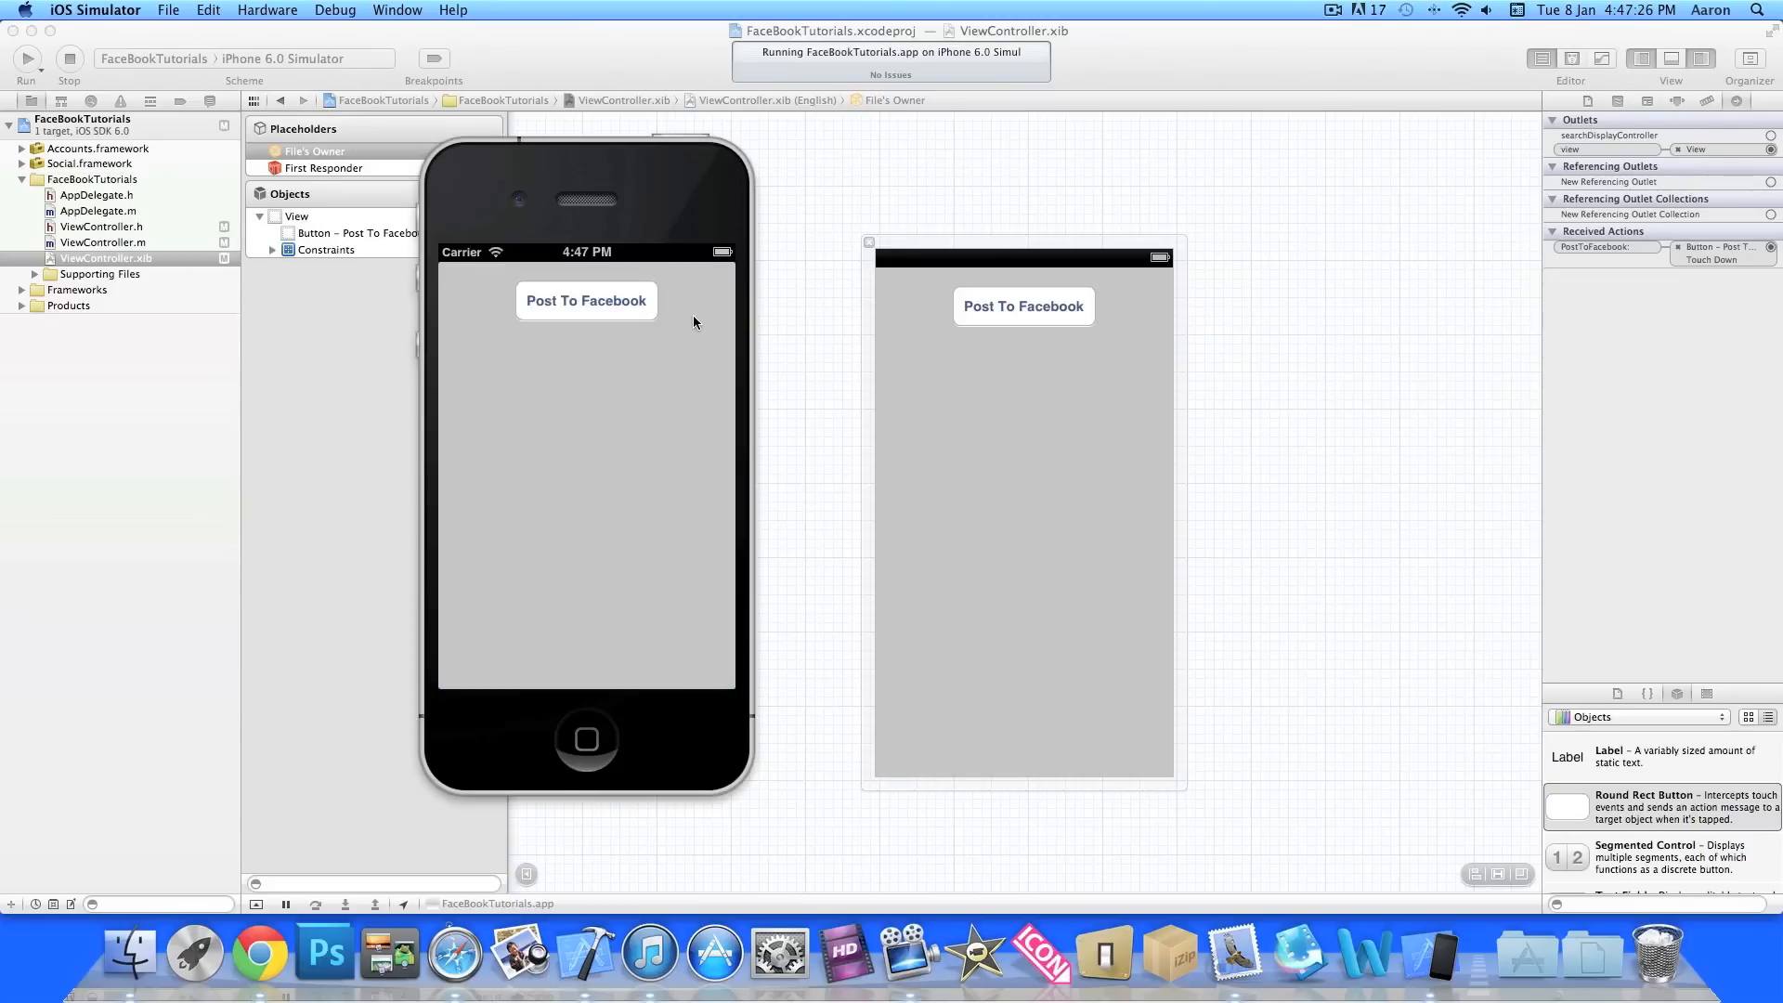